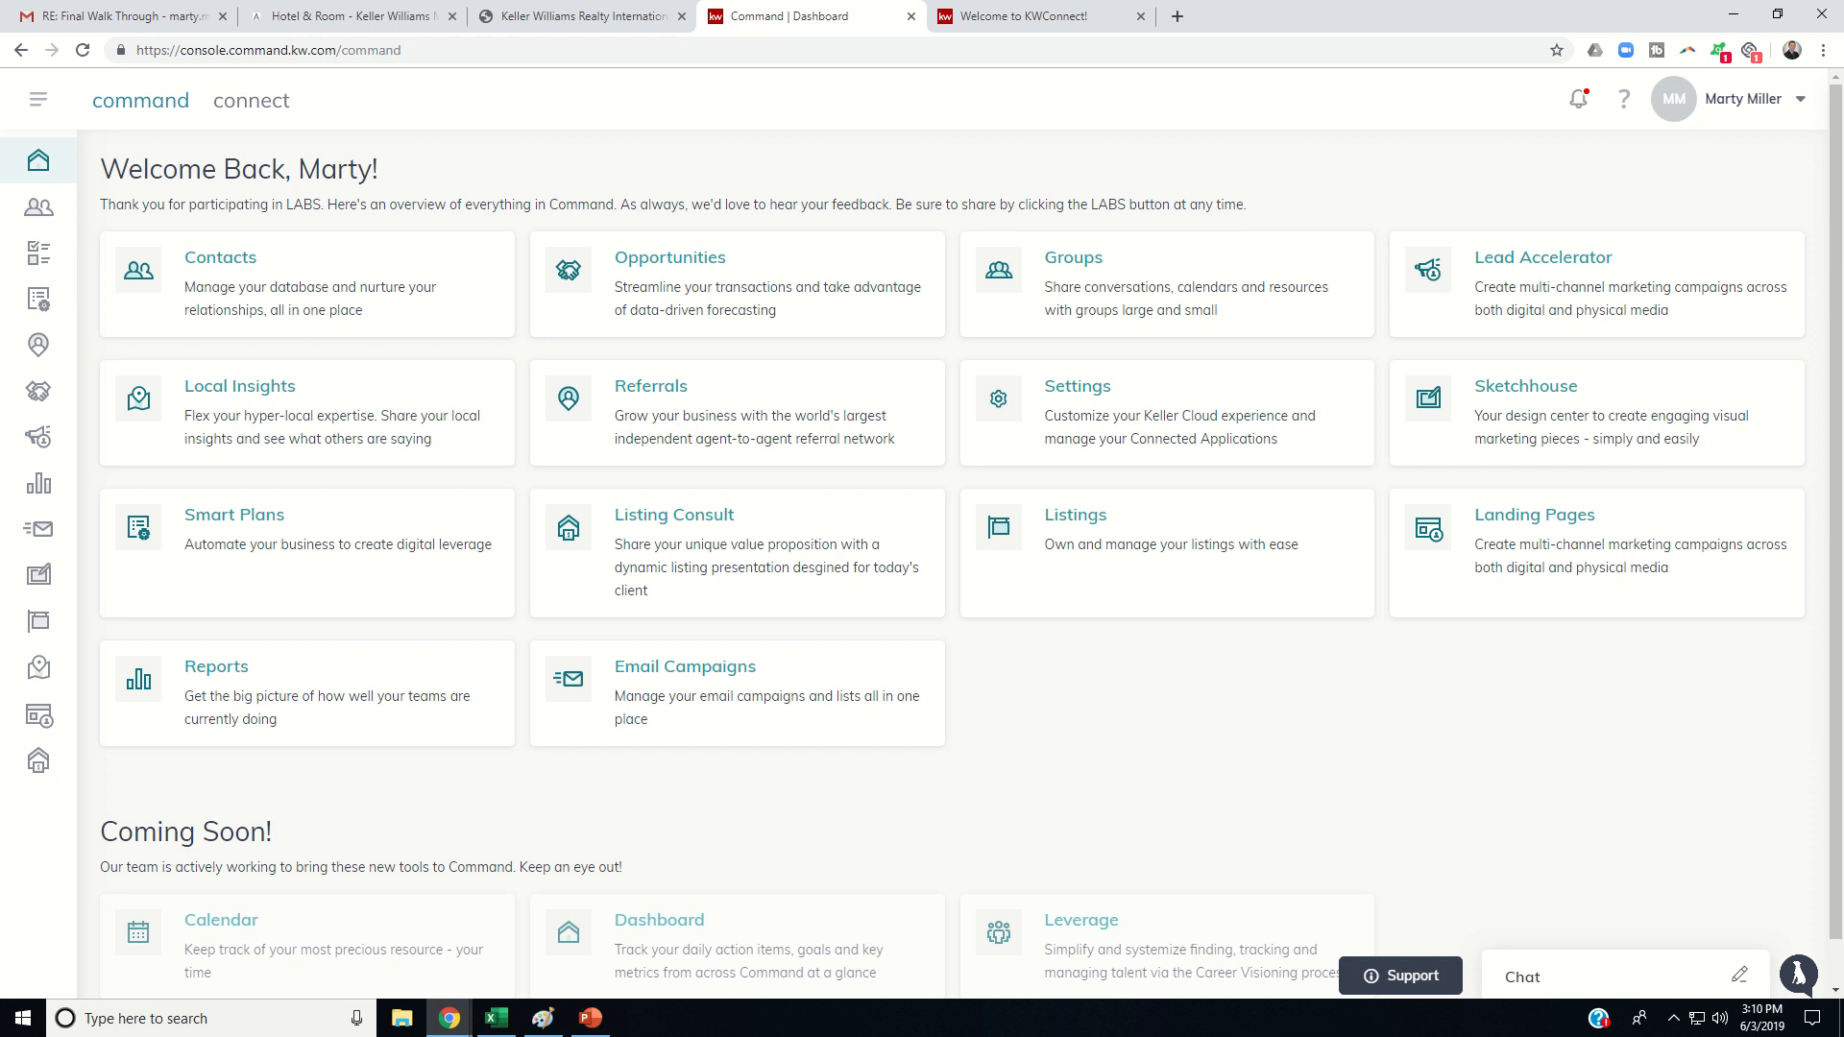
mouse_move(39, 577)
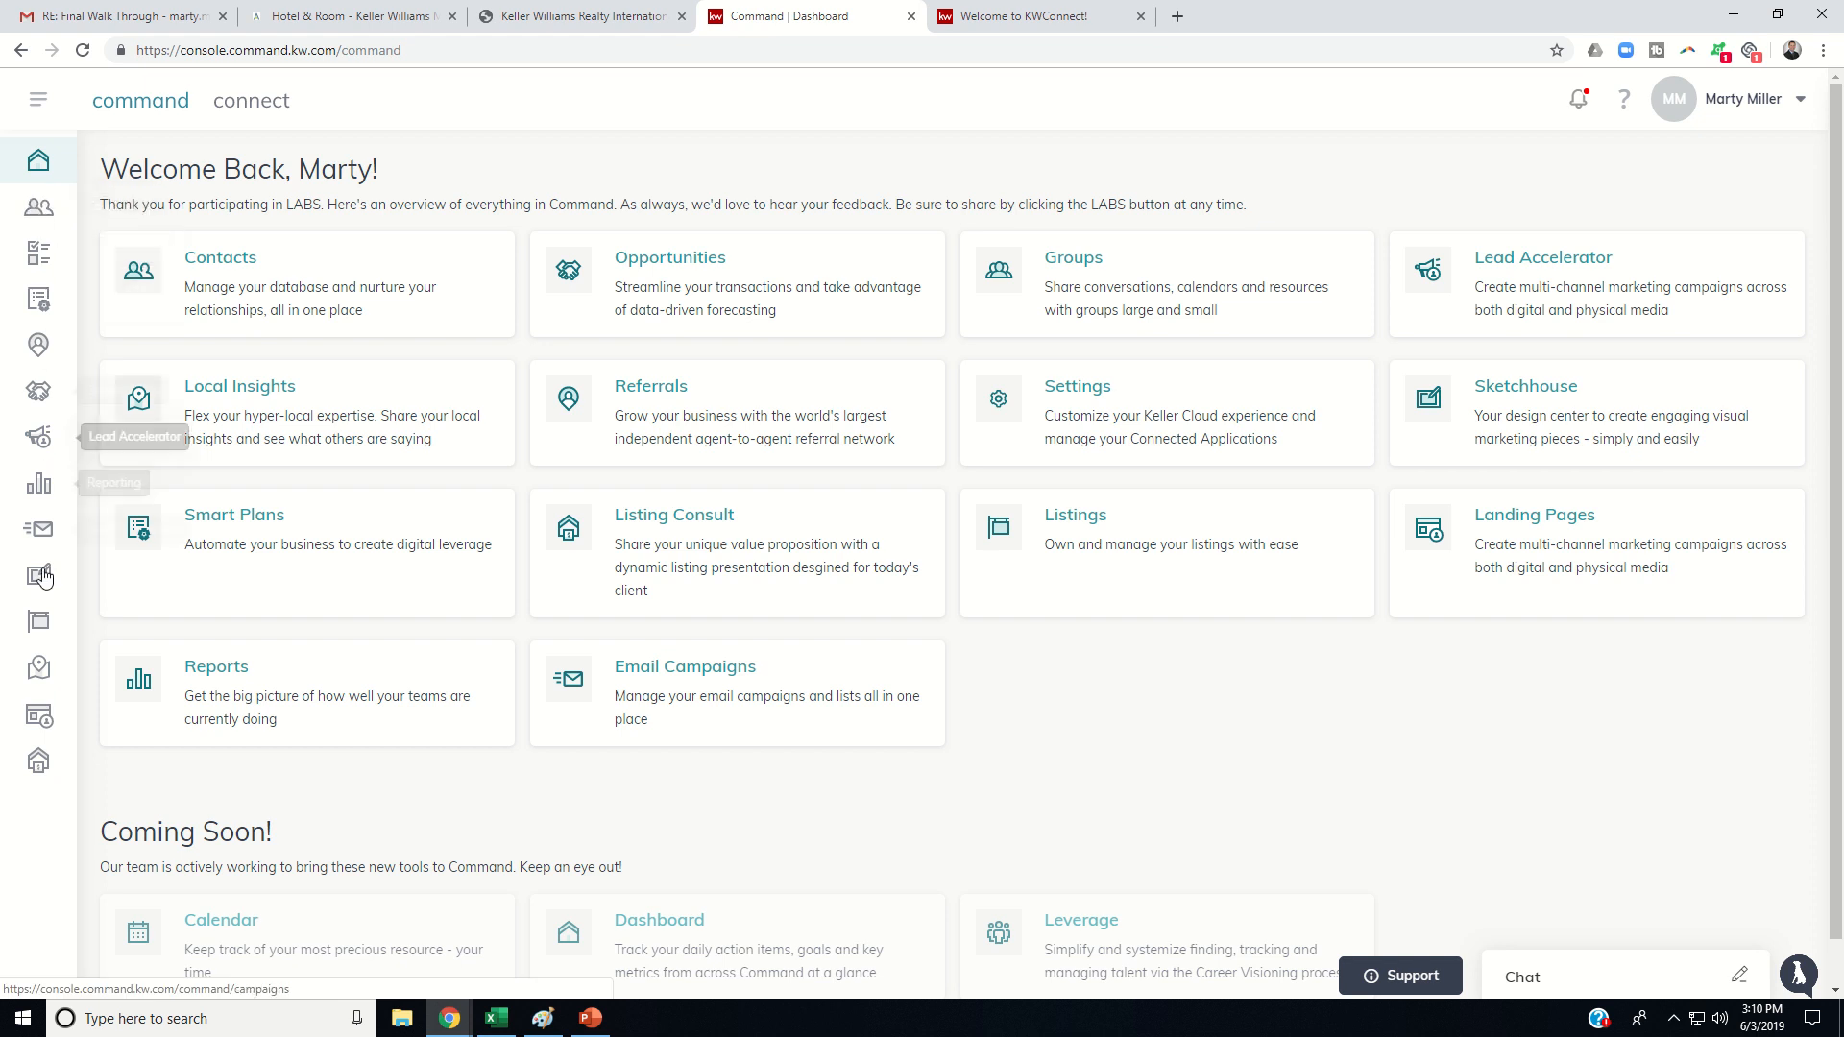
mouse_move(1800, 114)
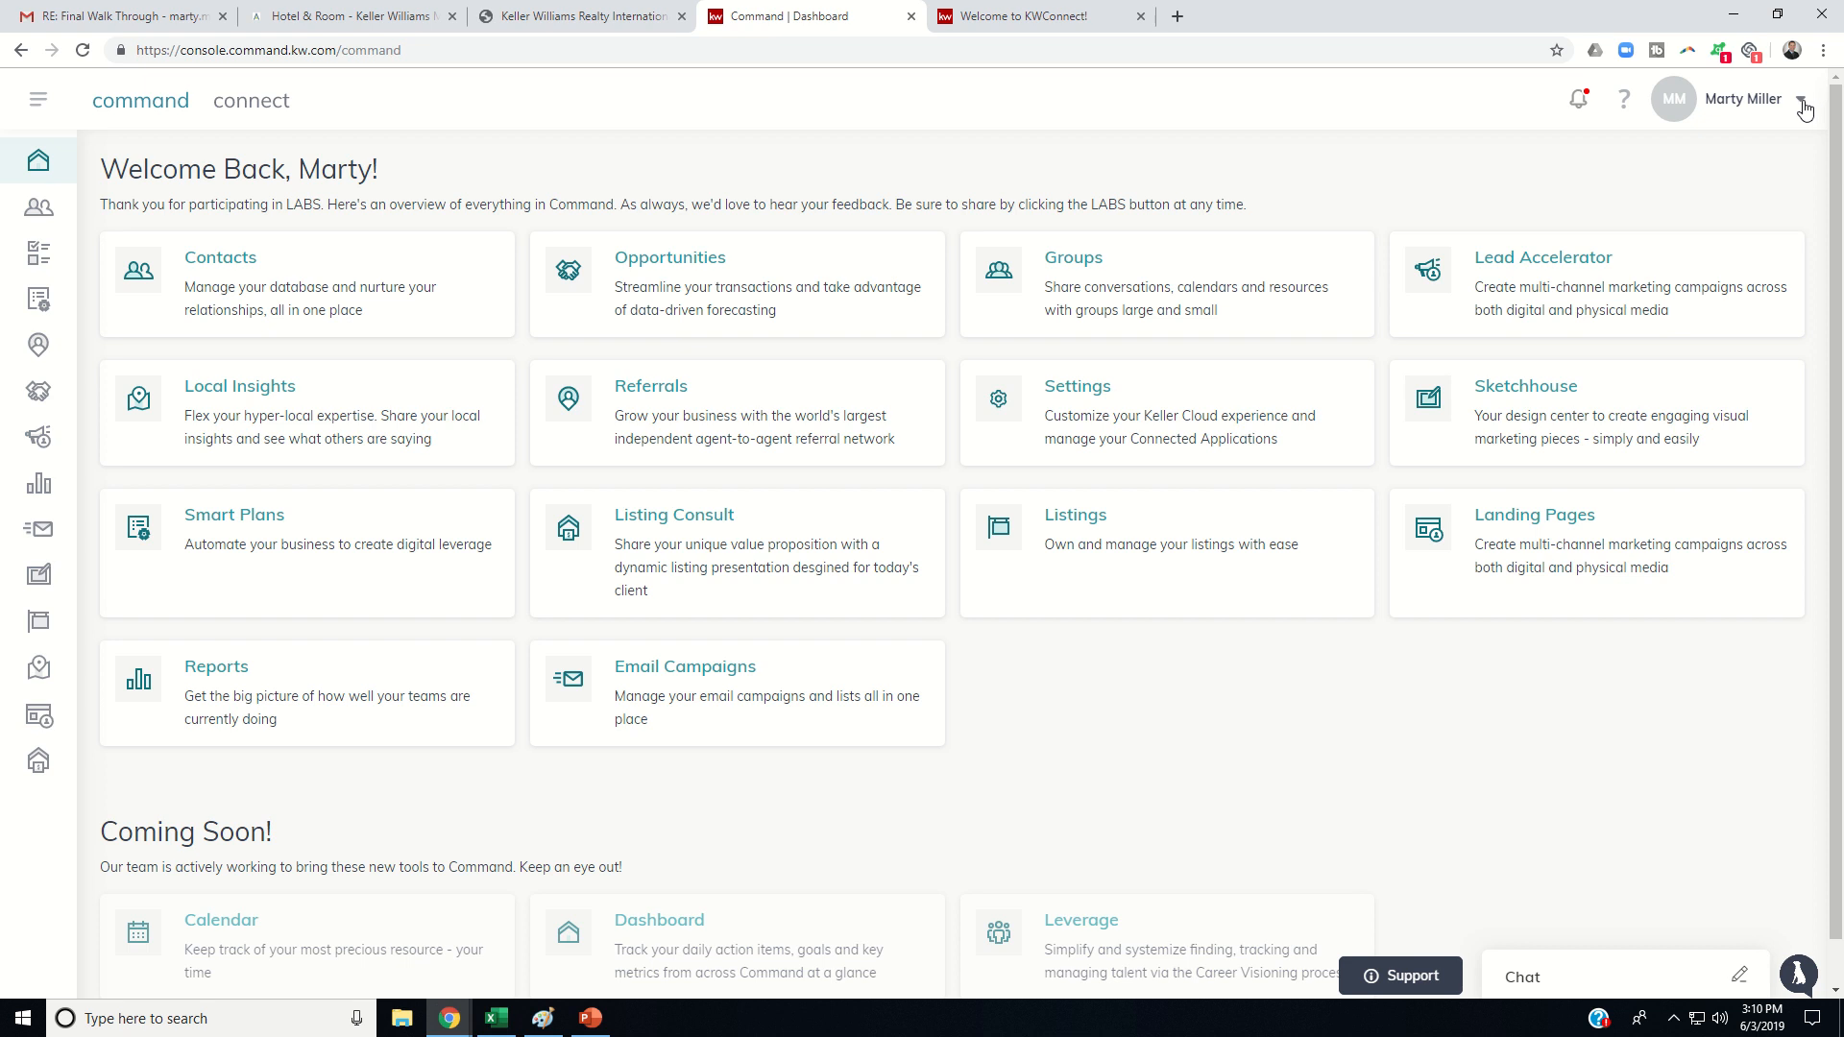
- Go to Settings from the profile name dropdown on the KW Command dashboard
left_click(1800, 98)
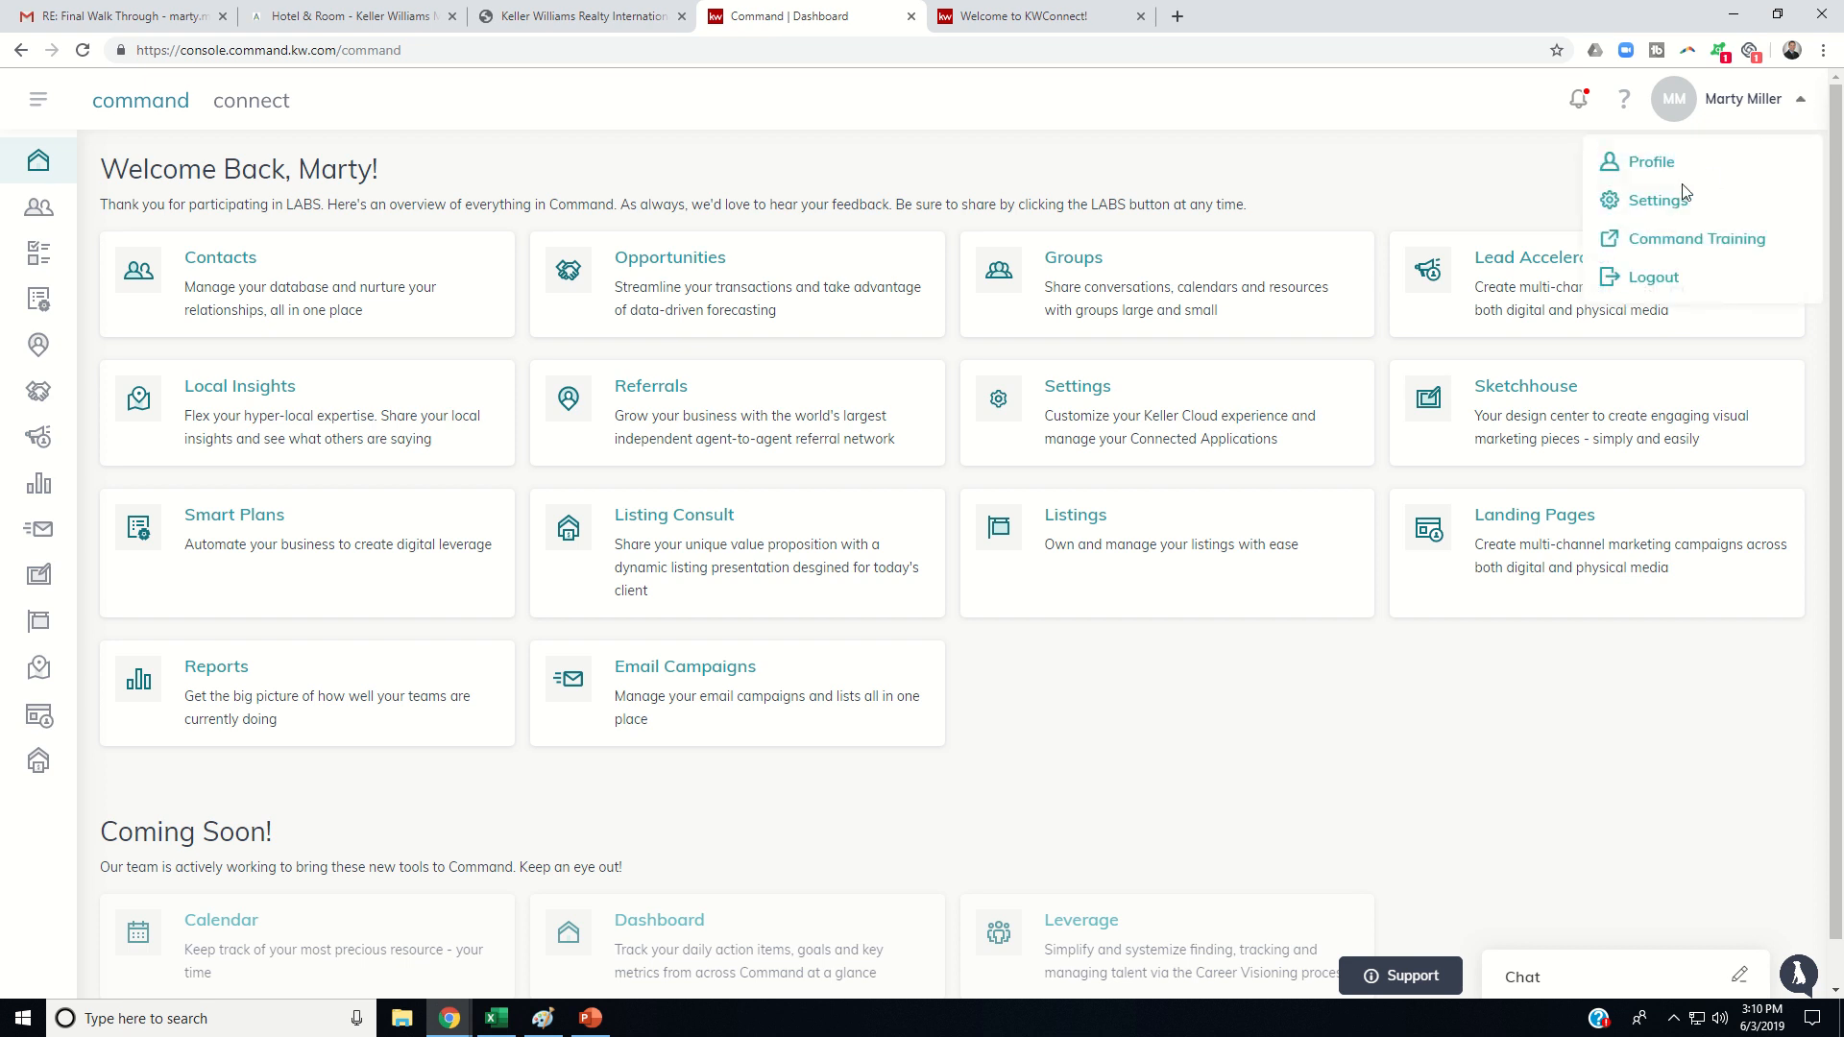
left_click(1656, 200)
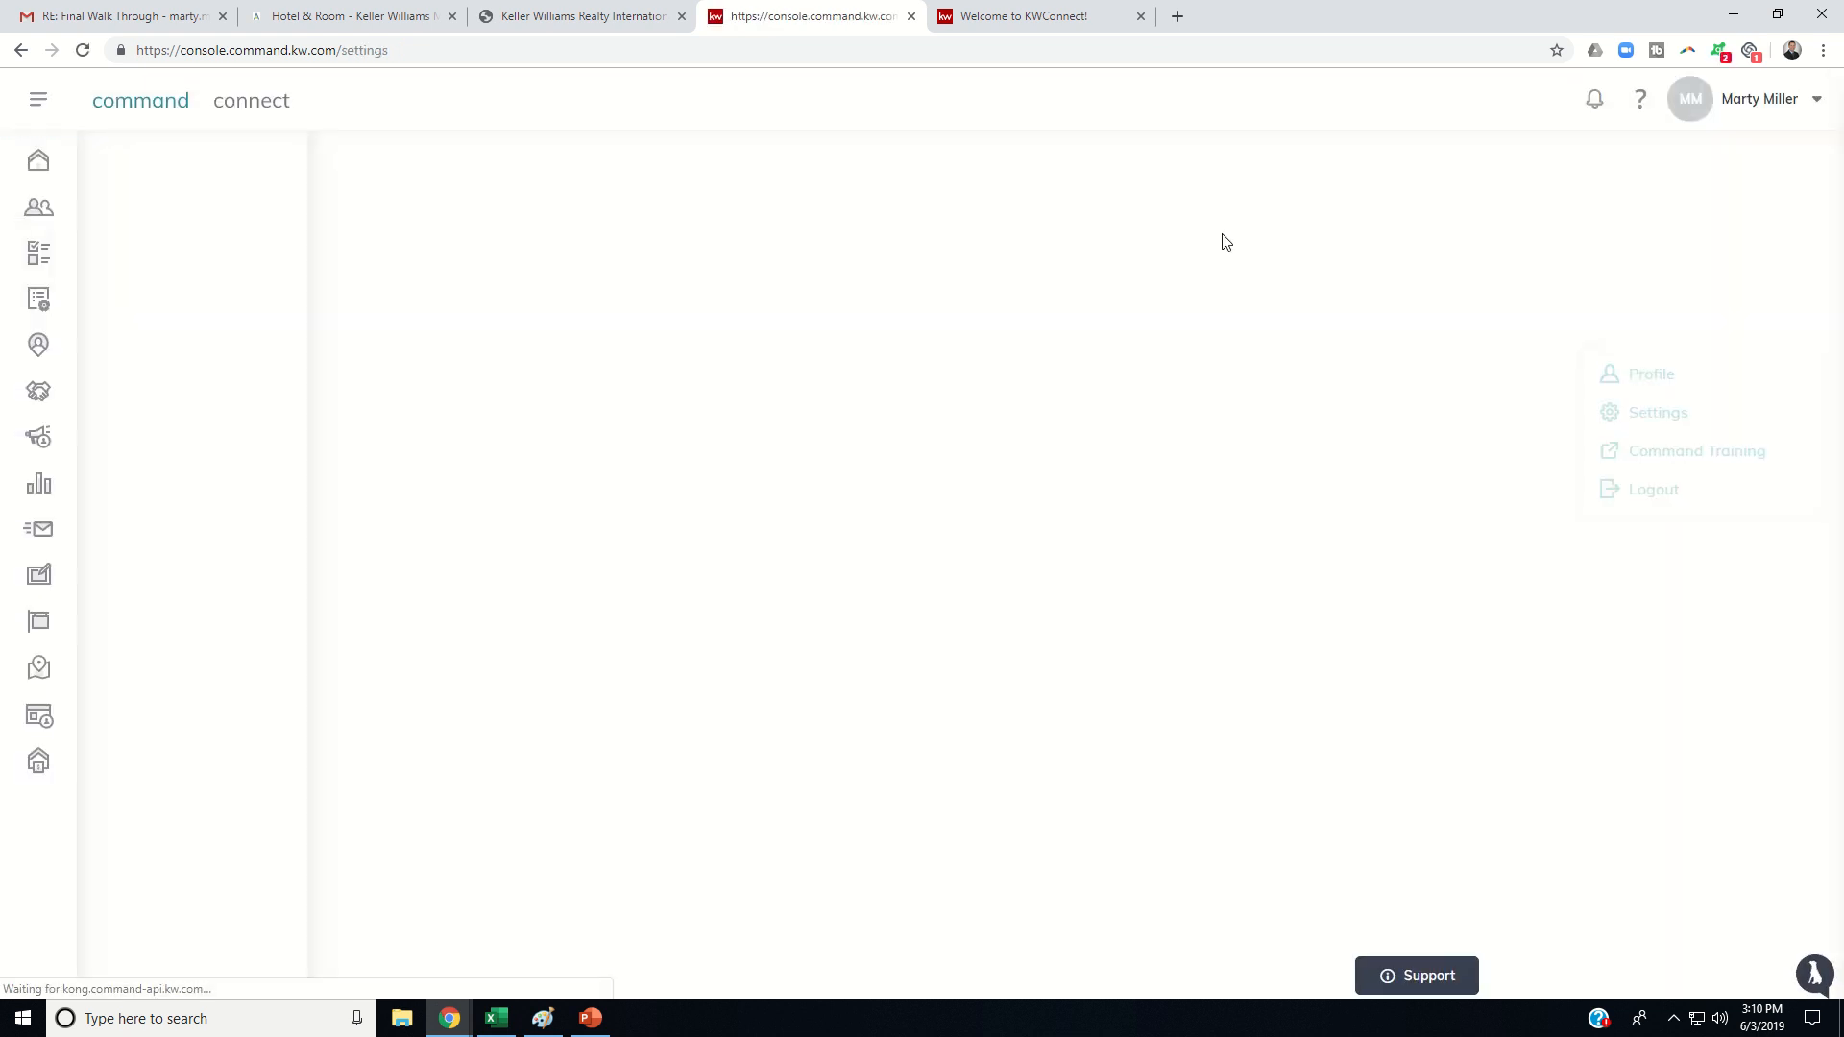
- Go to the Marketing Profile page under Connect Settings with its 360×360 photo recommendation
left_click(1657, 411)
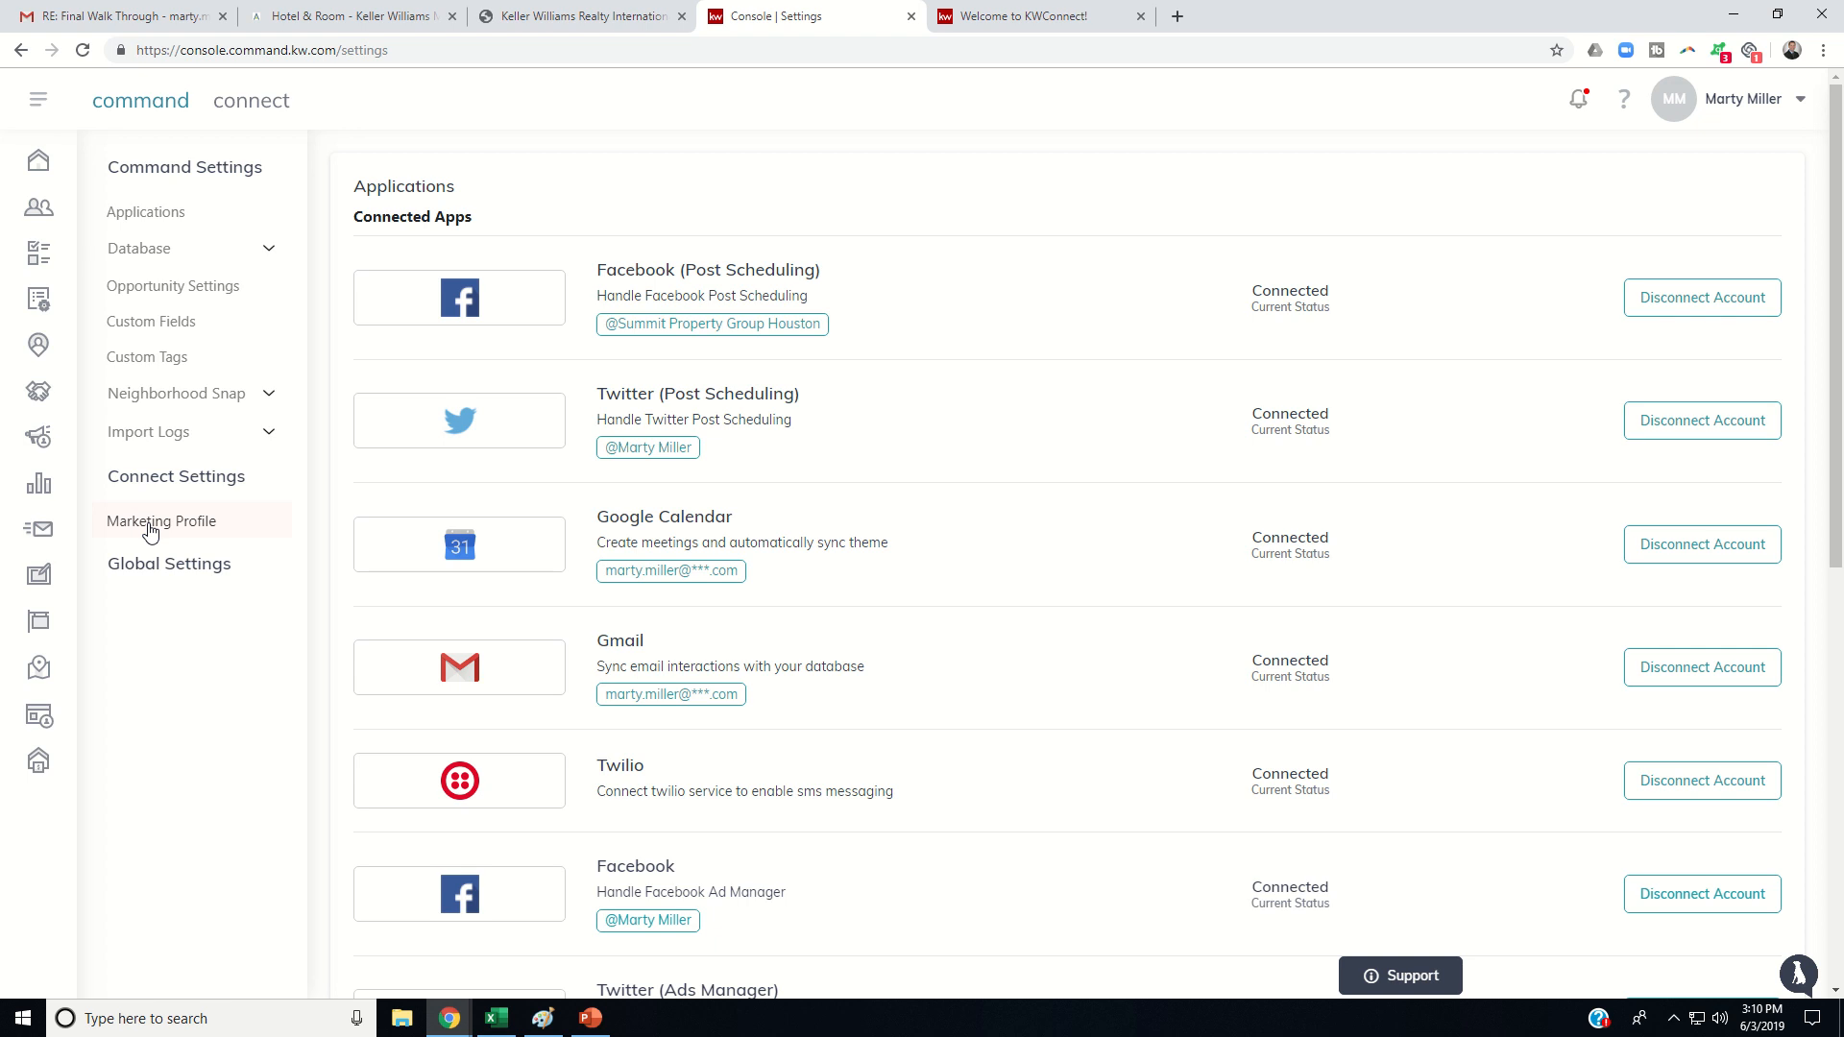
left_click(159, 520)
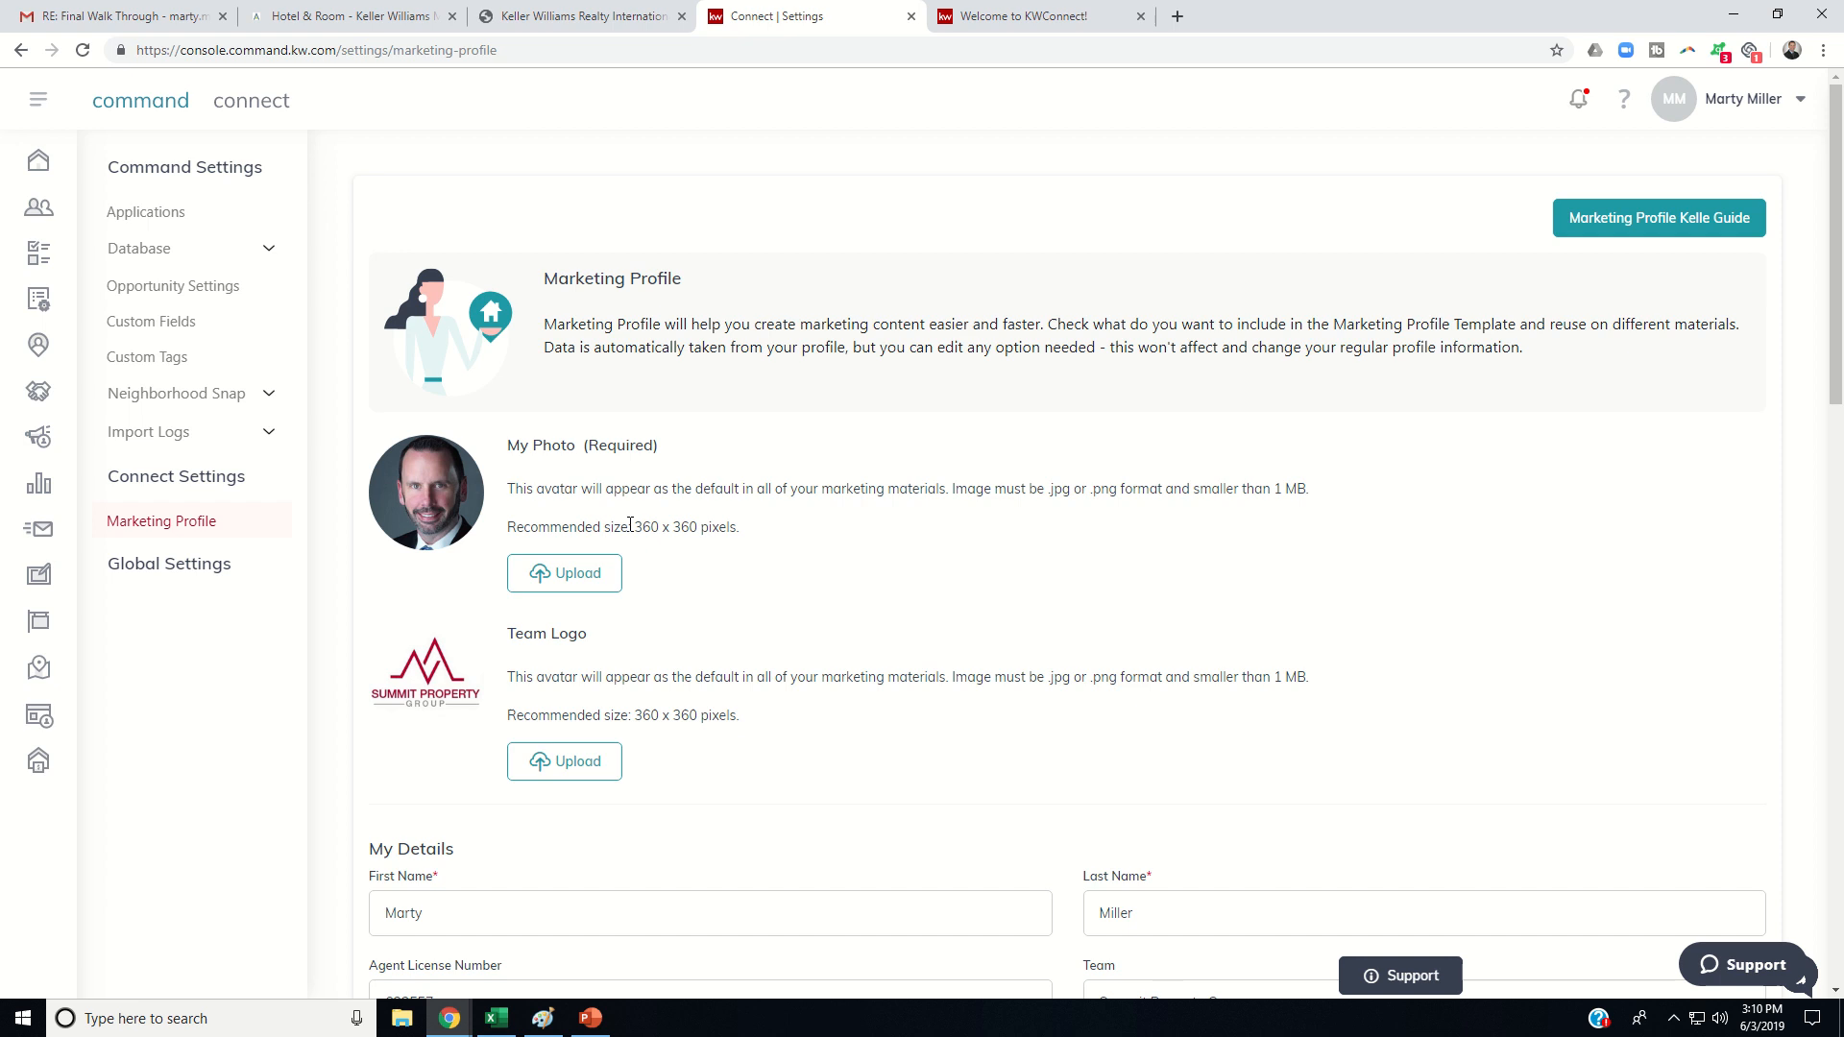
mouse_move(667, 709)
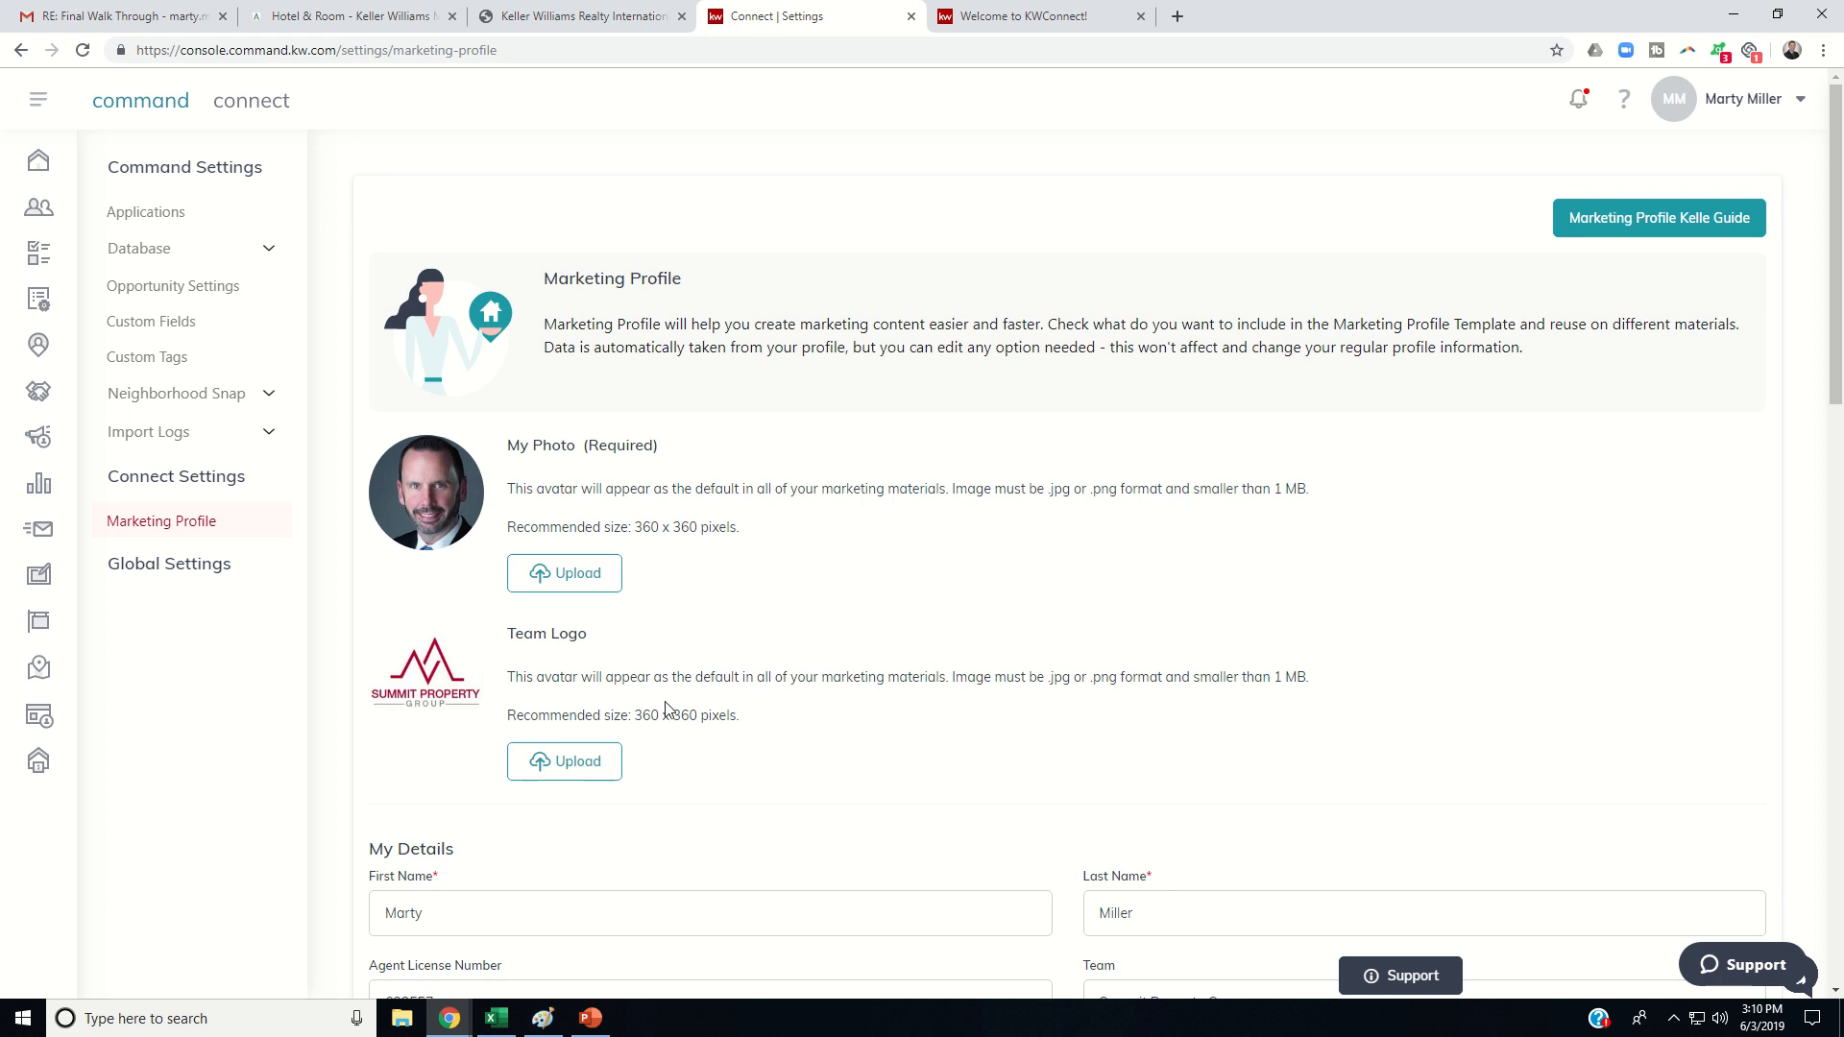
mouse_move(568, 605)
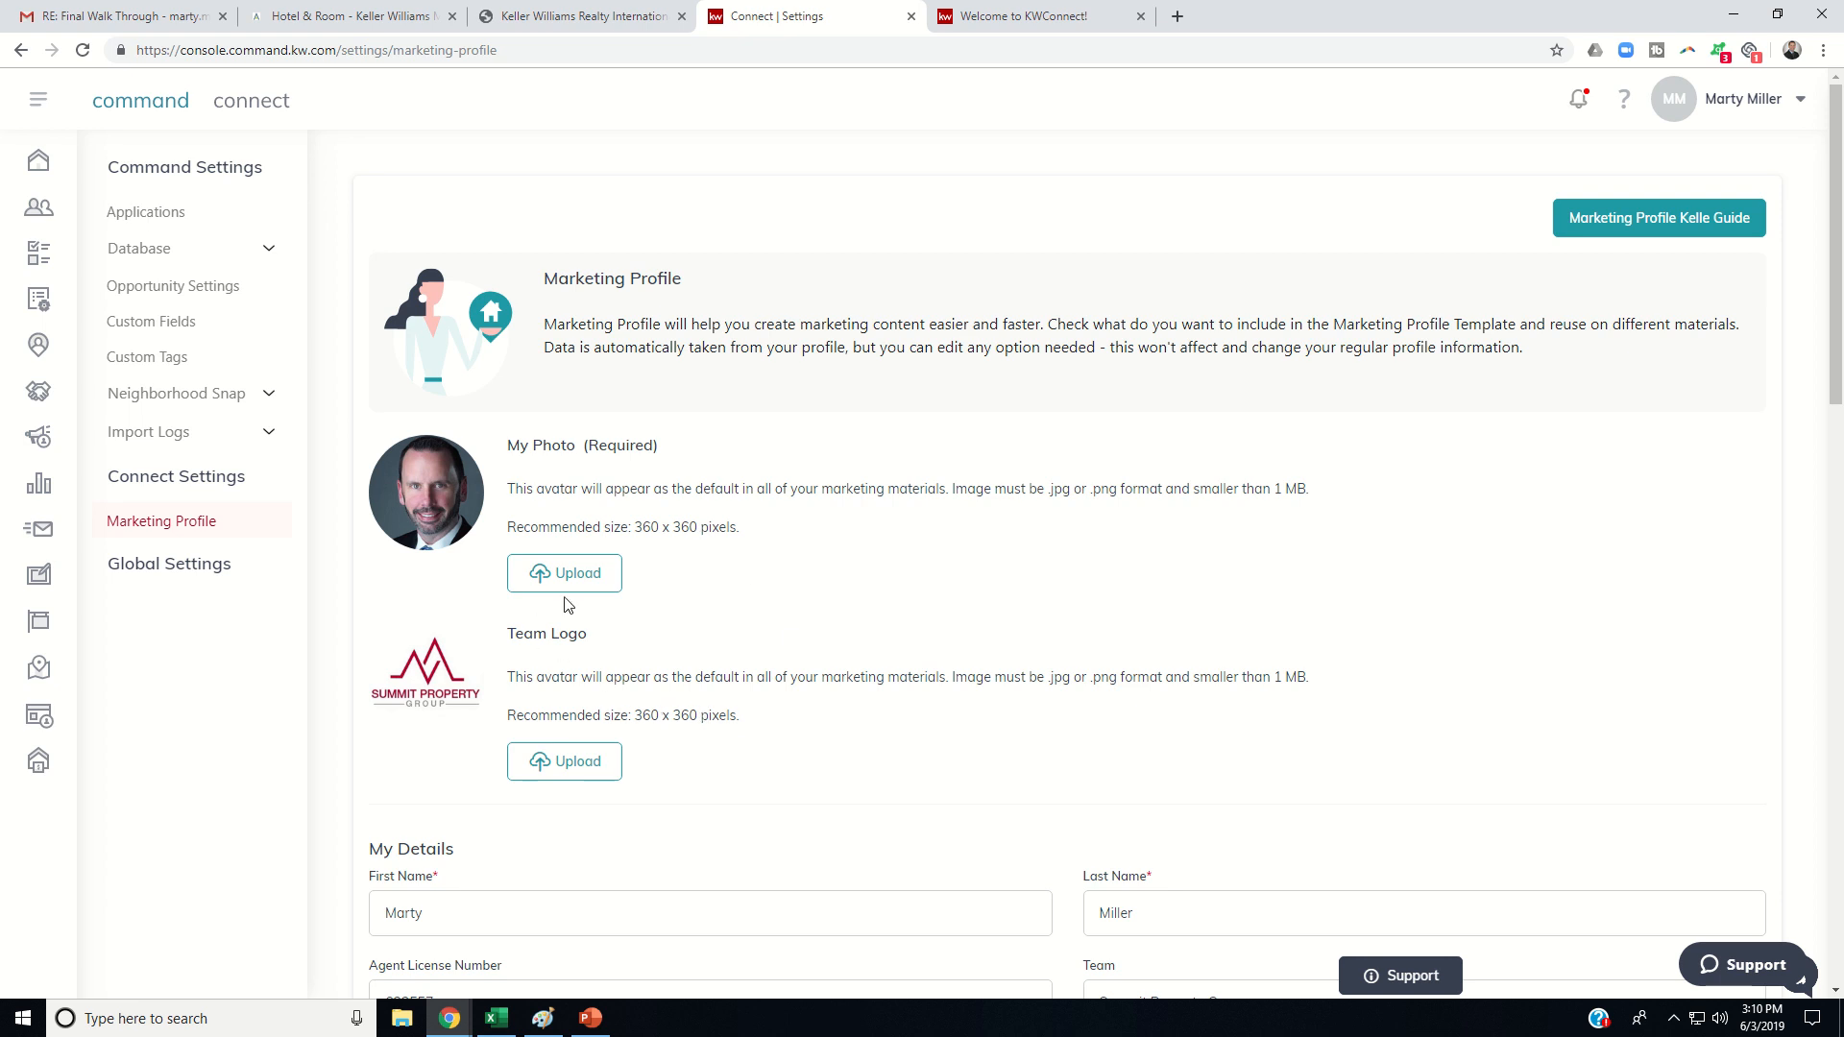
mouse_move(640, 482)
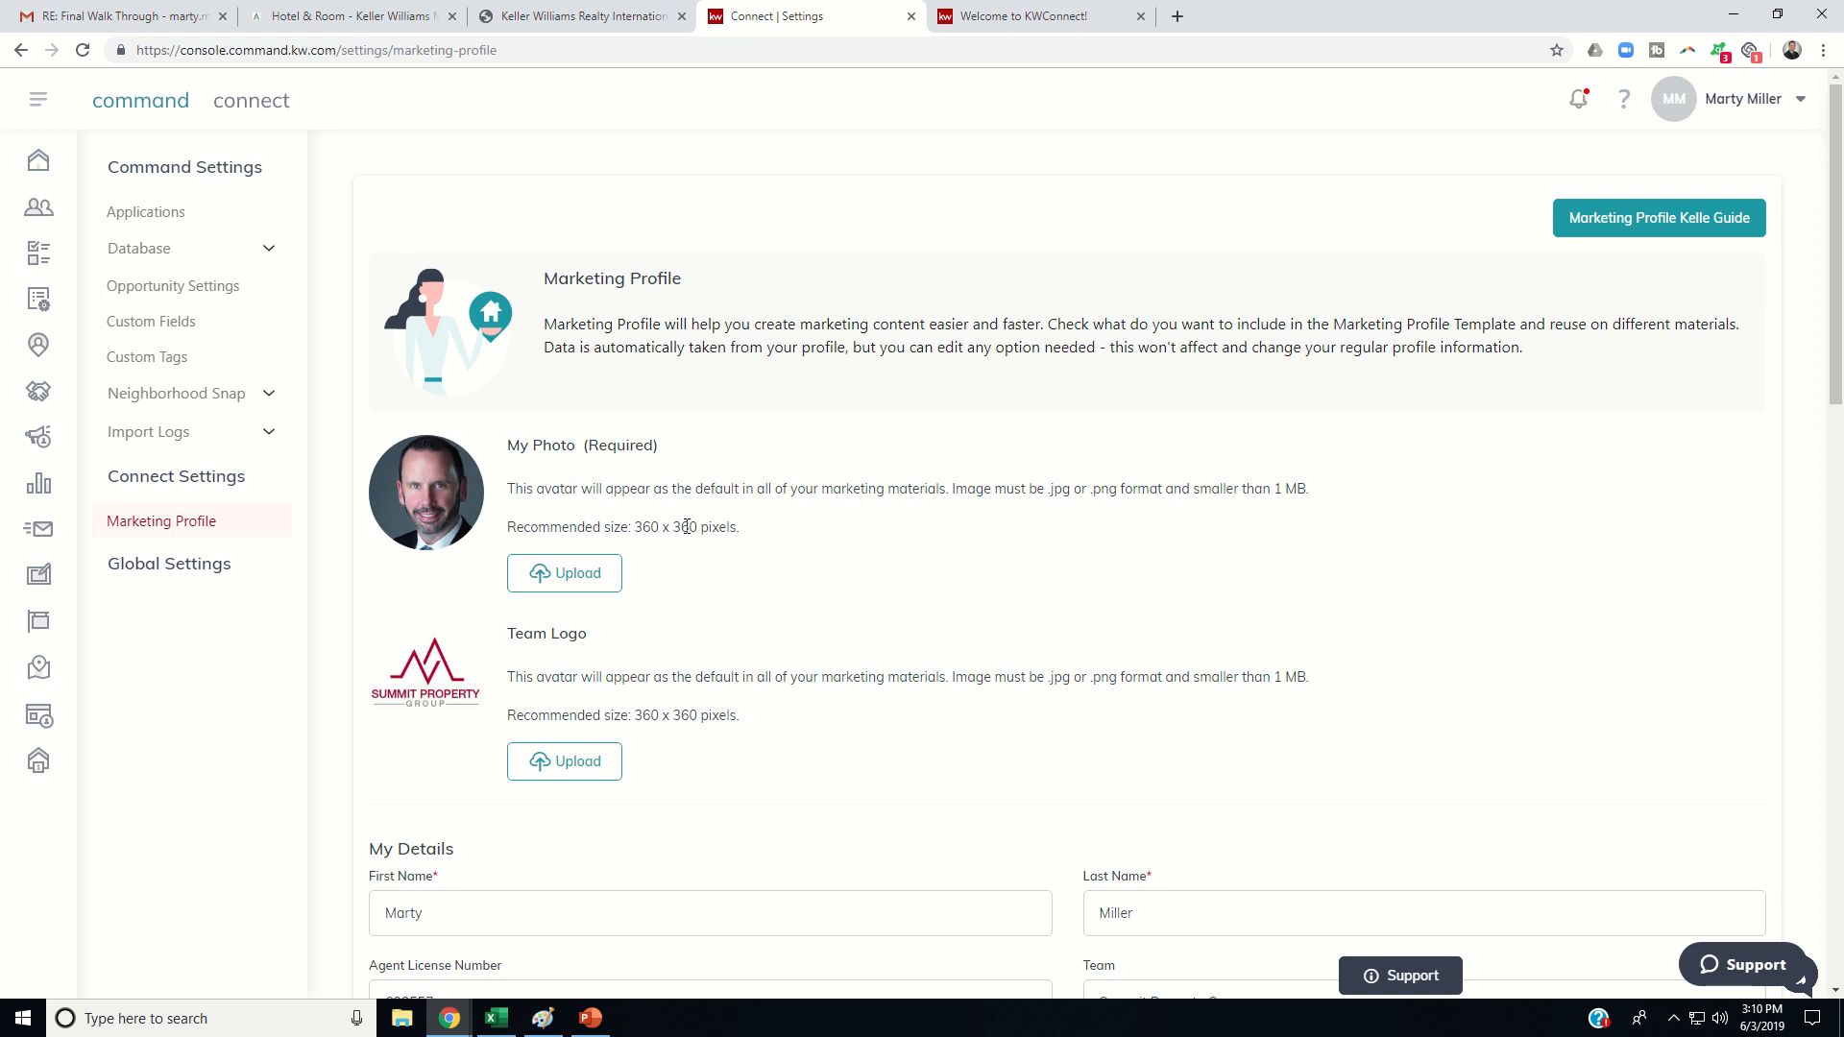
mouse_move(432, 555)
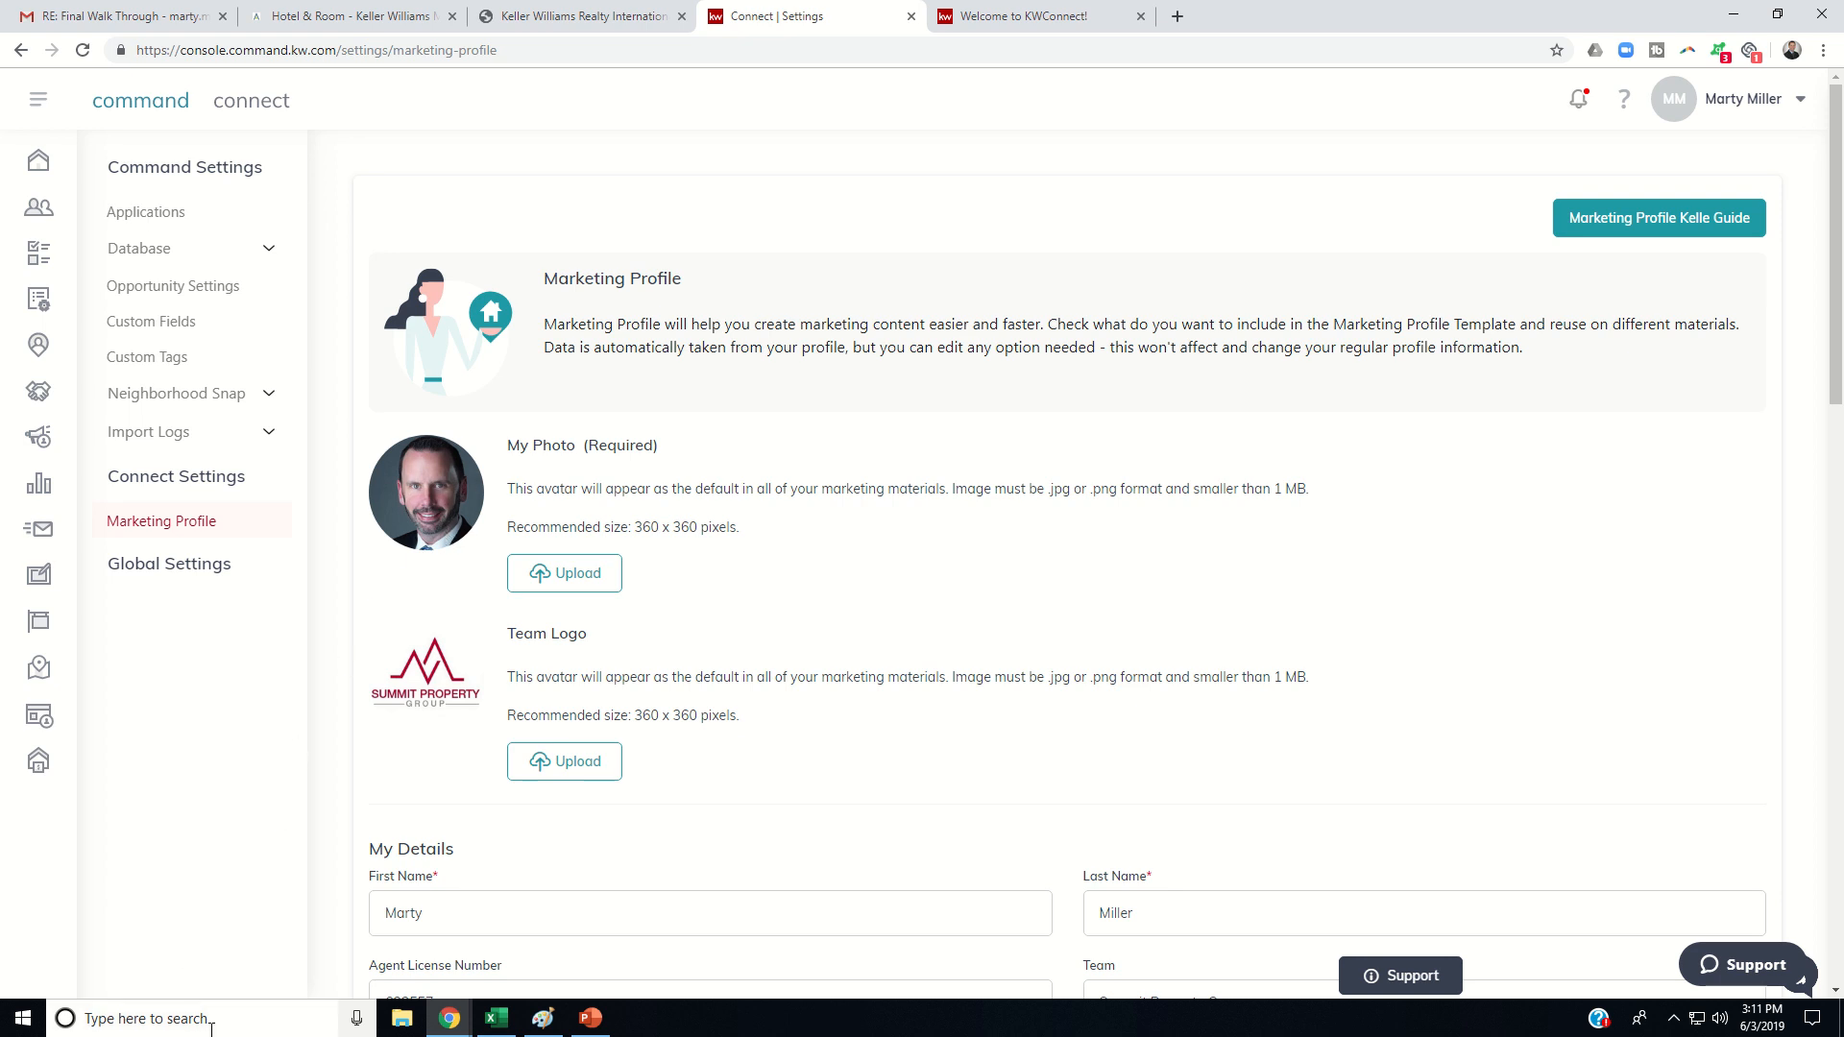
- Launch Paint by searching 'paint' from the Windows search box
left_click(65, 1018)
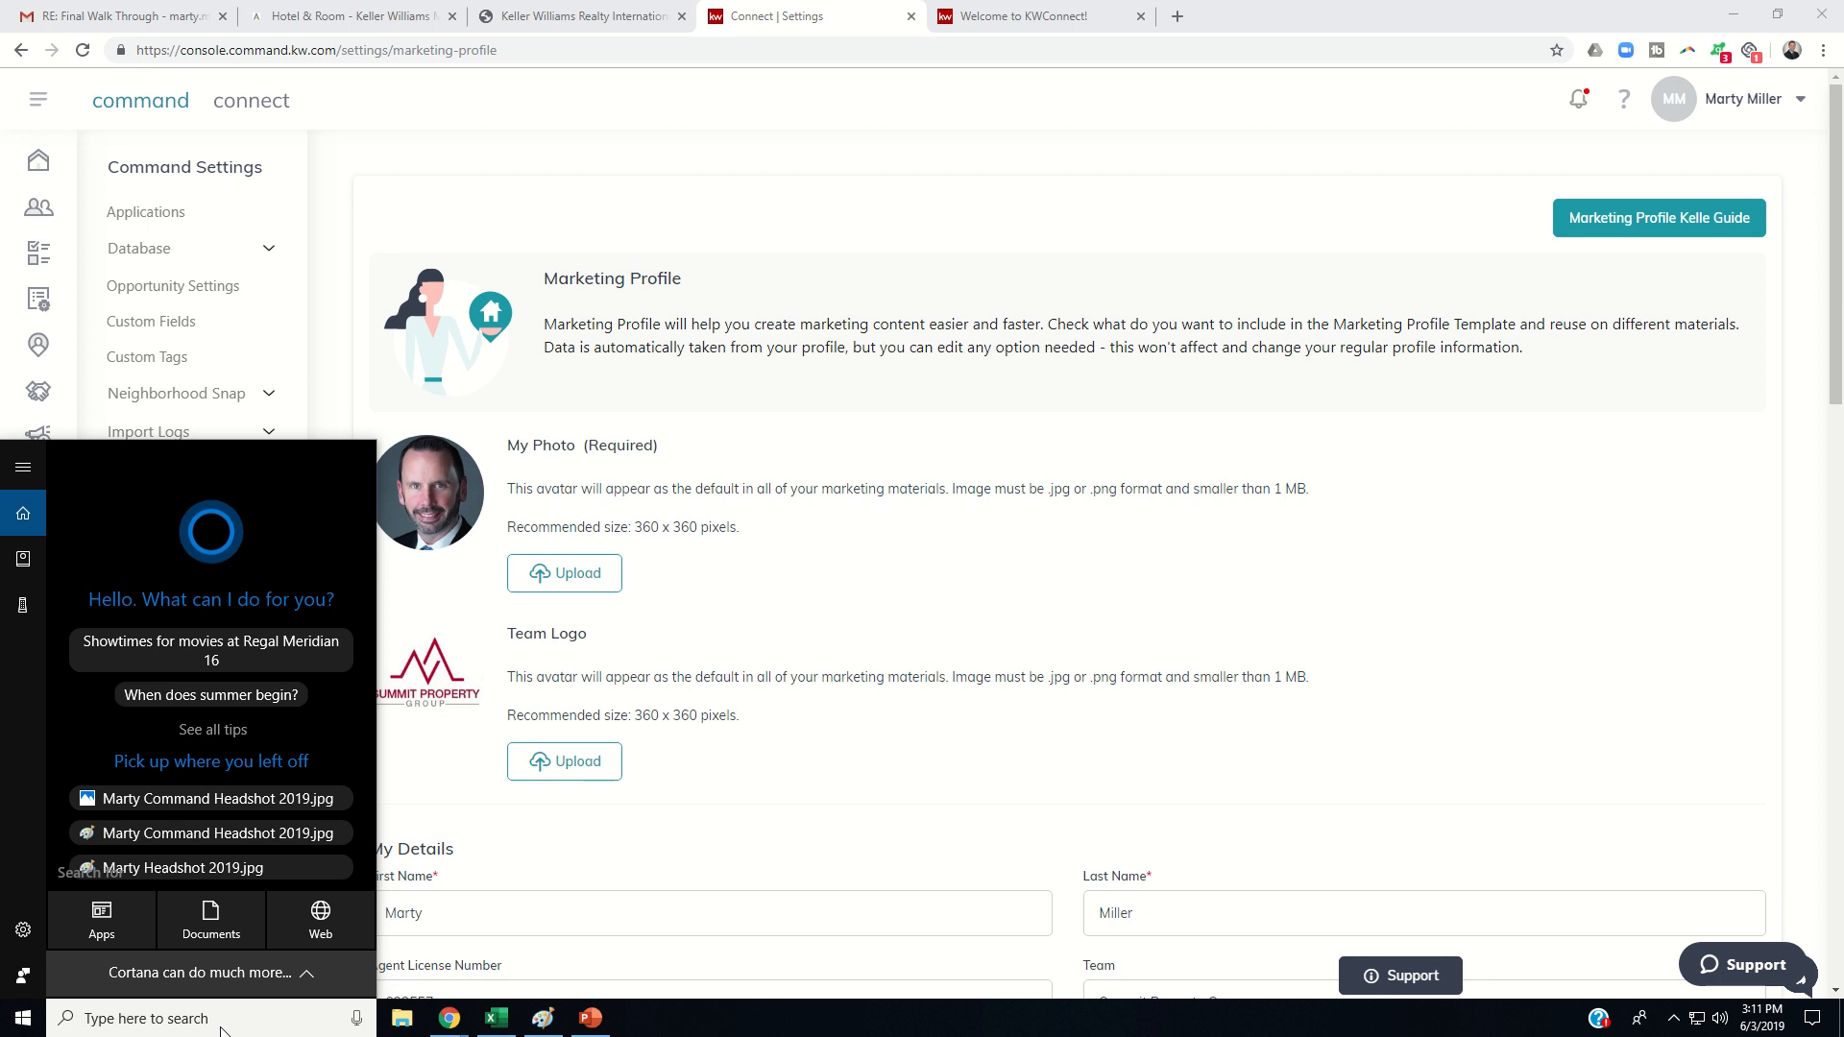
type("paint")
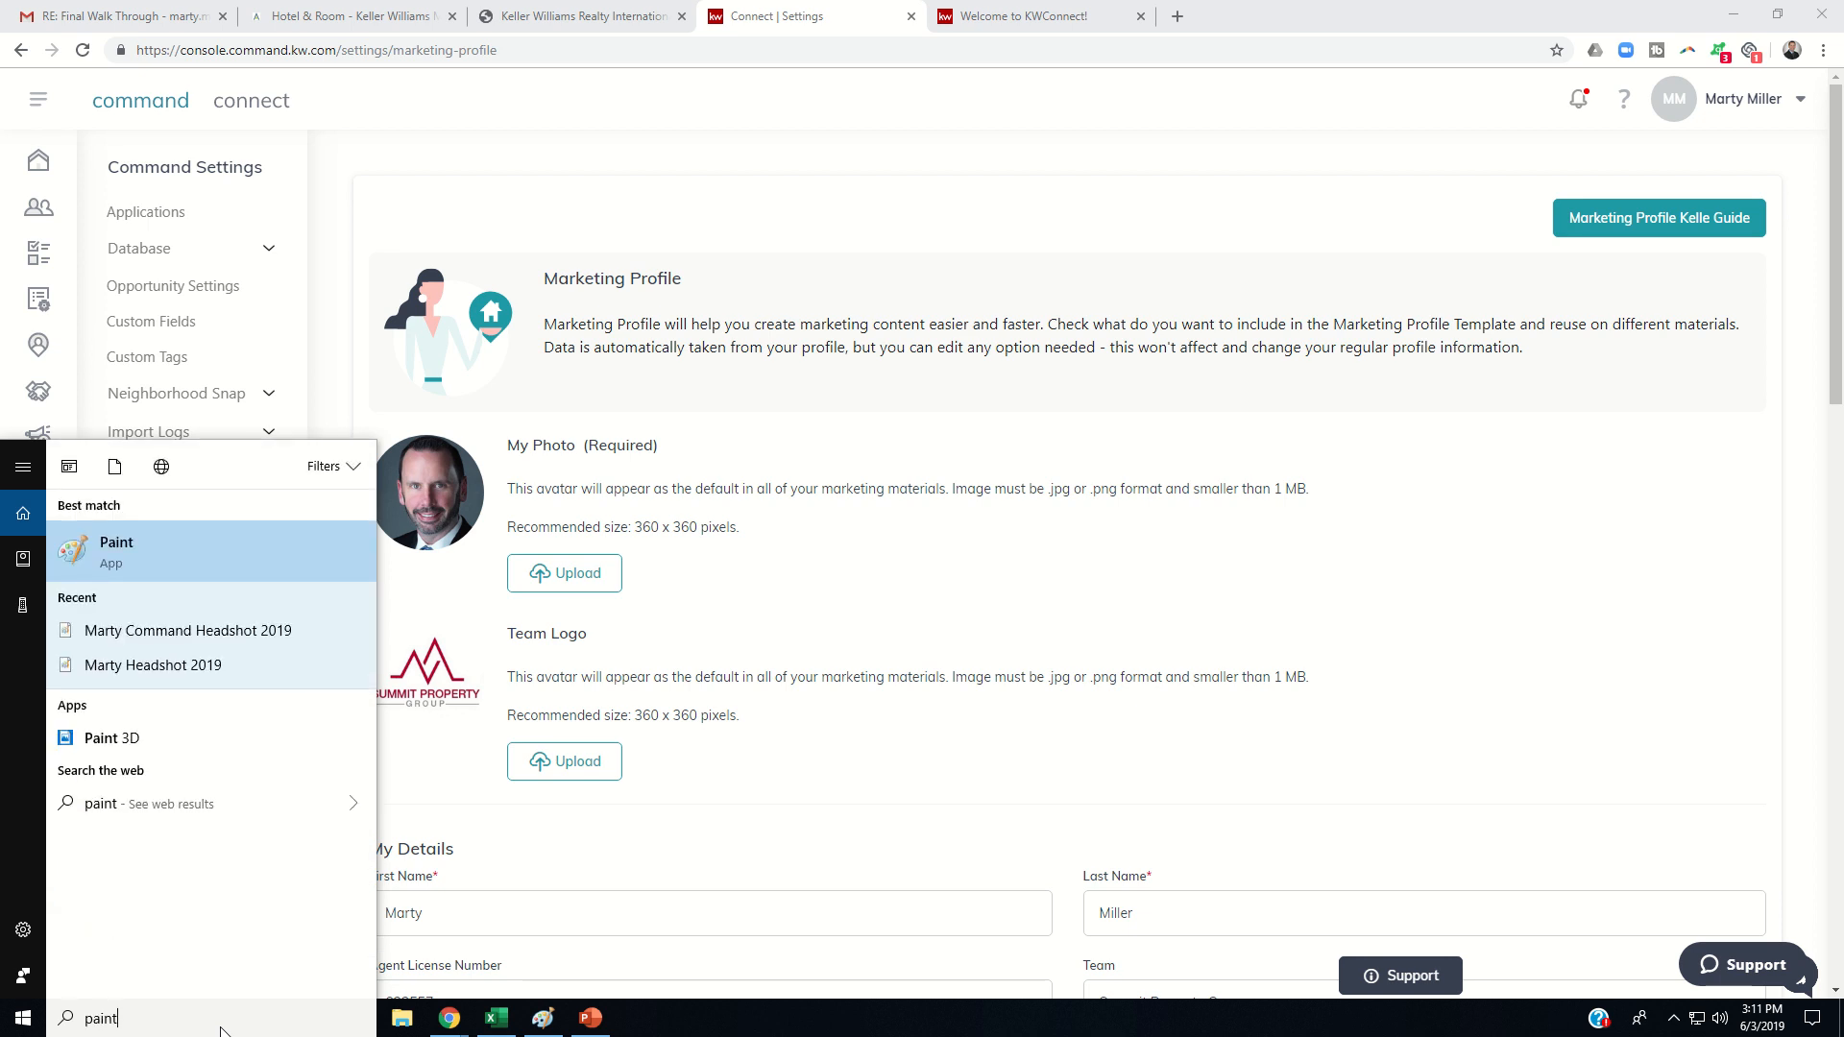
left_click(116, 552)
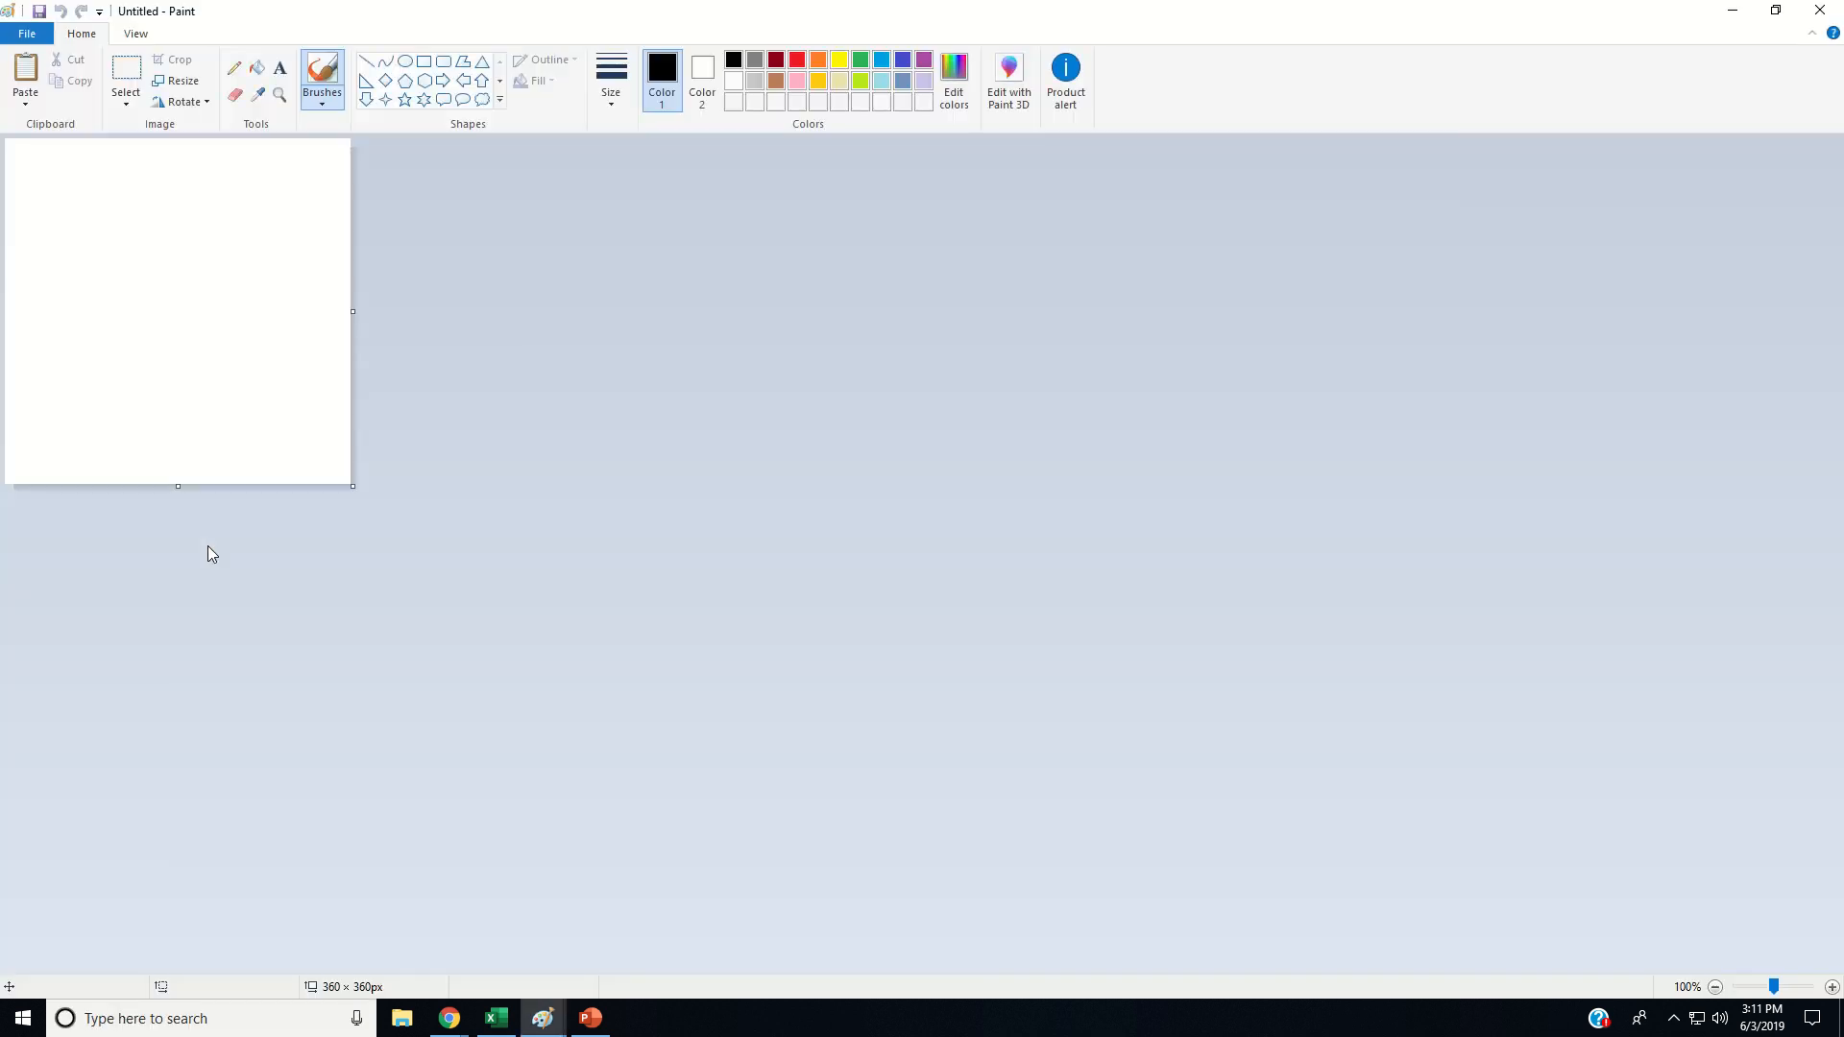
- Load the Marty Headshot 2019 picture (958×960) from the Headshots folder via File > Open
left_click(25, 33)
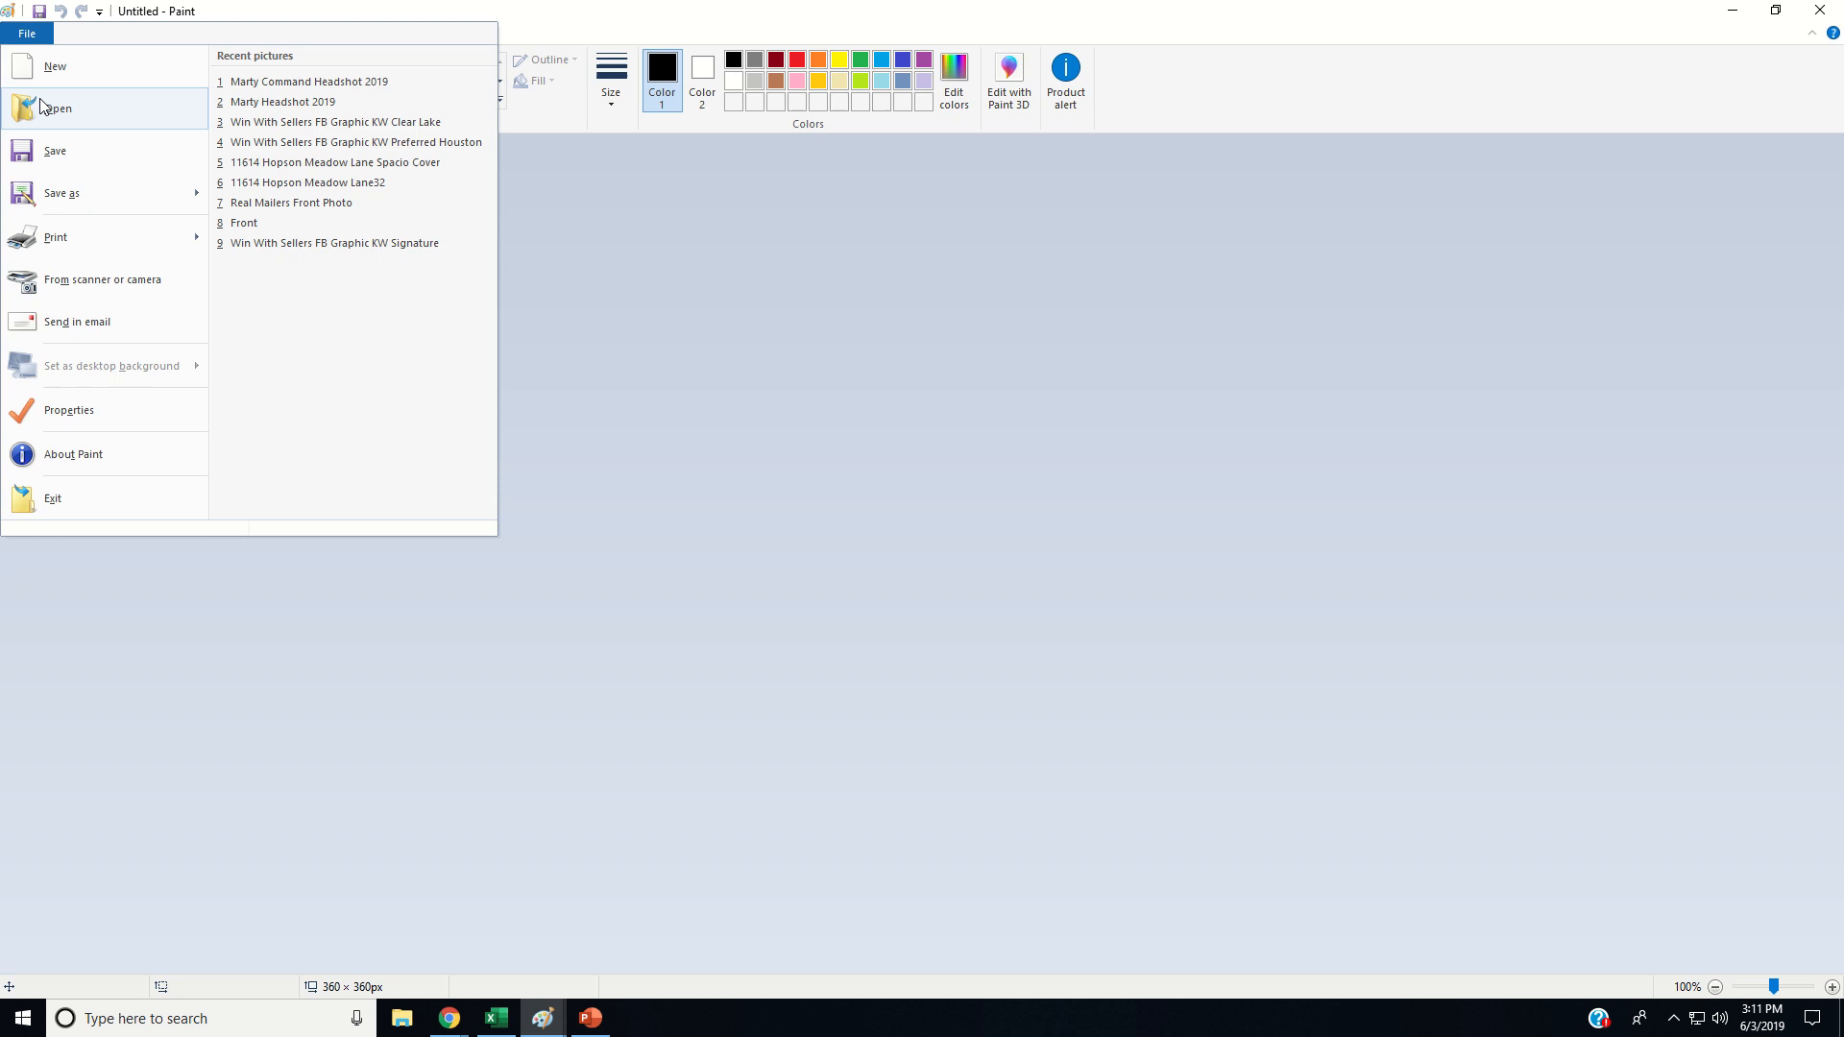
left_click(58, 107)
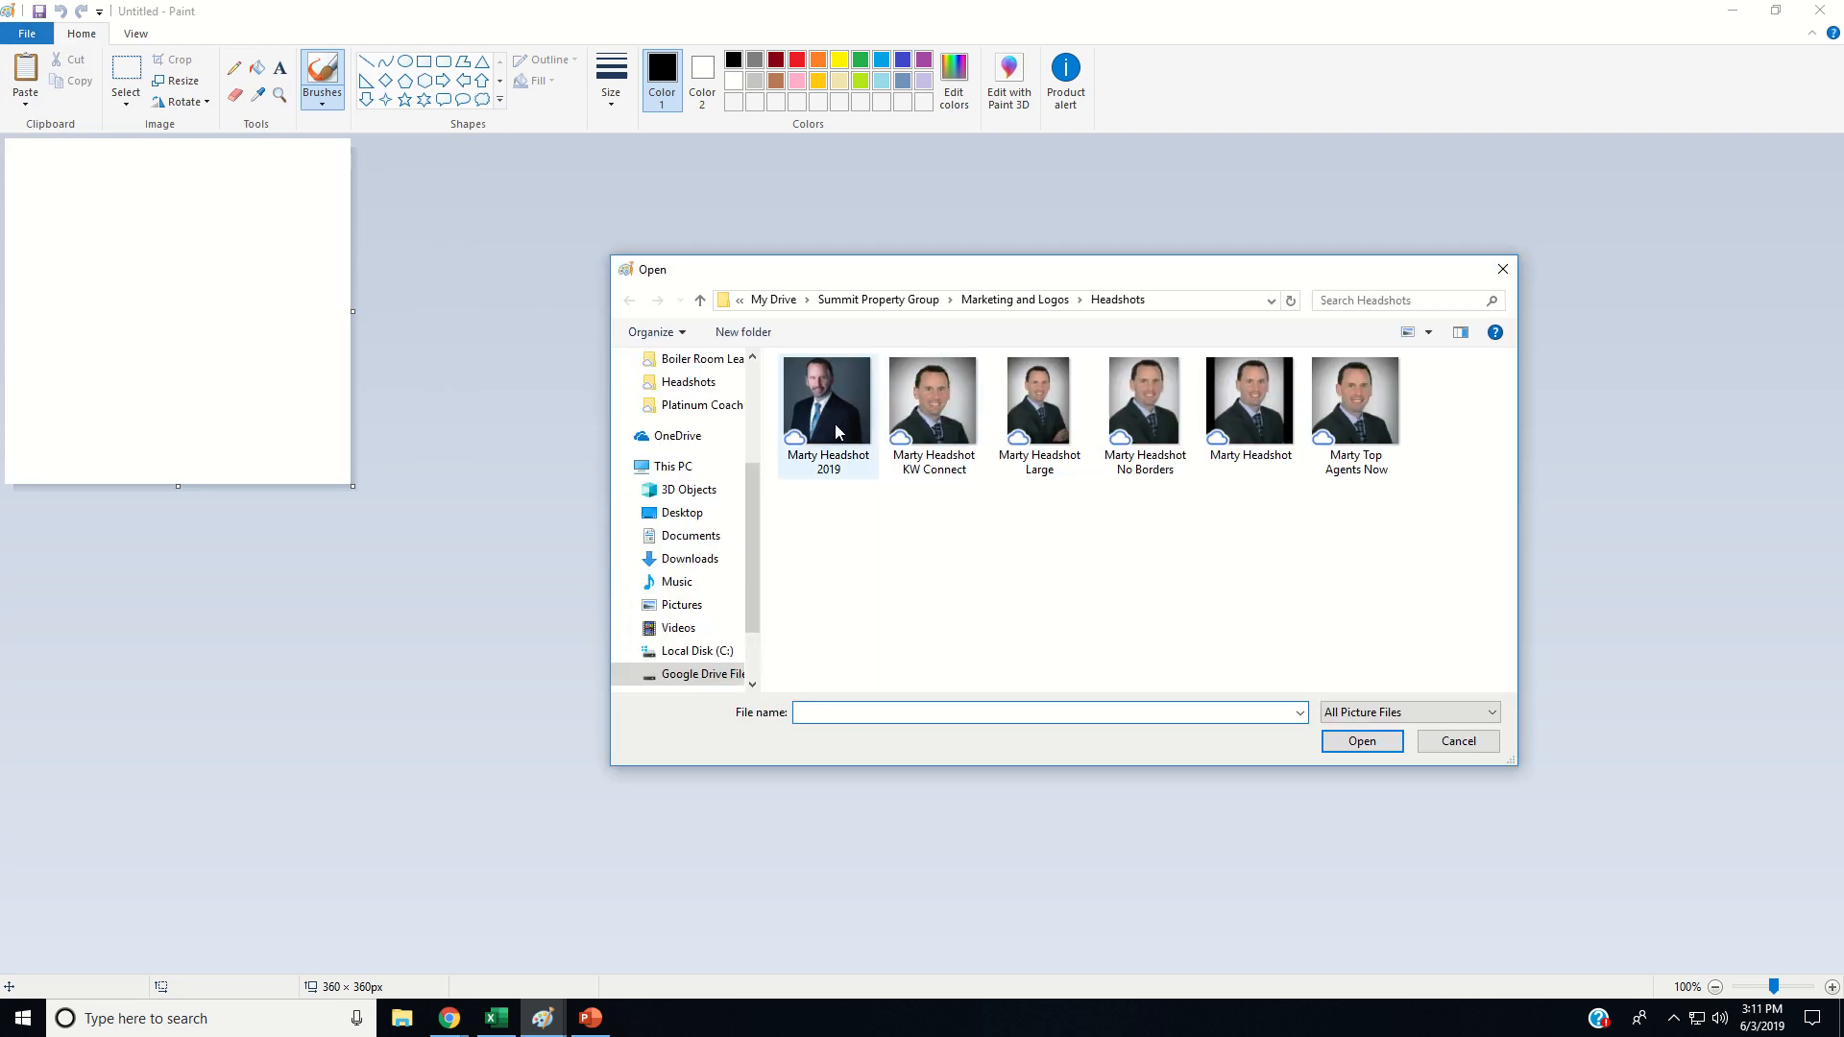
left_click(826, 400)
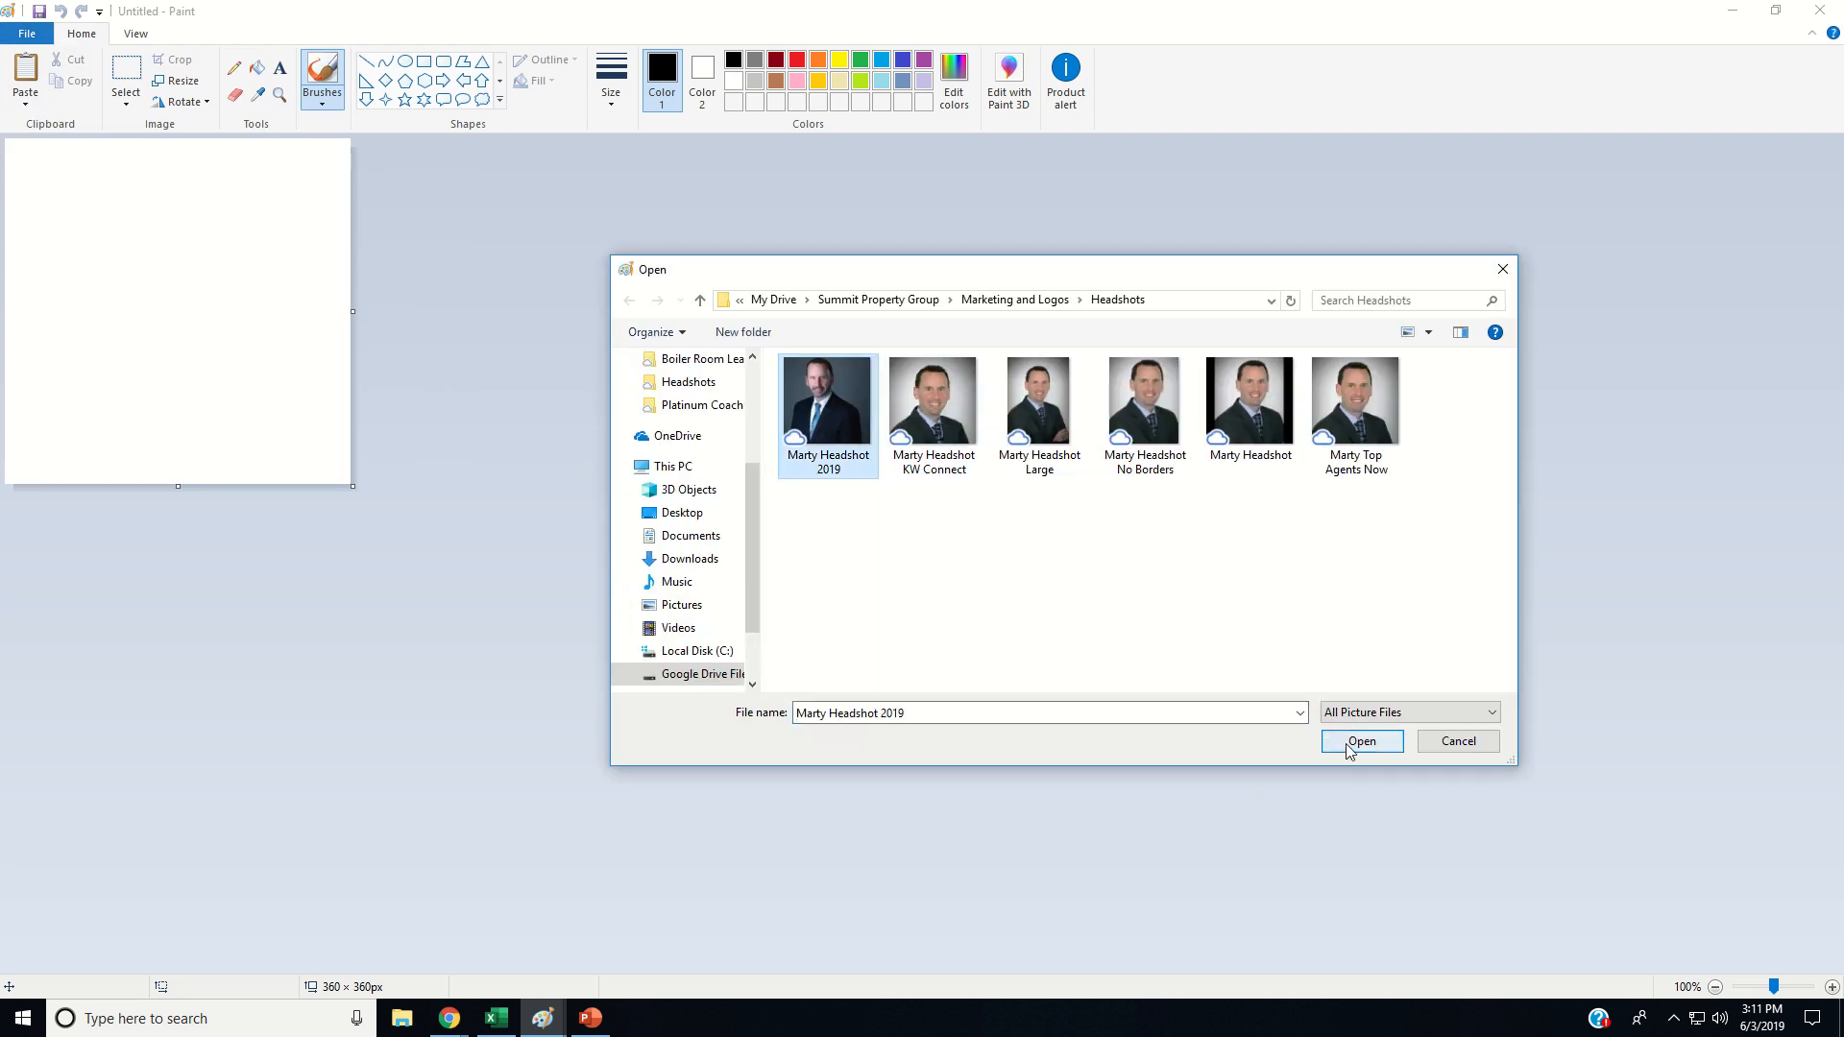
left_click(1360, 742)
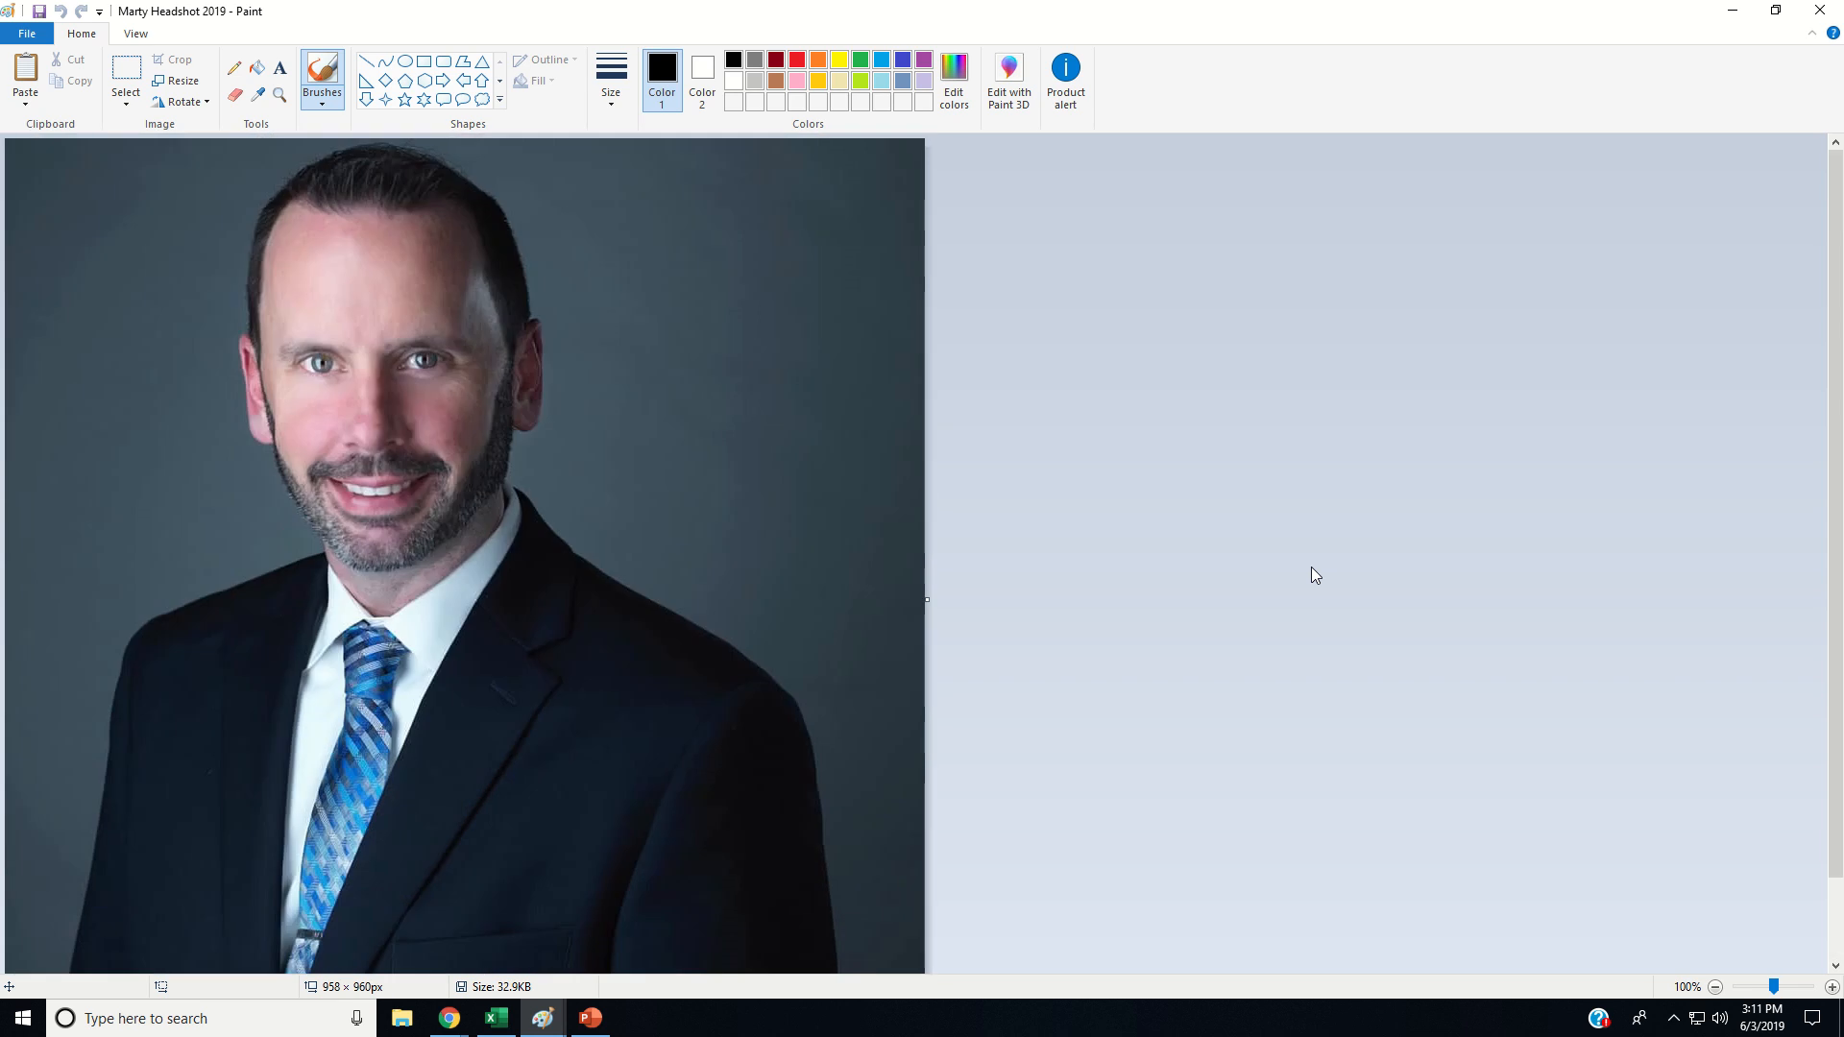
mouse_move(333, 997)
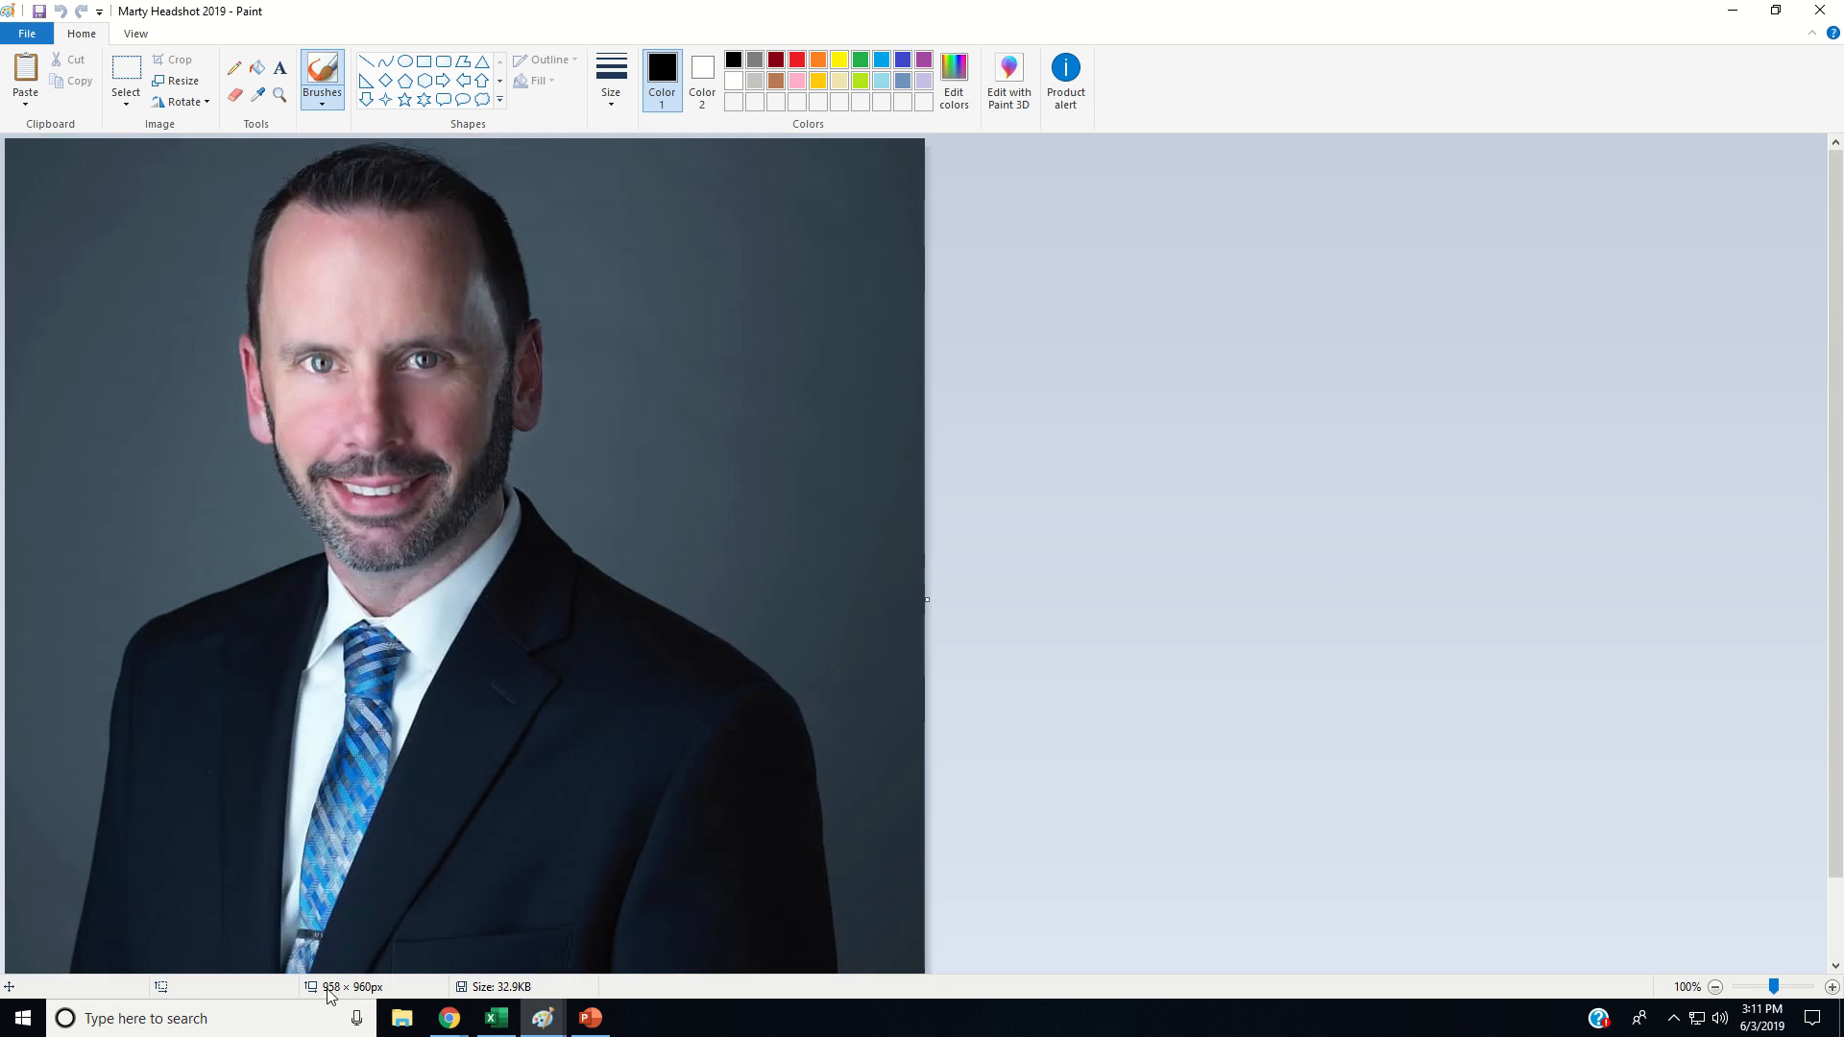
mouse_move(343, 997)
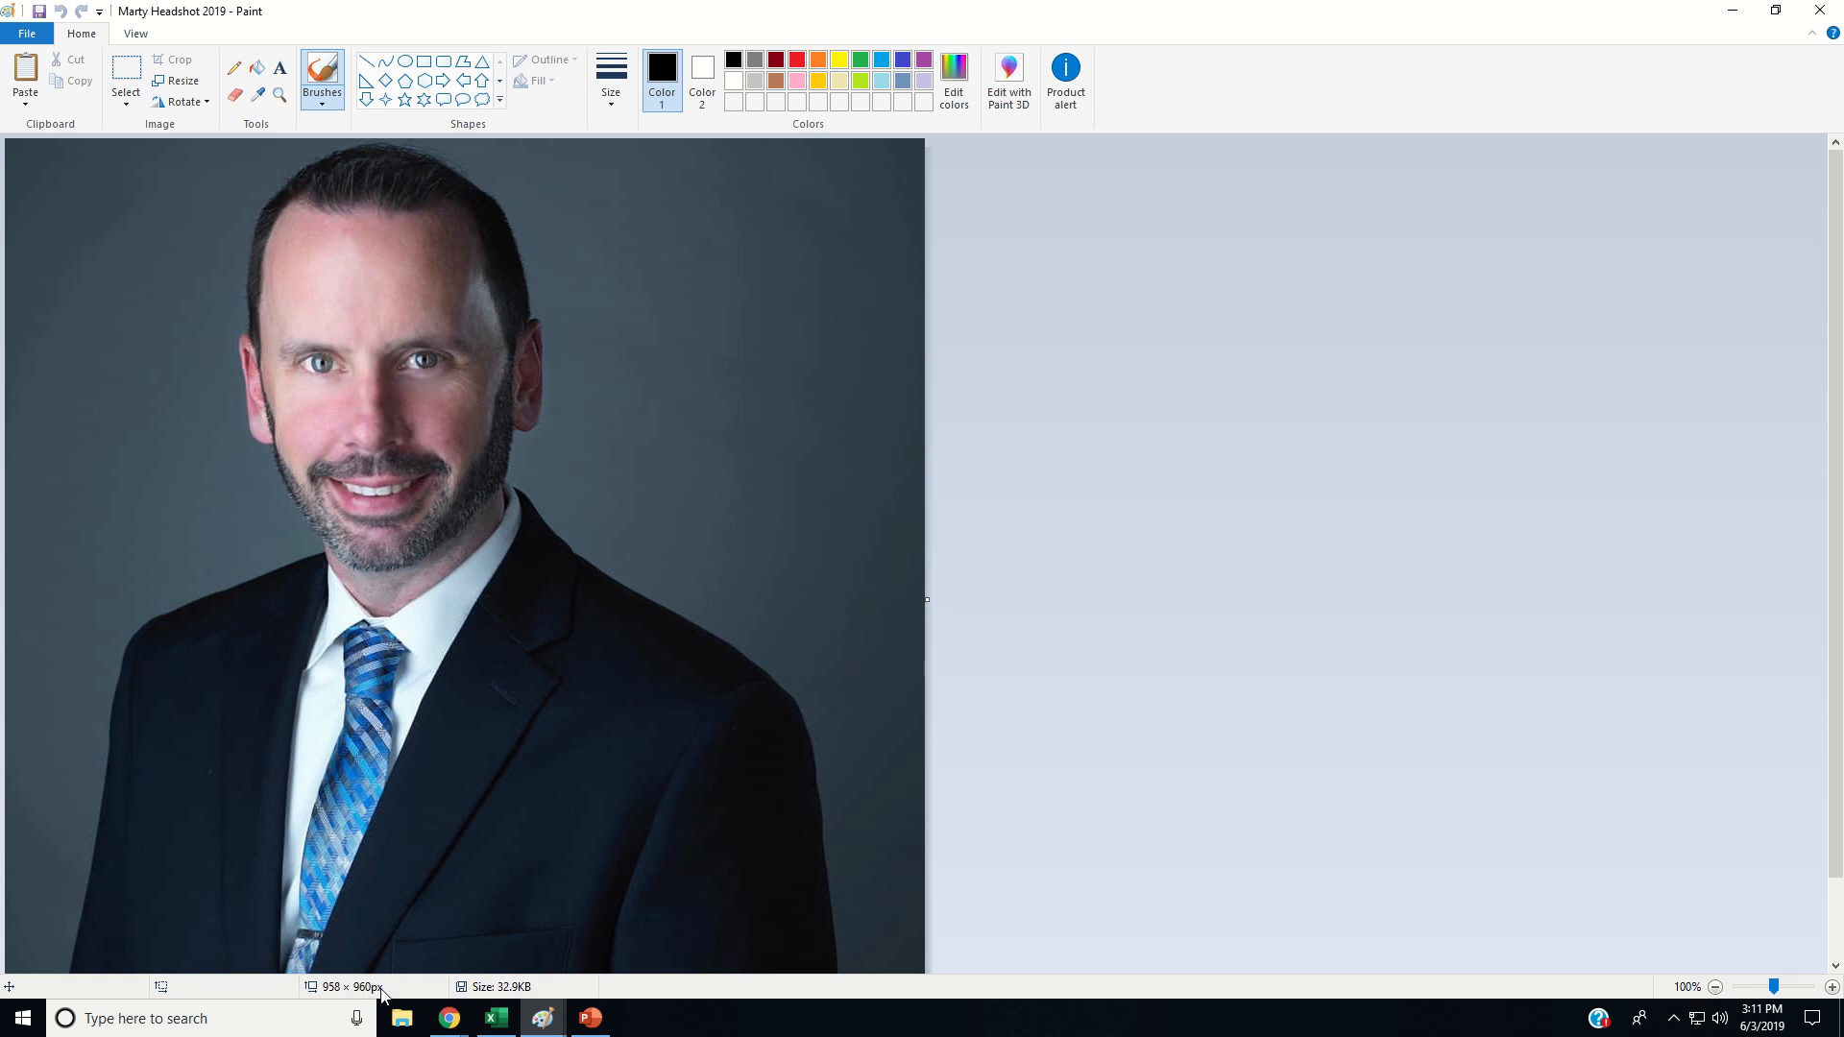
mouse_move(448, 907)
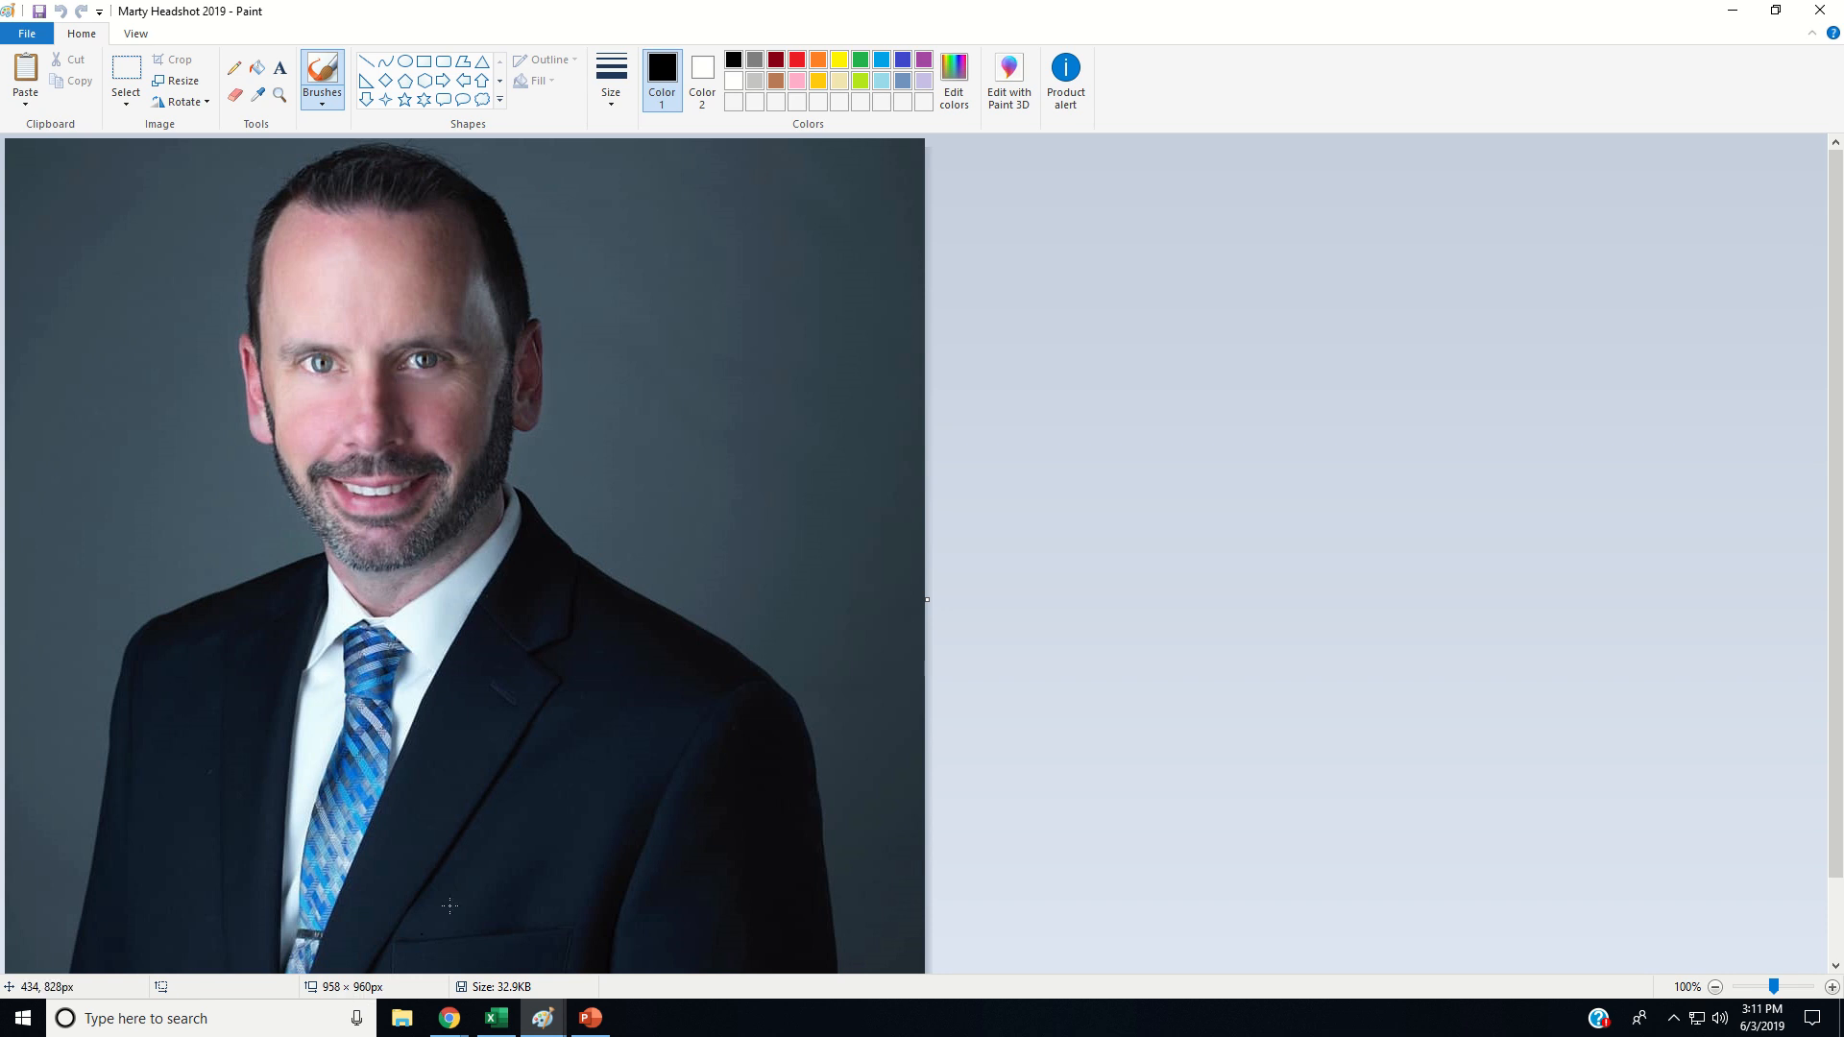
mouse_move(616, 356)
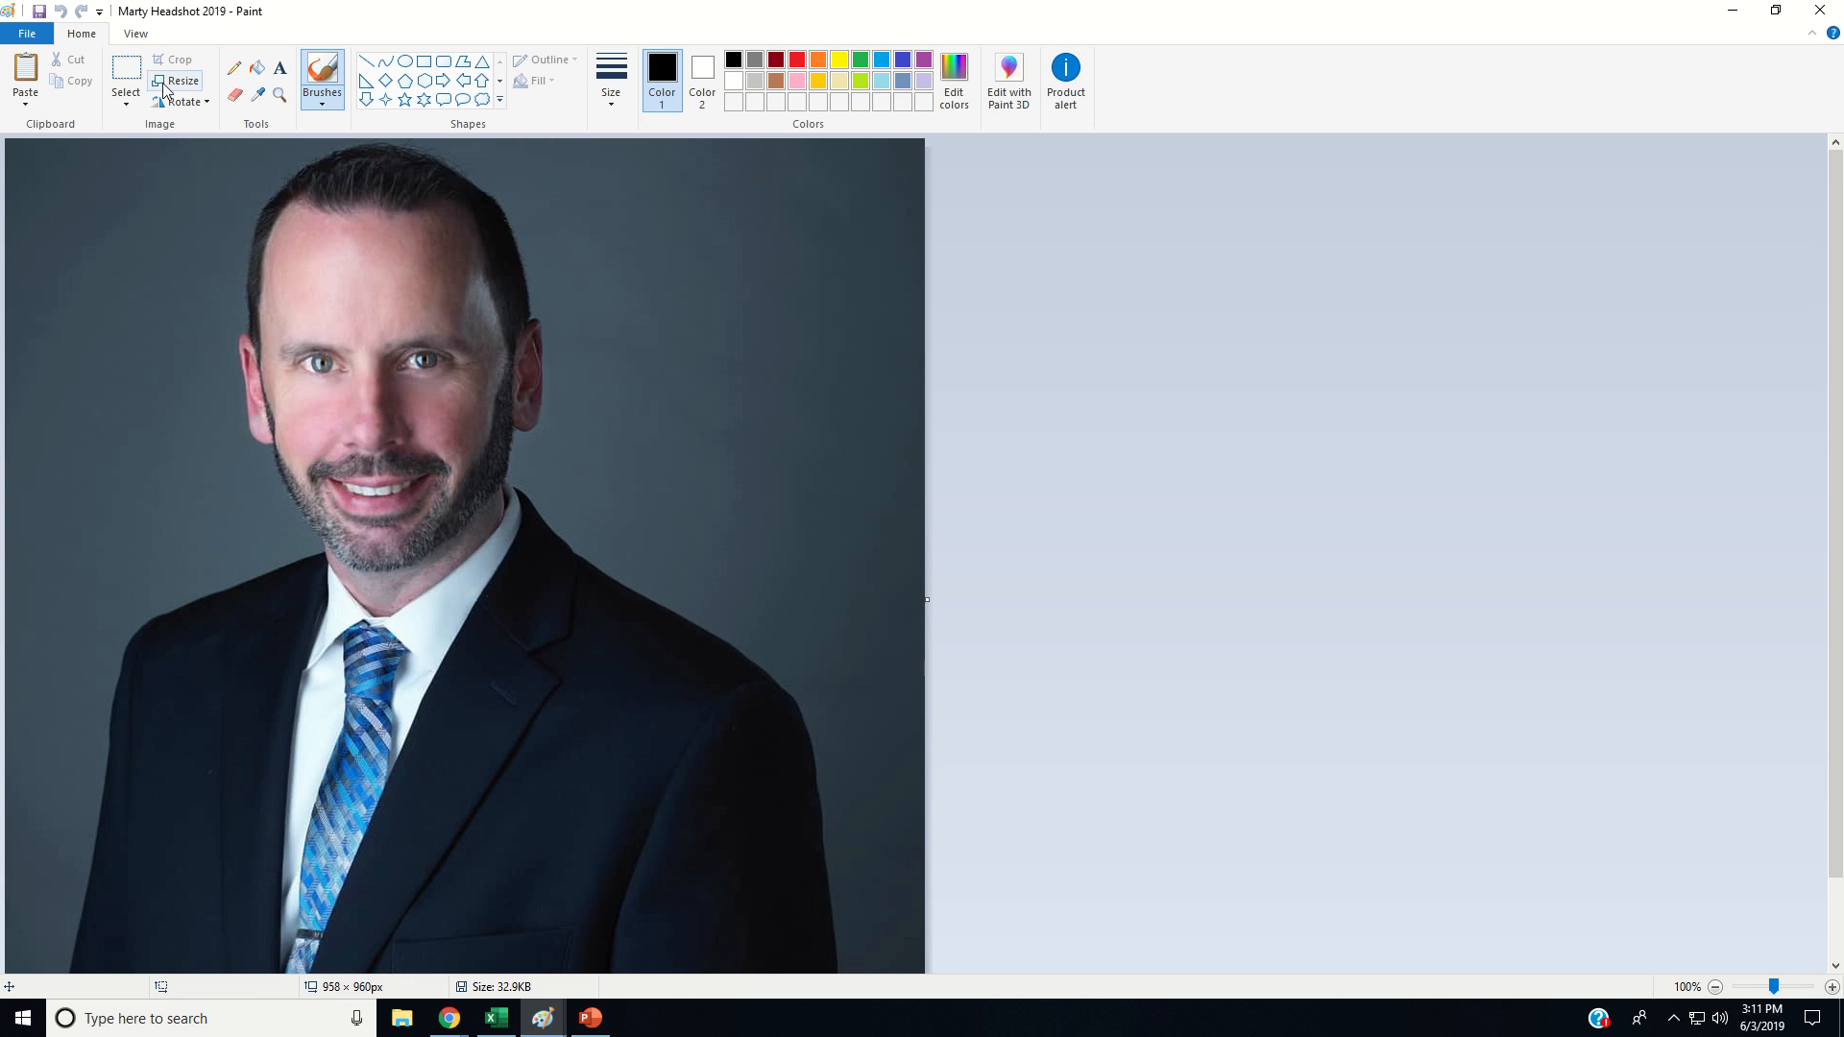
- Resize the headshot in pixels to 360 horizontal by 360 vertical
left_click(183, 80)
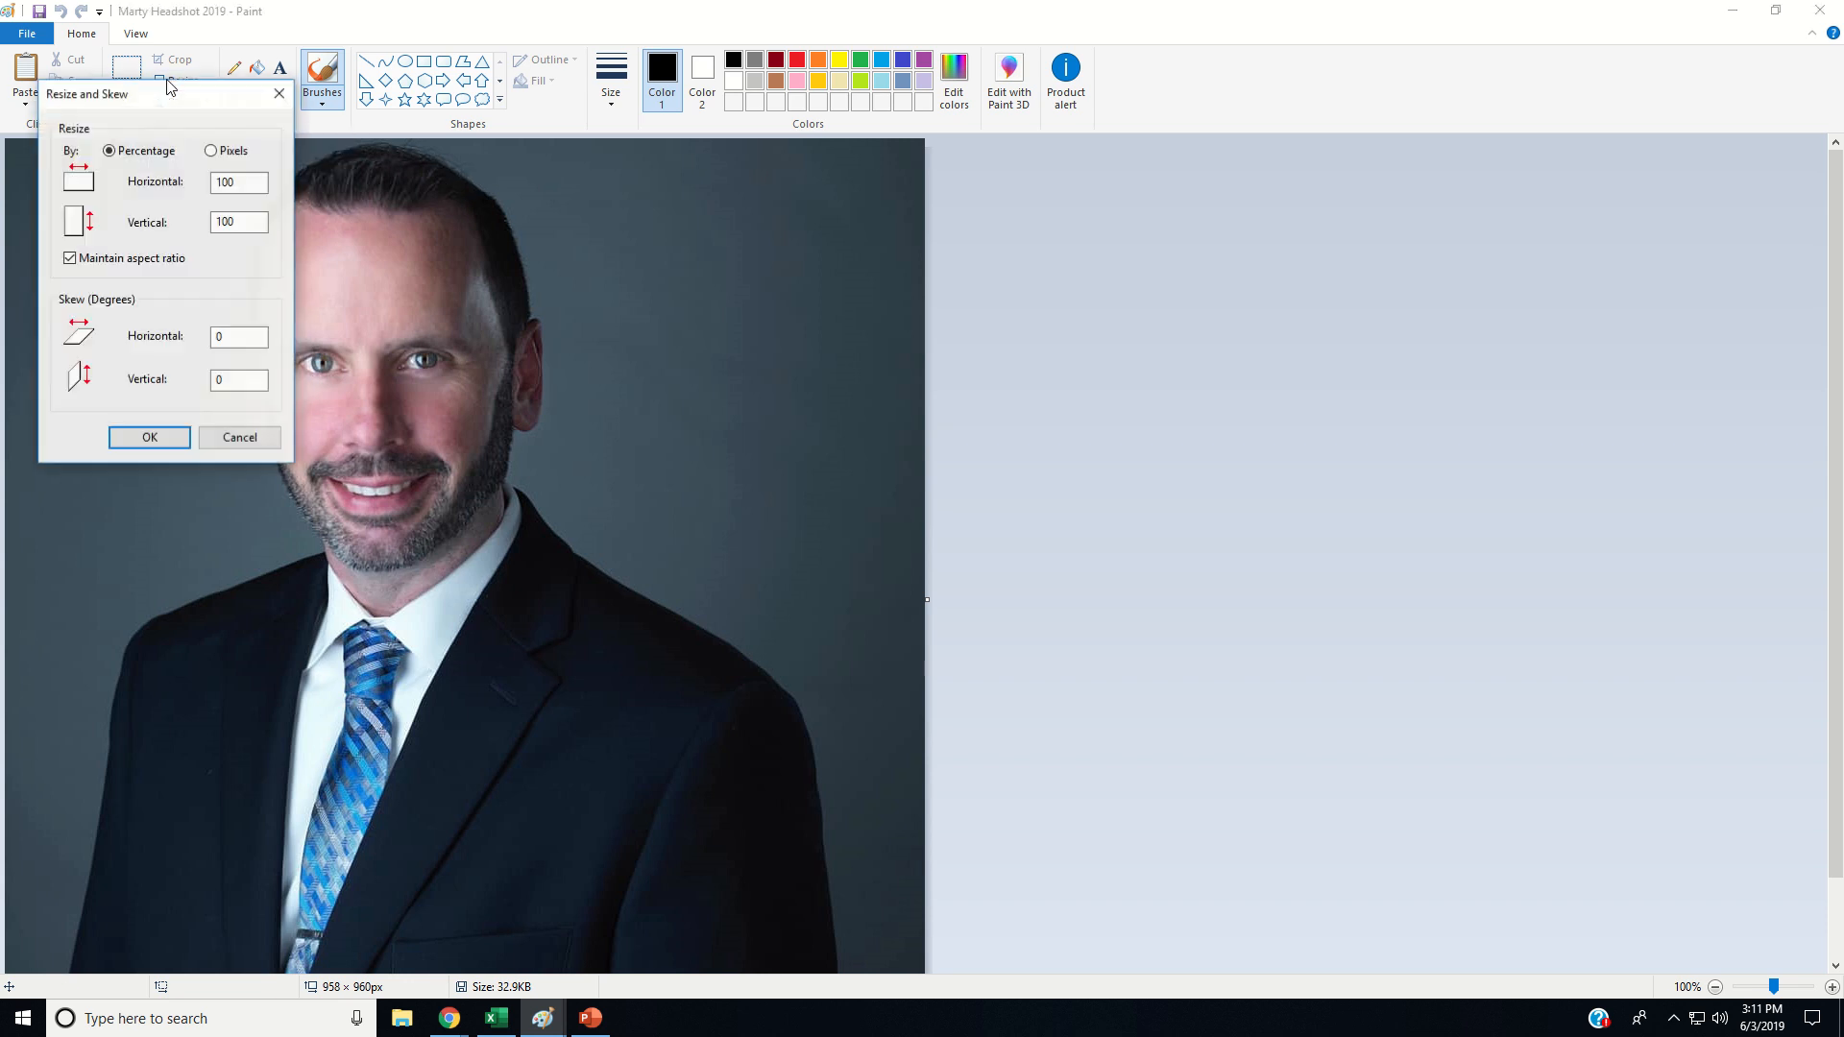
left_click(211, 150)
type("360")
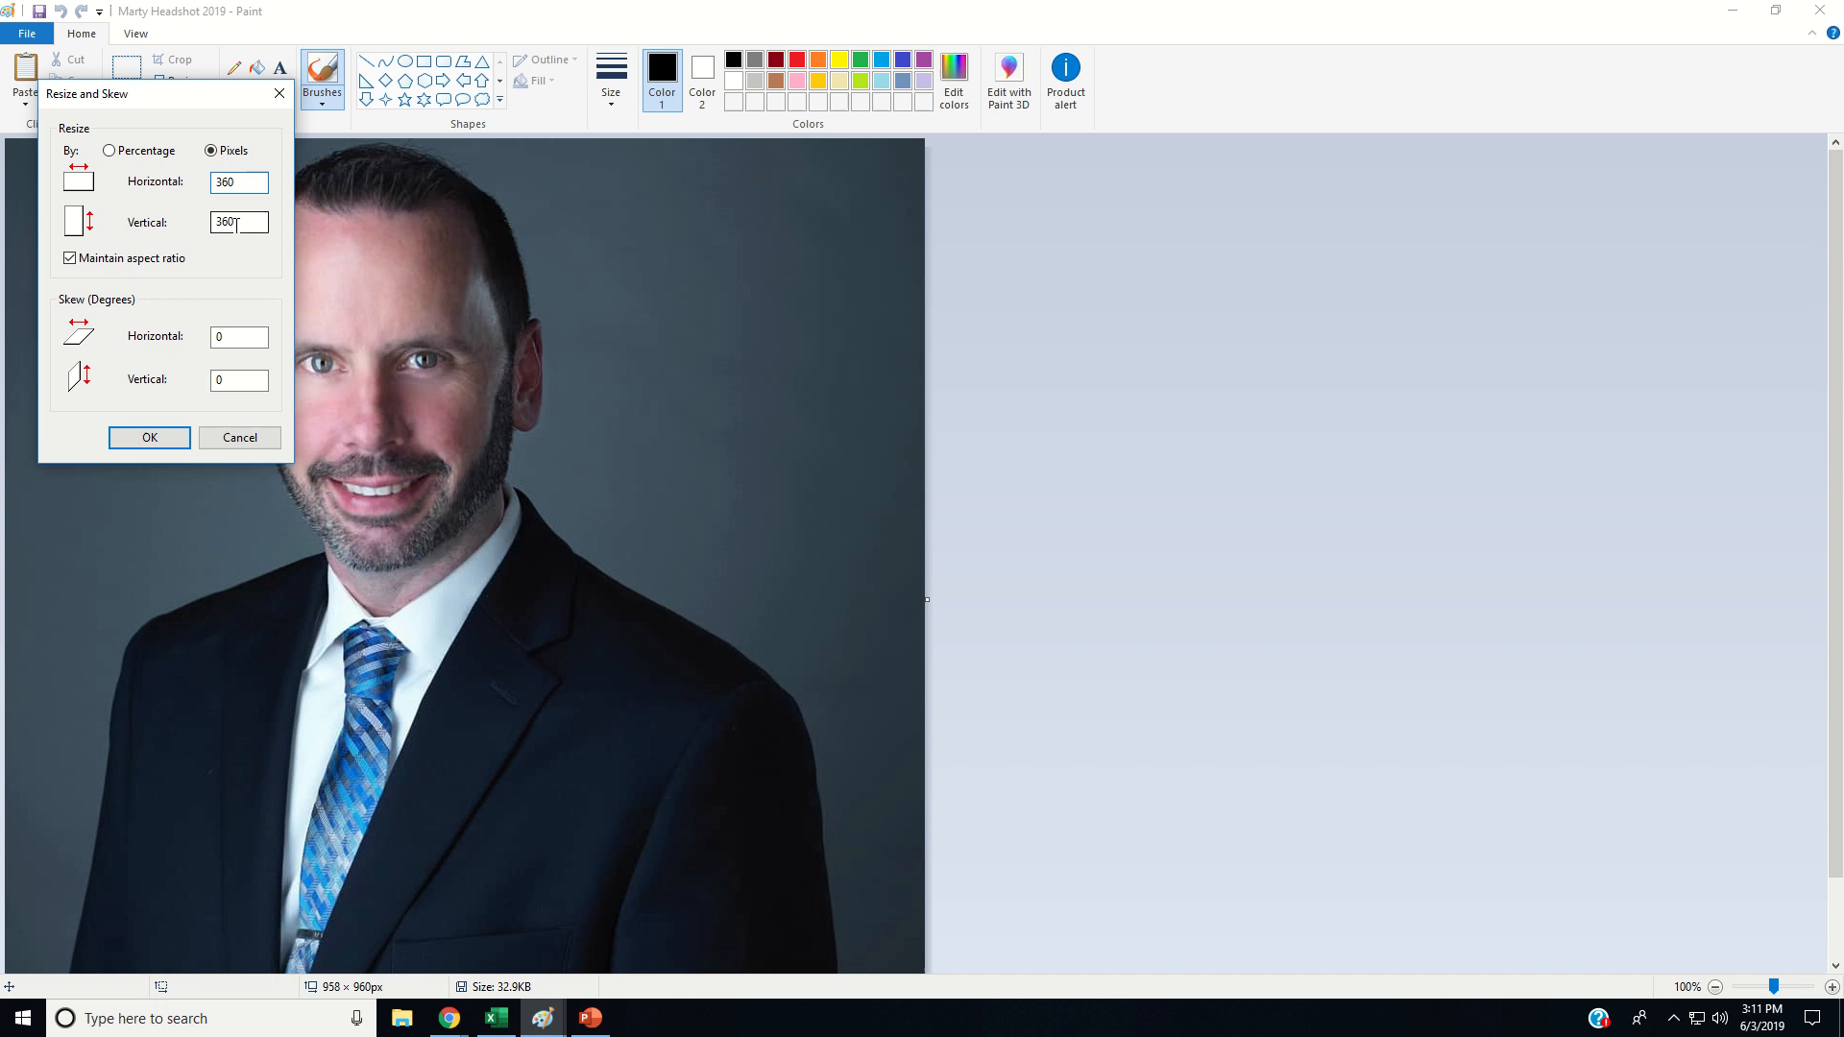
left_click(150, 438)
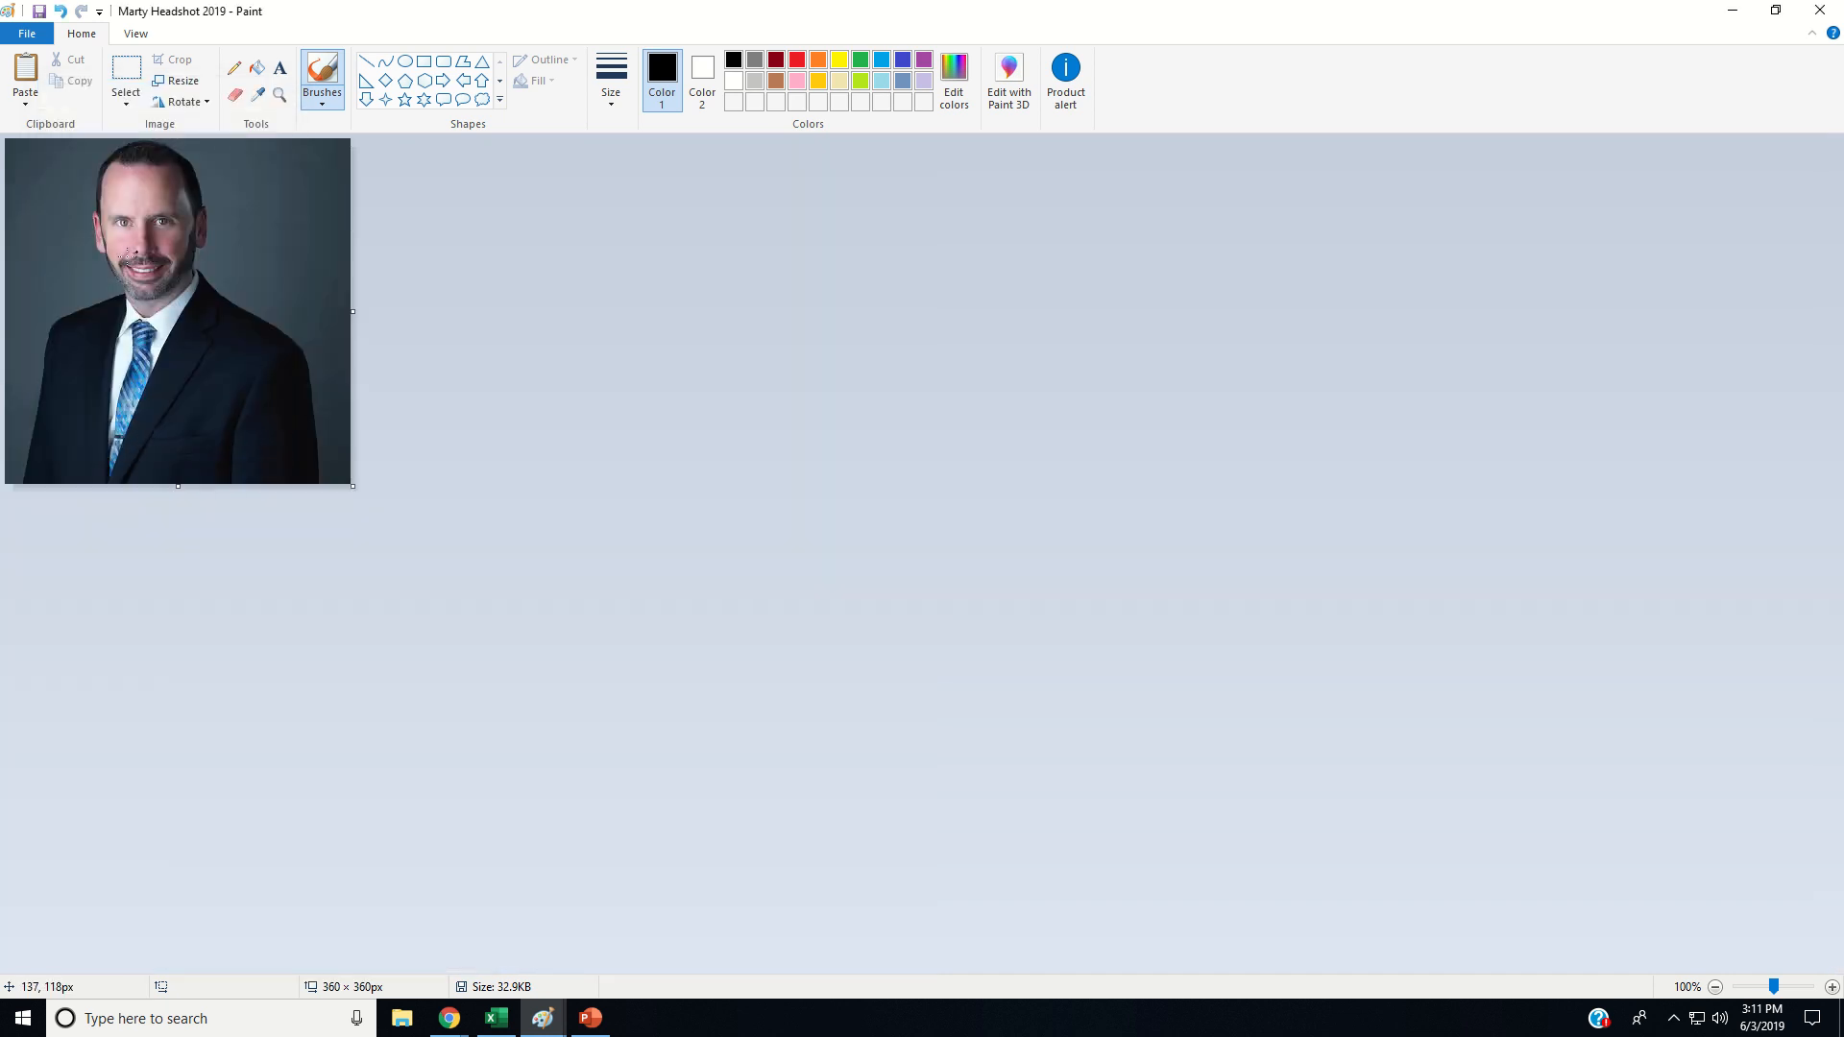
mouse_move(186, 265)
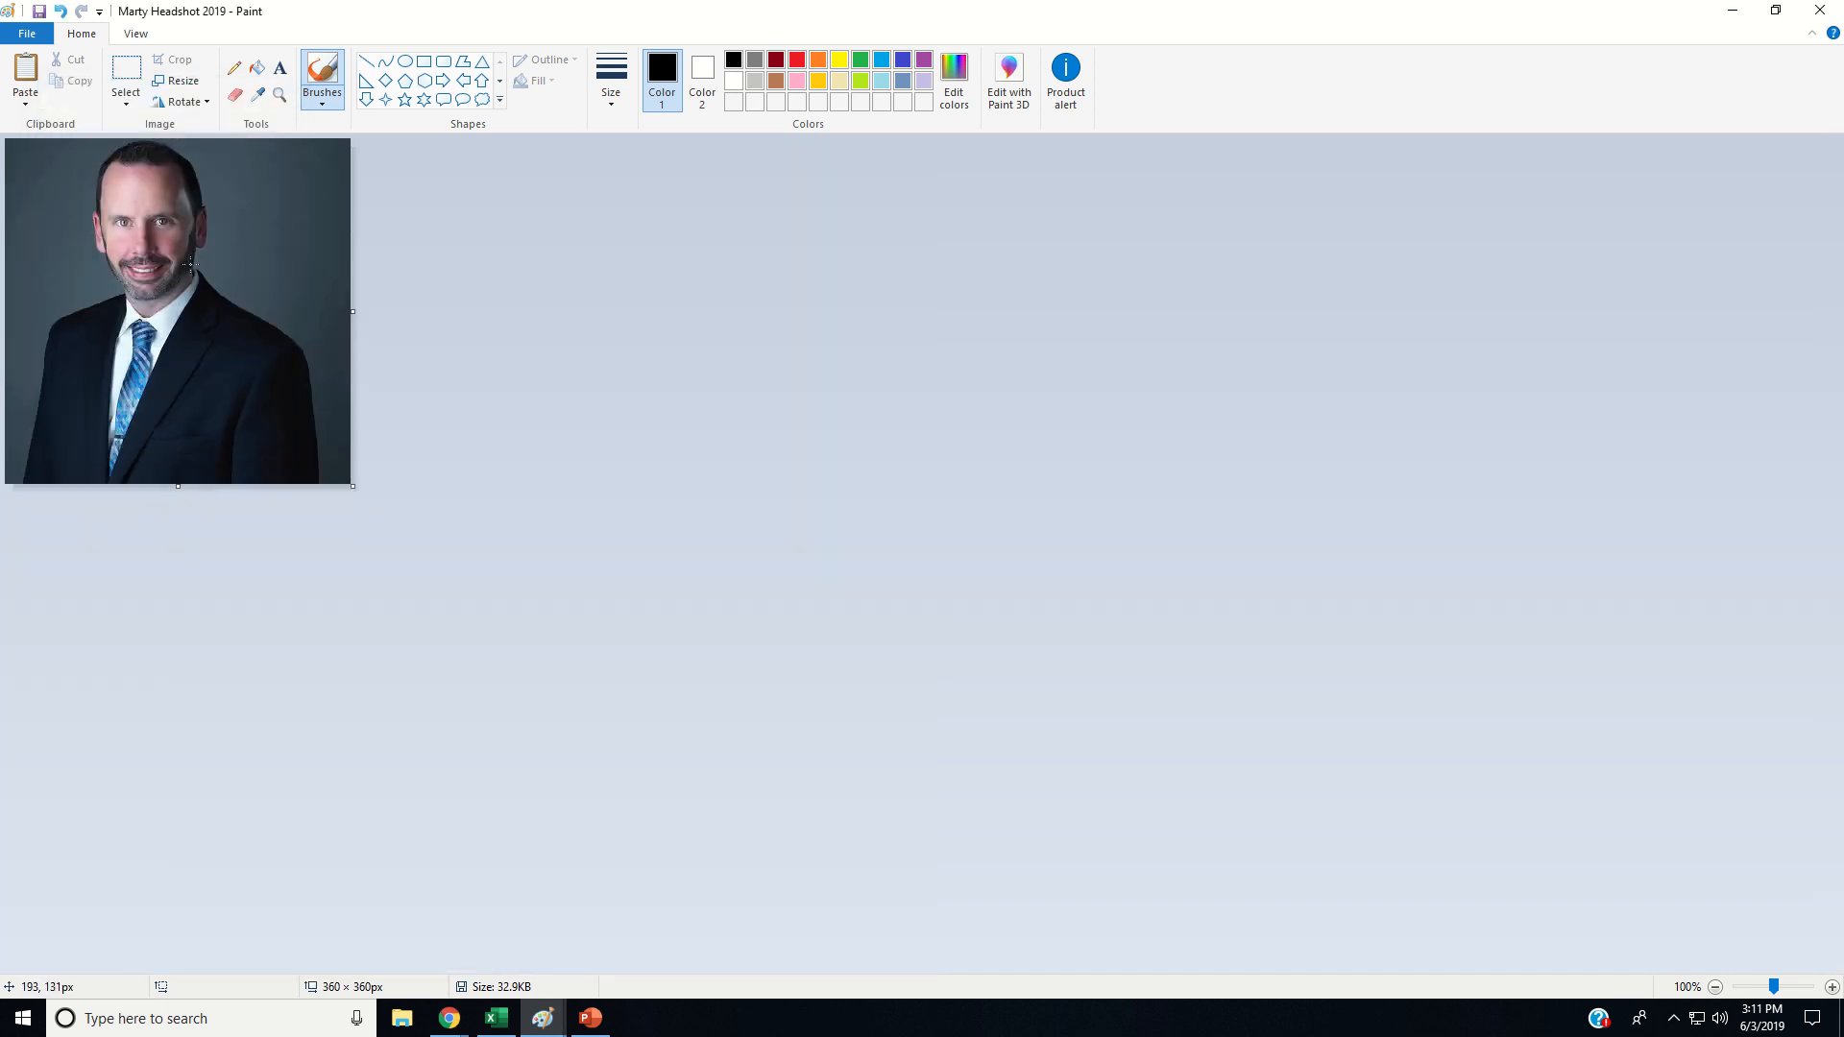
mouse_move(450, 1018)
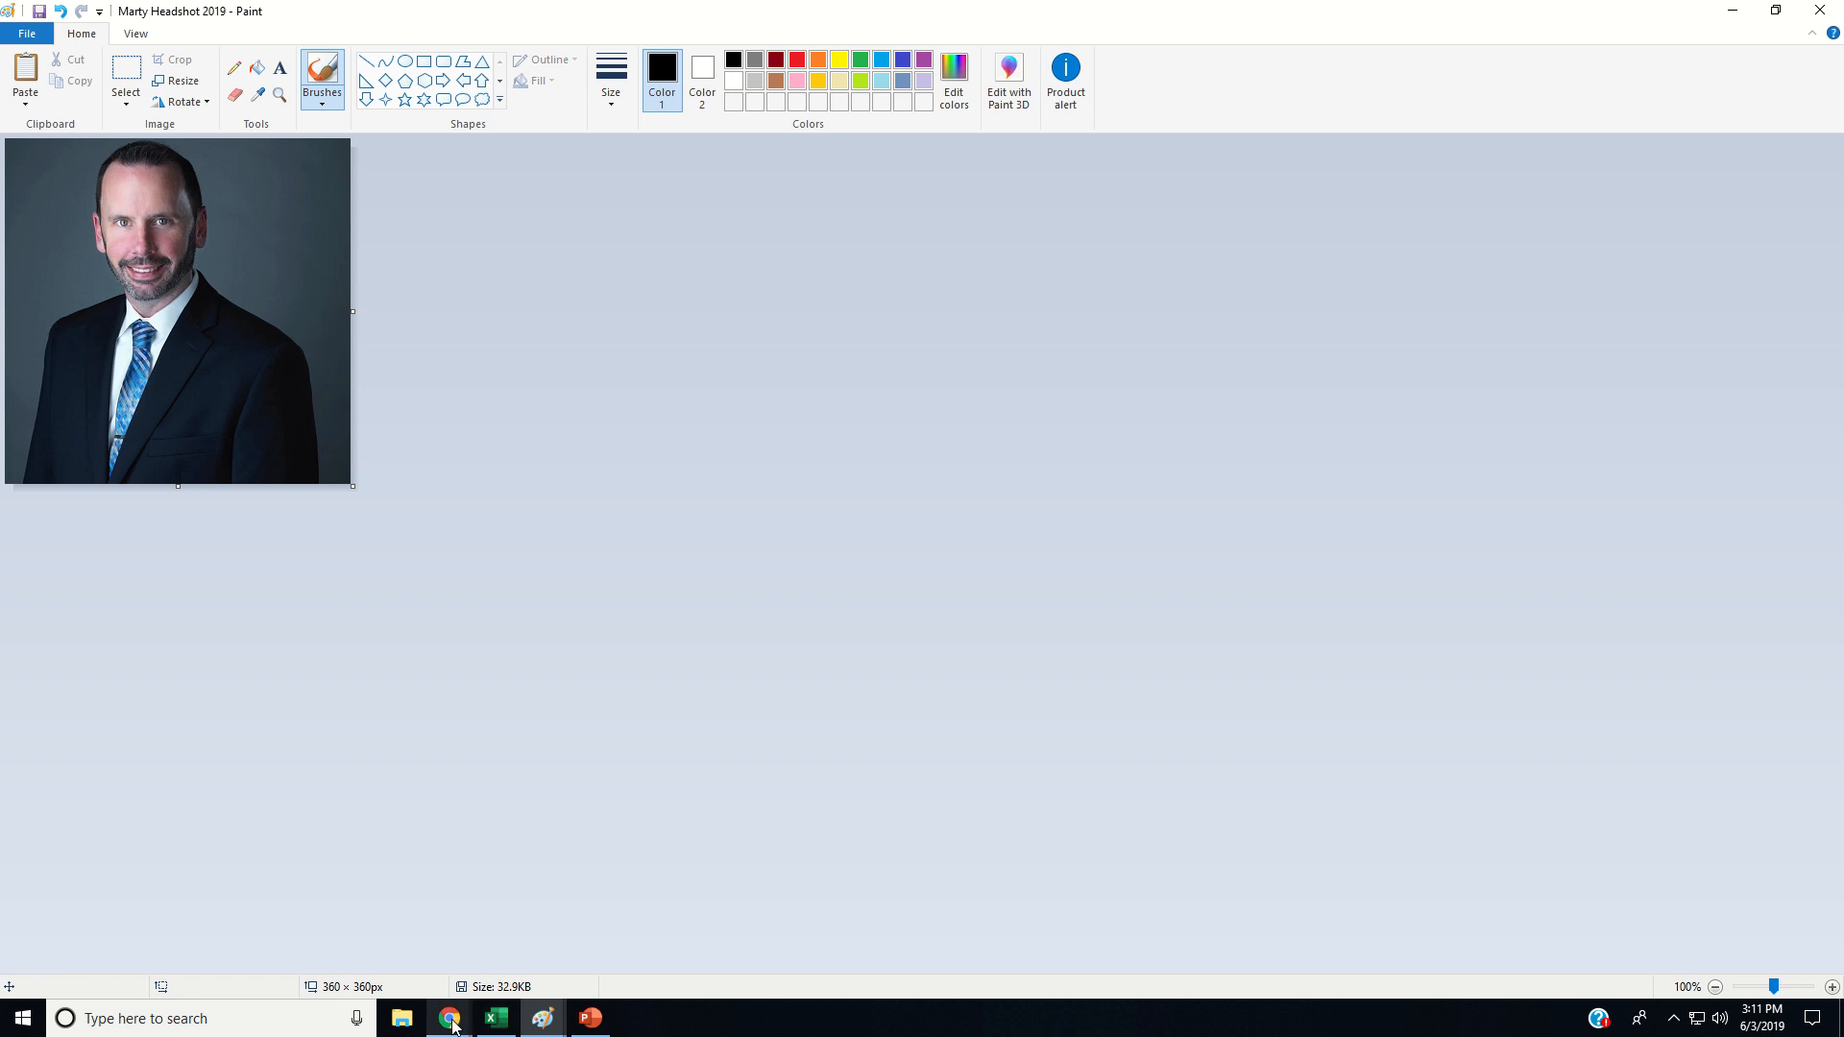
left_click(446, 1018)
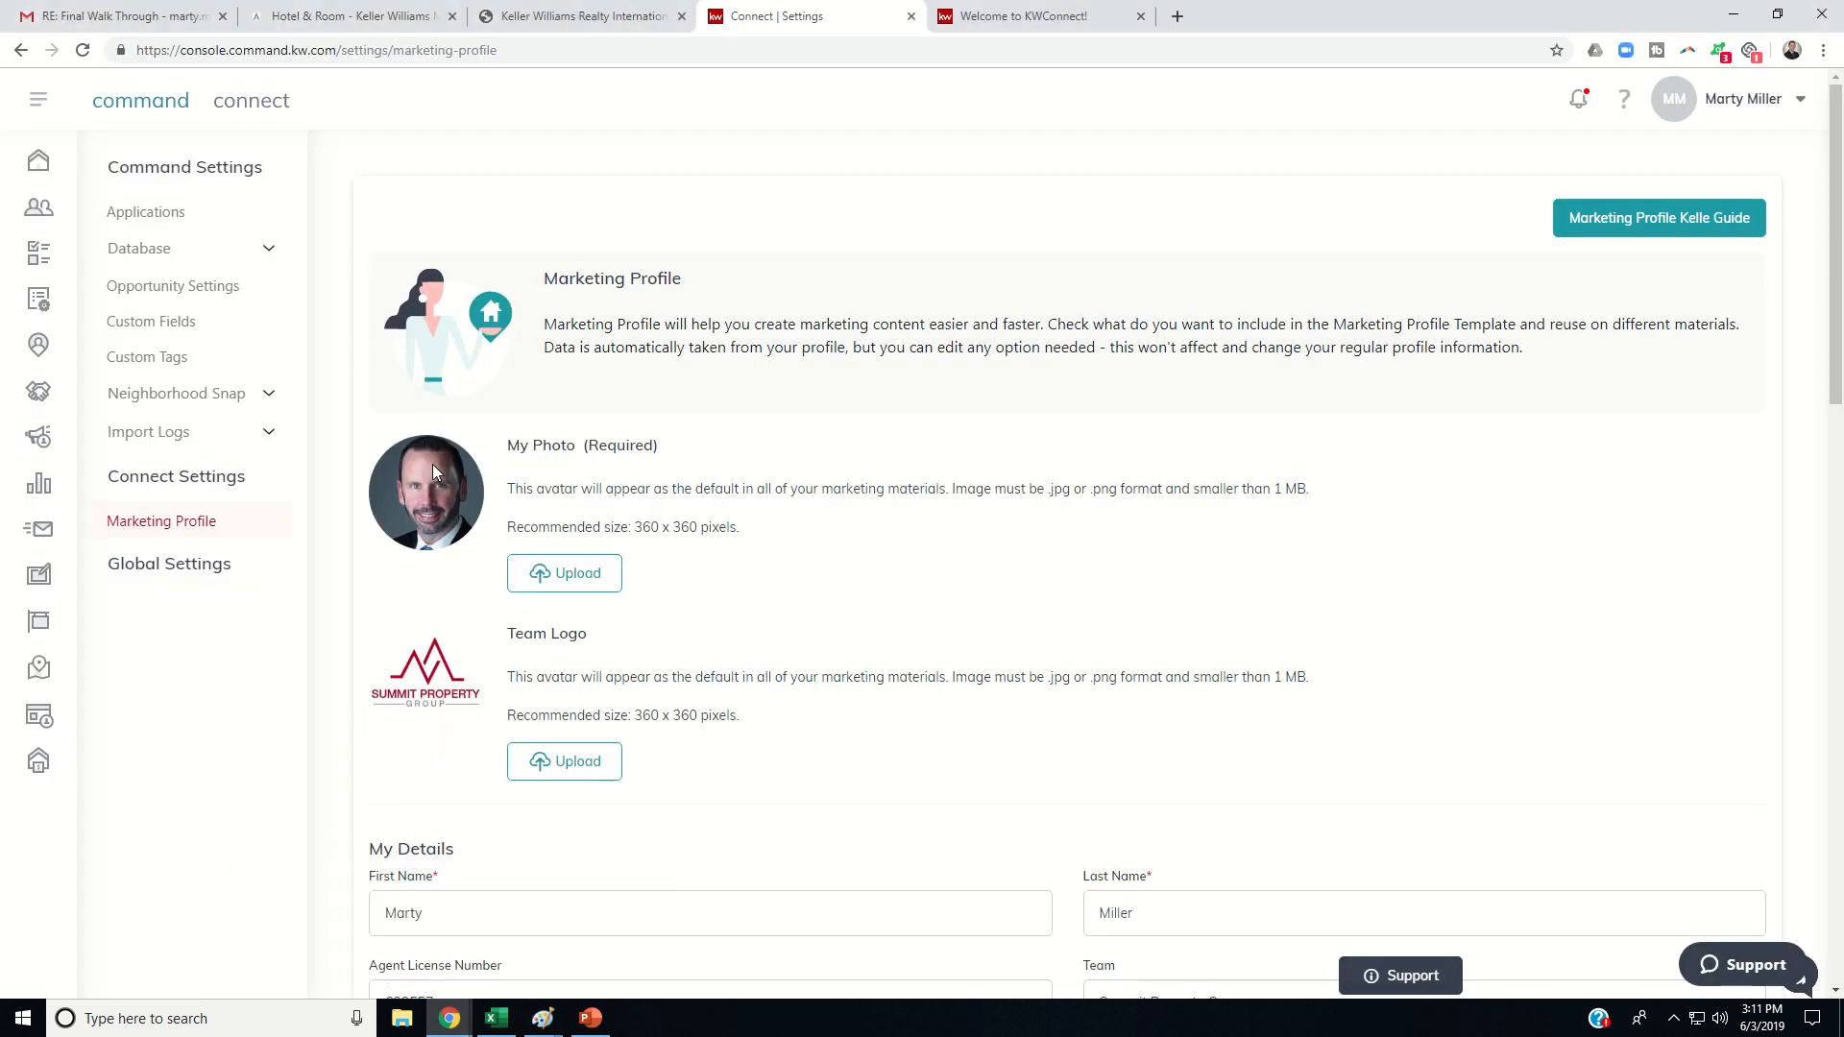
mouse_move(457, 523)
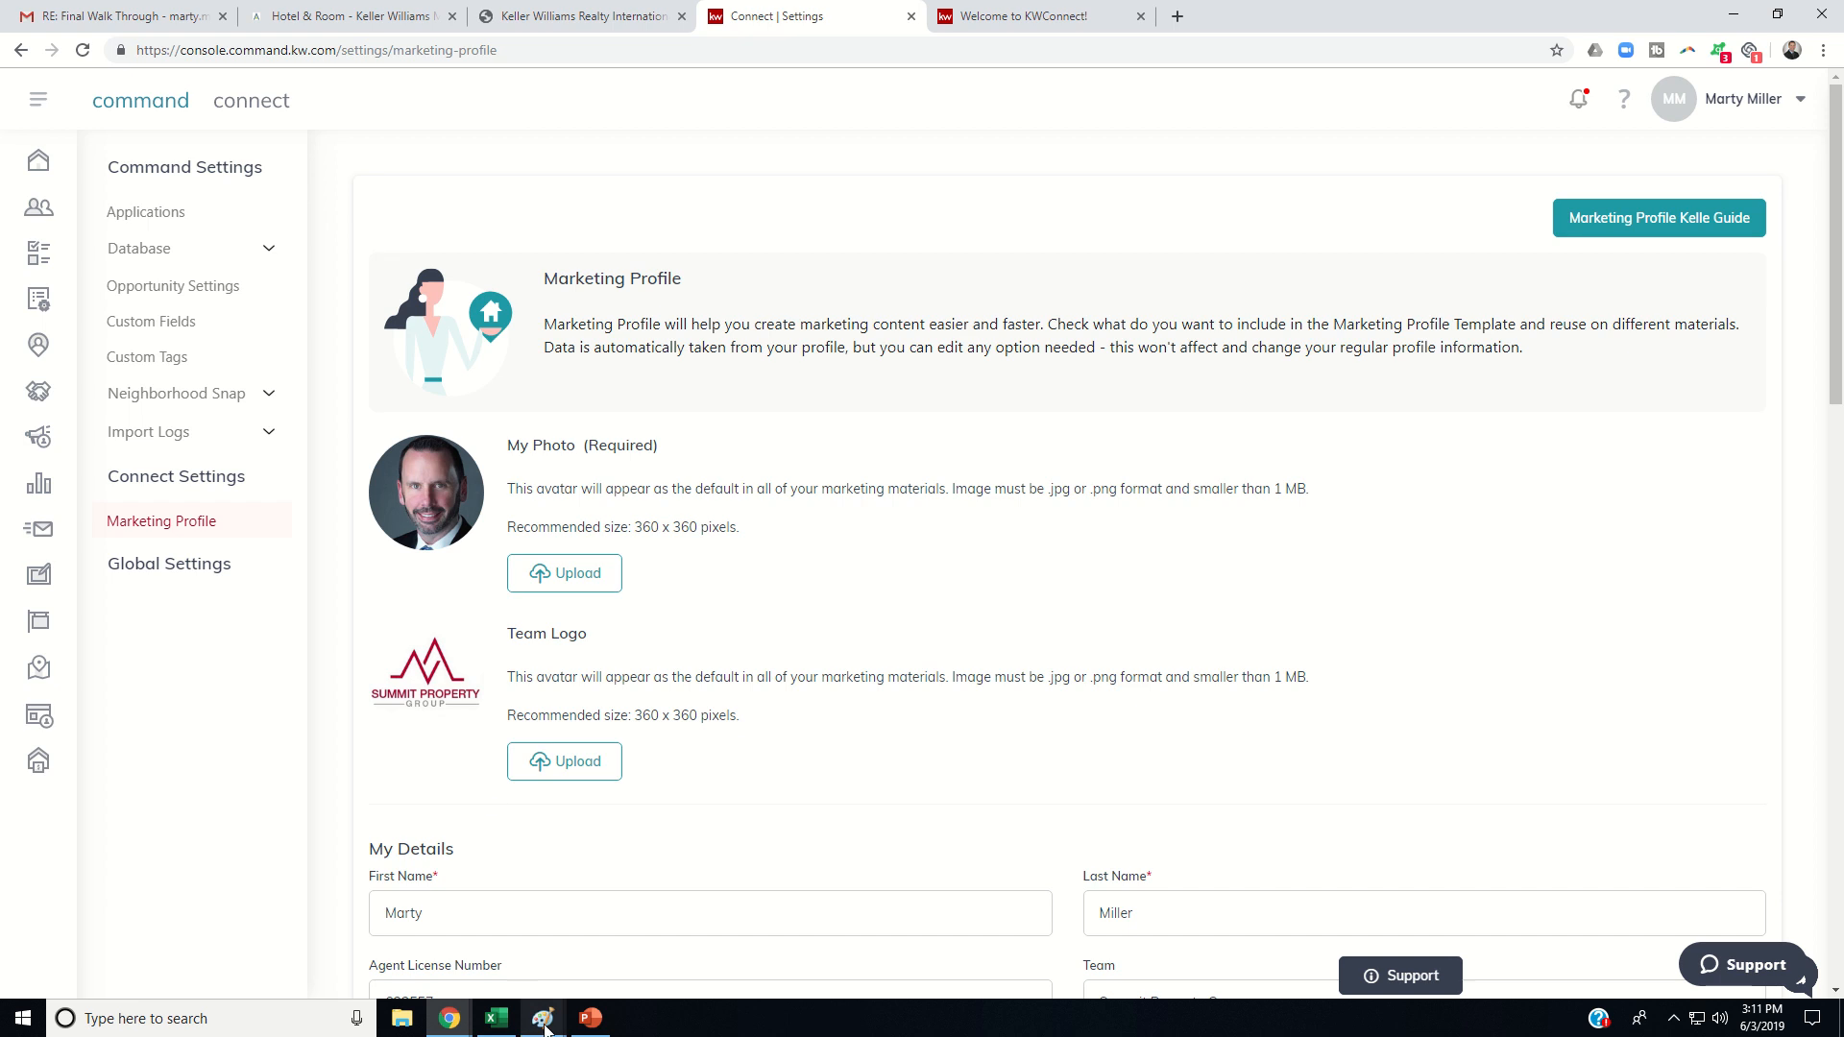
left_click(544, 1018)
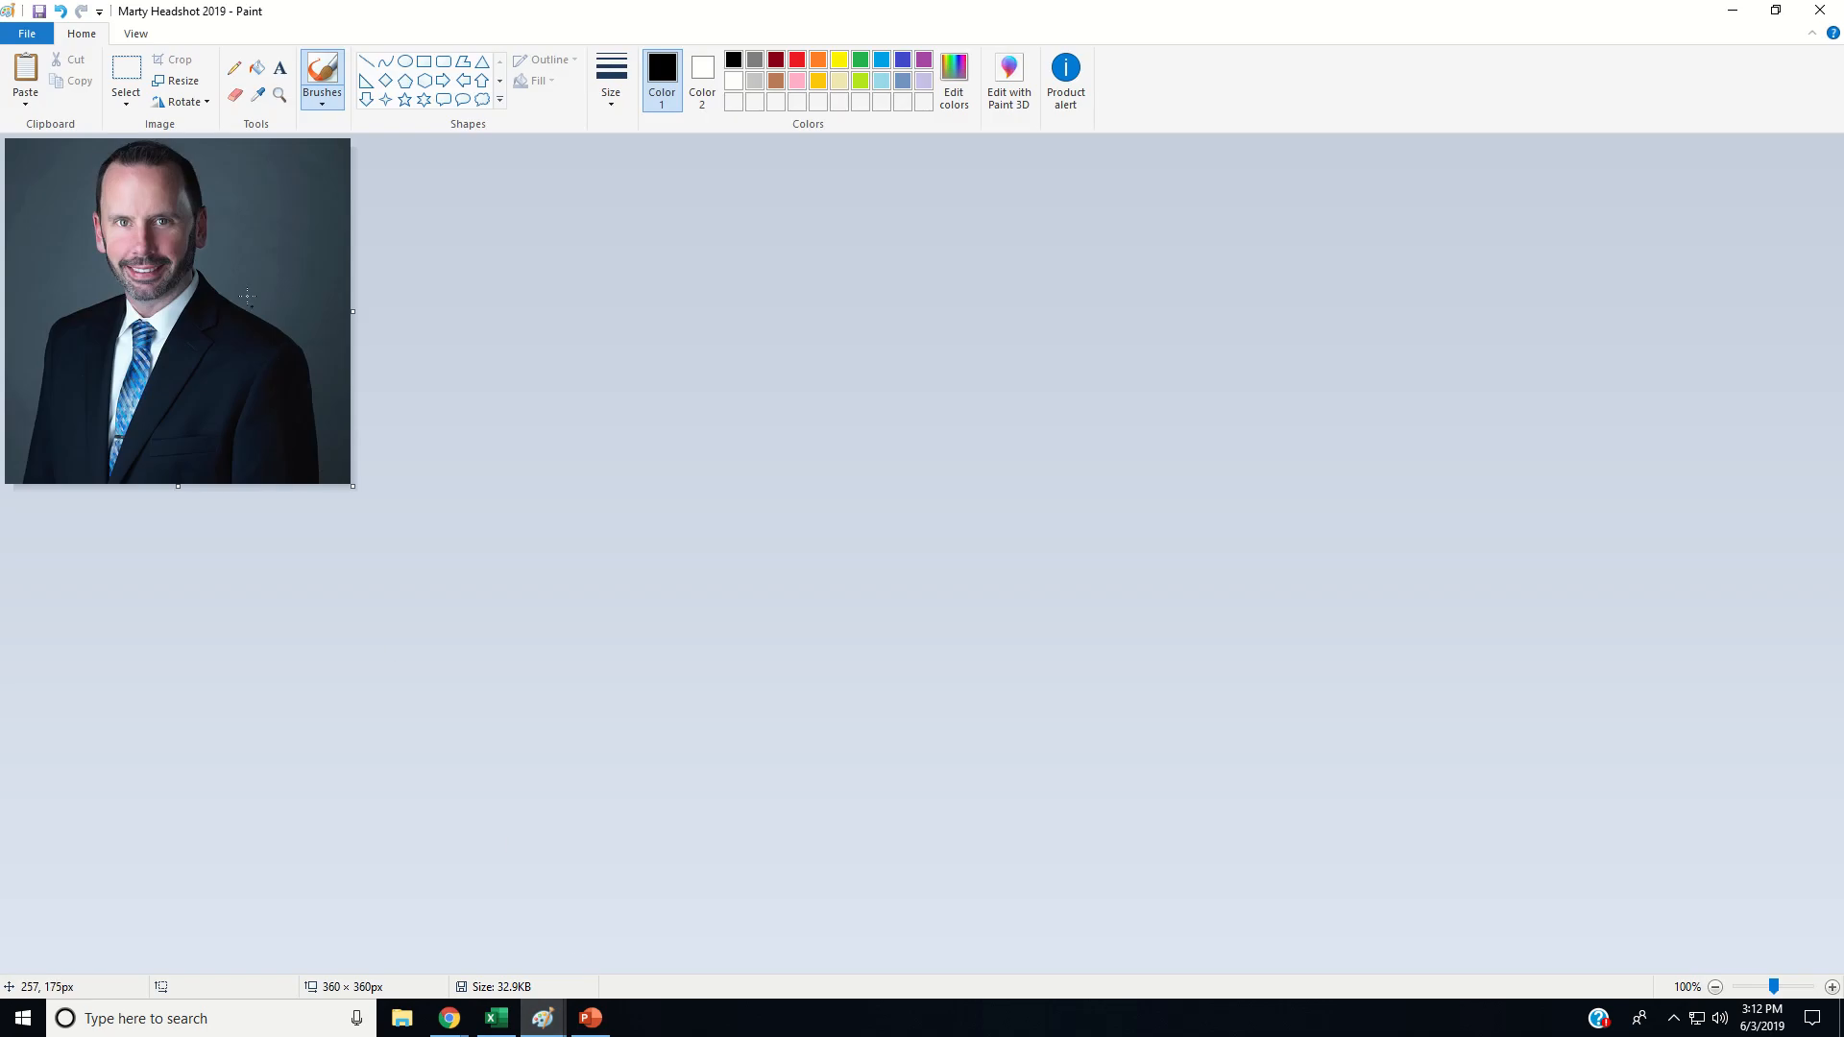
mouse_move(96, 183)
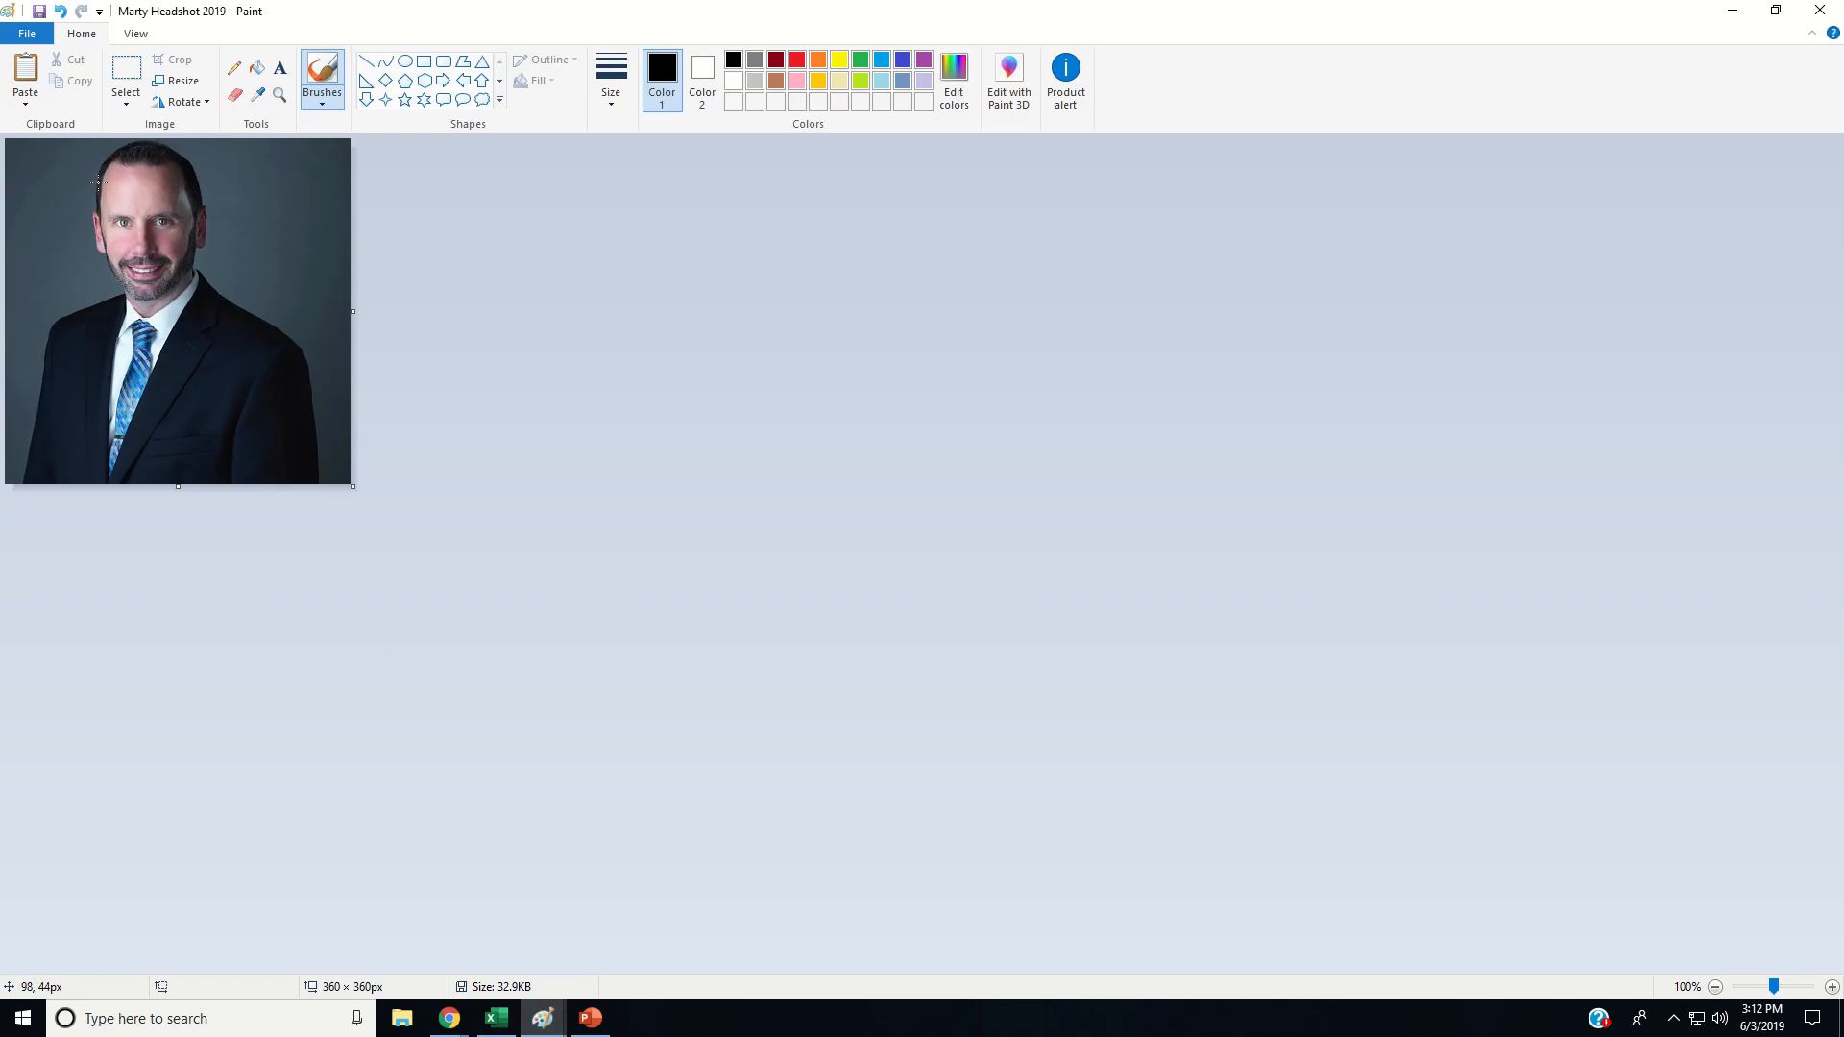
mouse_move(178, 263)
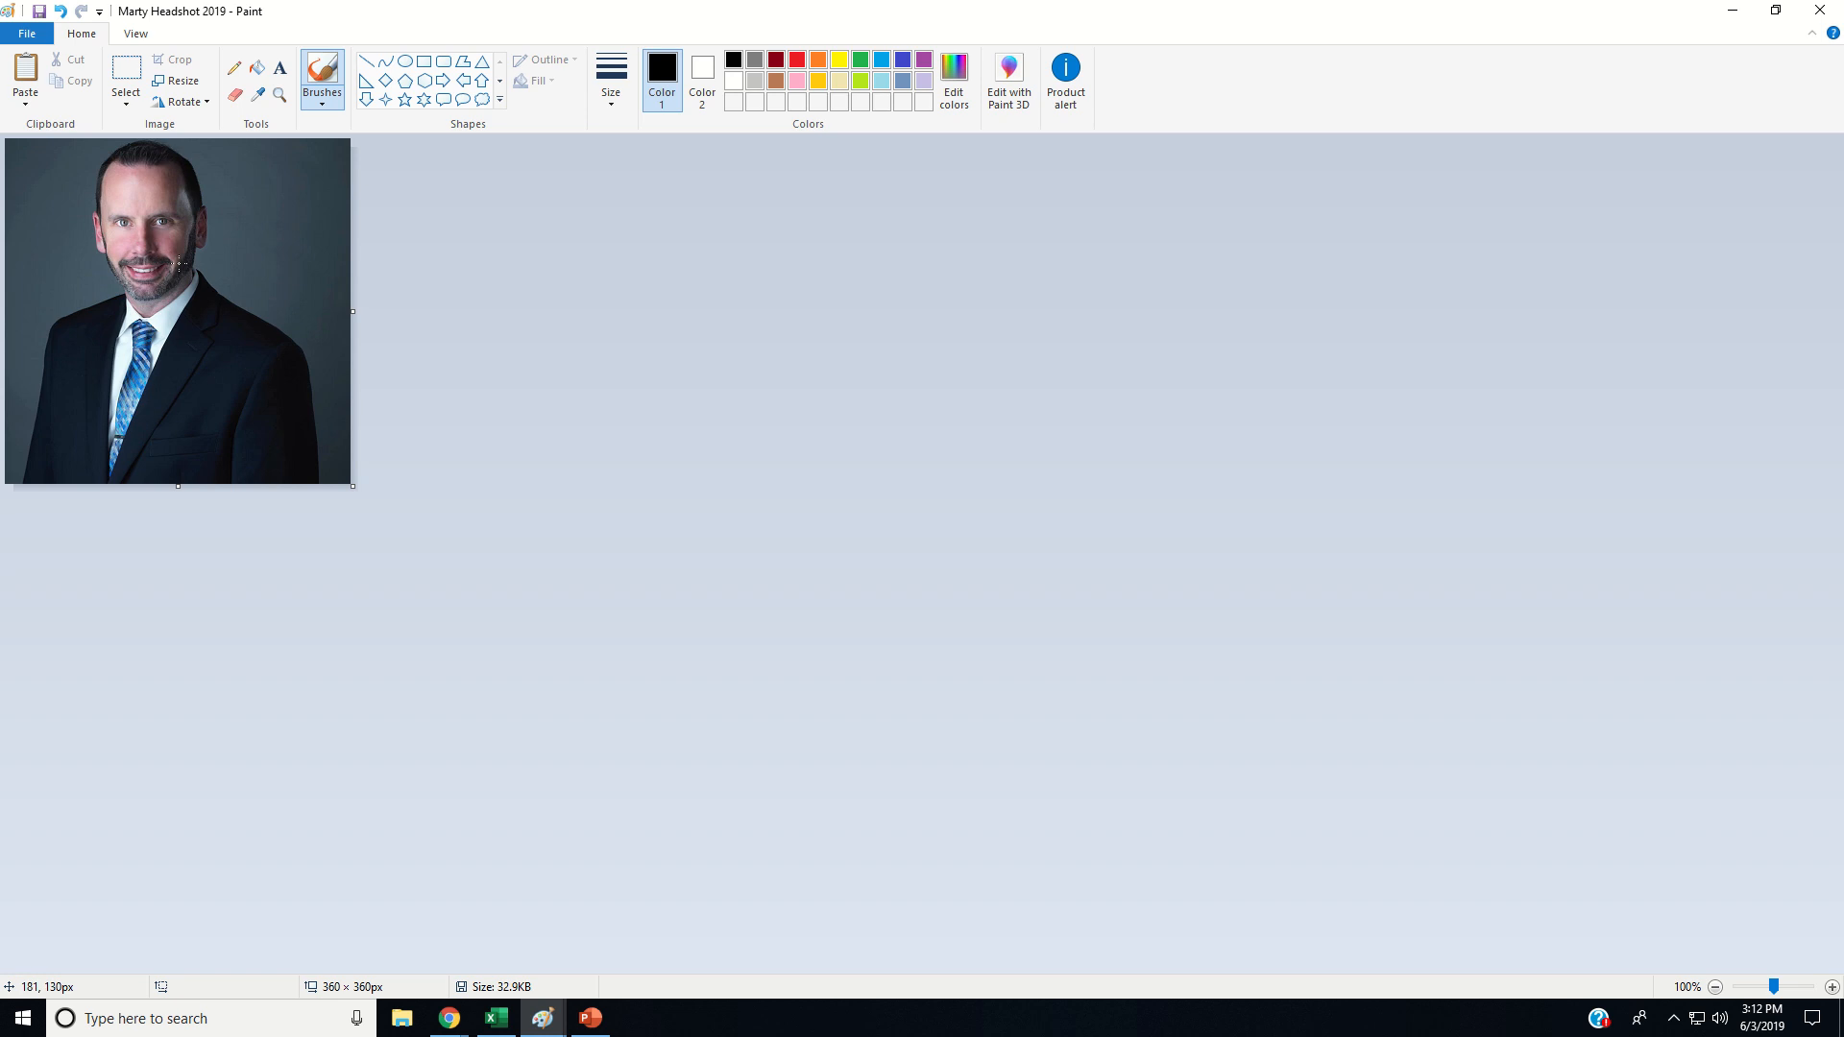
mouse_move(156, 144)
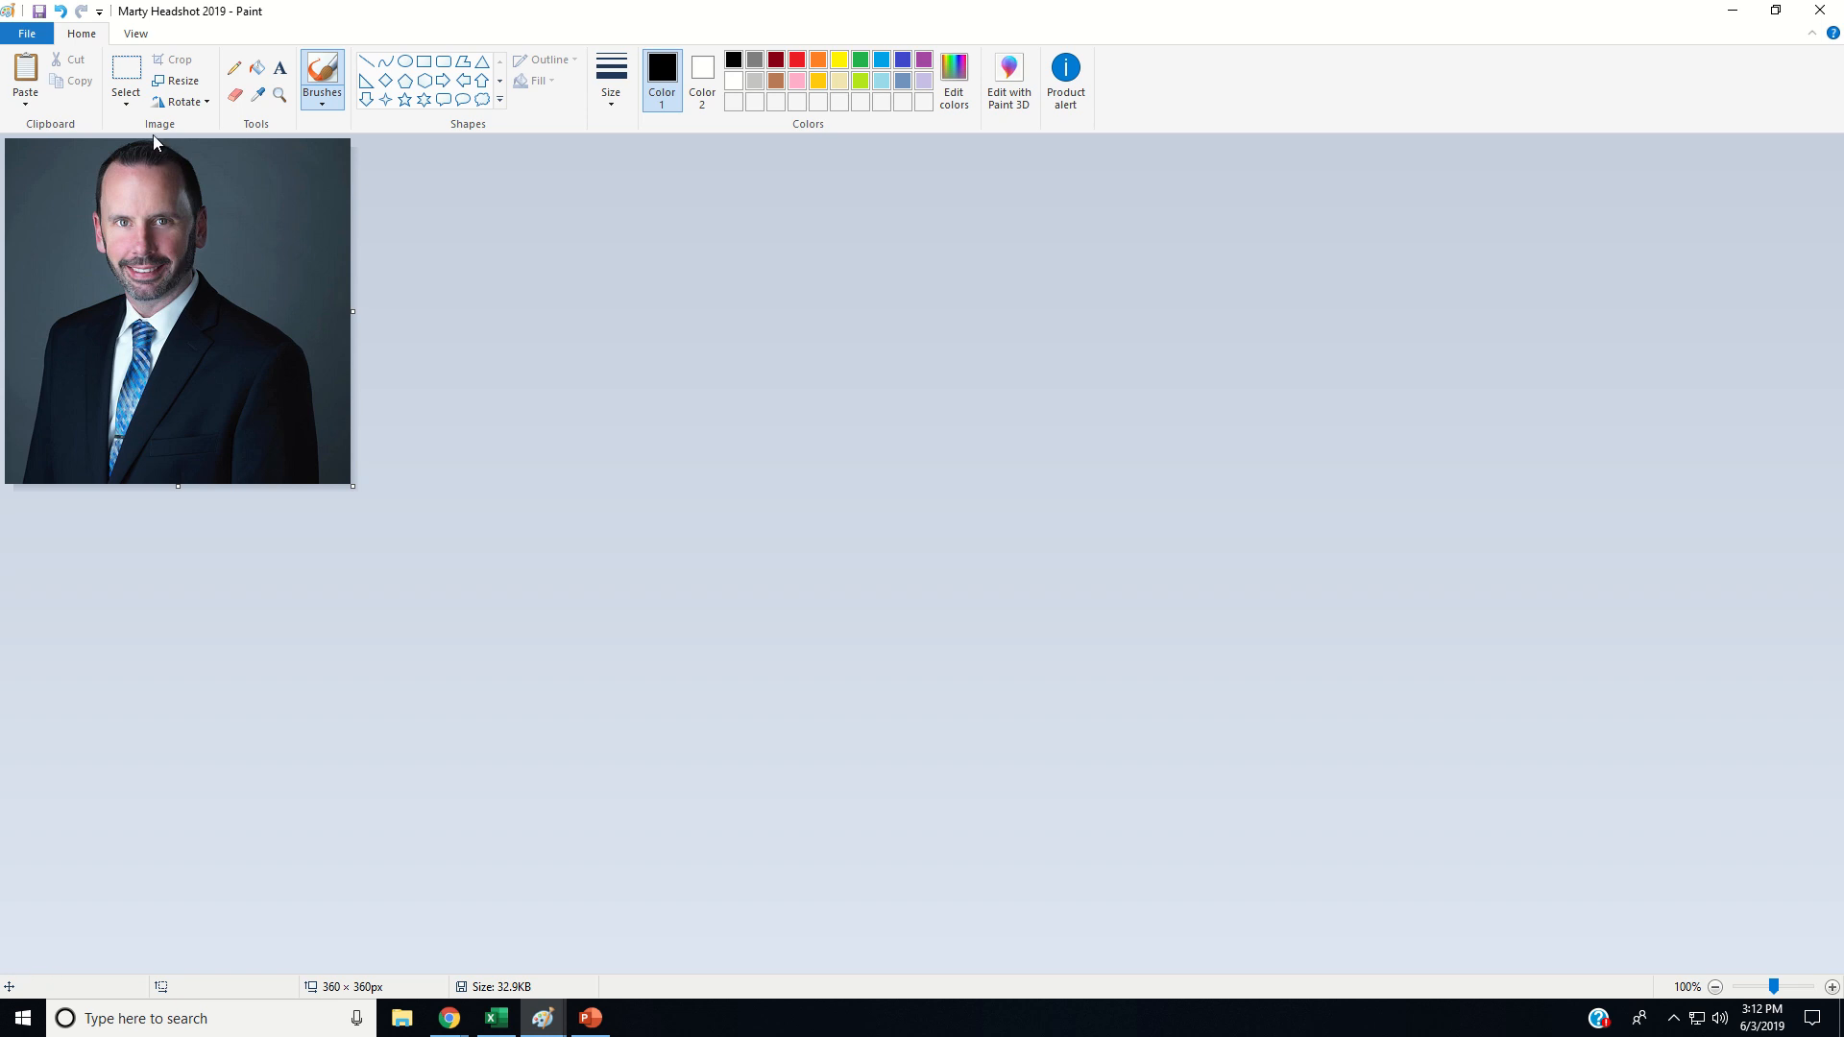
- Select a 188×188 px square from the top edge around the head and upper shoulders
left_click(125, 80)
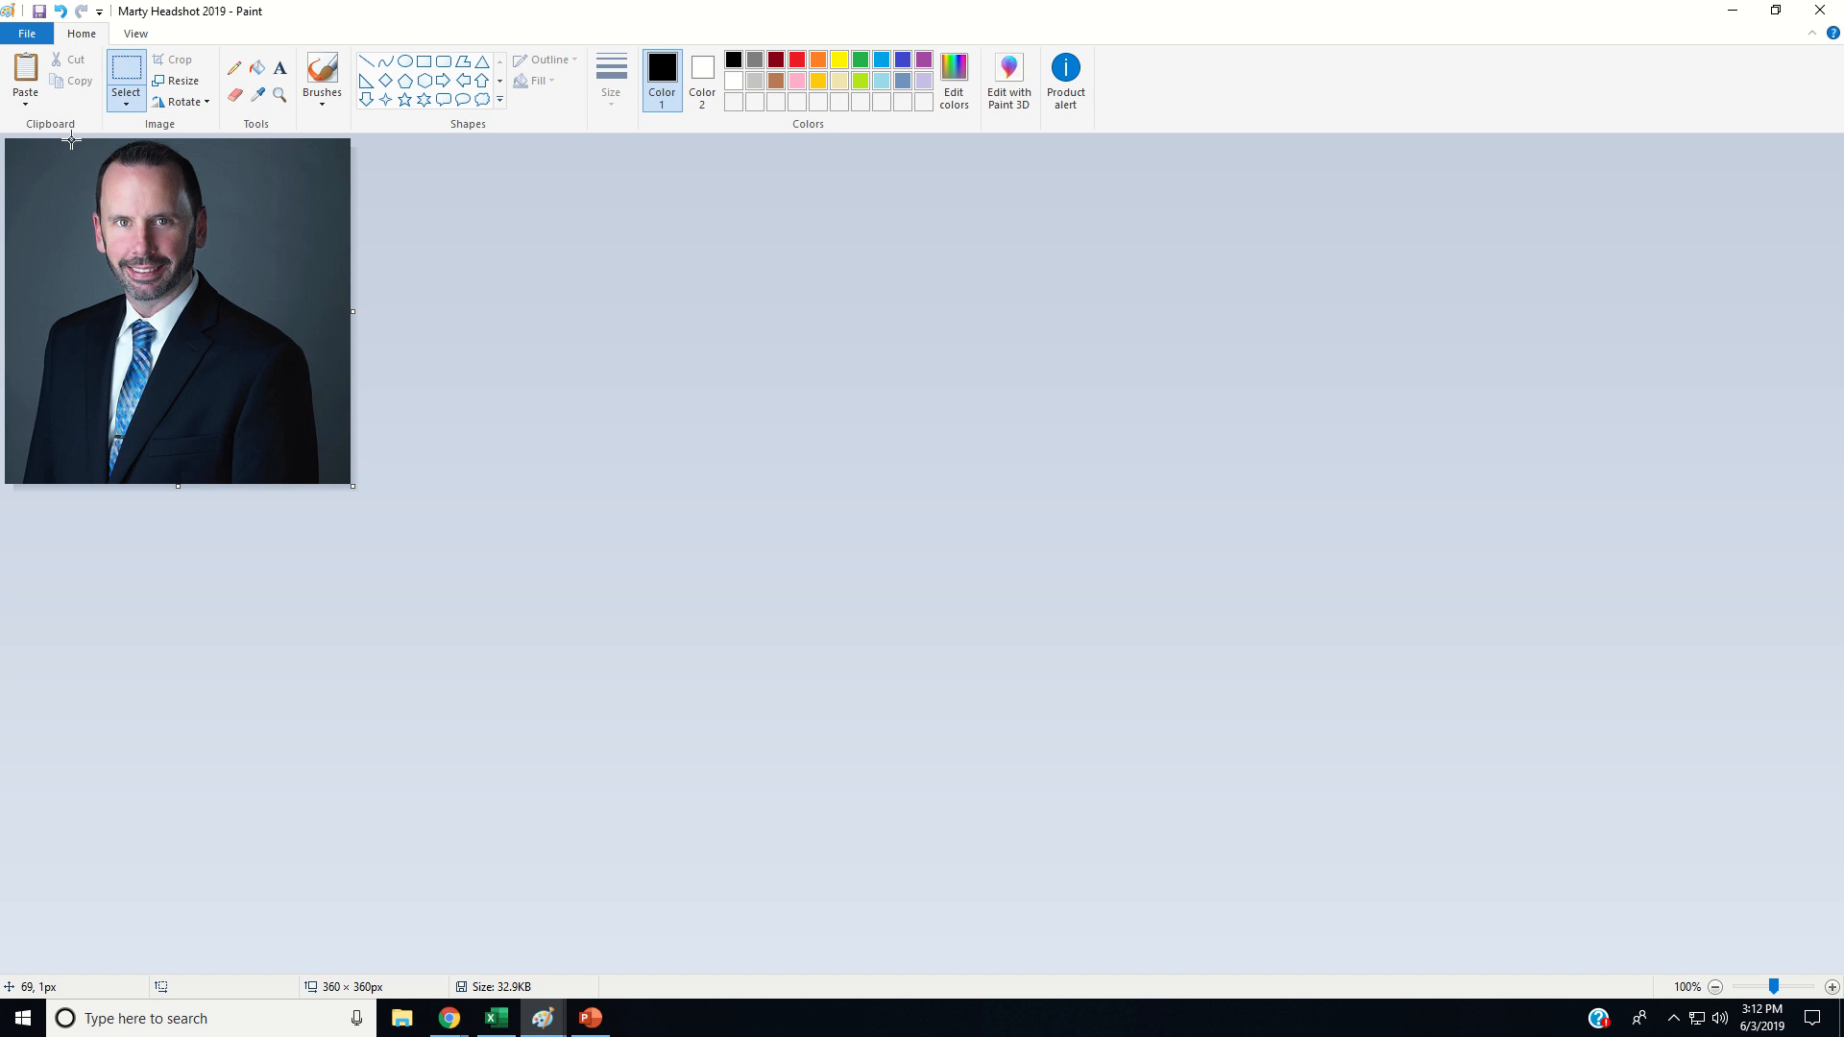
mouse_move(70, 139)
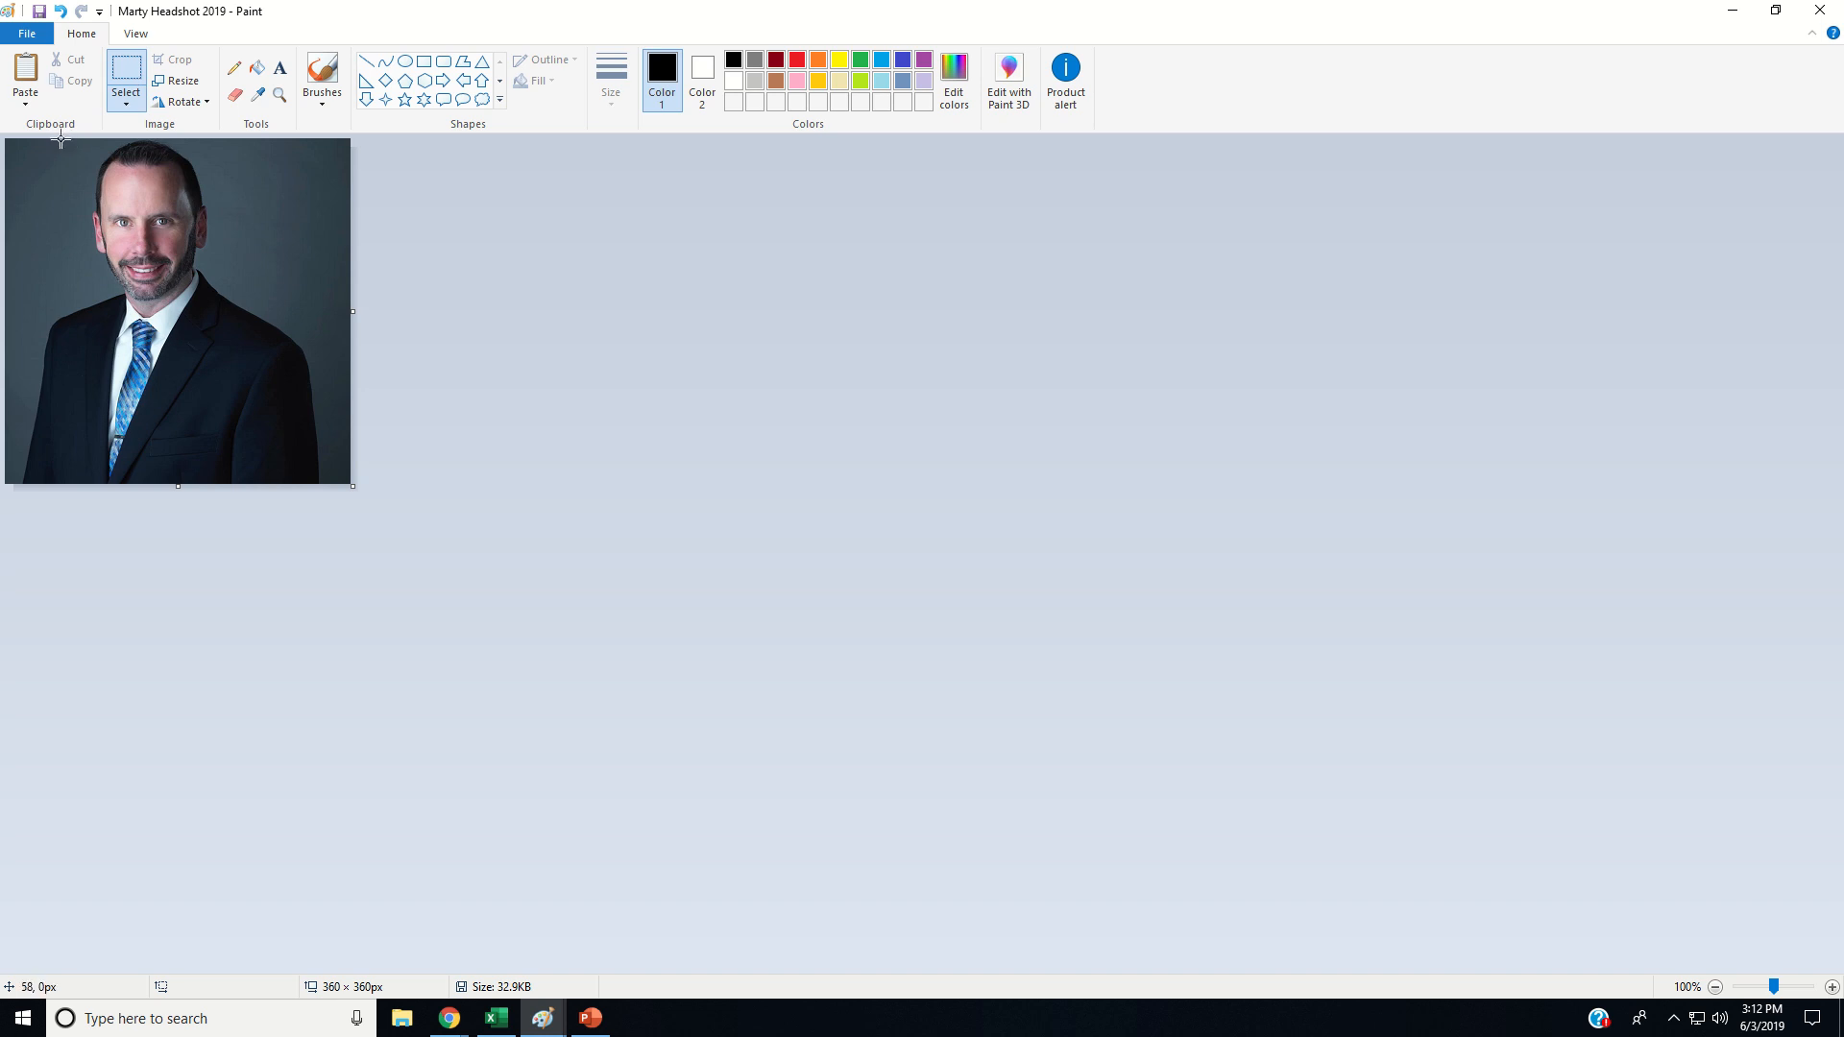
mouse_move(61, 144)
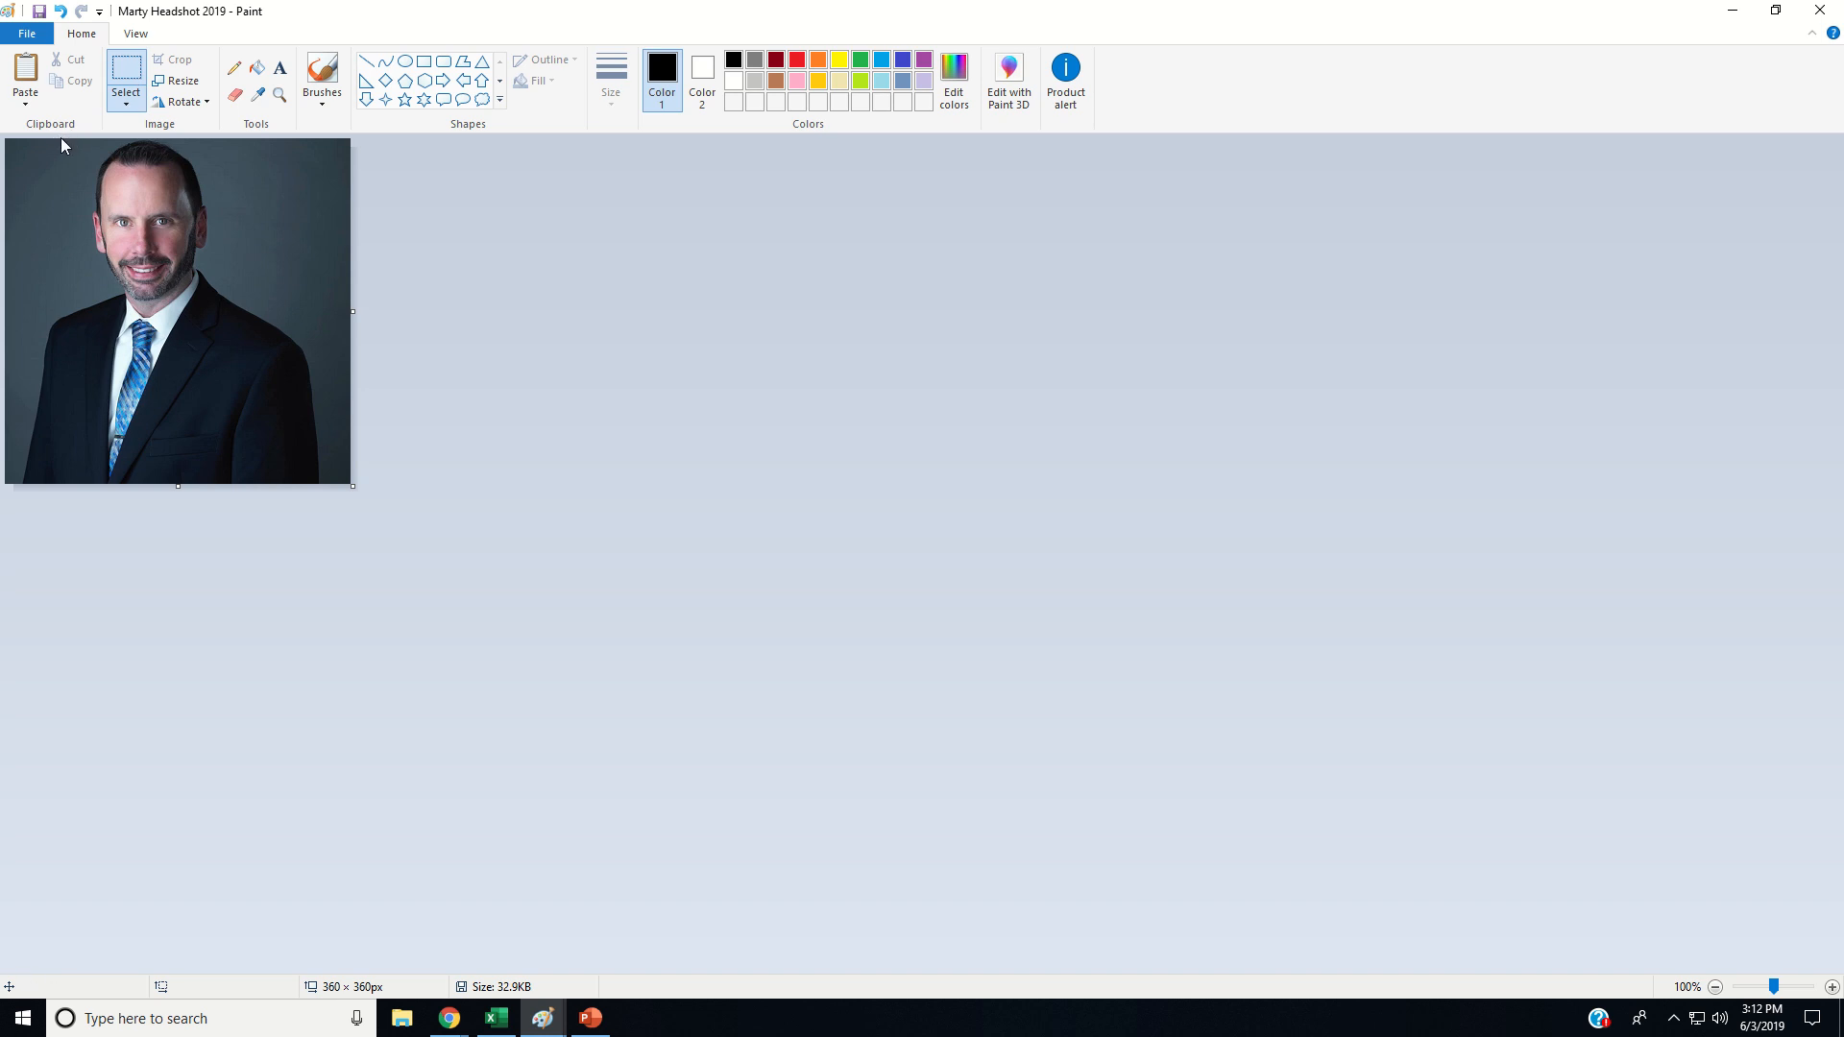
mouse_move(60, 144)
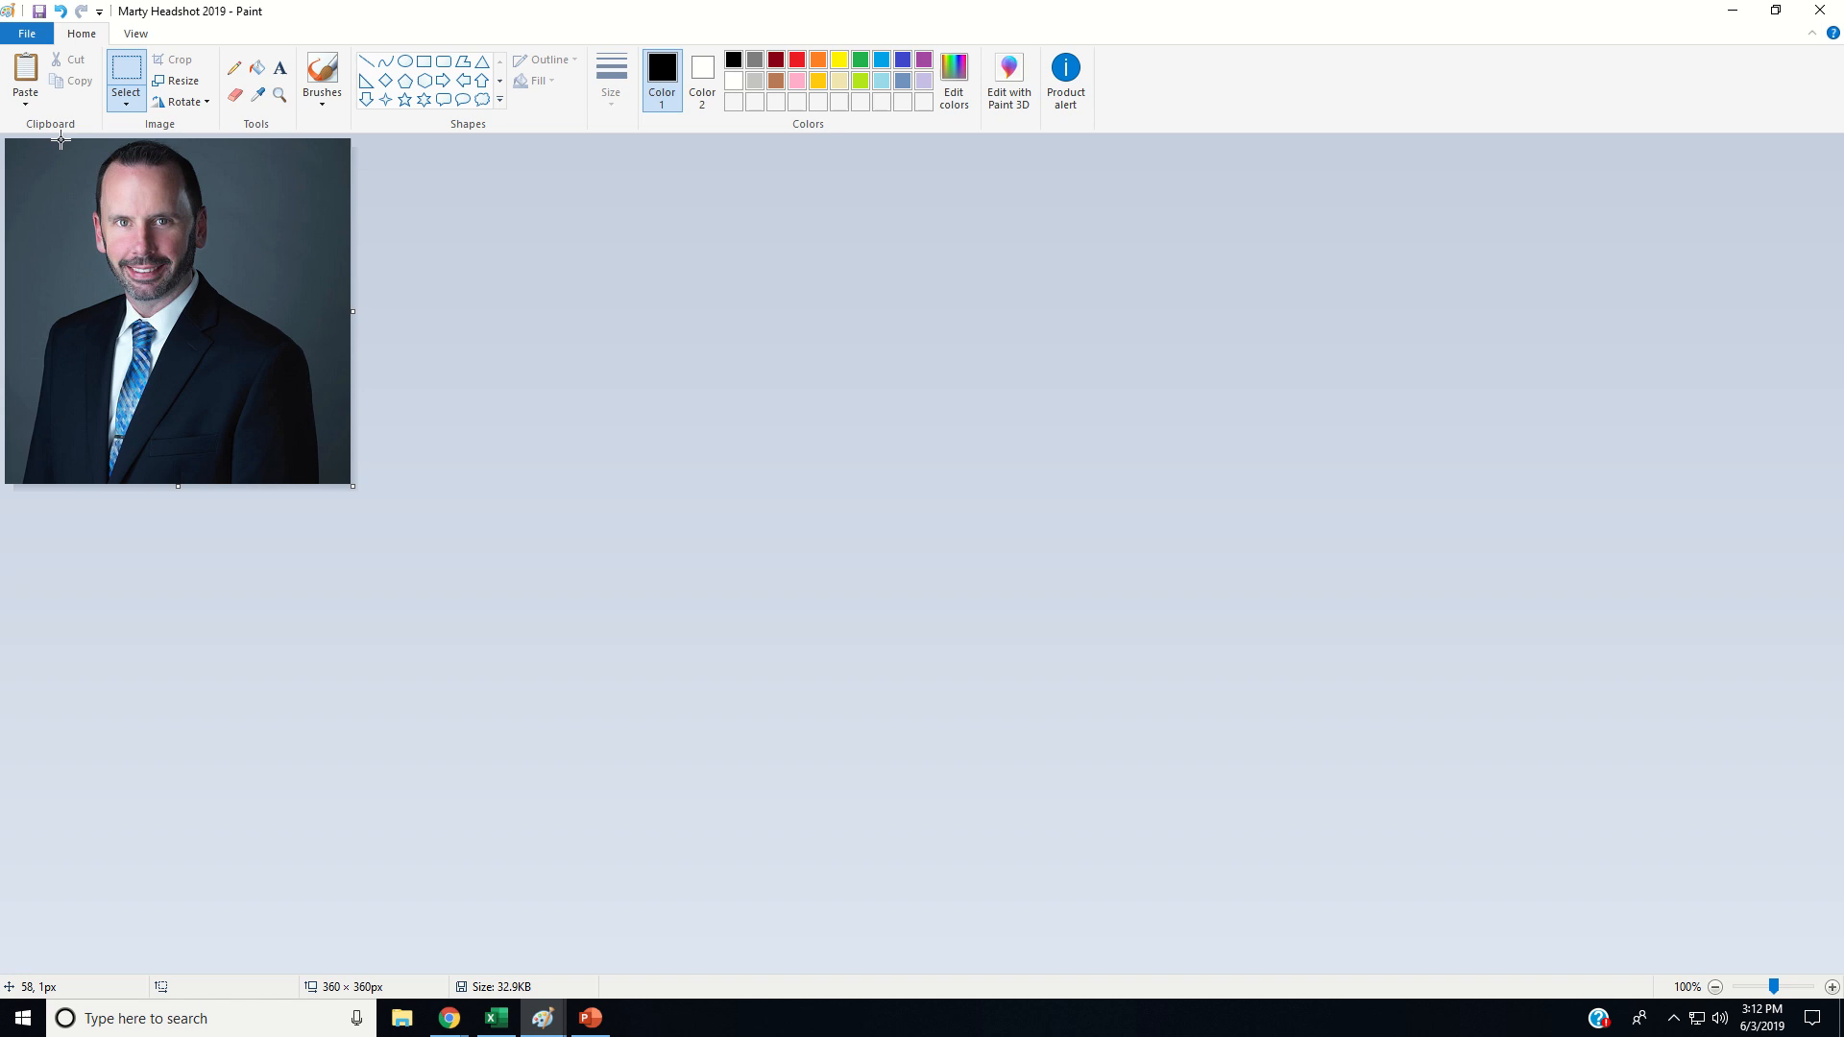
mouse_move(252, 988)
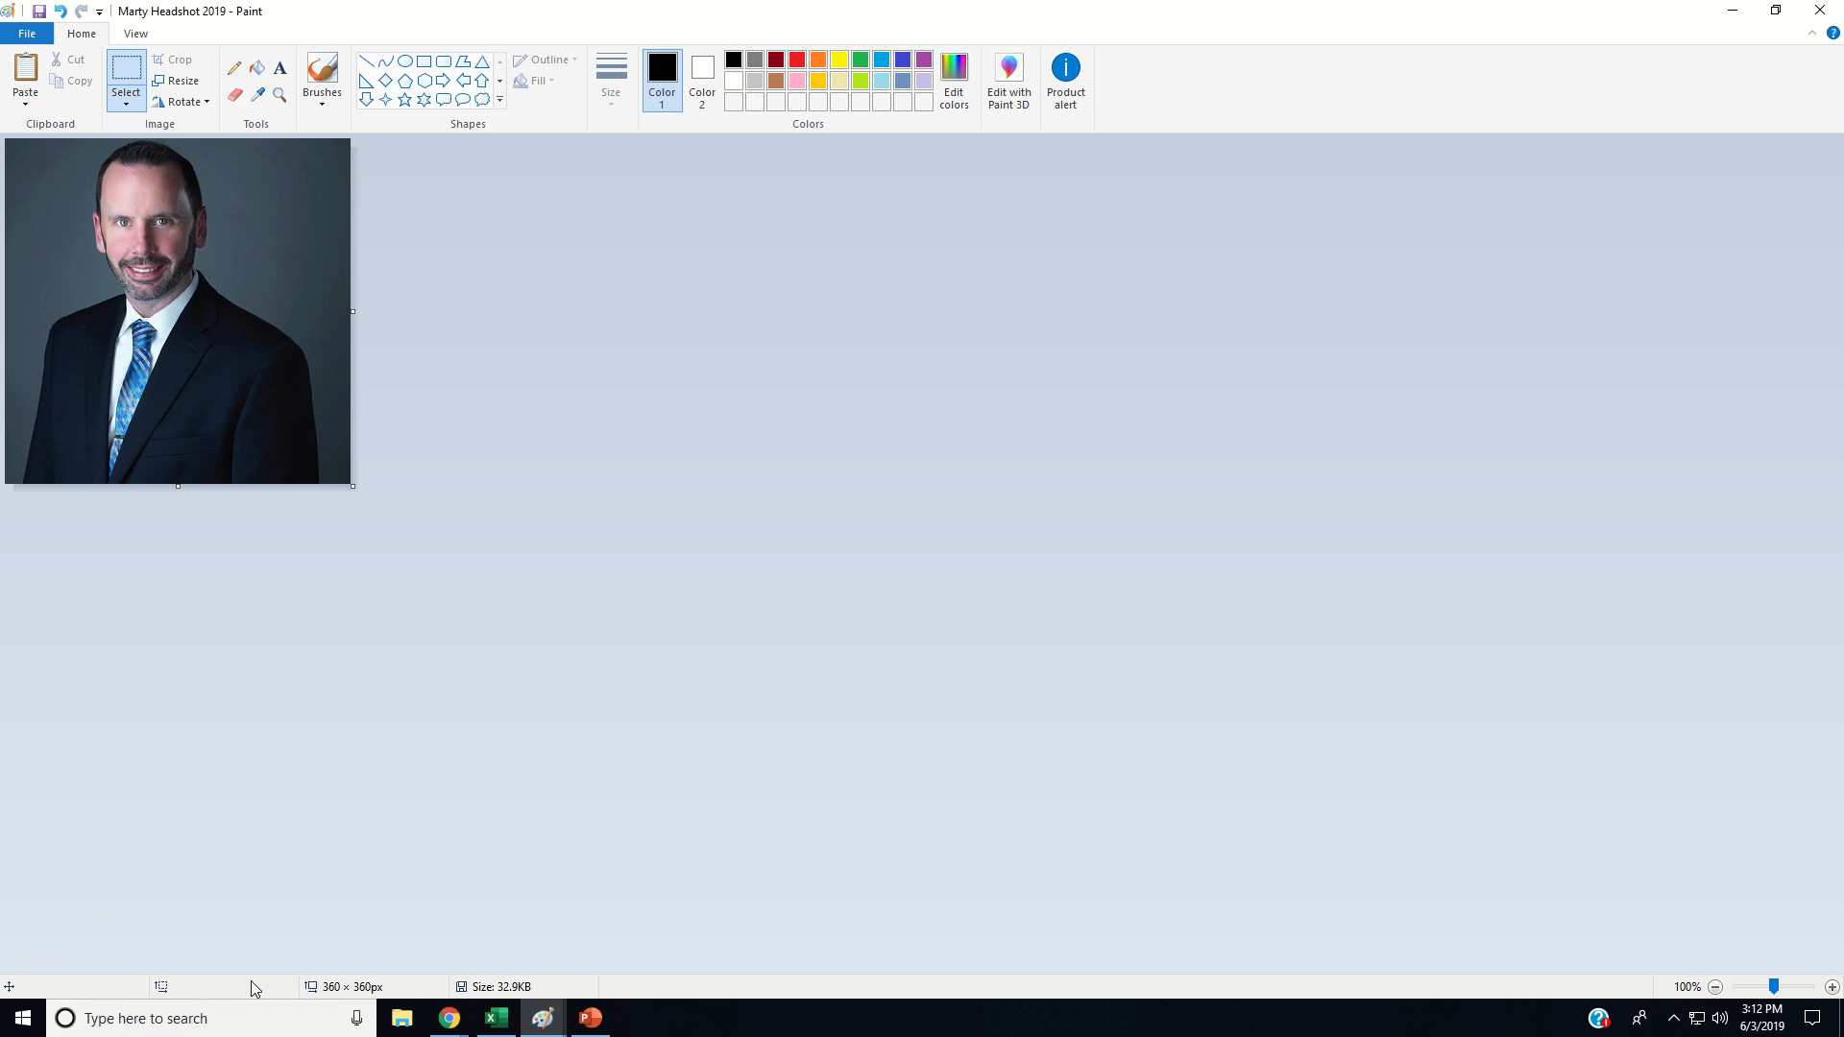
mouse_move(270, 1005)
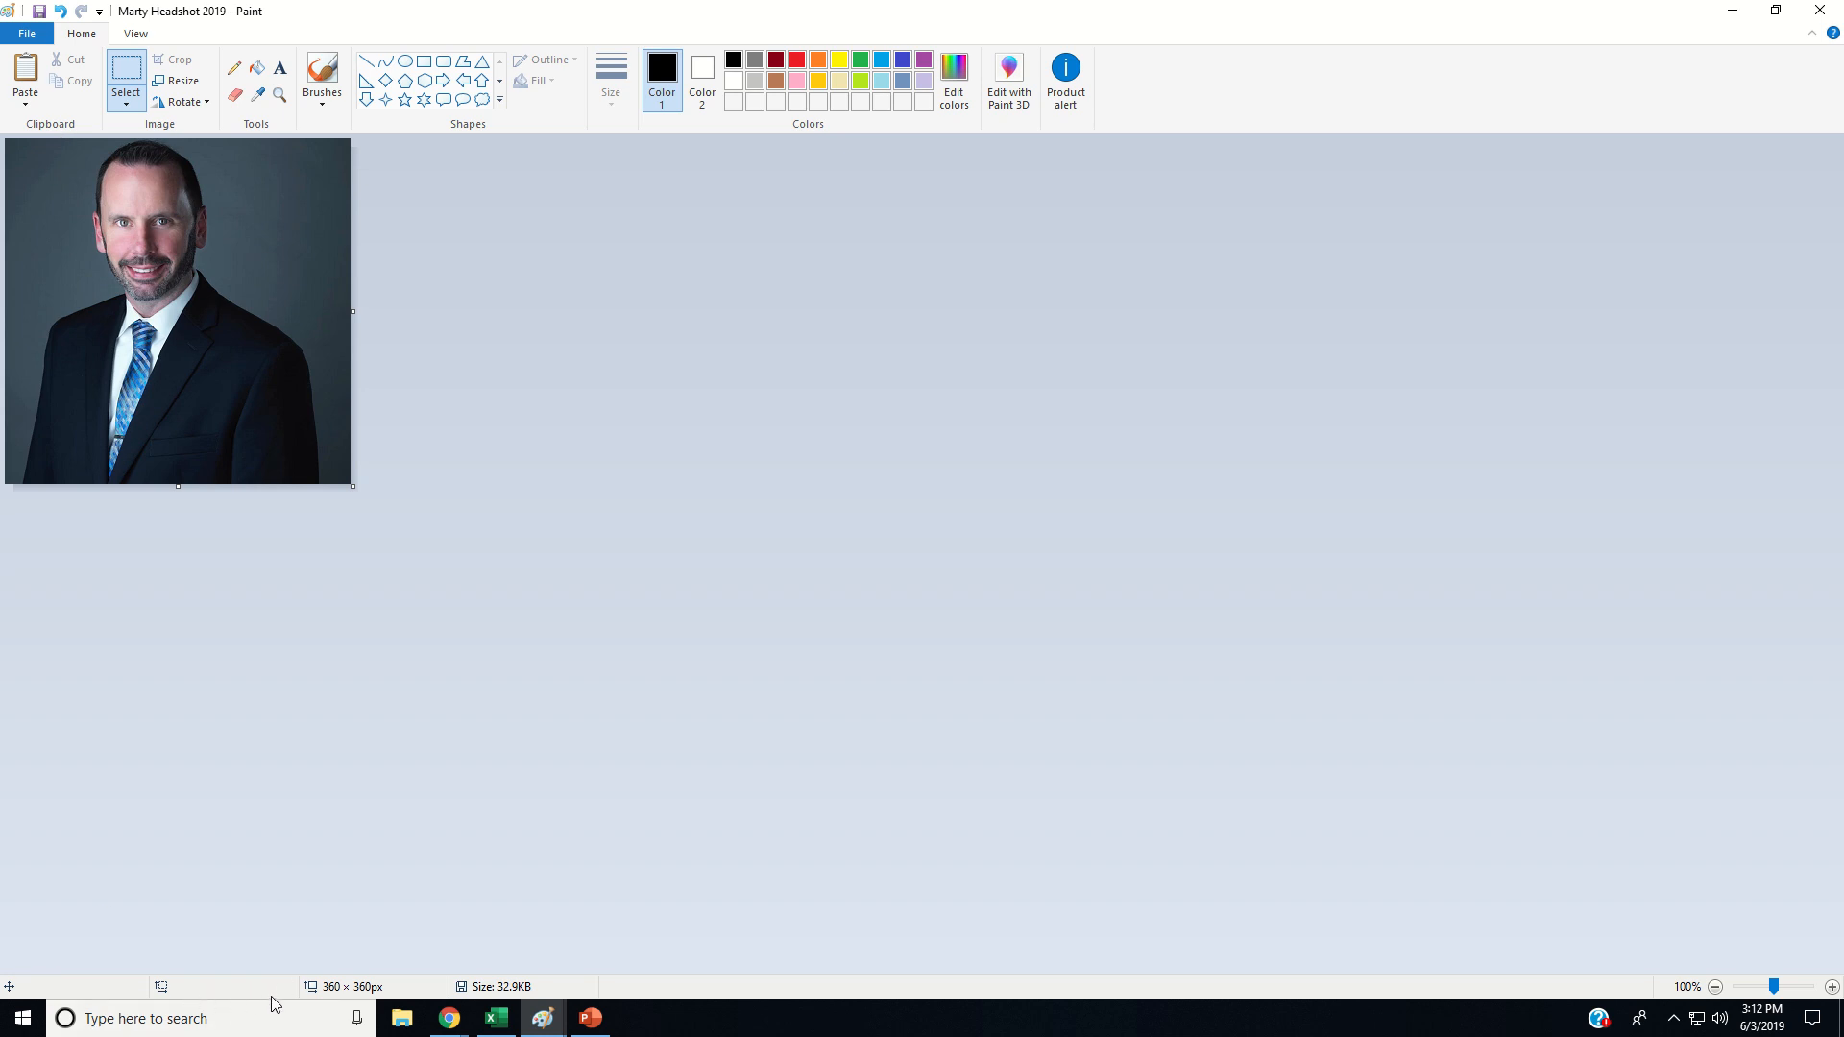
mouse_move(208, 999)
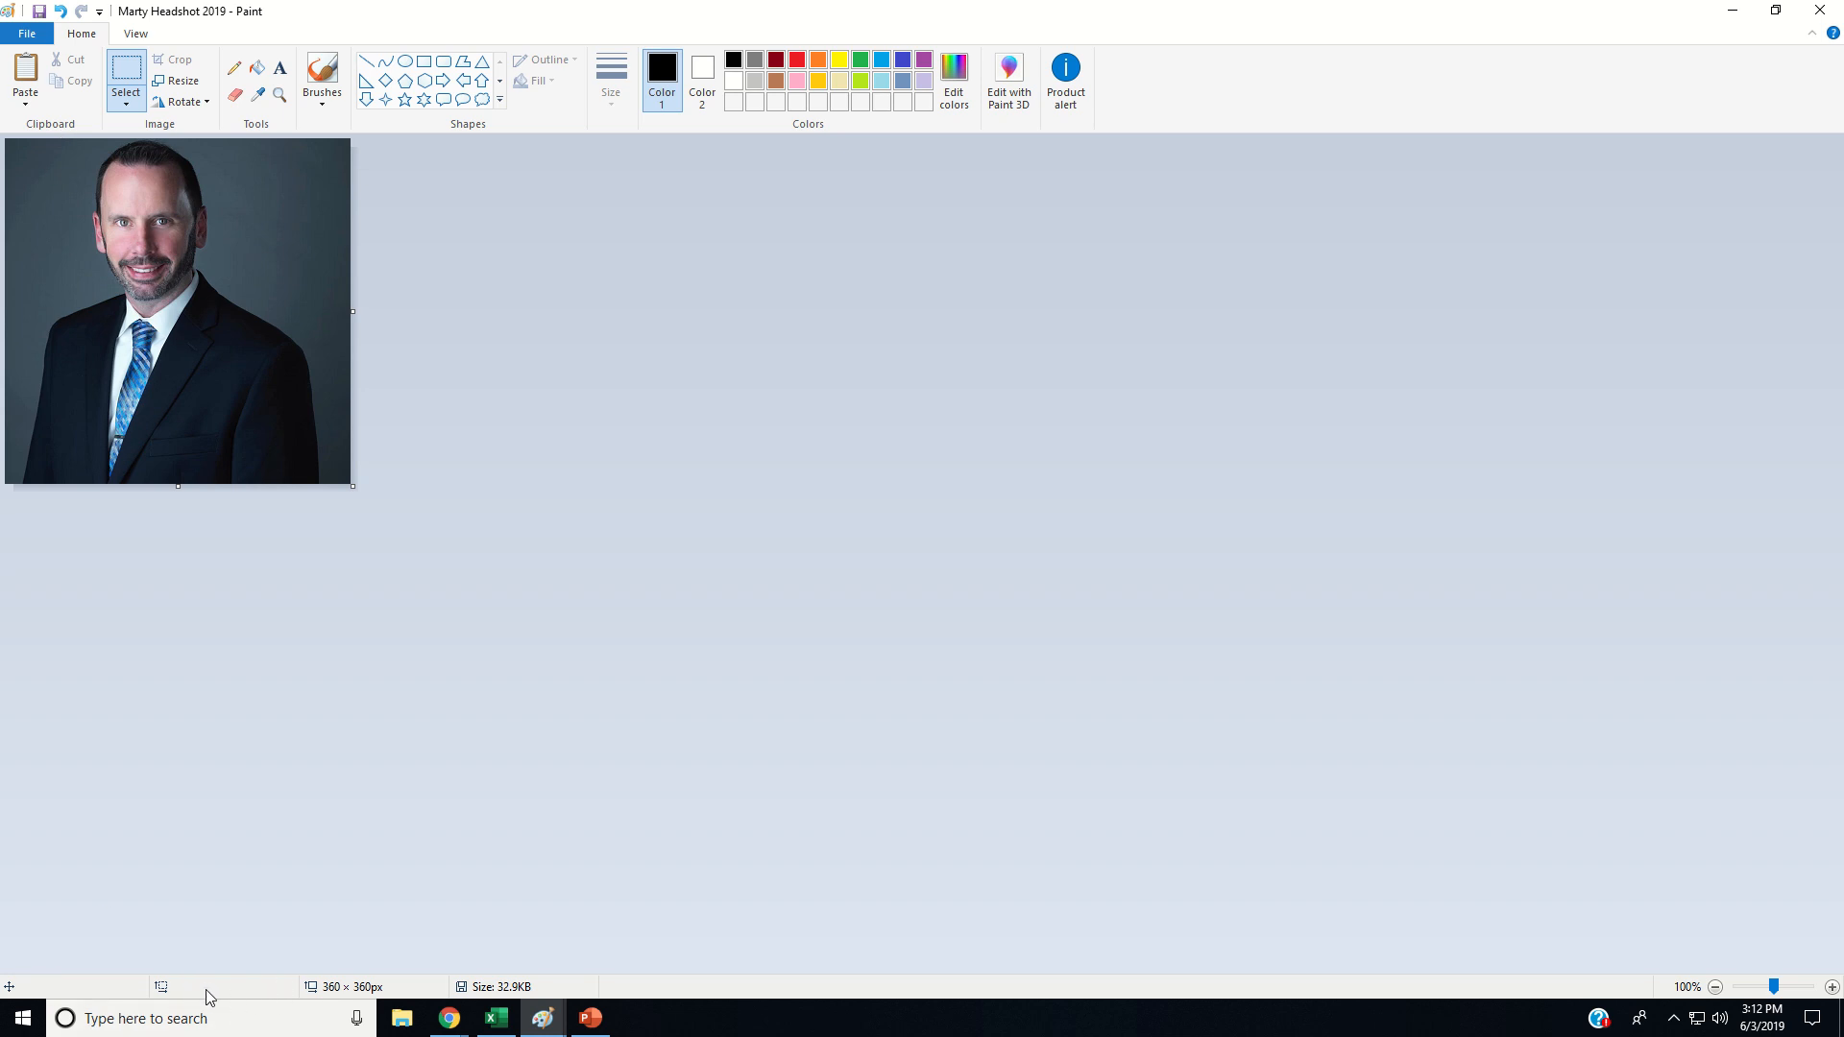
mouse_move(125, 73)
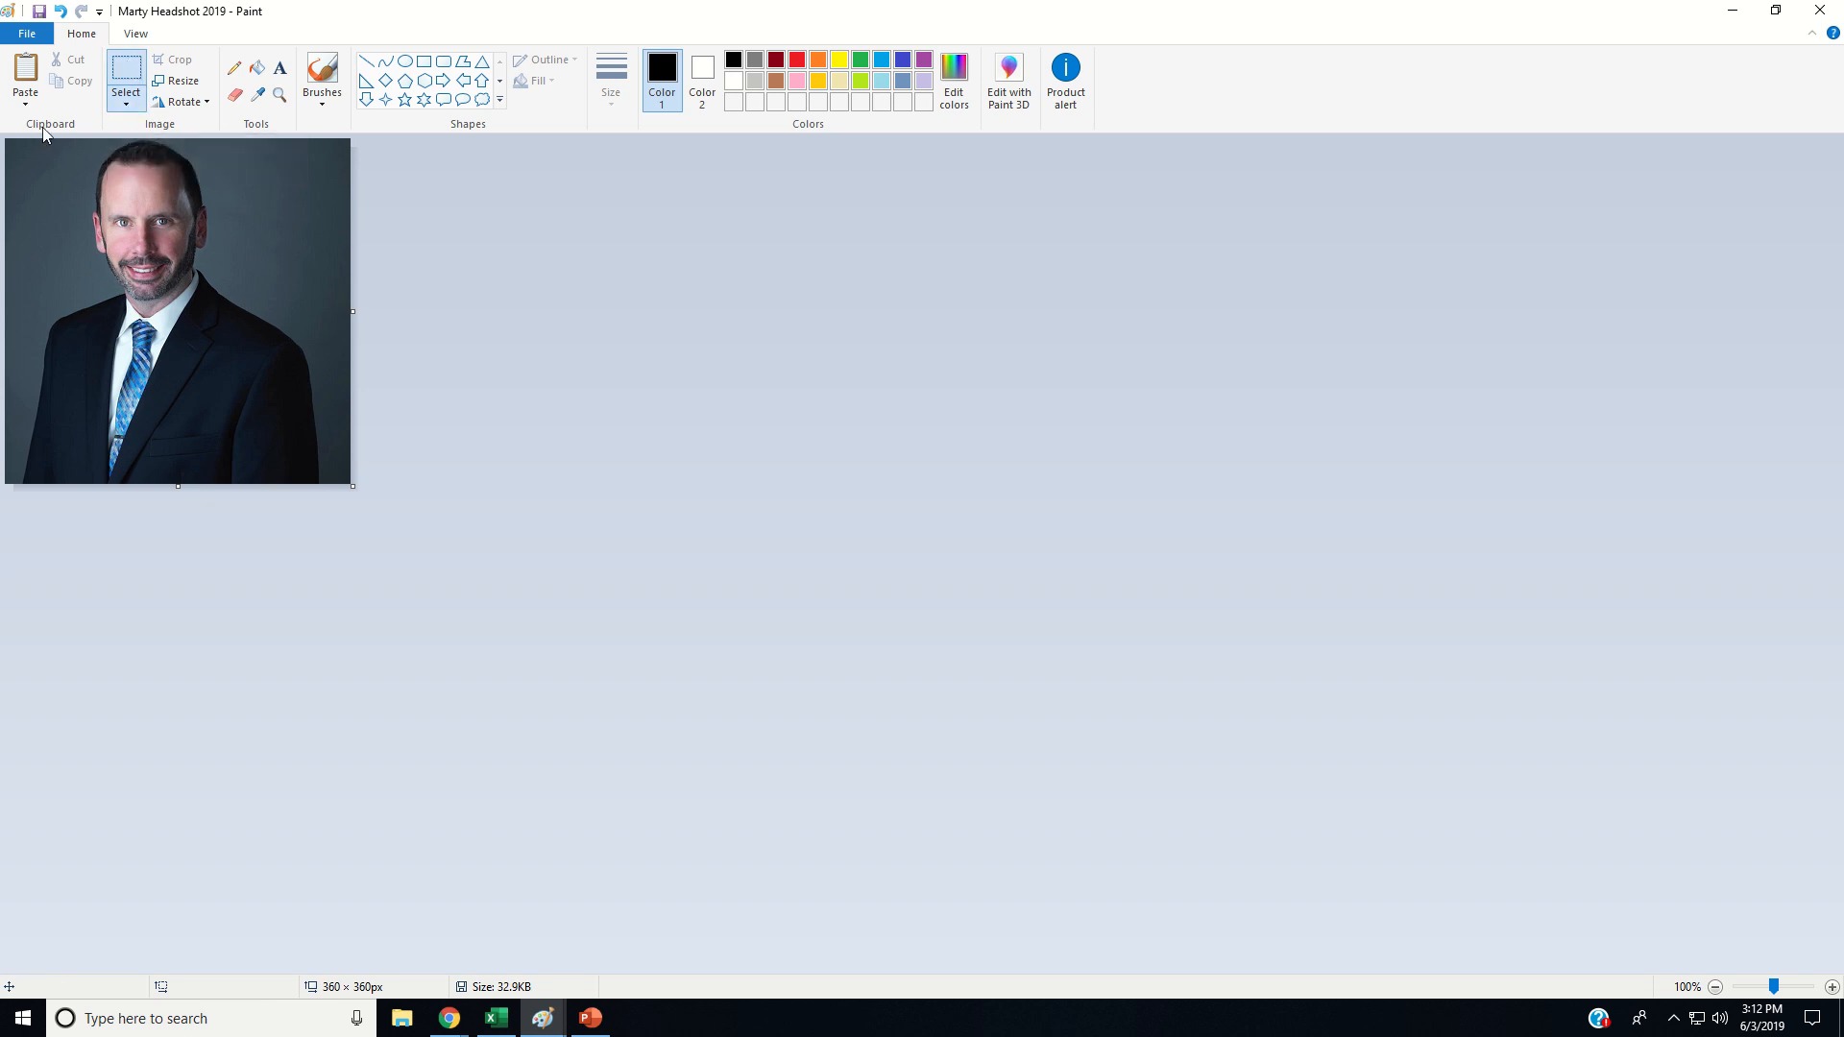
mouse_move(61, 139)
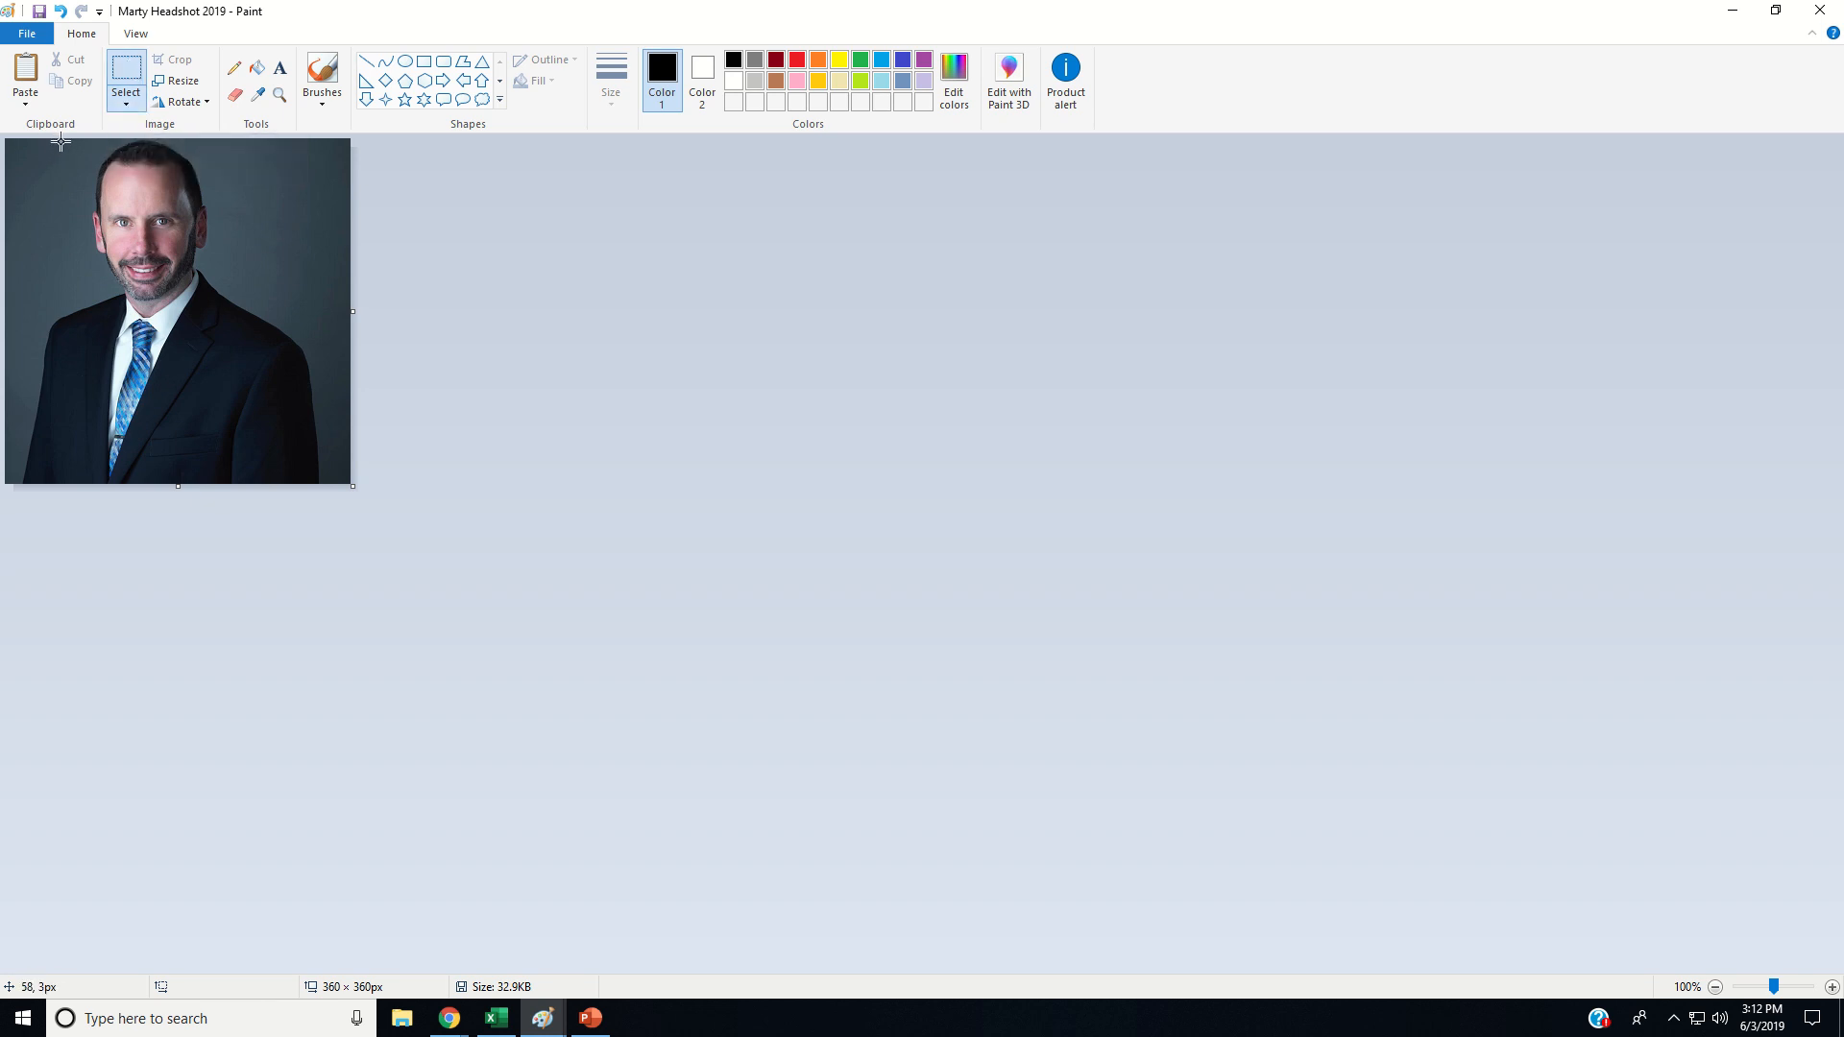
left_click_drag(65, 141, 192, 359)
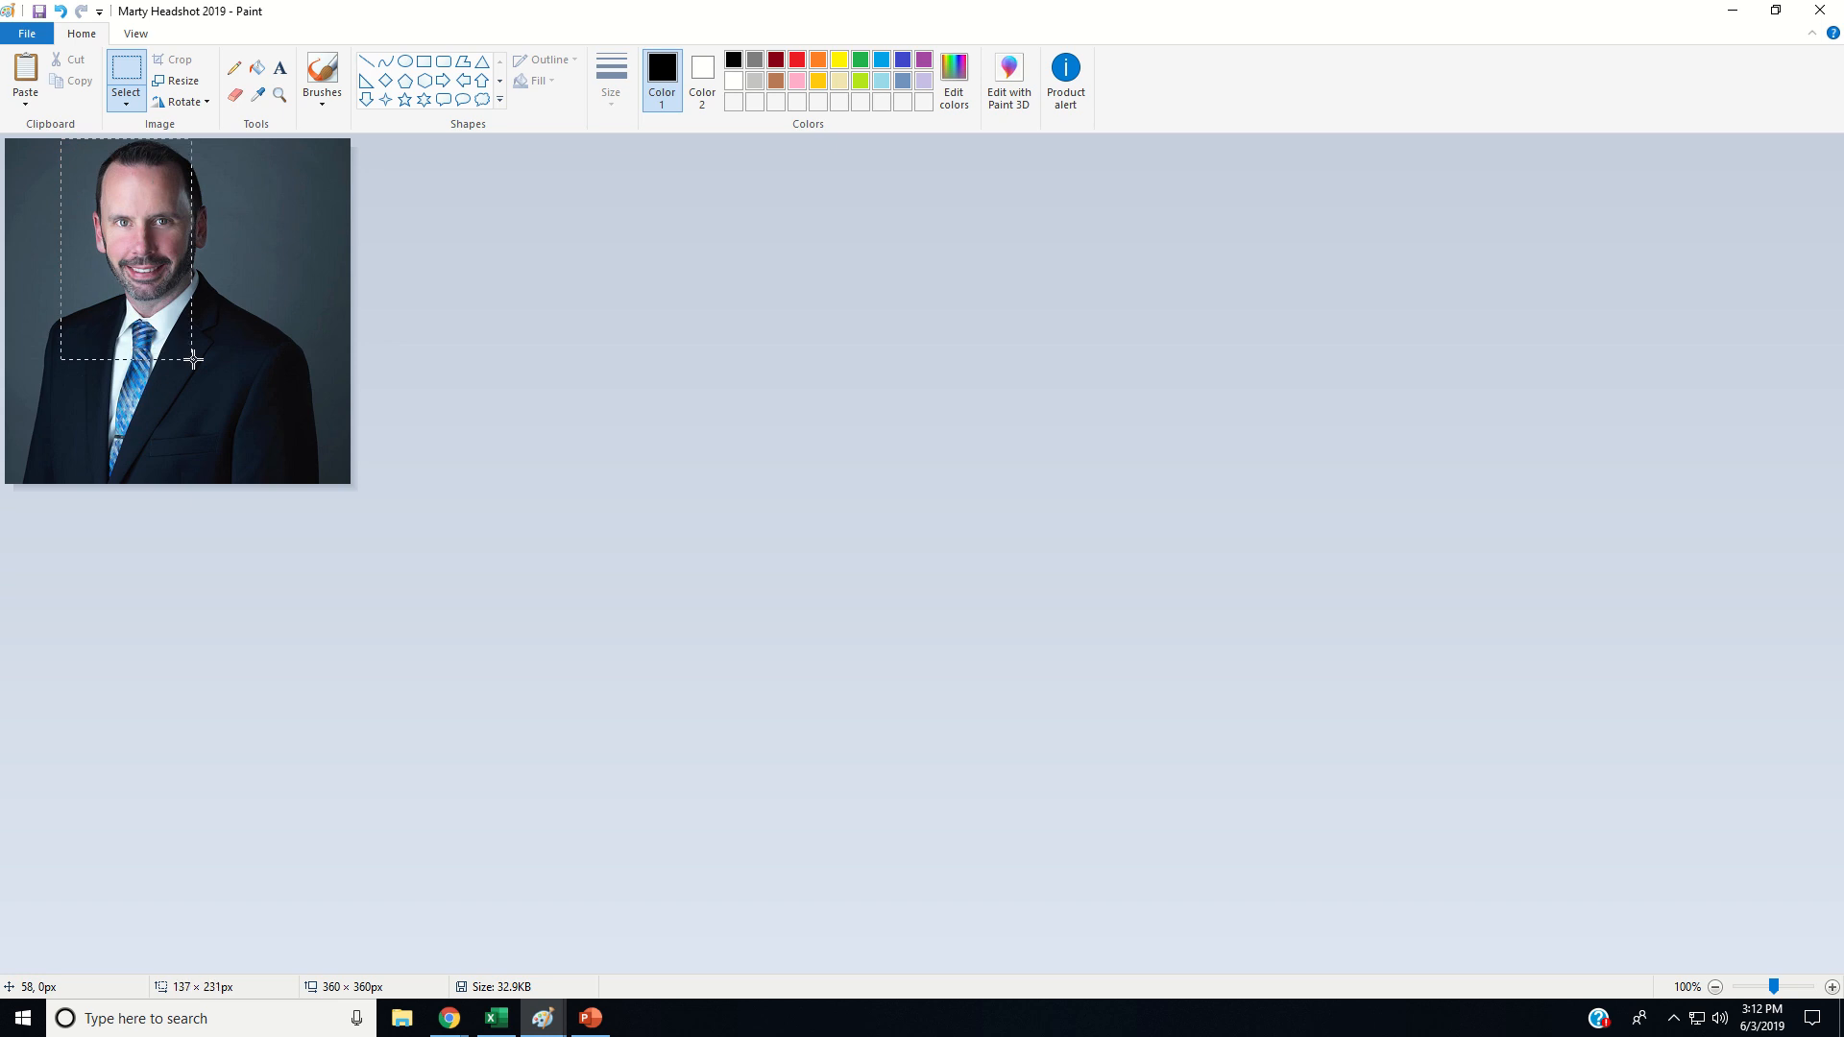
left_click_drag(192, 359, 242, 357)
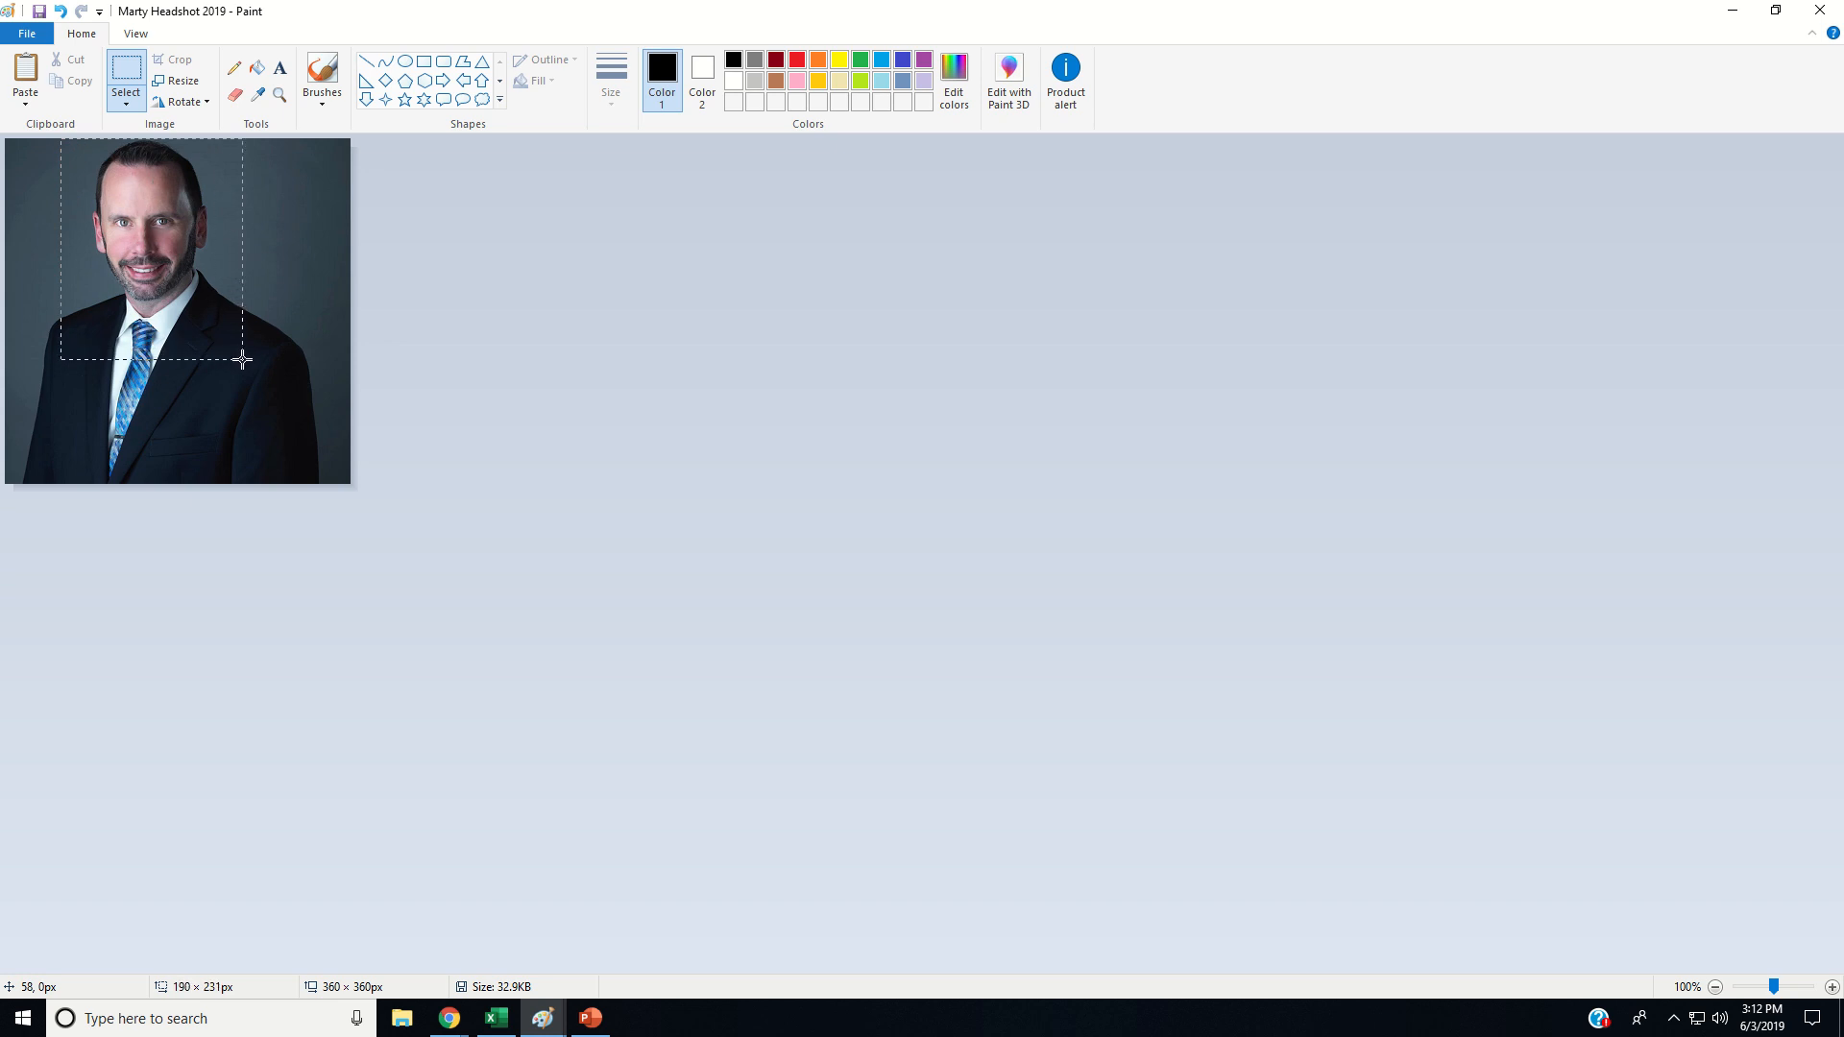
left_click_drag(244, 360, 242, 348)
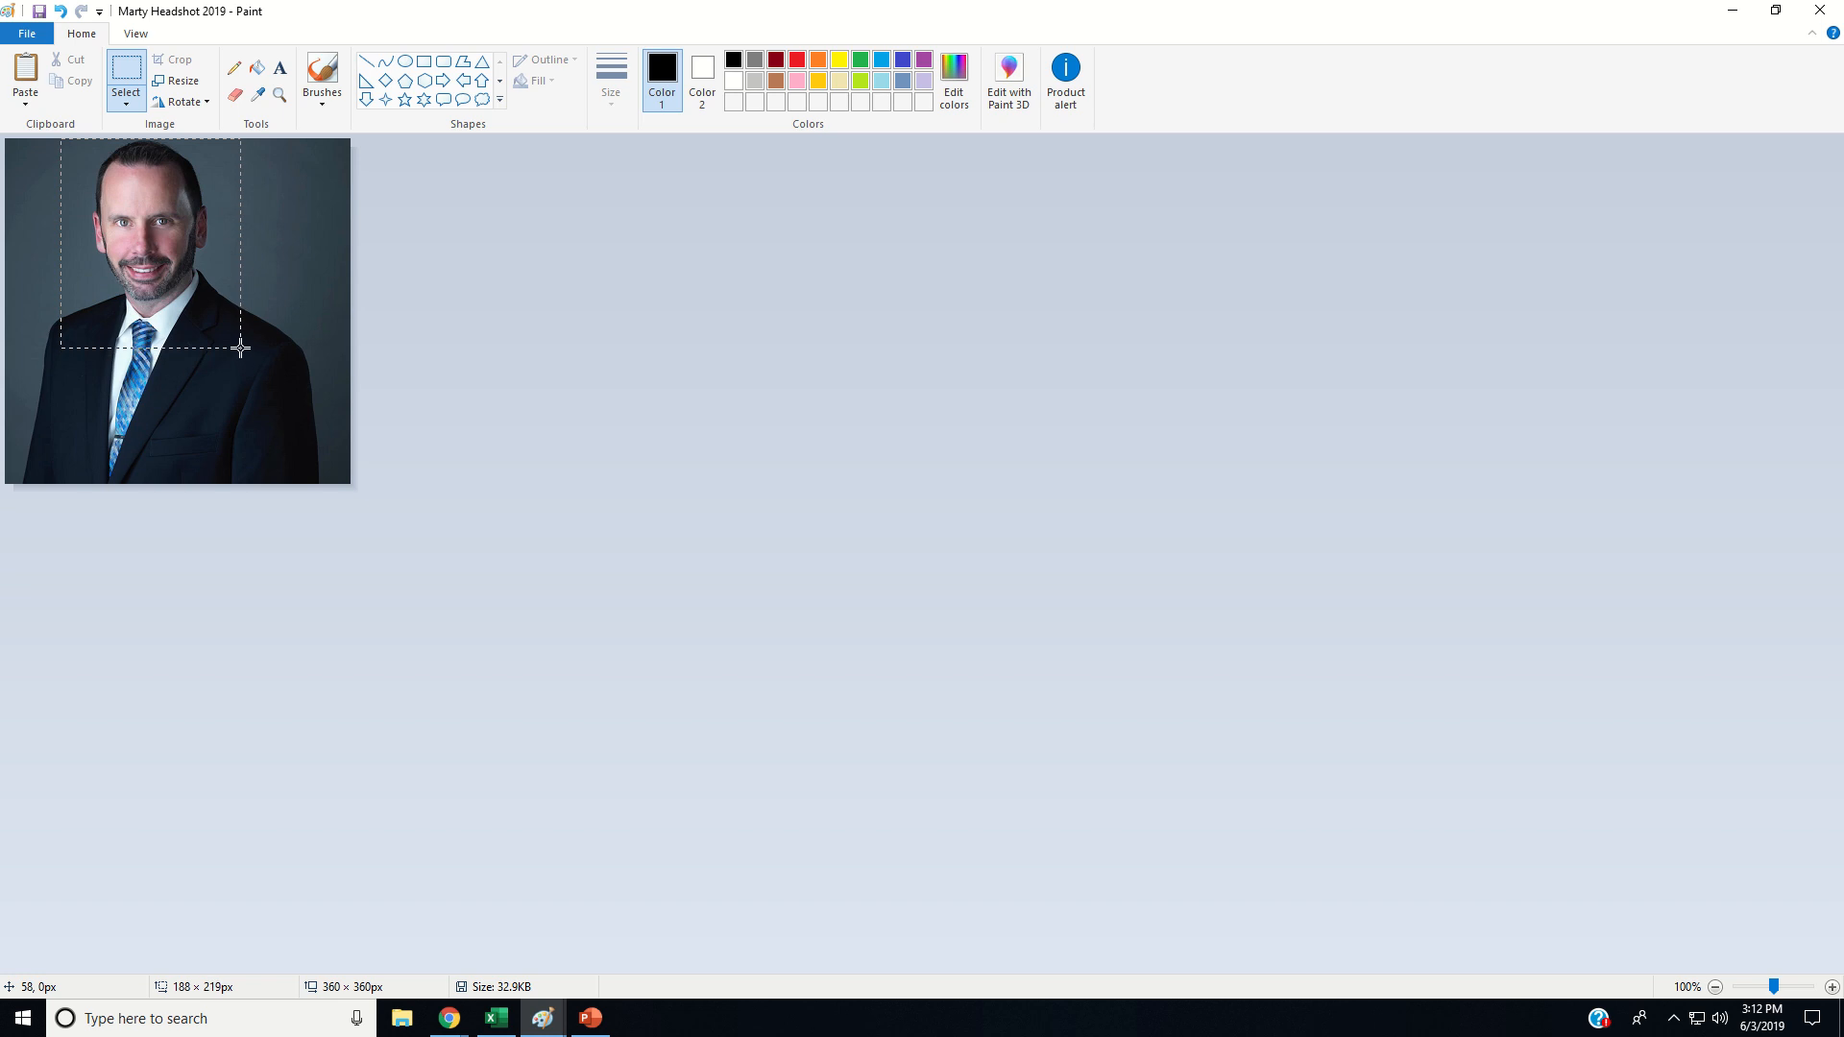
left_click_drag(240, 347, 240, 332)
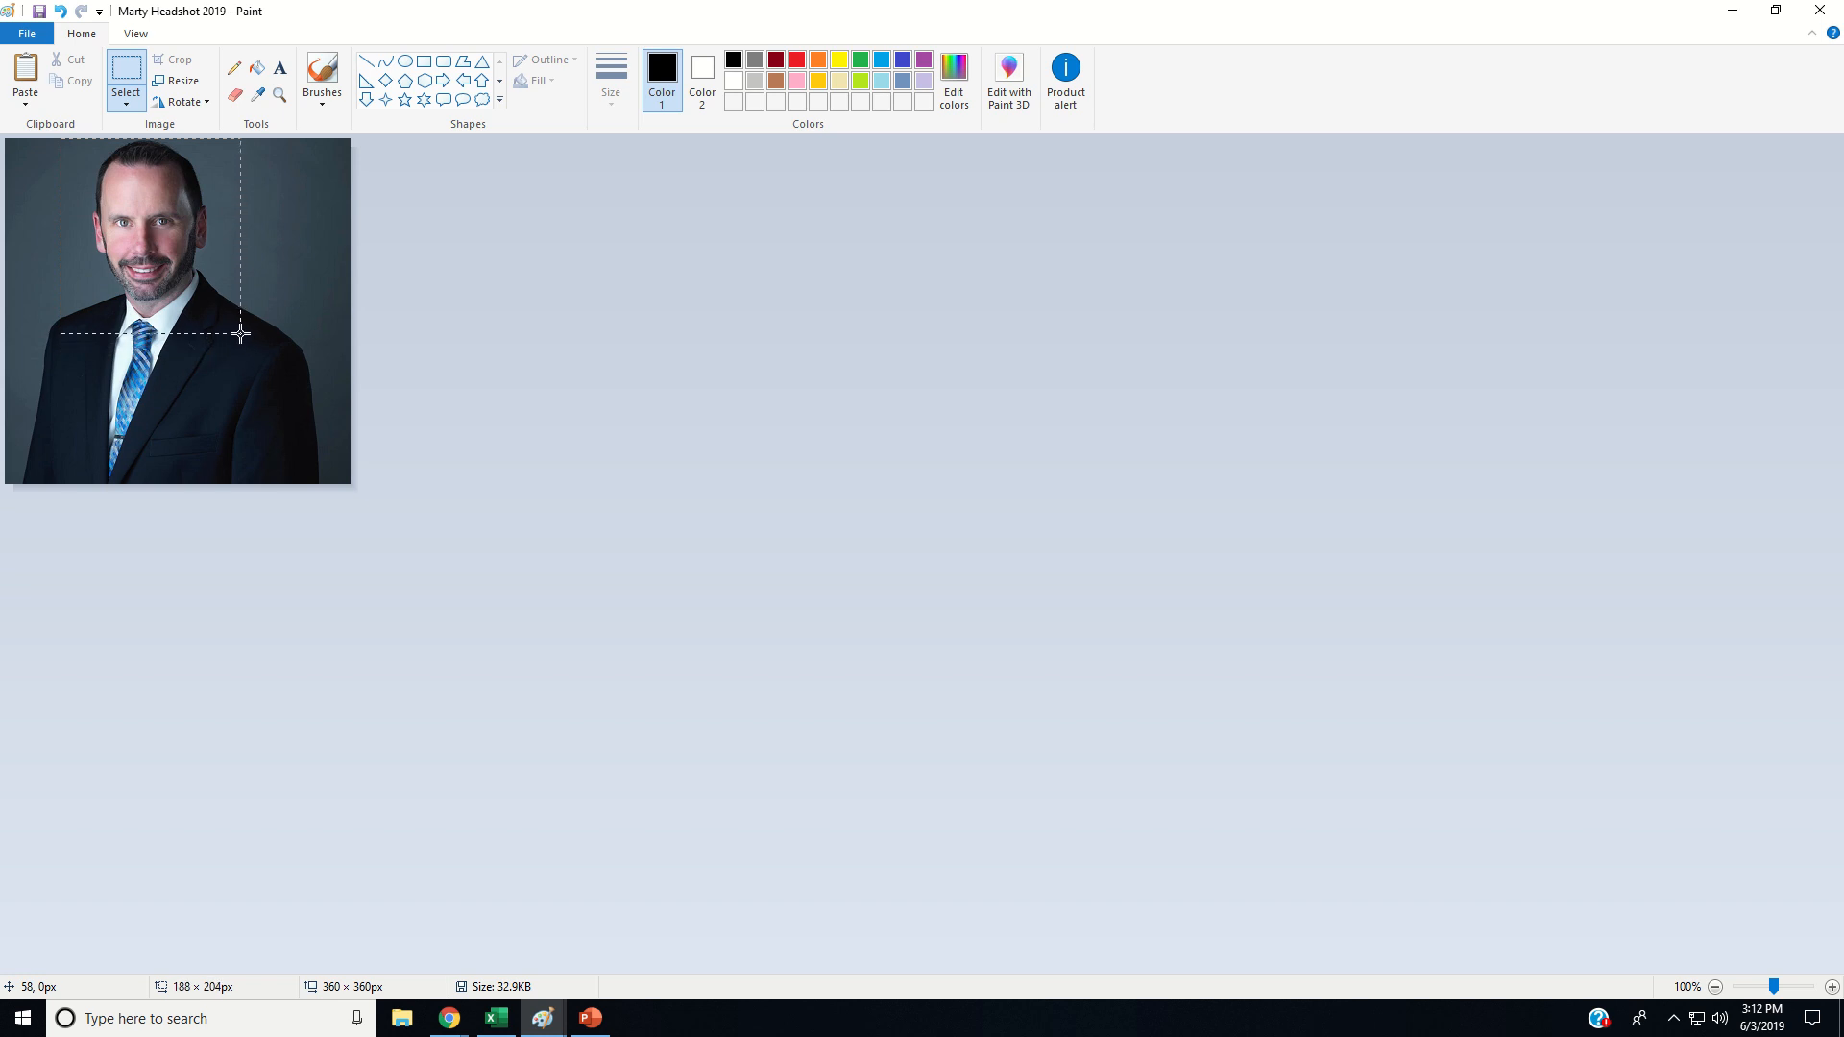
left_click_drag(239, 334, 231, 325)
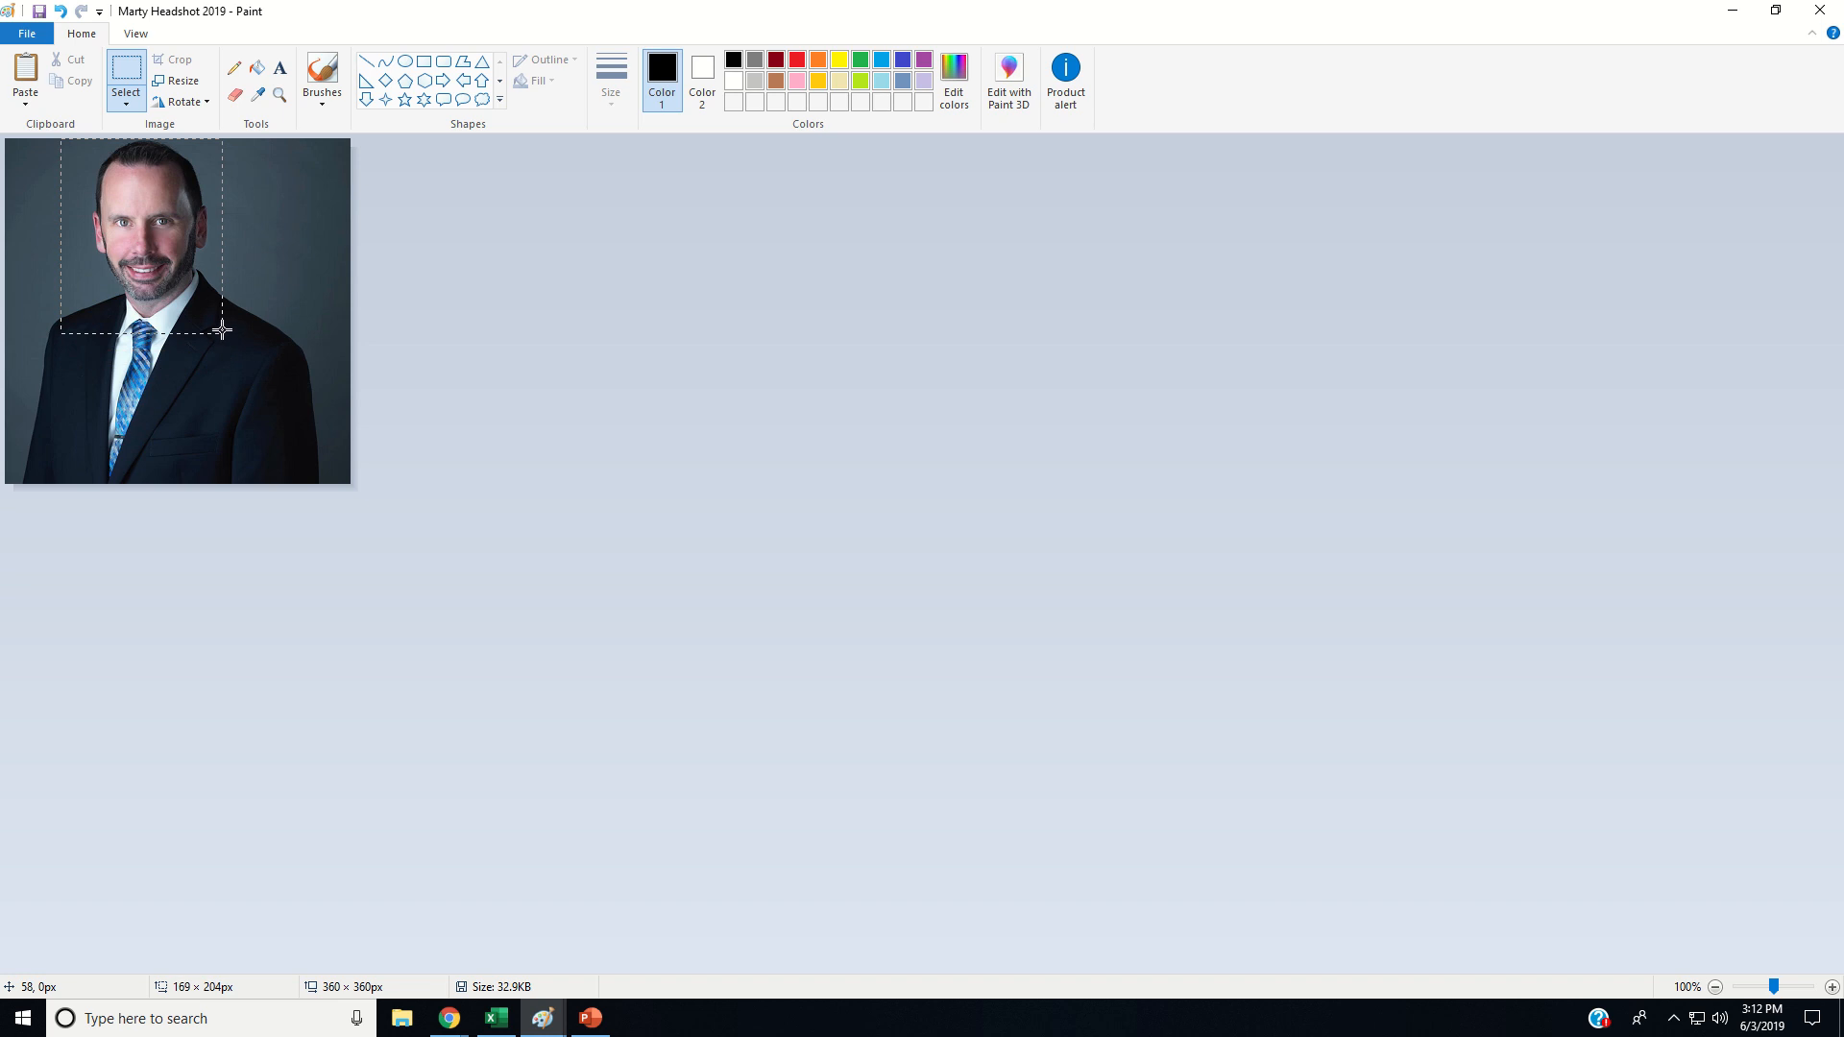
left_click_drag(223, 329, 248, 350)
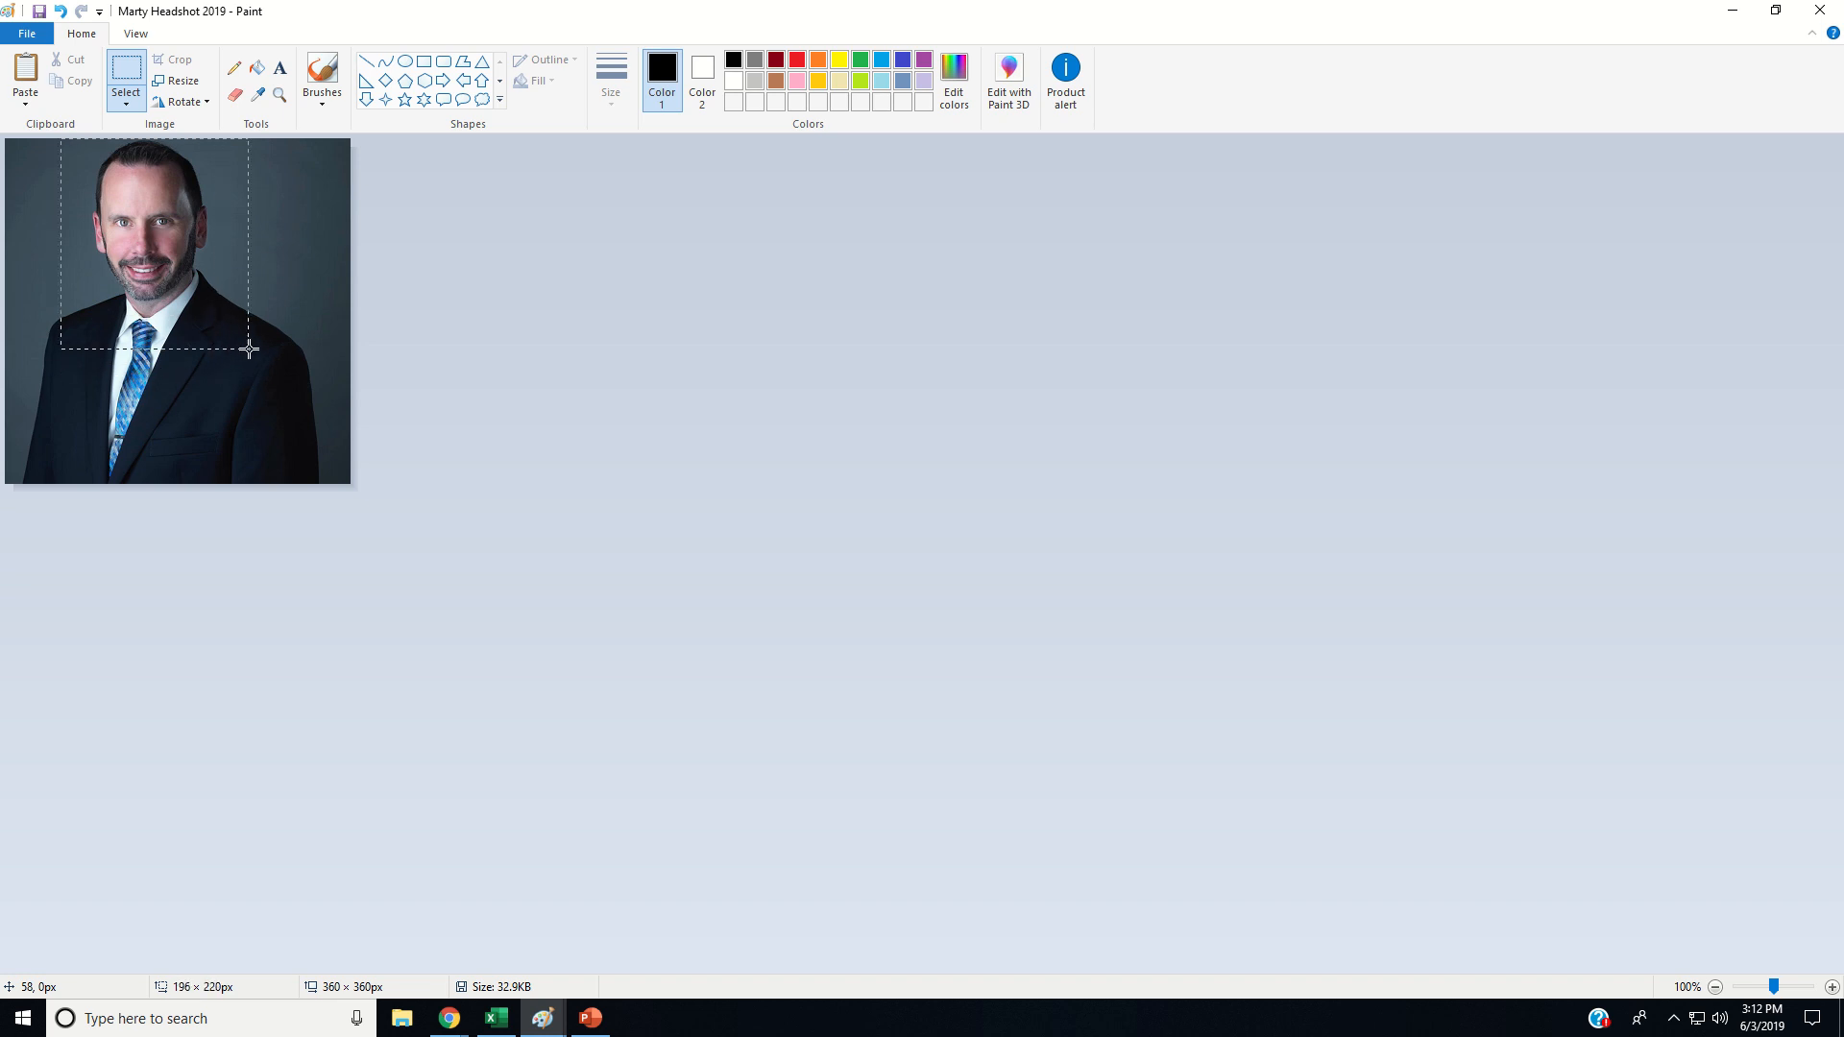
left_click_drag(248, 348, 263, 342)
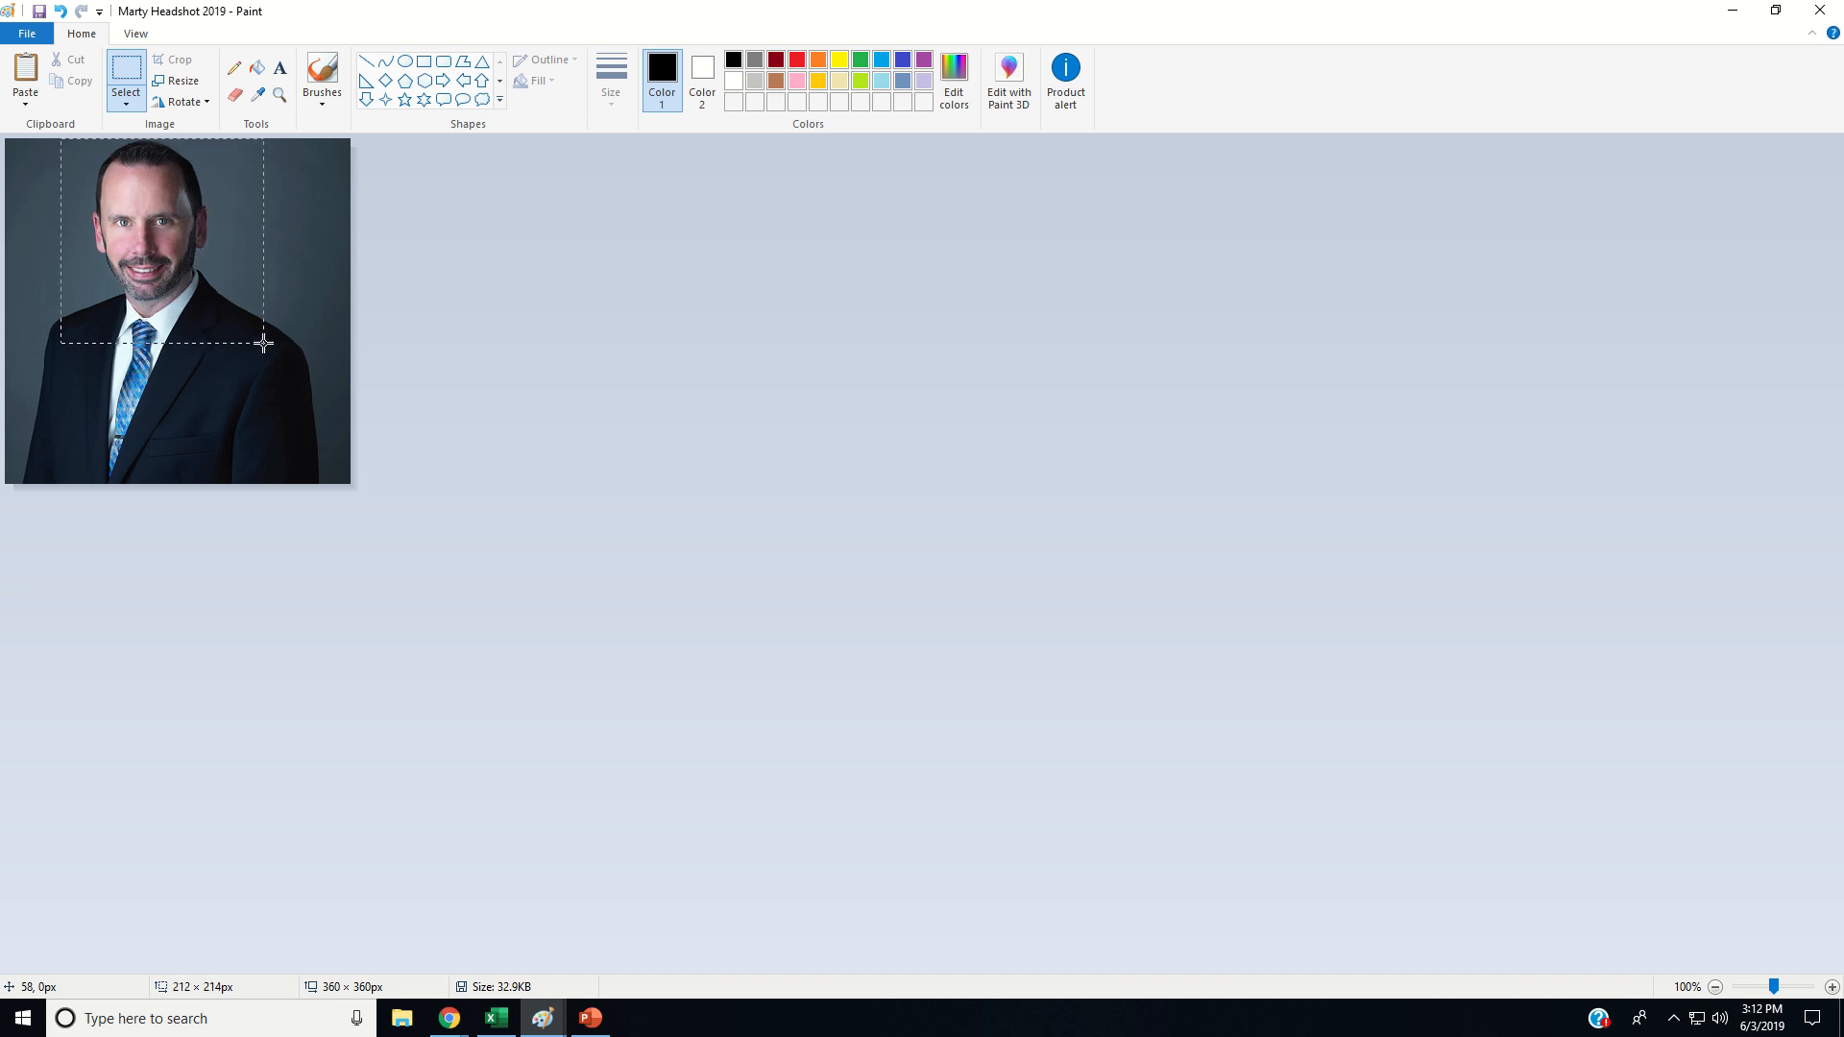
left_click_drag(263, 344, 242, 326)
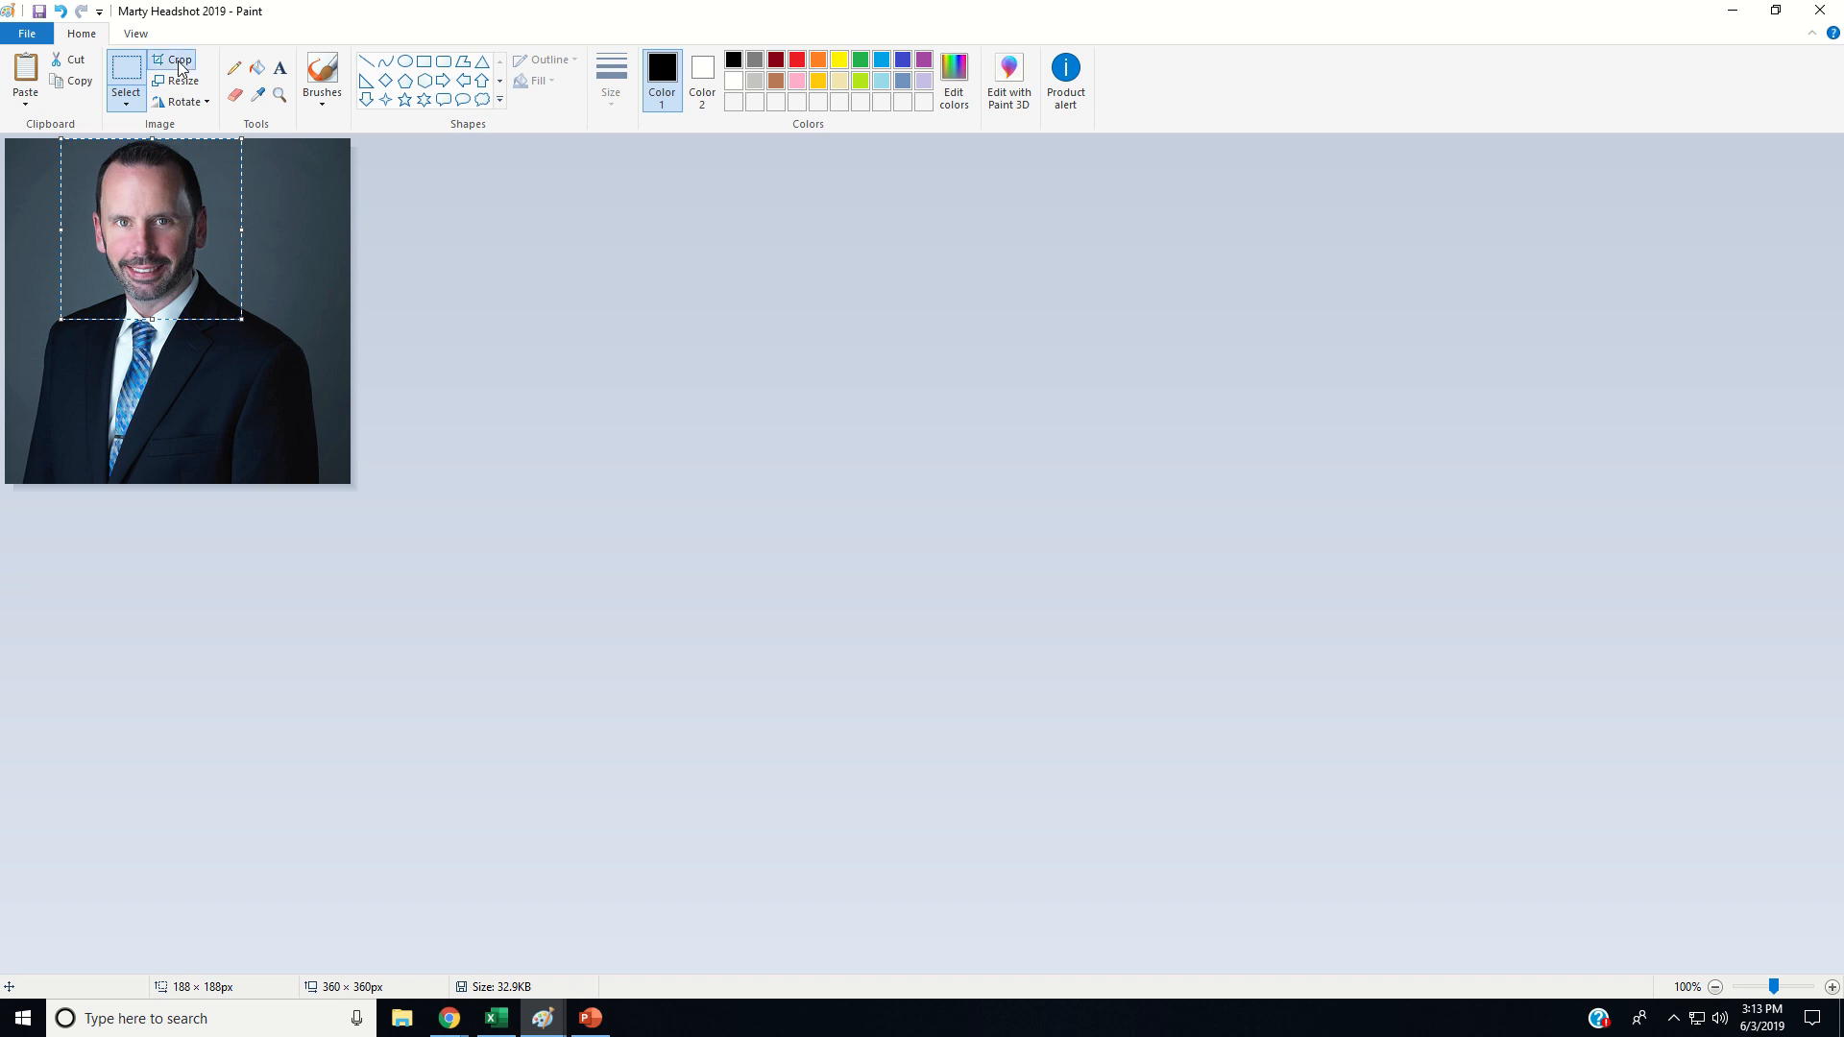
- Crop the photo to the selected 188×188 square around the face
left_click(177, 59)
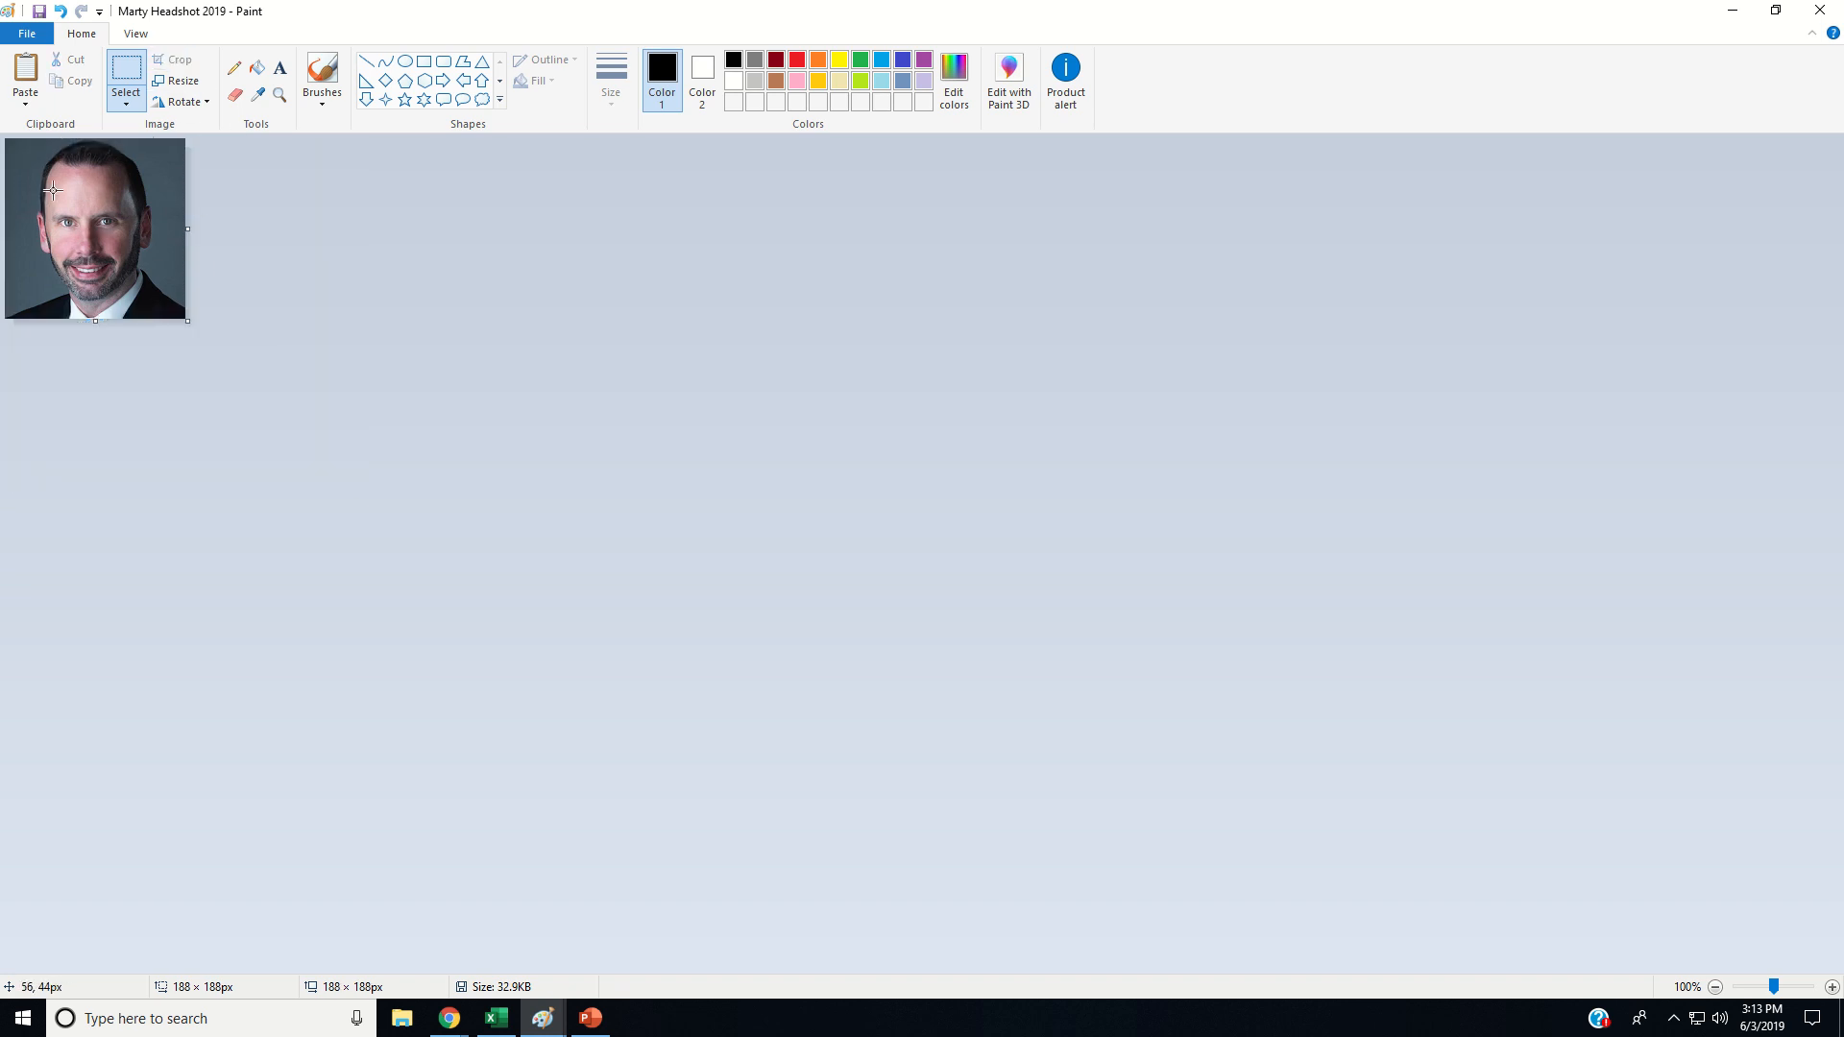
mouse_move(292, 334)
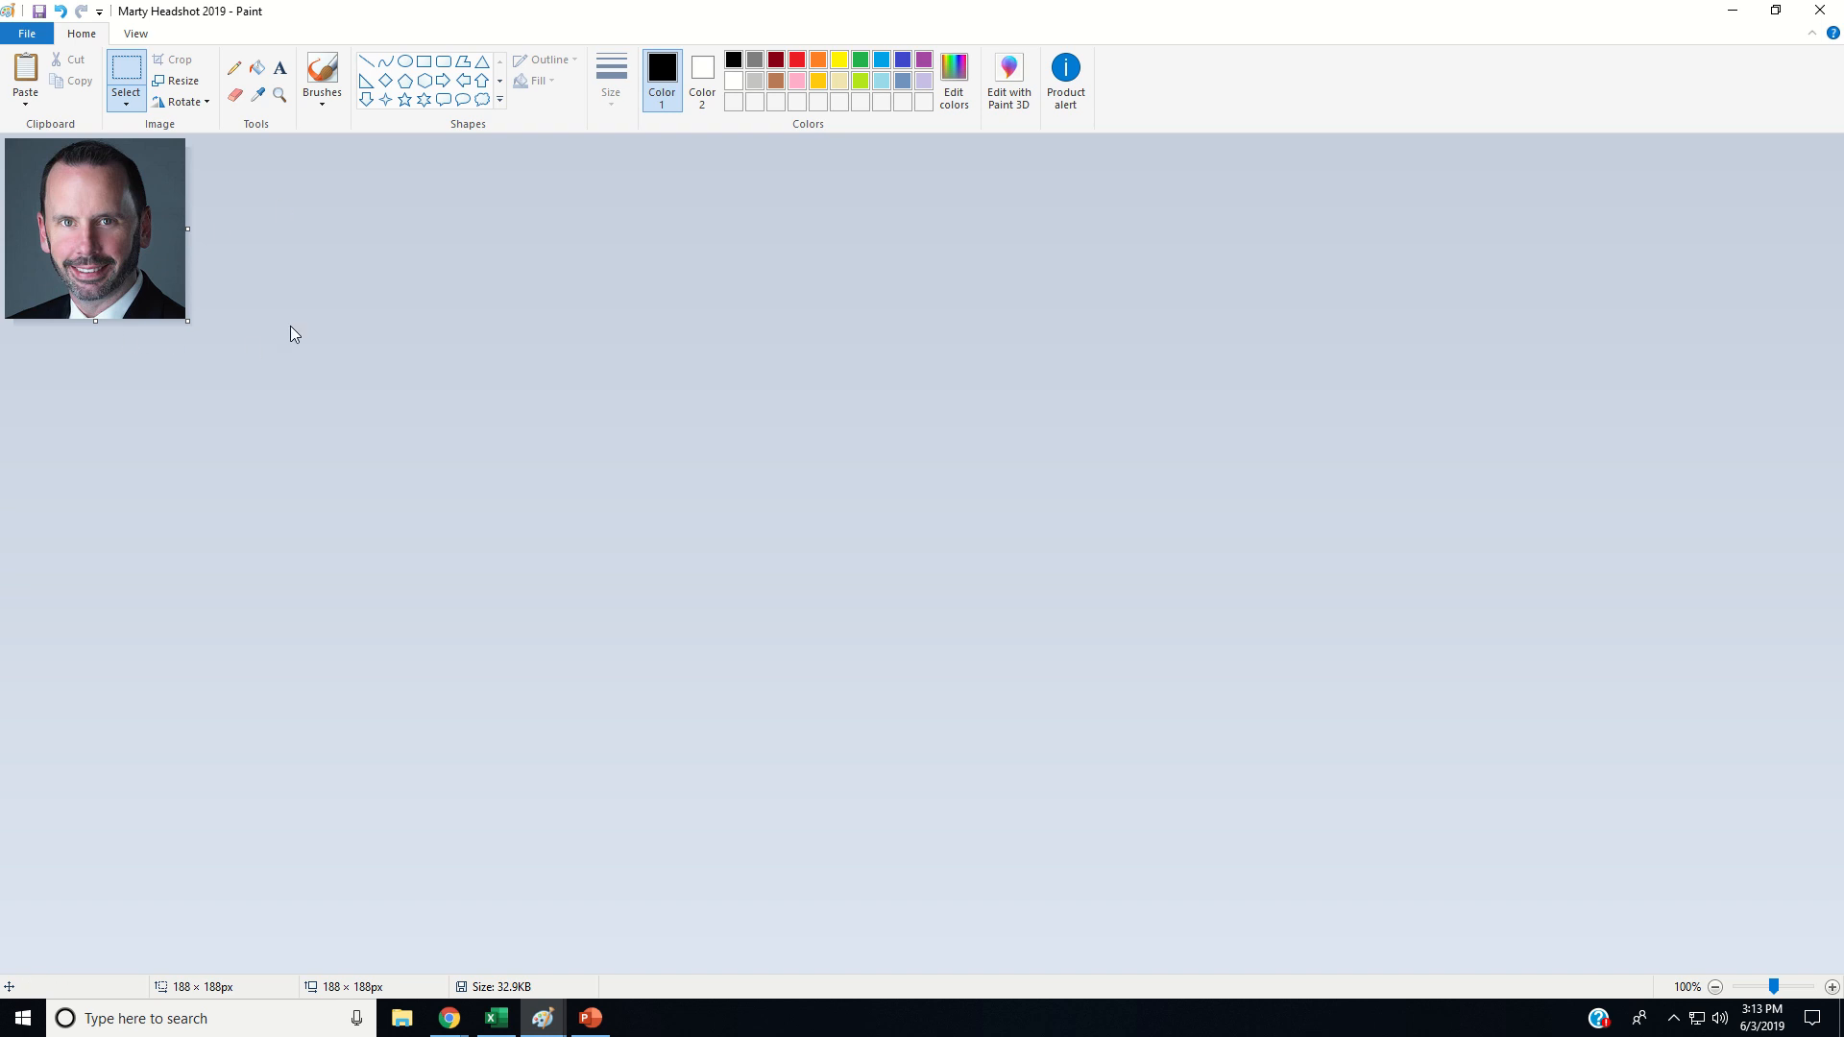
mouse_move(242, 642)
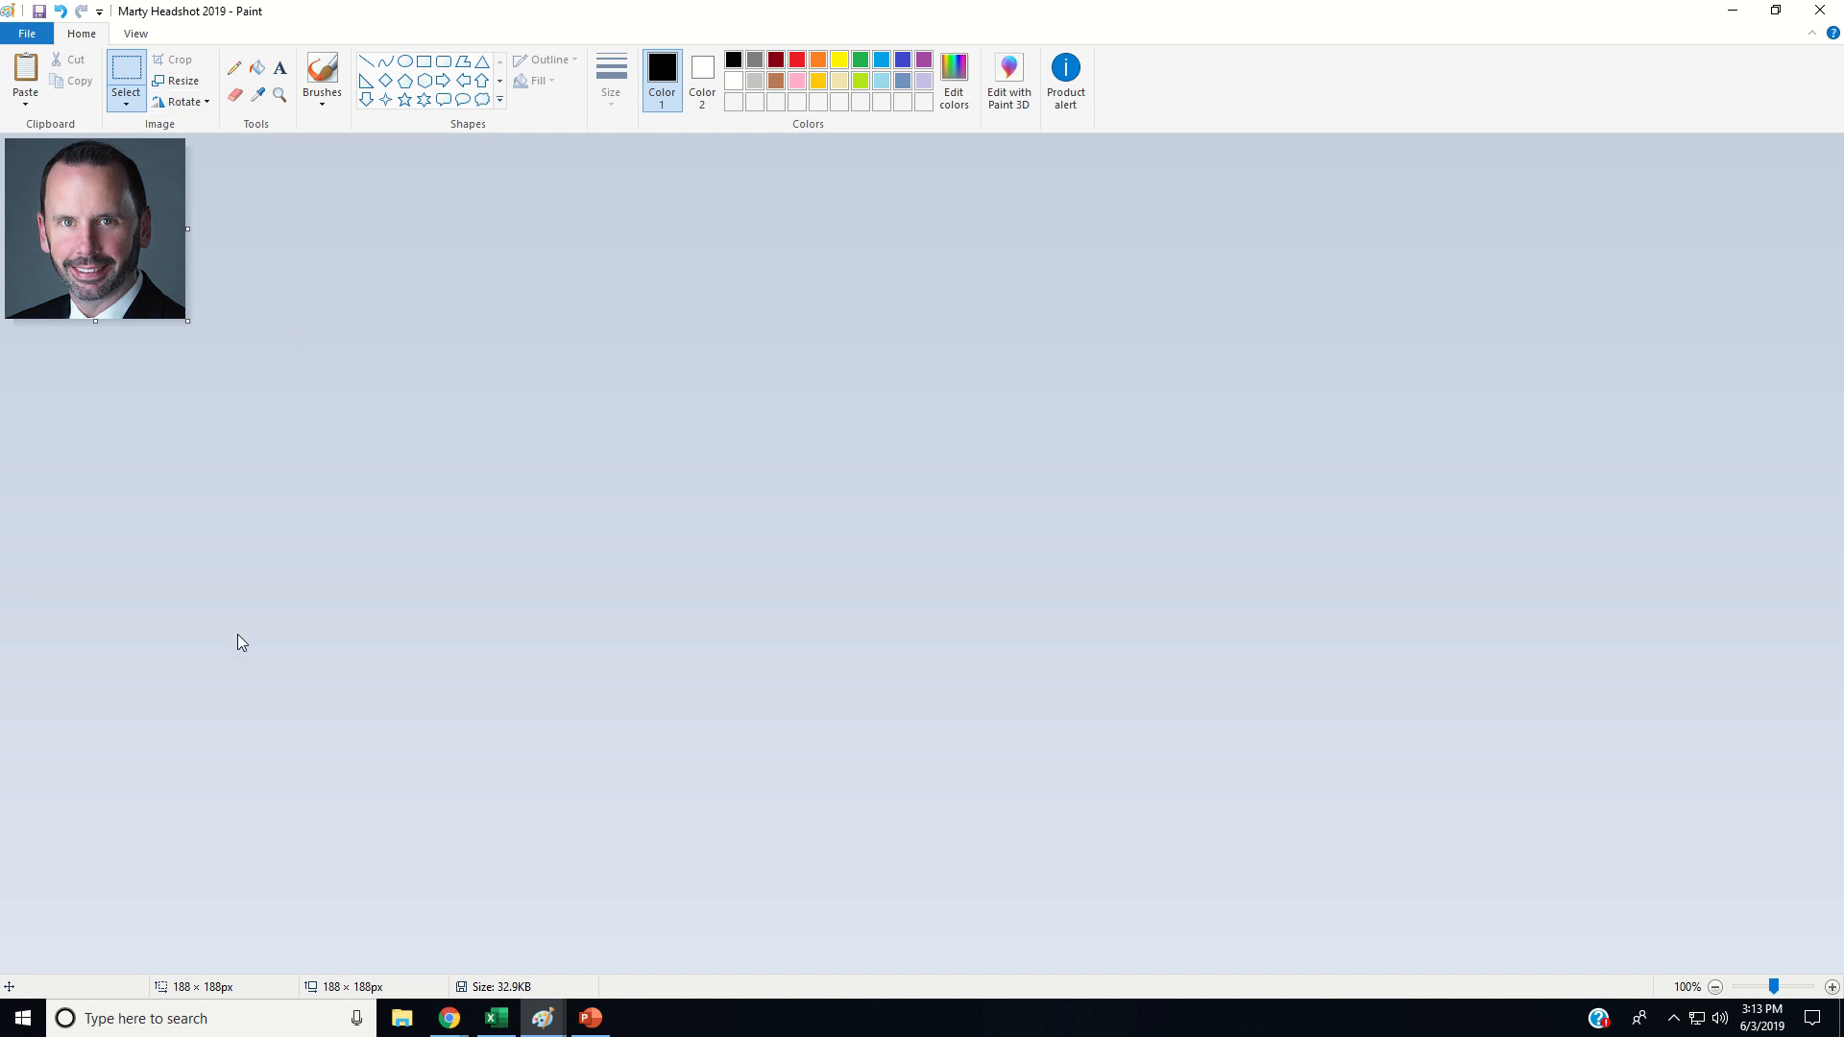
mouse_move(227, 987)
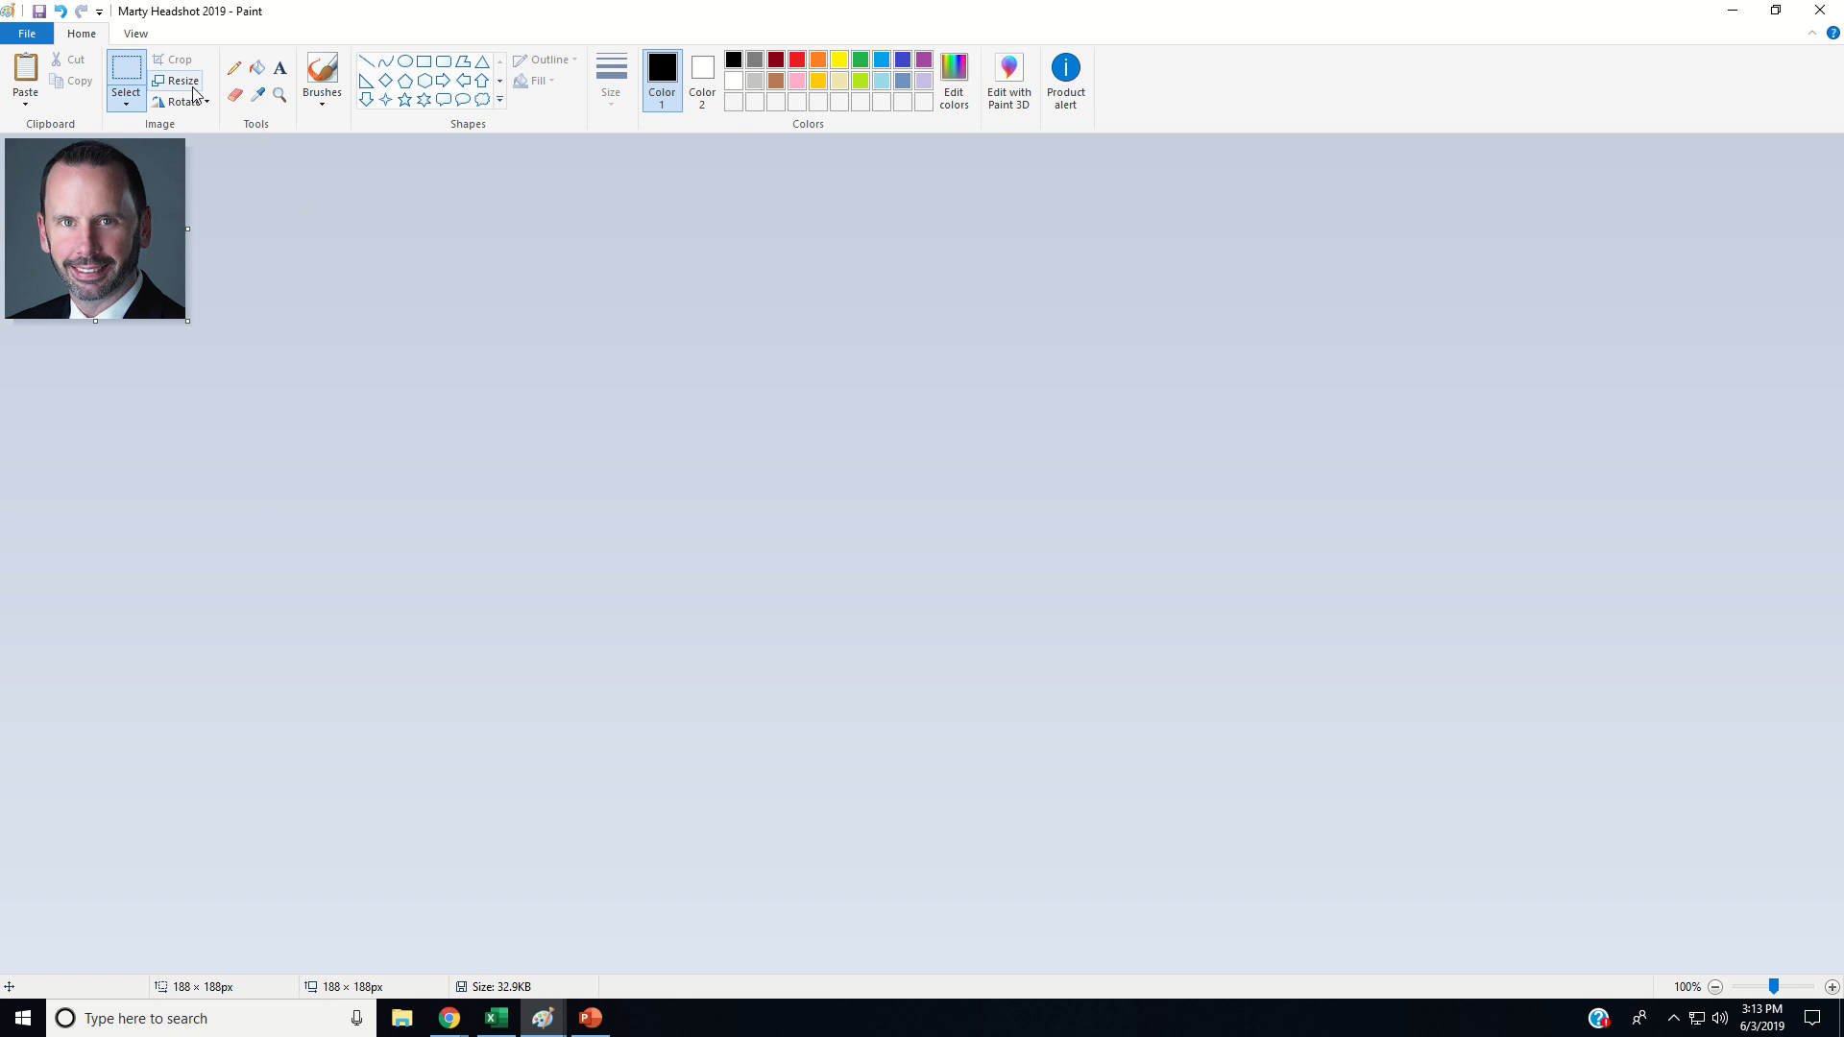
- Resize the cropped headshot in pixels to 360×360 with aspect ratio kept
left_click(179, 80)
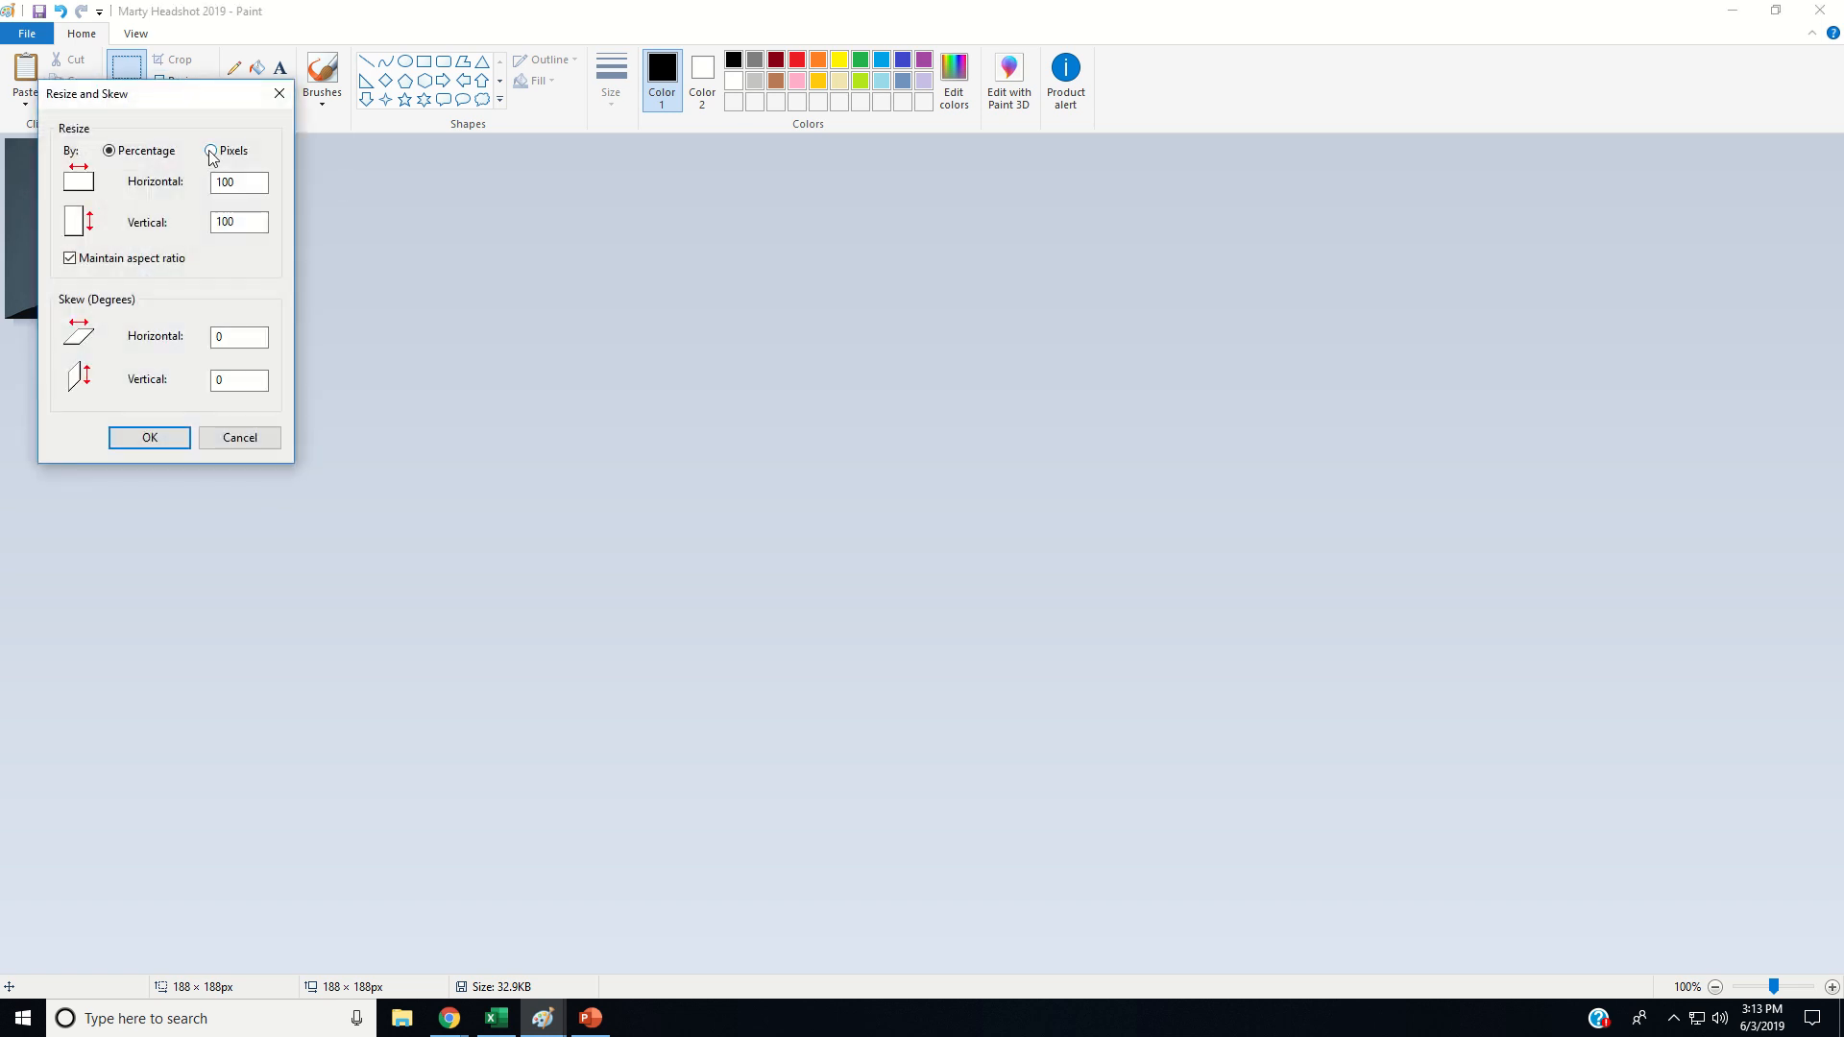
left_click(212, 150)
type("360")
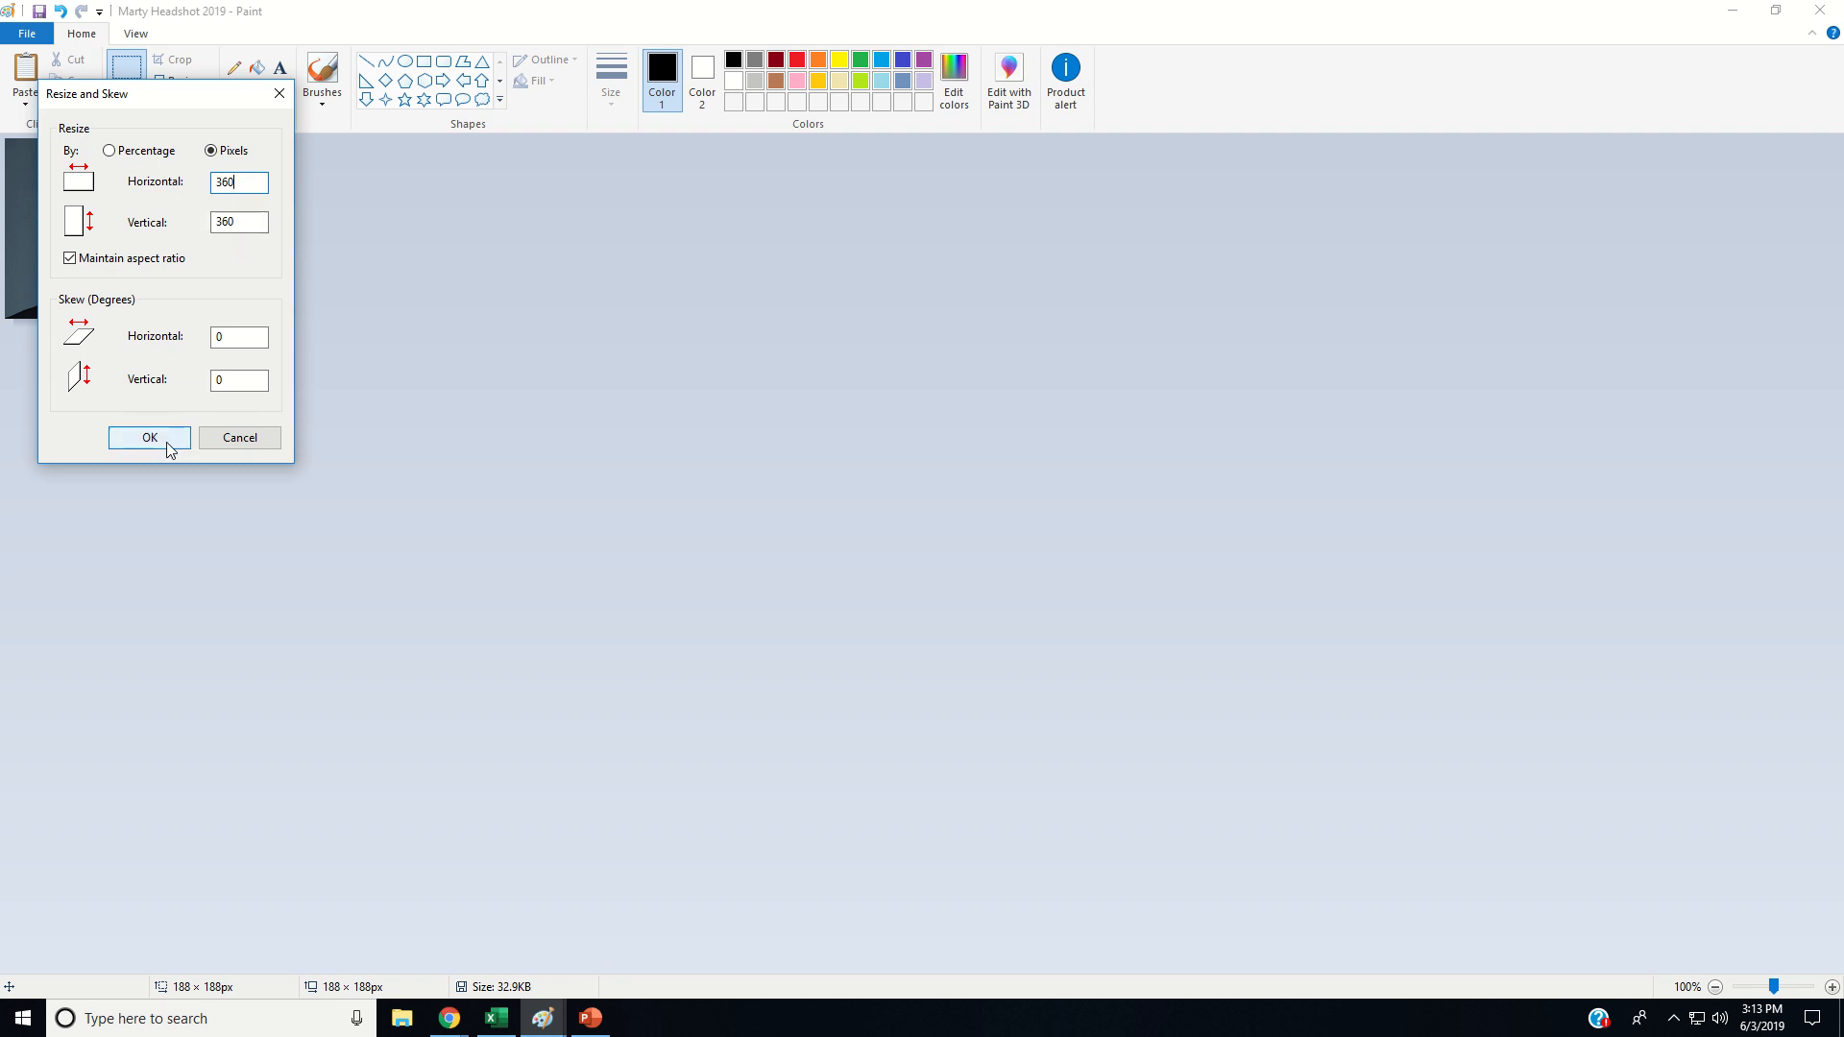
left_click(148, 438)
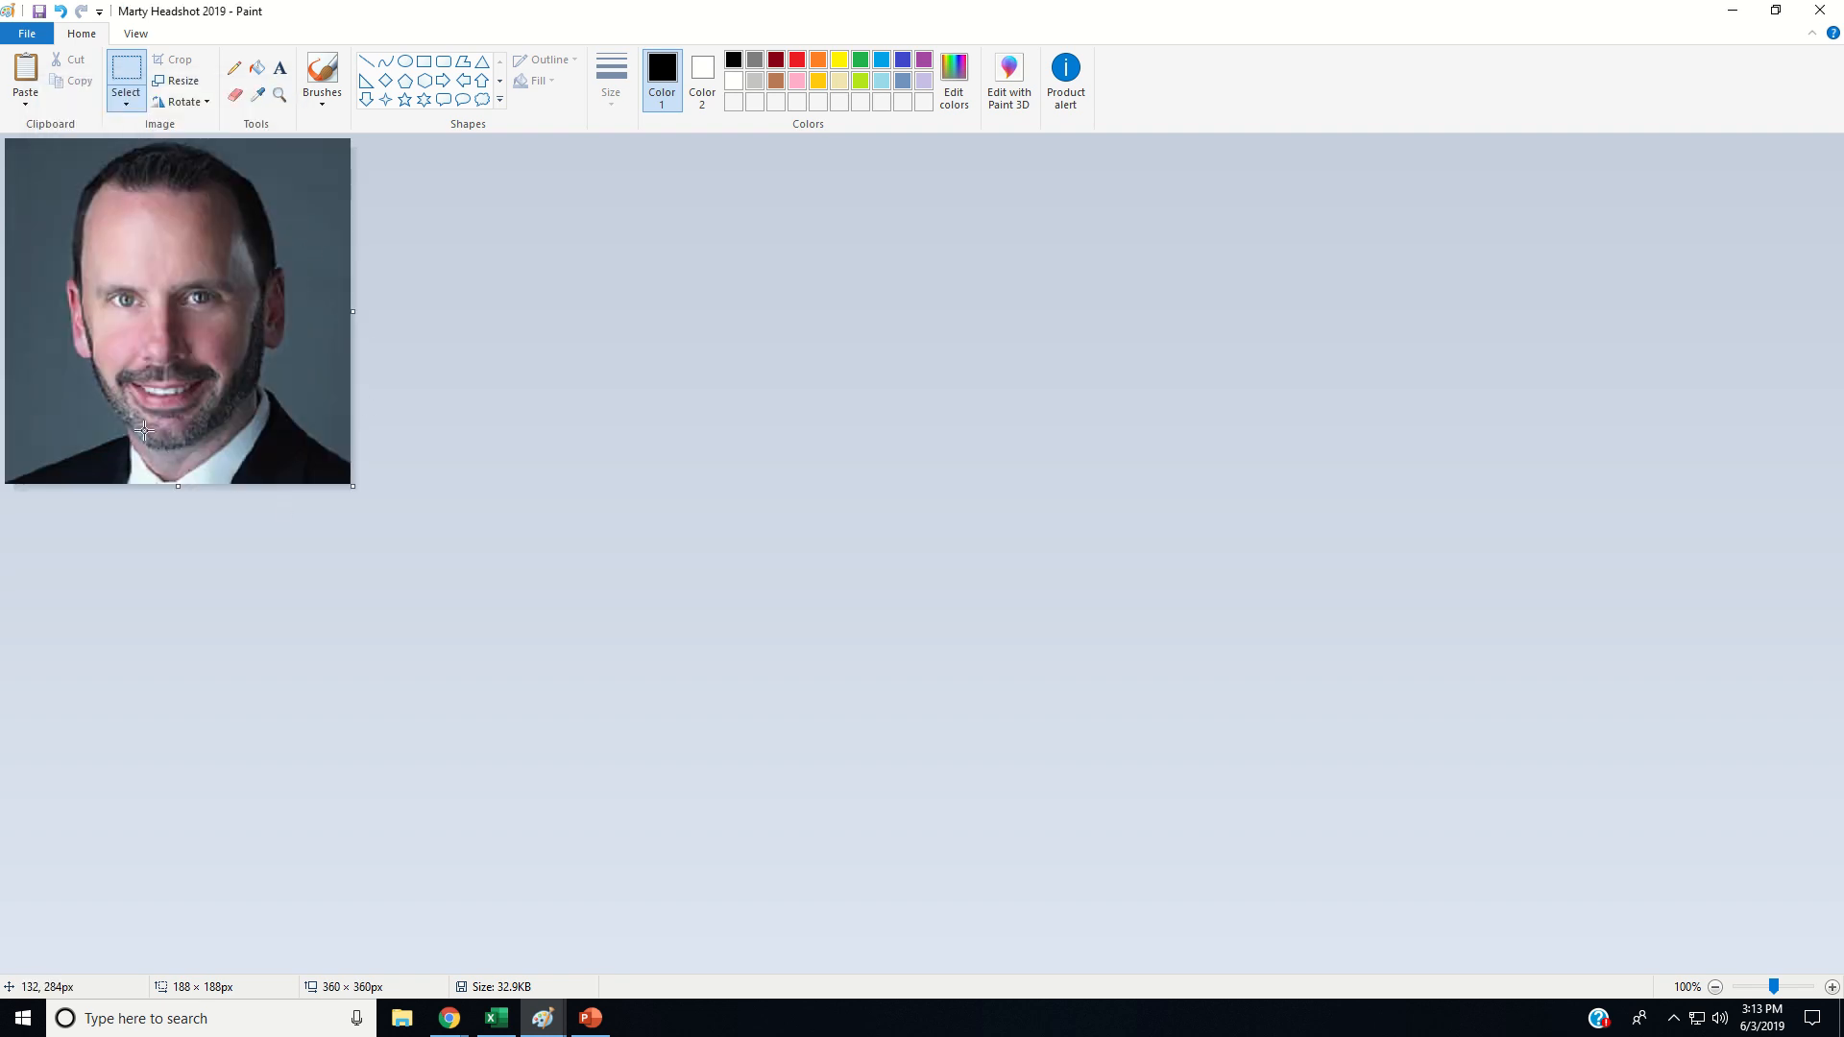
mouse_move(169, 407)
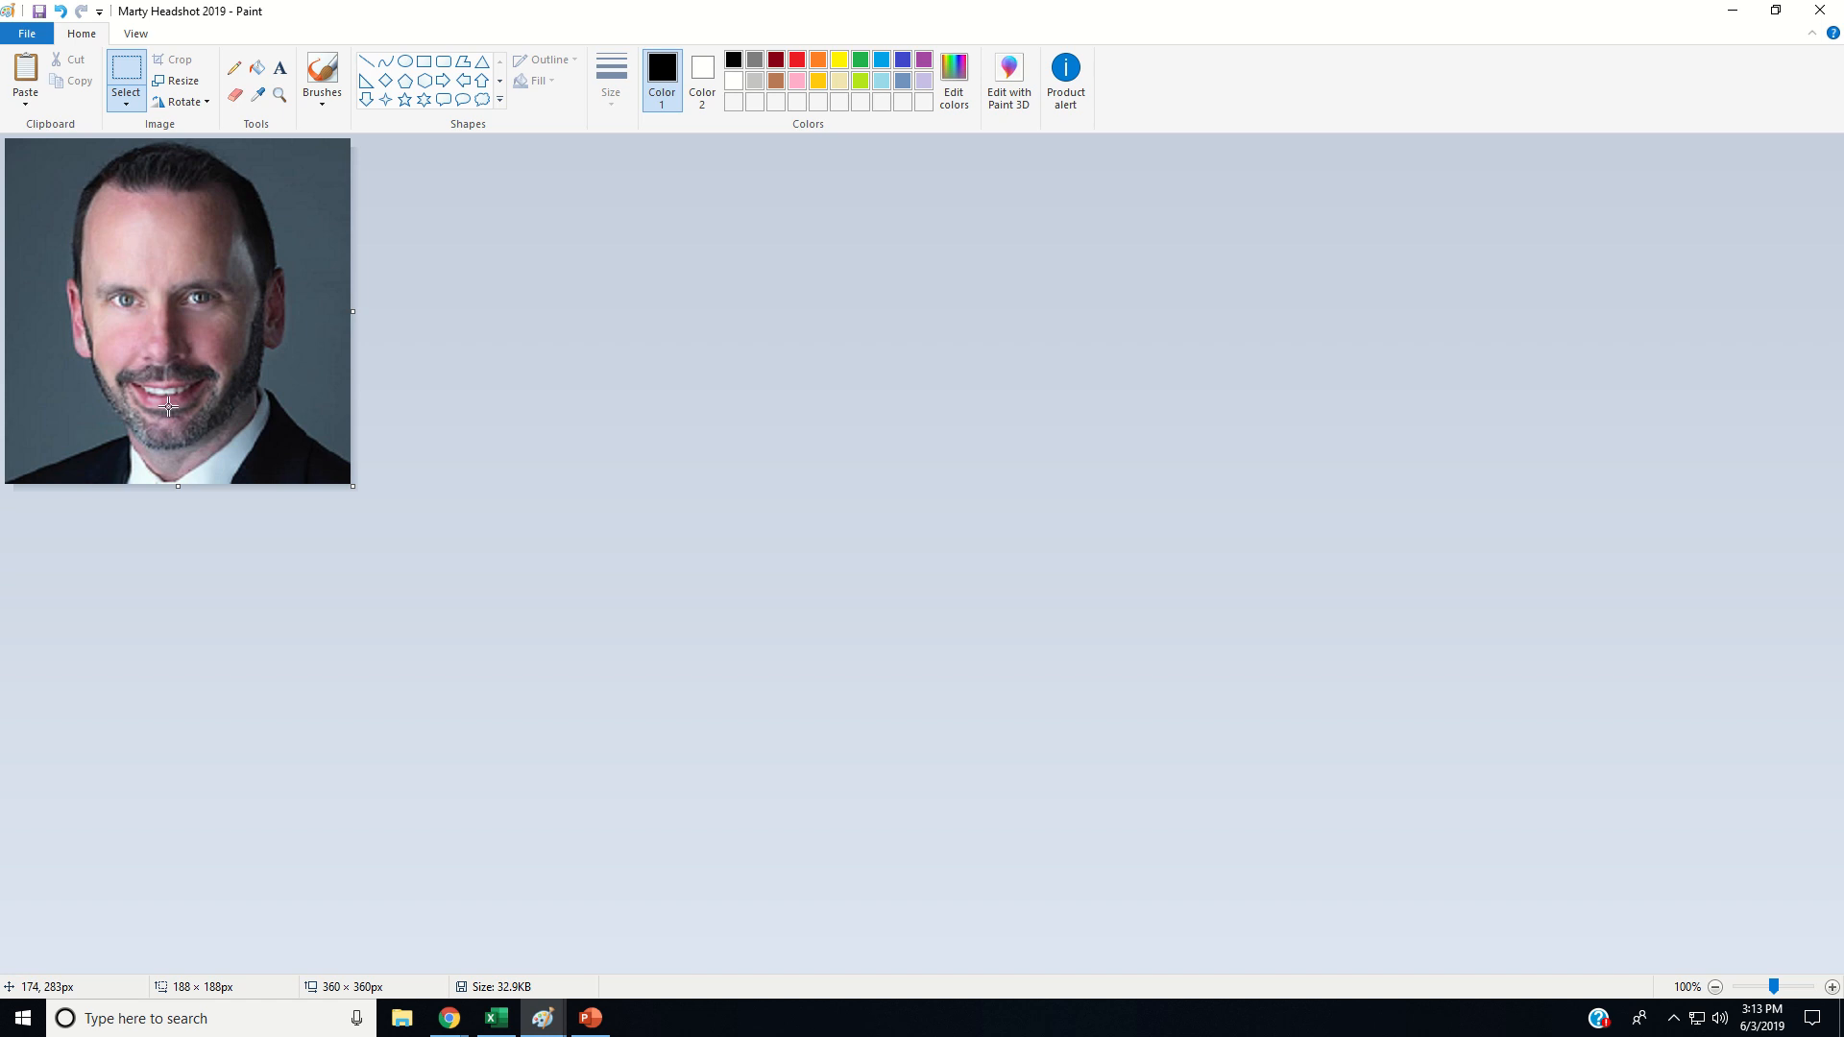
mouse_move(171, 276)
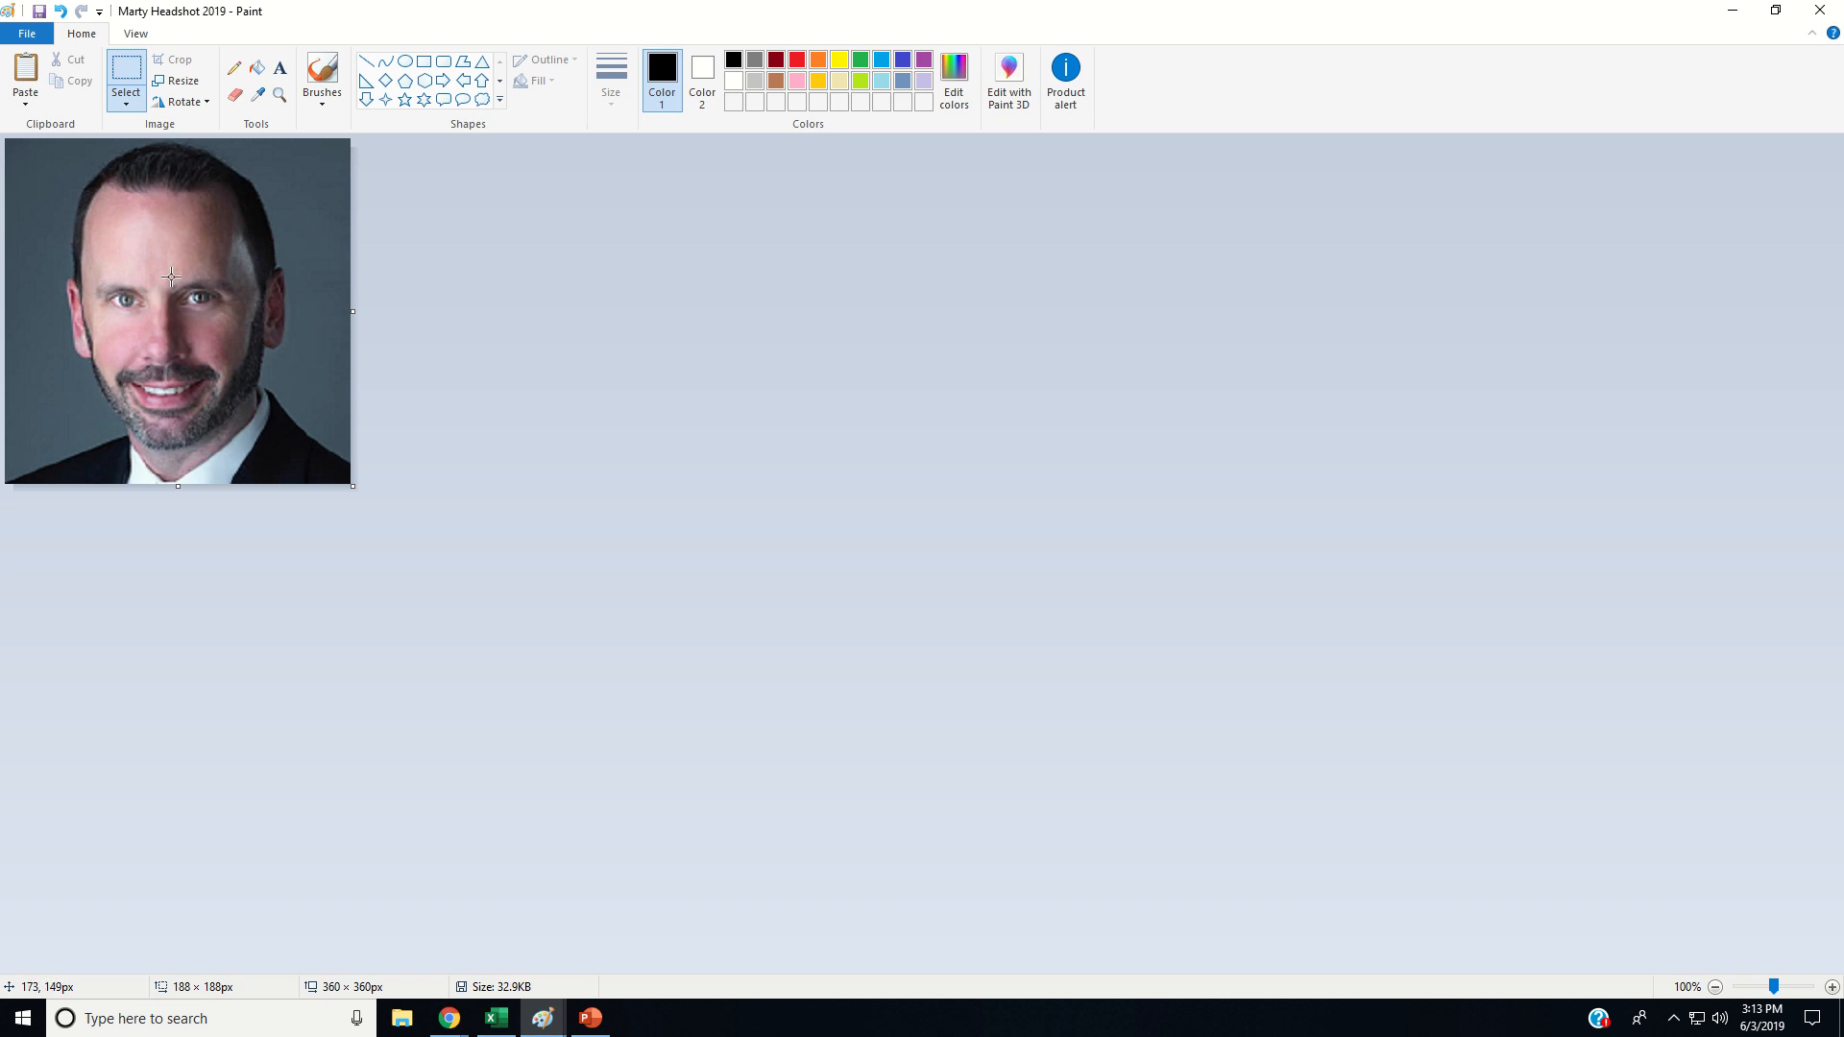
mouse_move(184, 280)
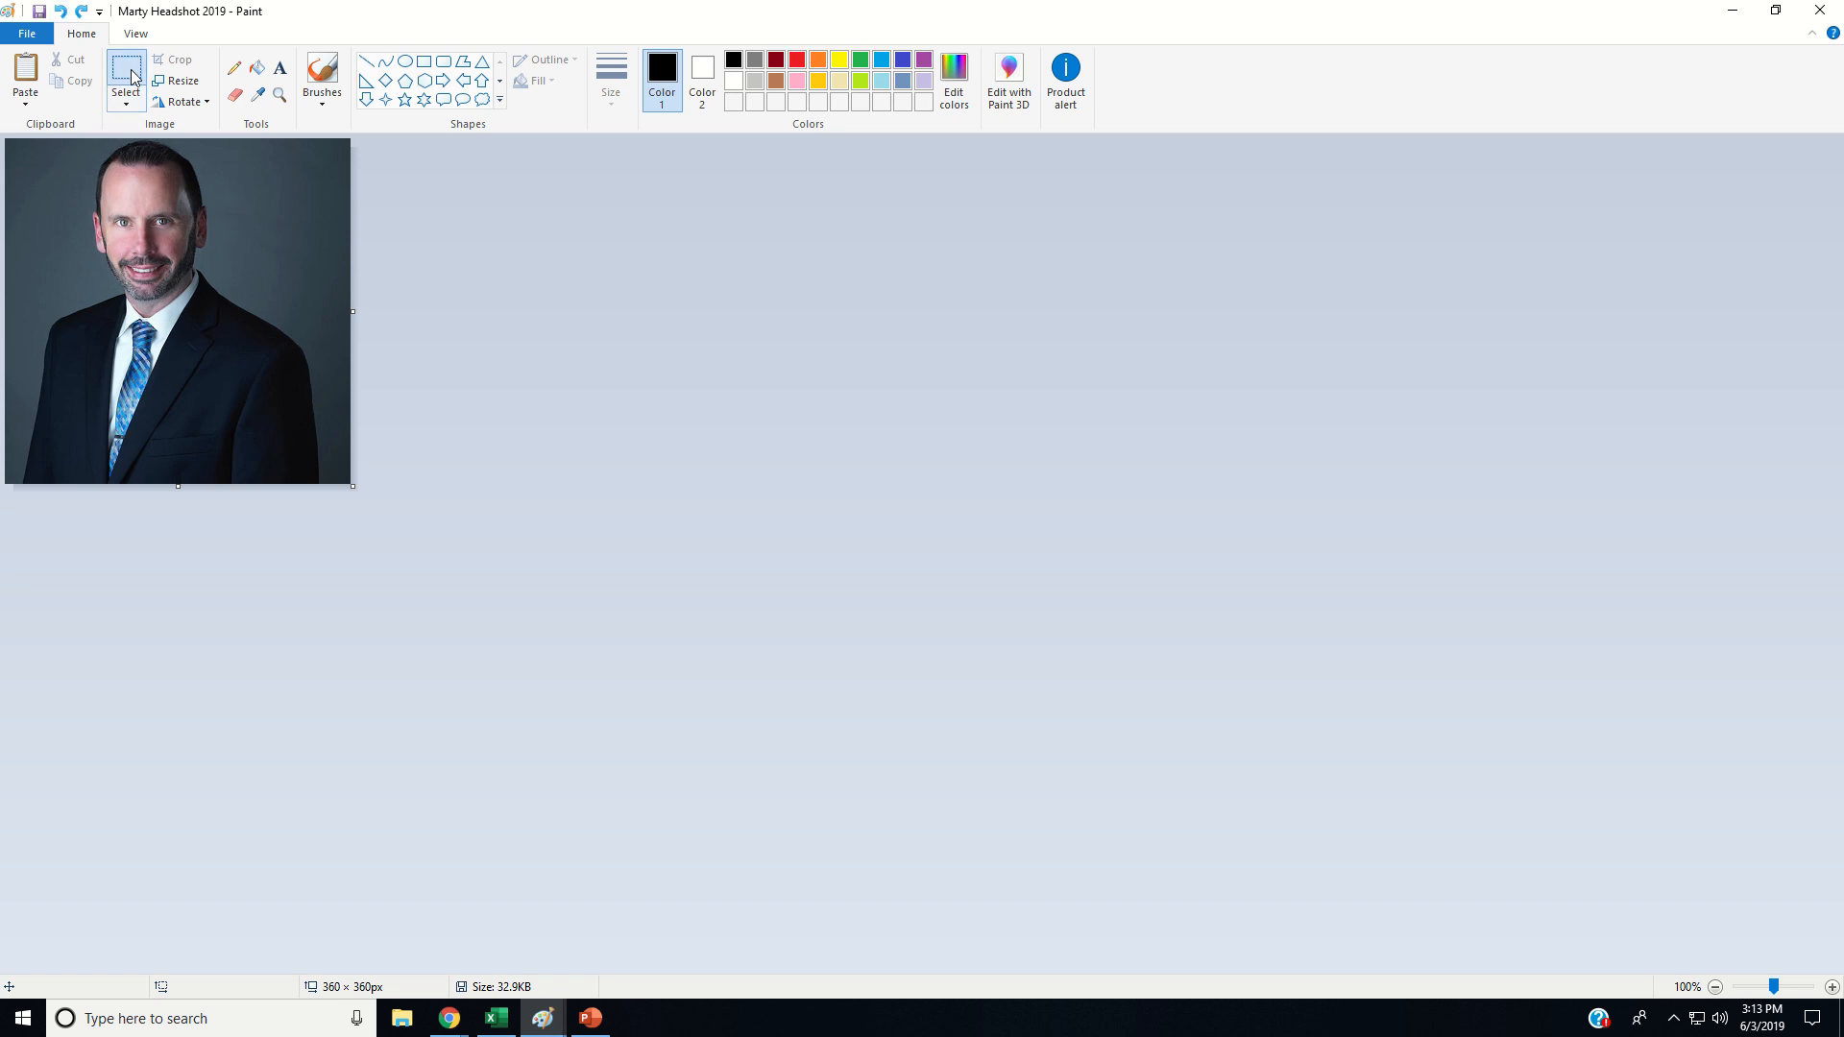
mouse_move(53, 142)
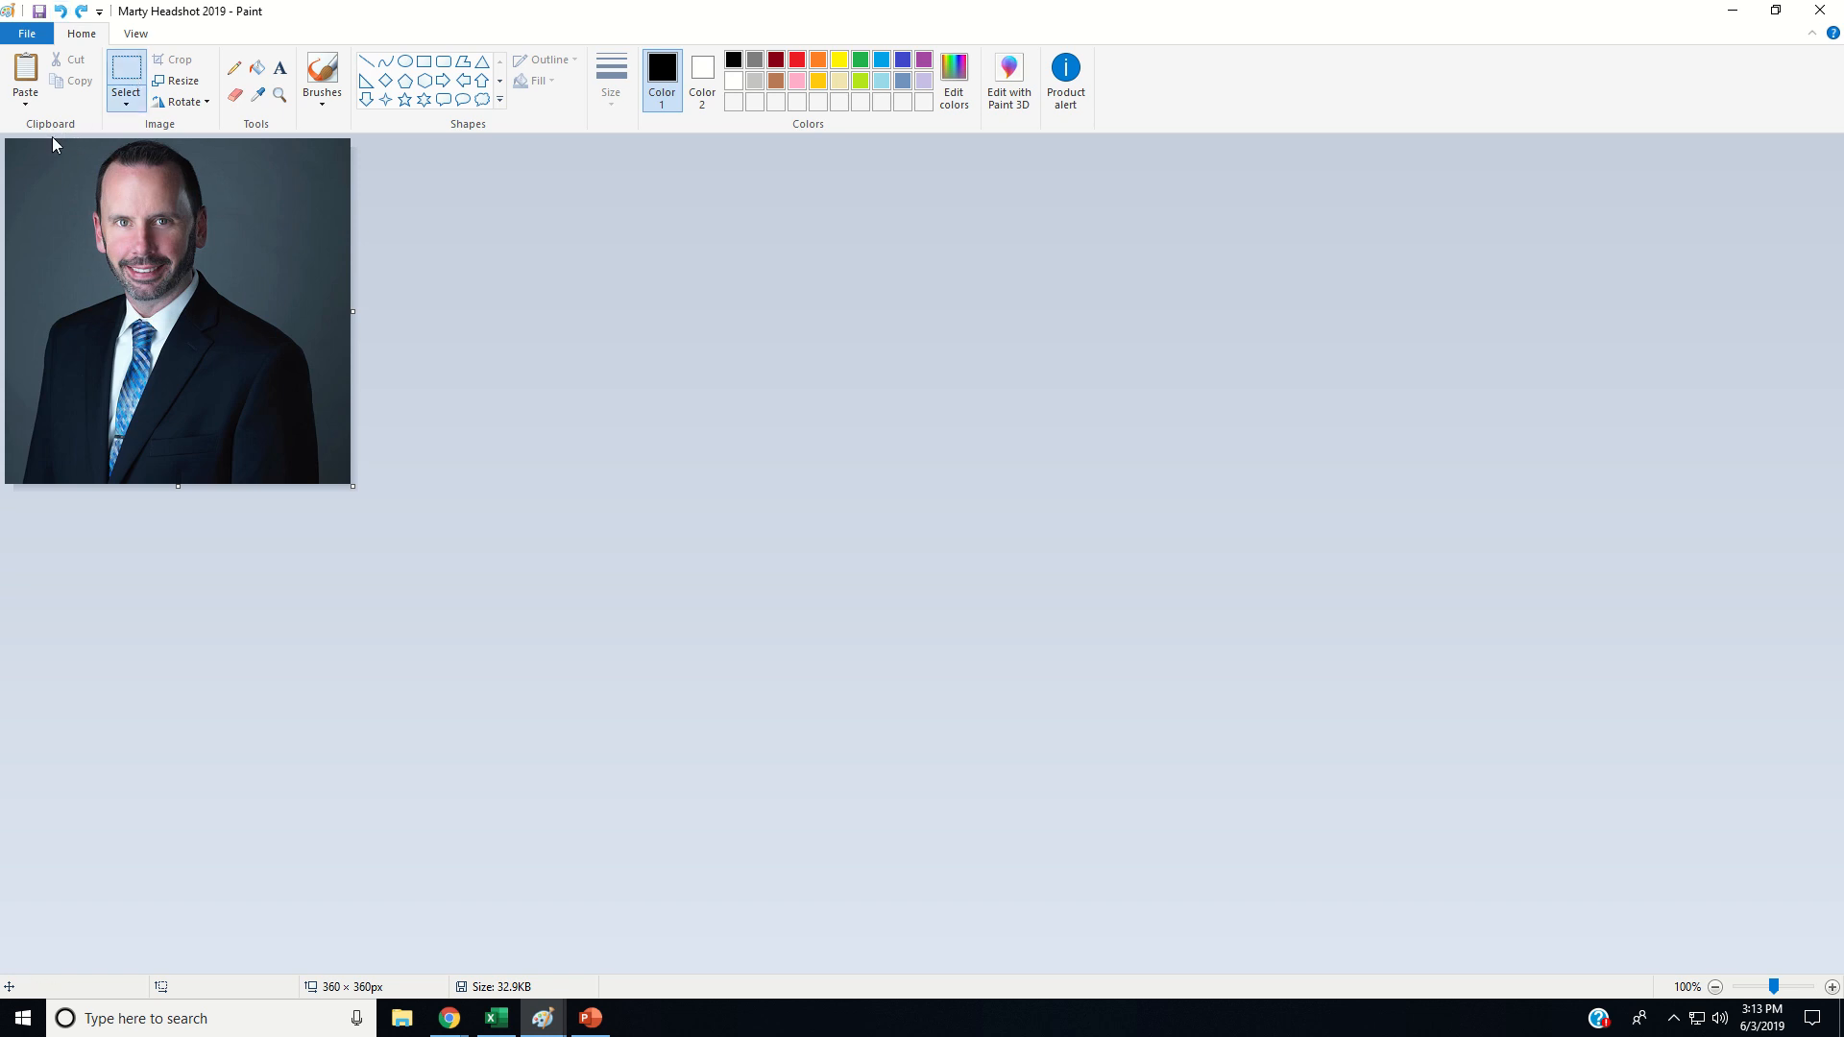
mouse_move(44, 138)
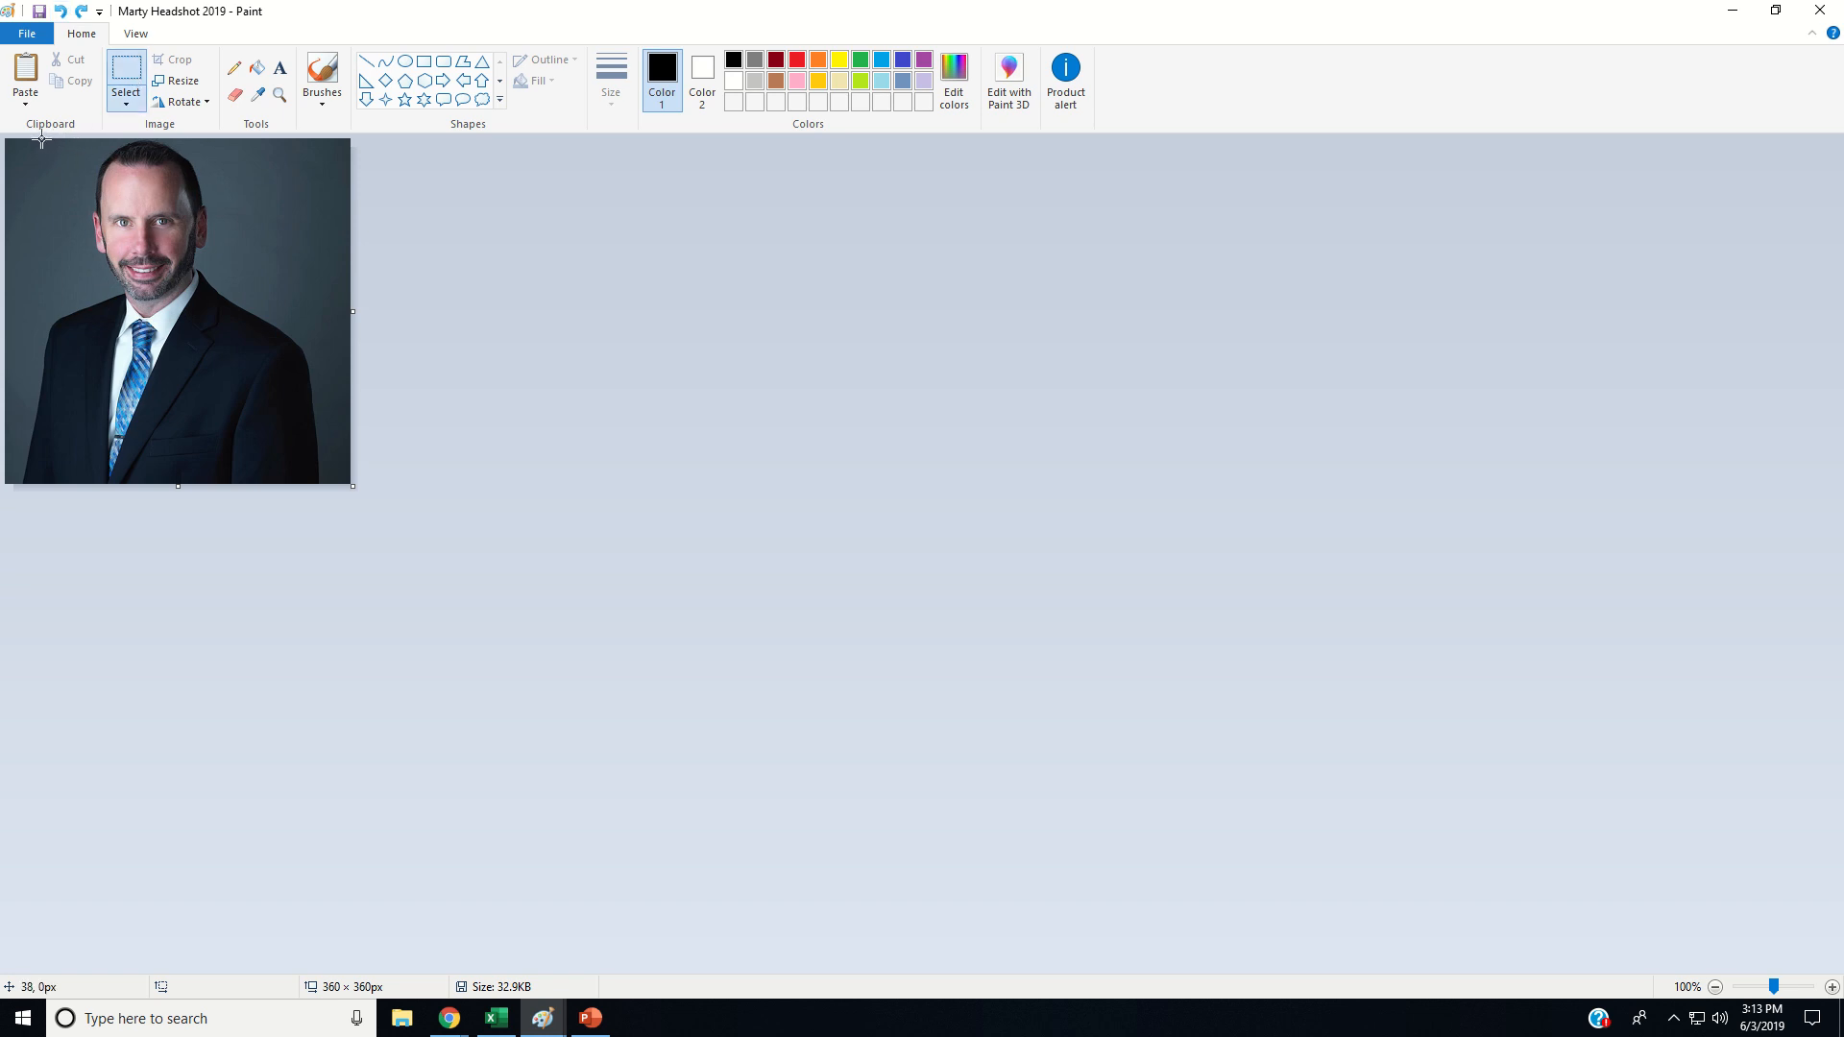
- Select a 229×229 px square around the head and shoulders on the 360×360 headshot
left_click_drag(40, 139, 248, 399)
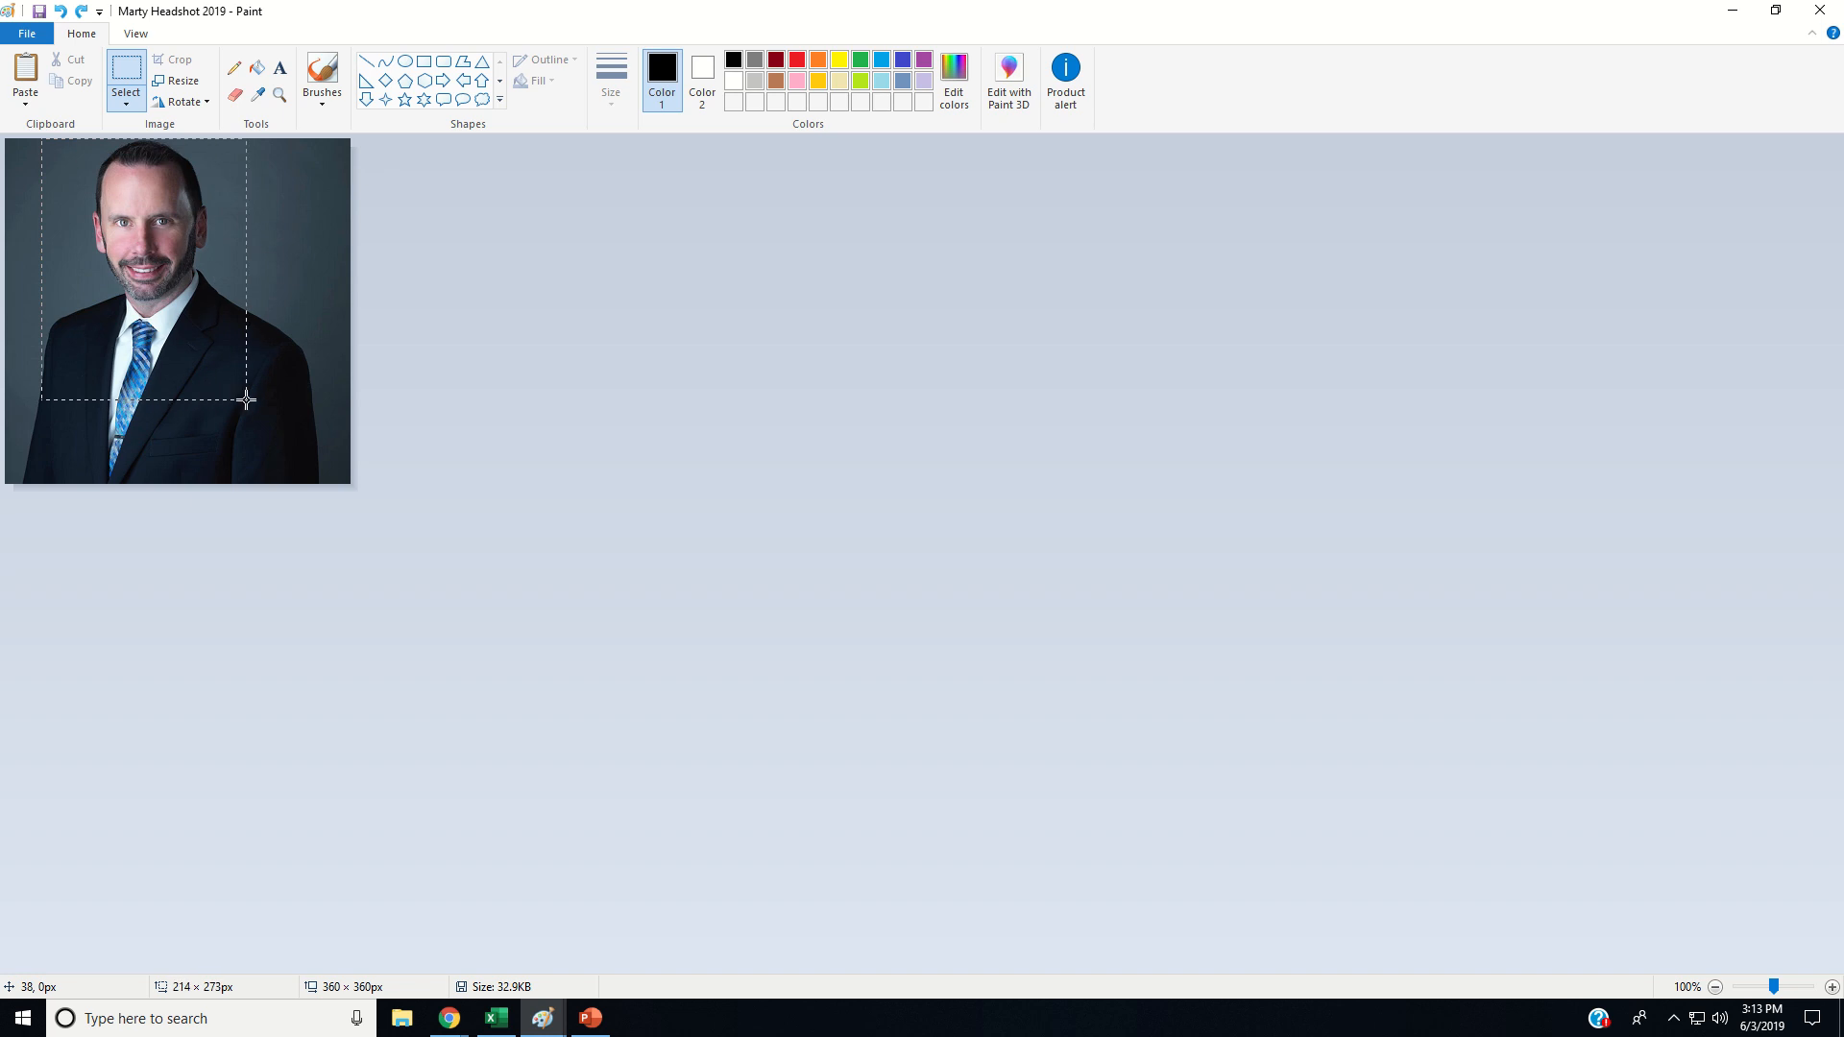
left_click_drag(248, 399, 256, 388)
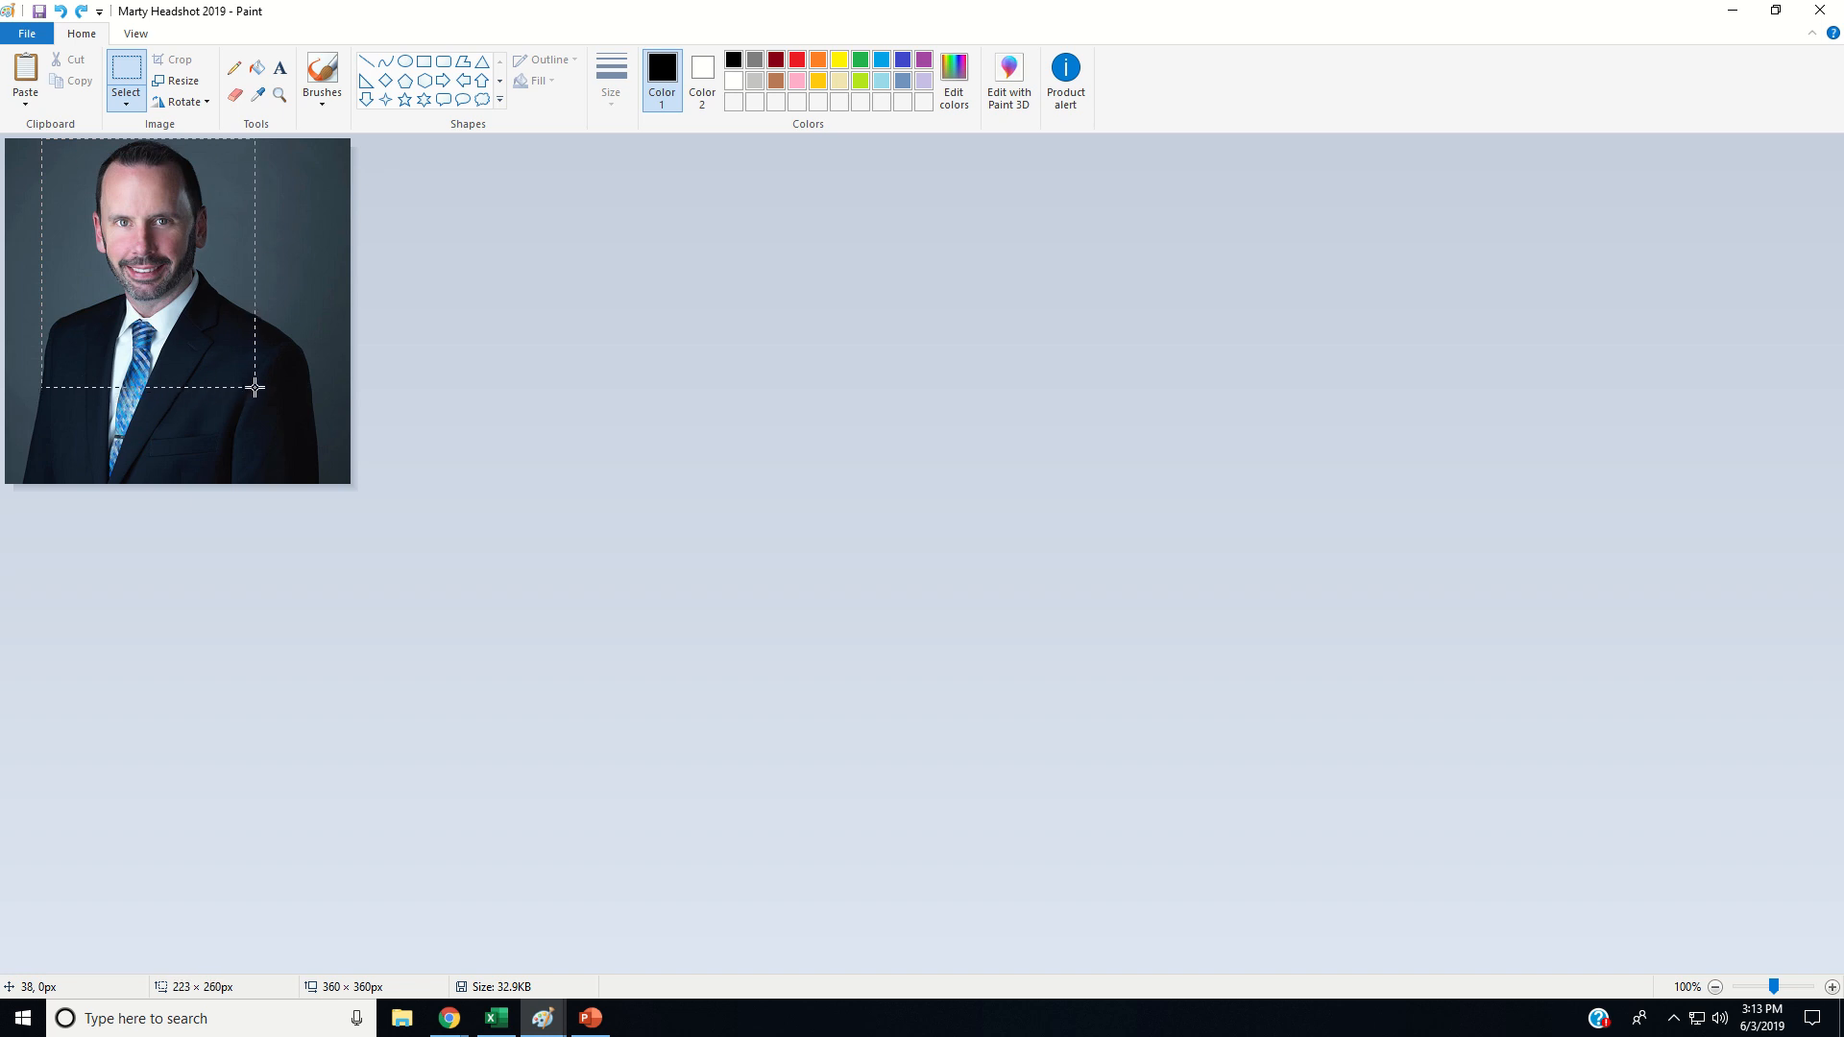
left_click_drag(255, 388, 248, 363)
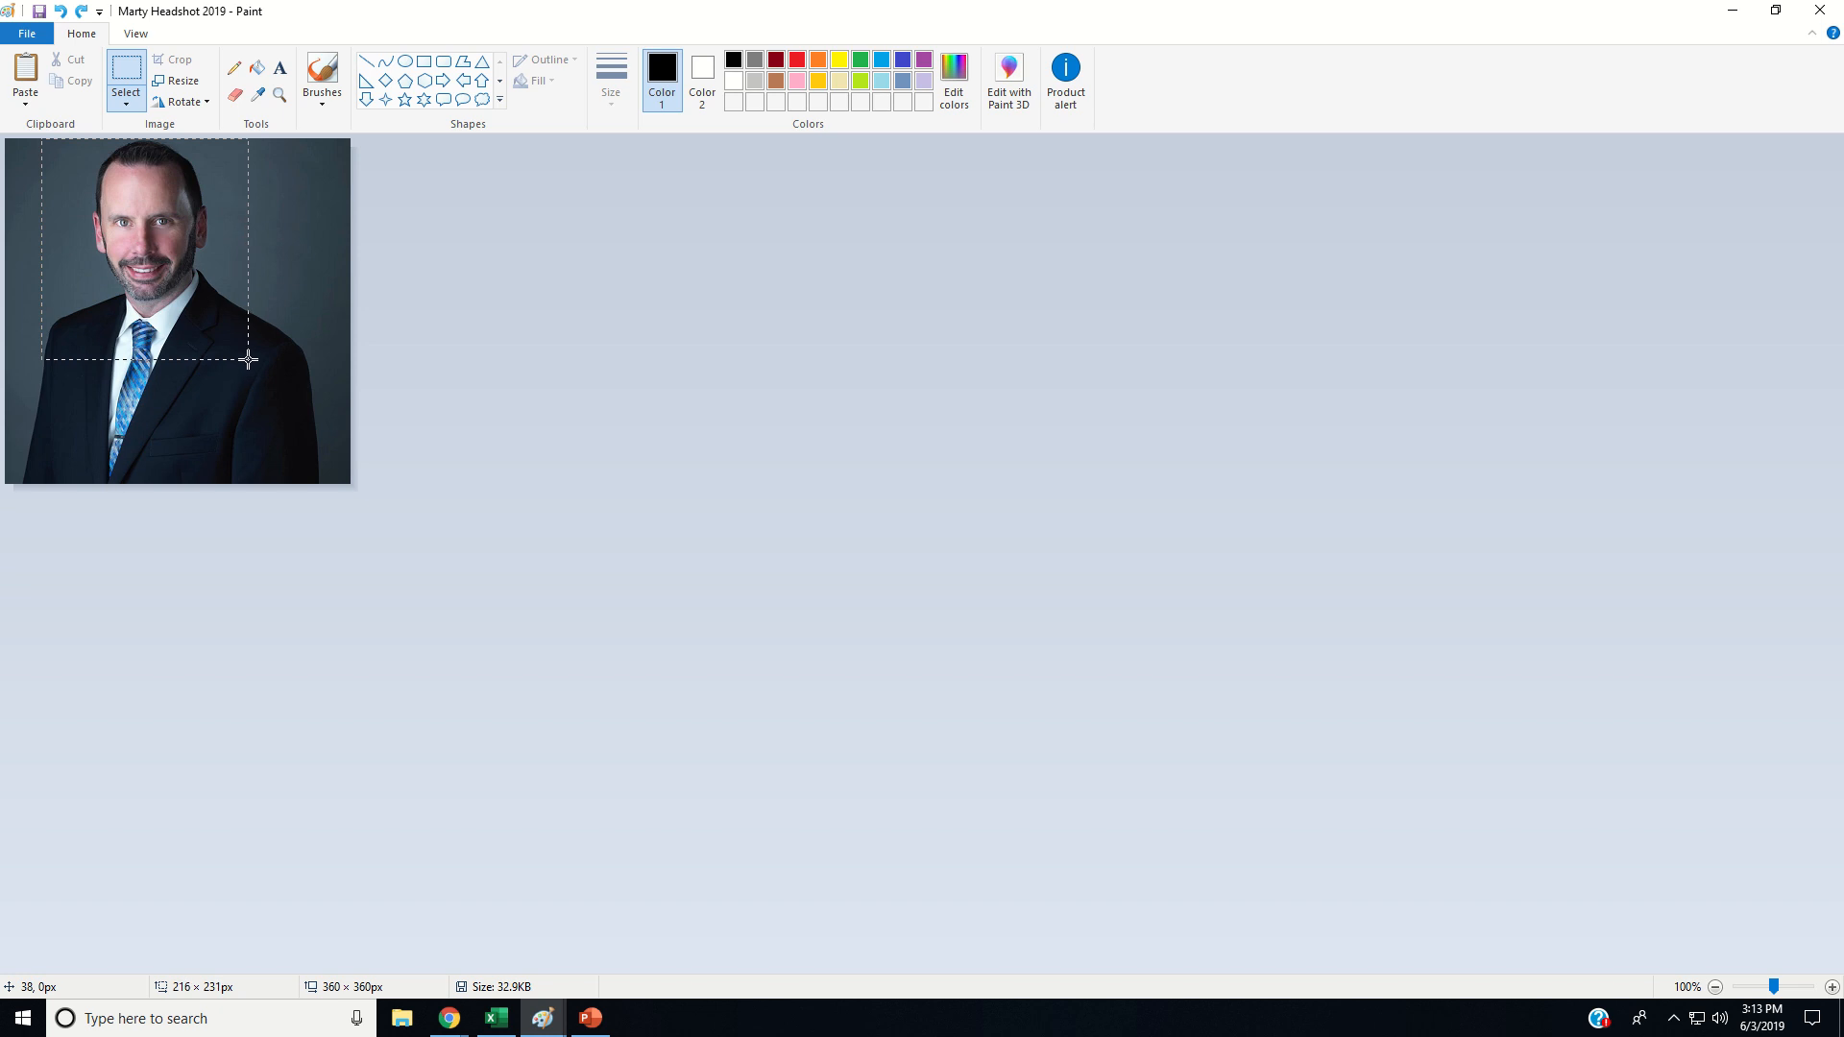
left_click_drag(248, 359, 259, 355)
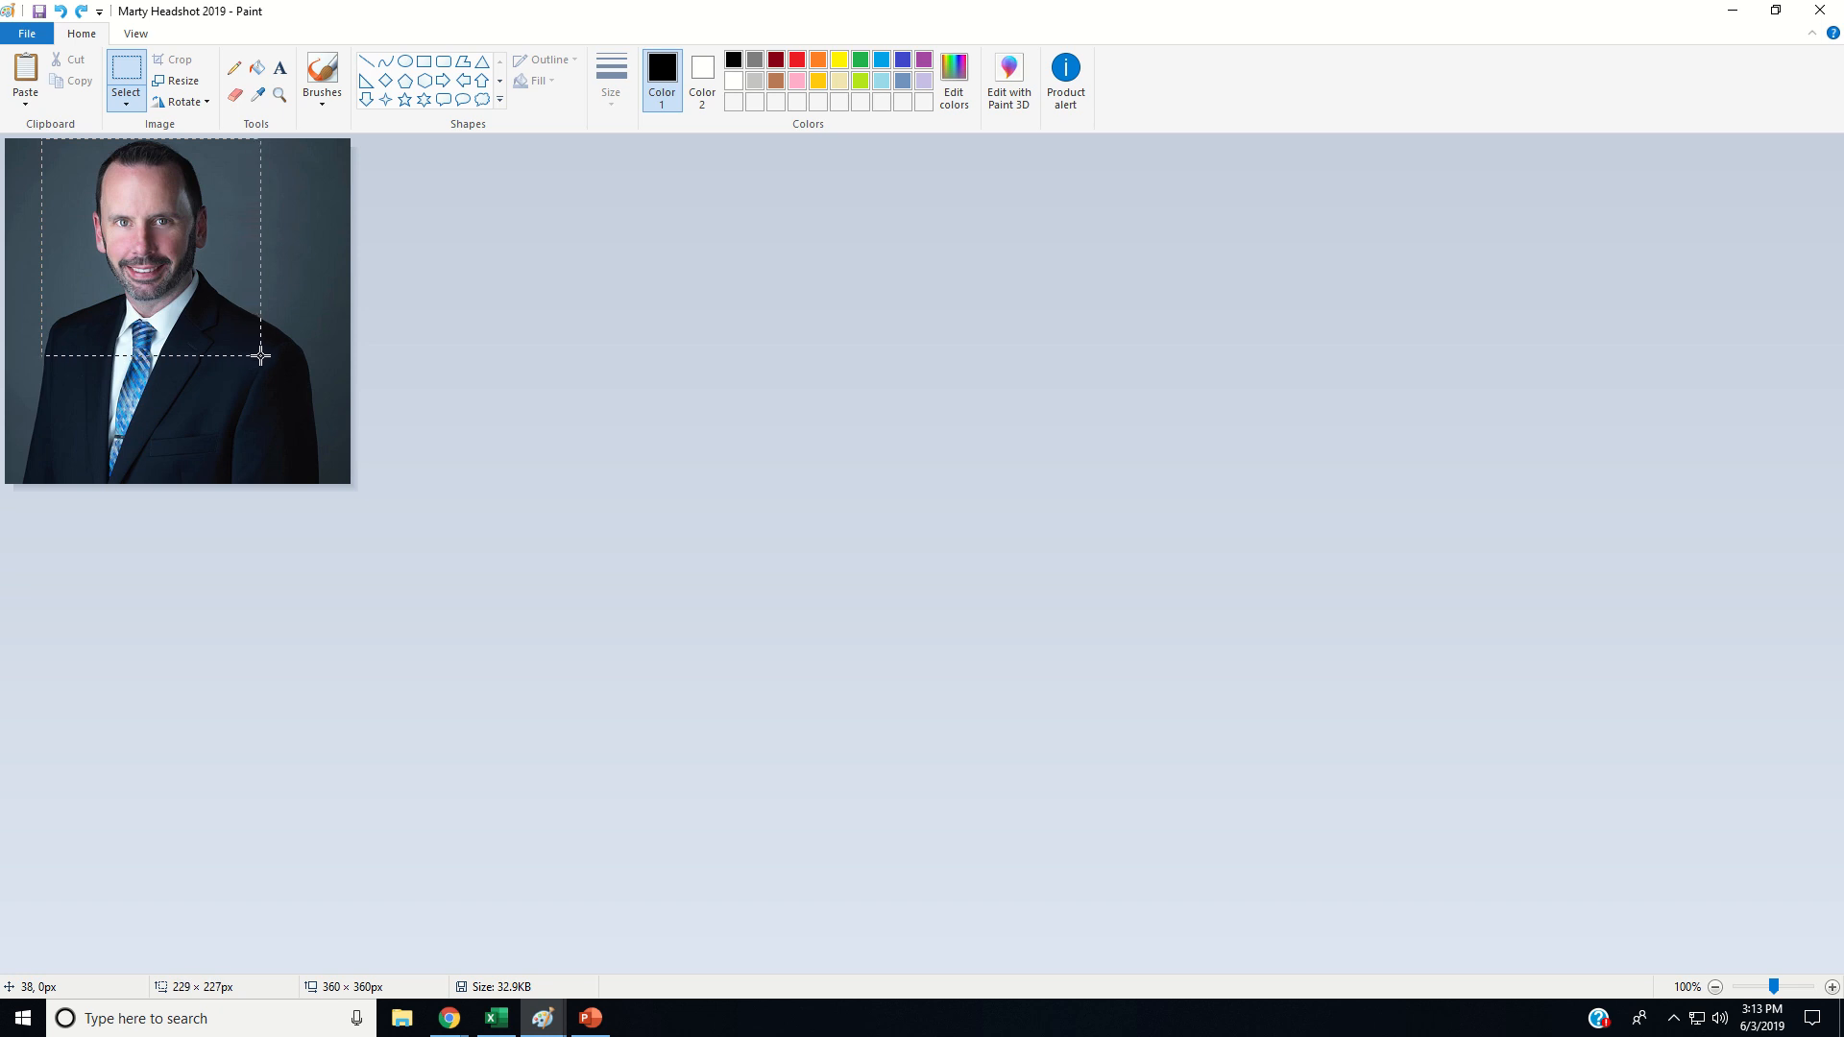
left_click_drag(259, 356, 265, 365)
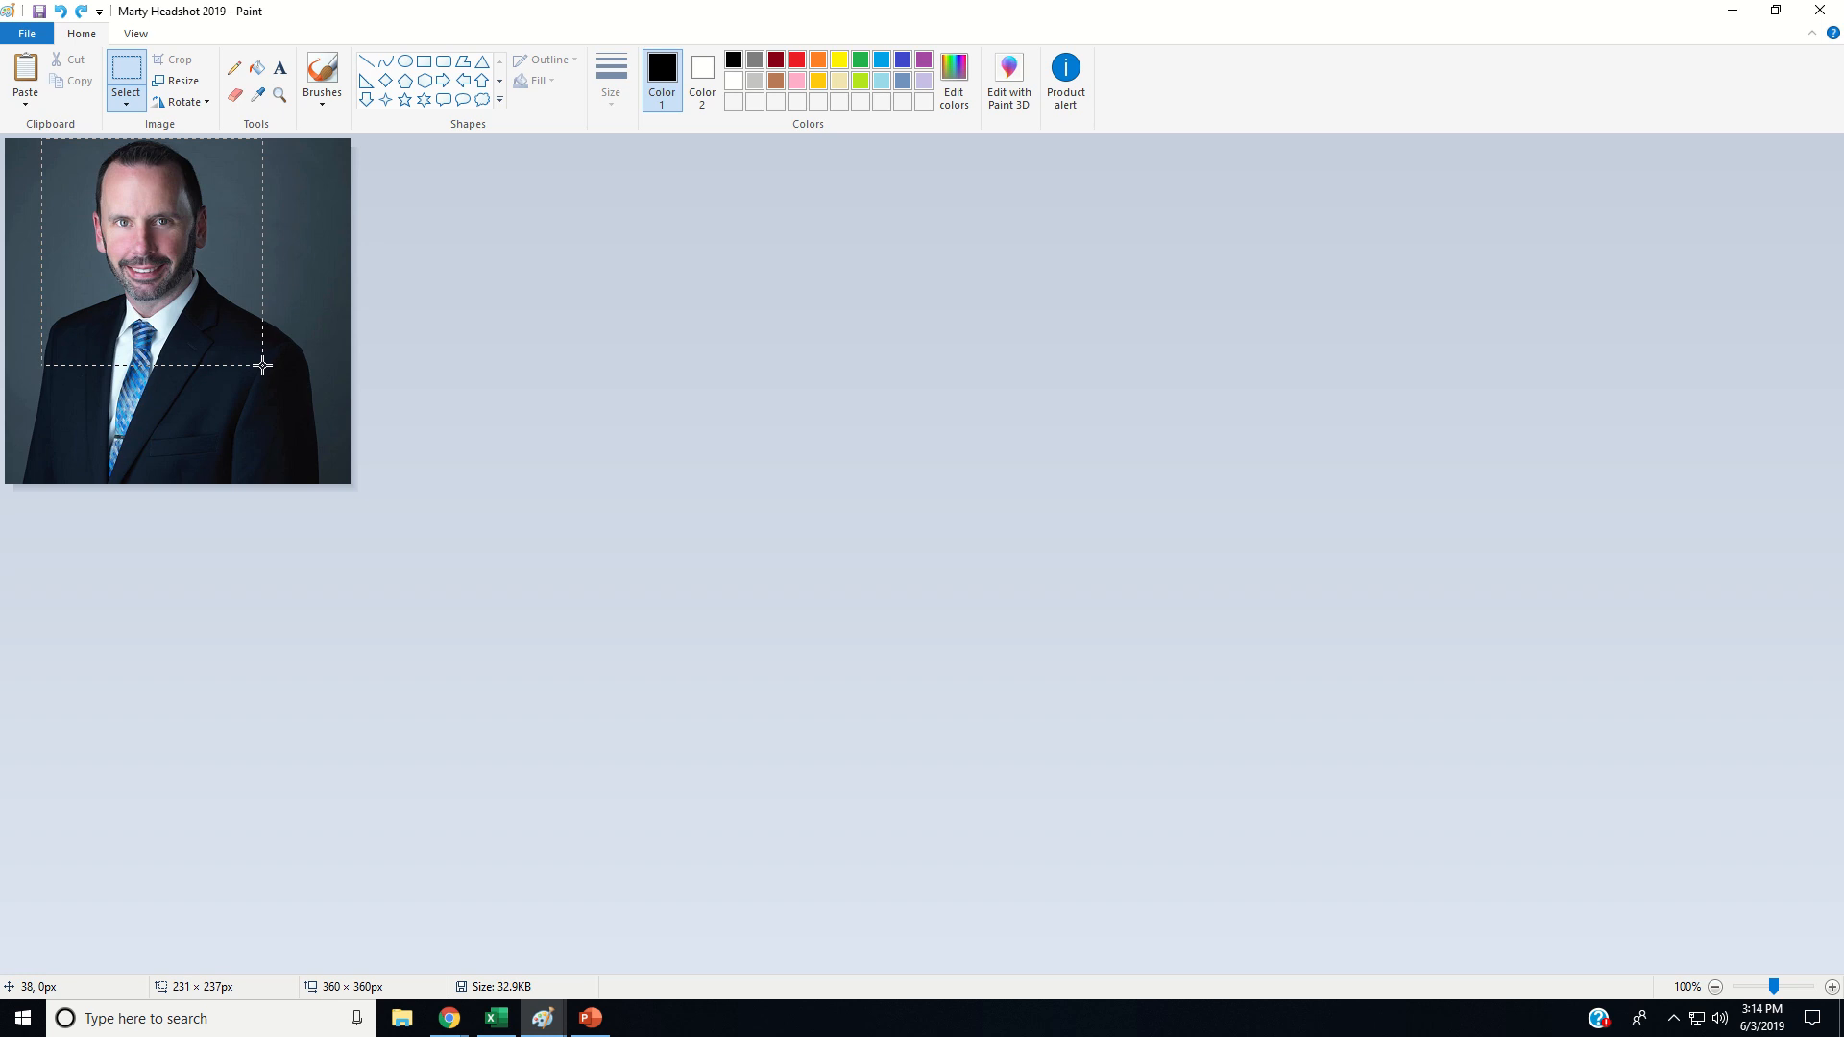
left_click_drag(263, 365, 260, 360)
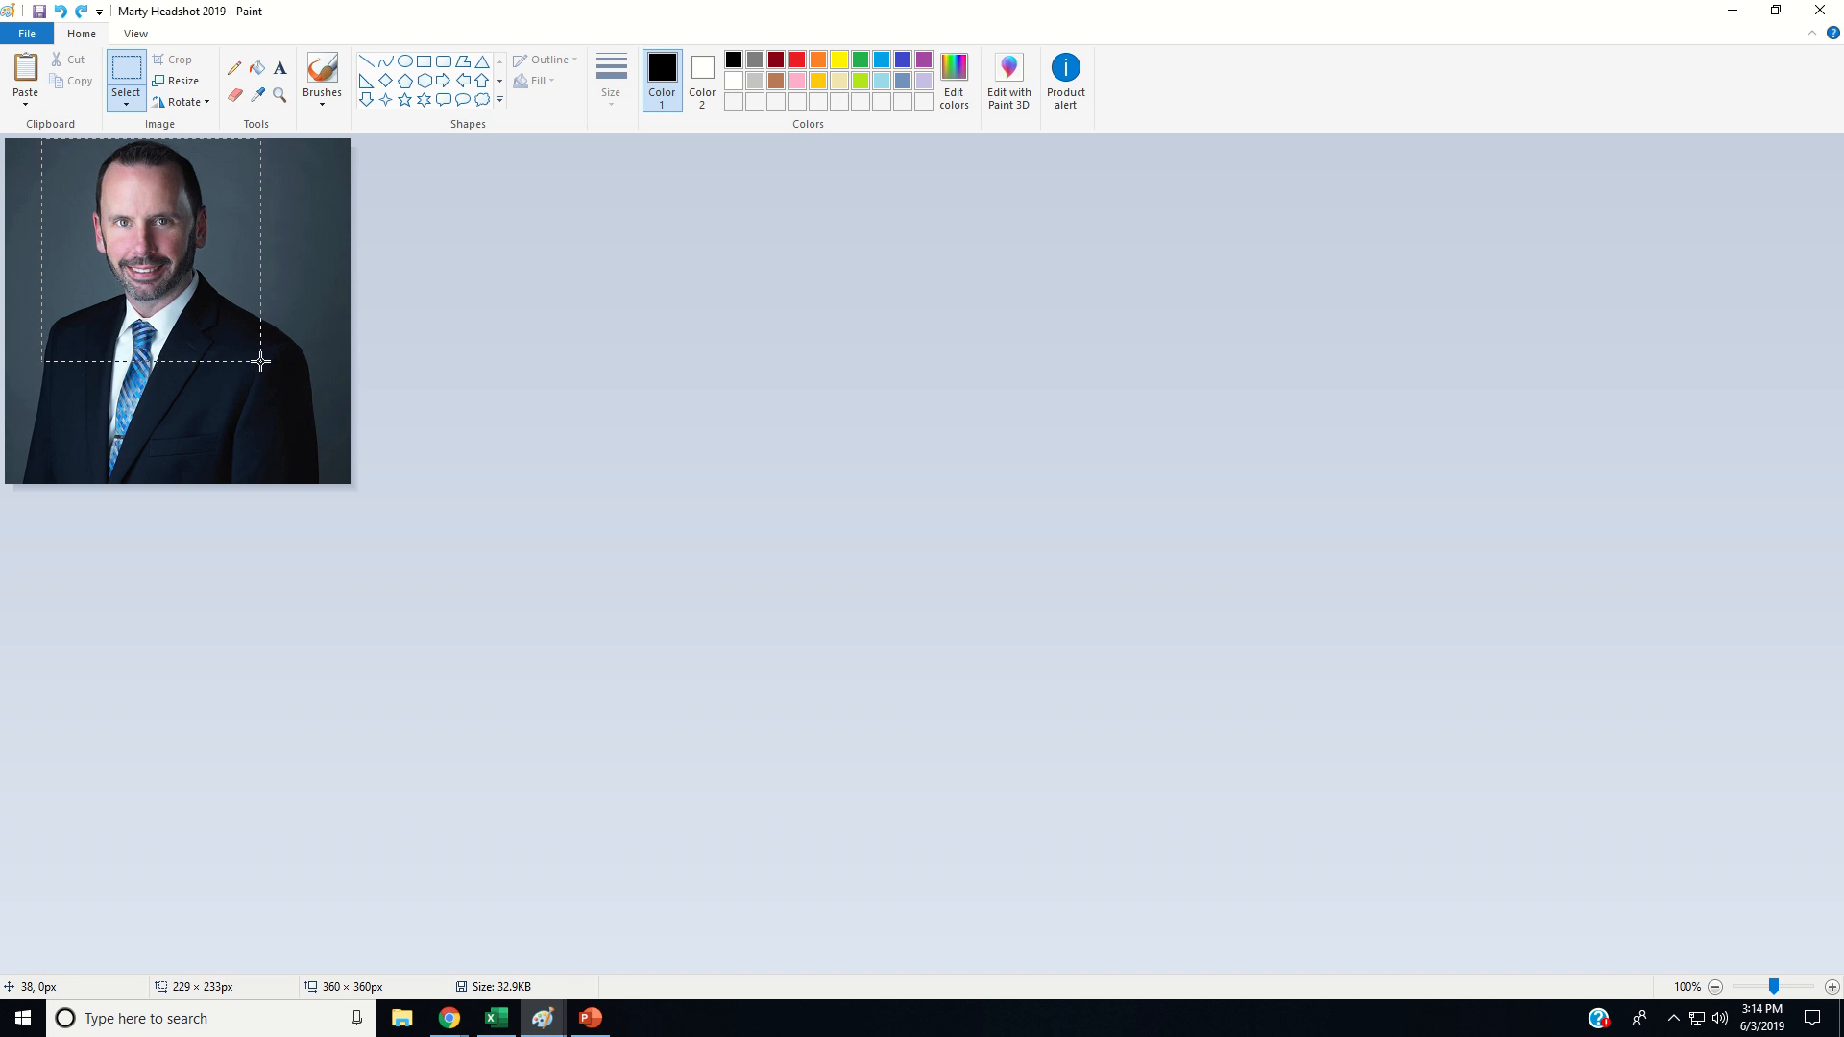
left_click_drag(258, 363, 257, 357)
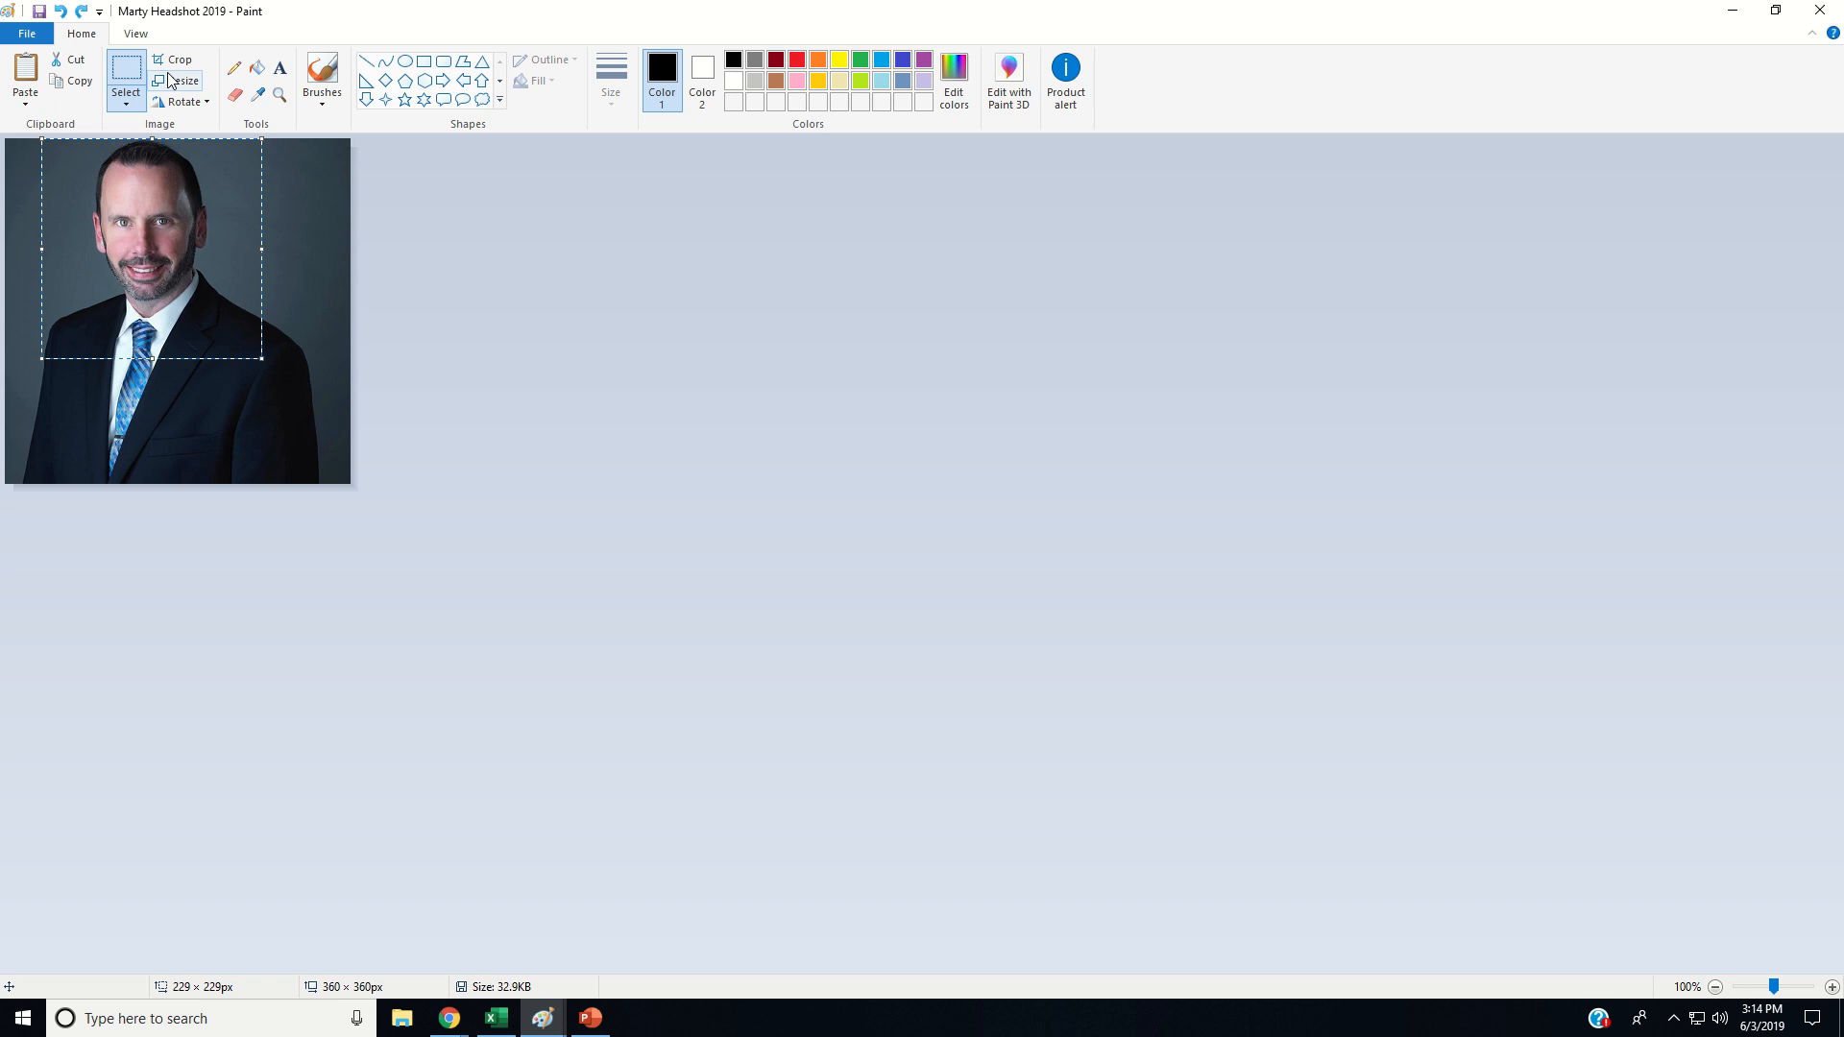
- Crop to the 229×229 square and resize back to 360×360 pixels for a tighter close-up
left_click(176, 59)
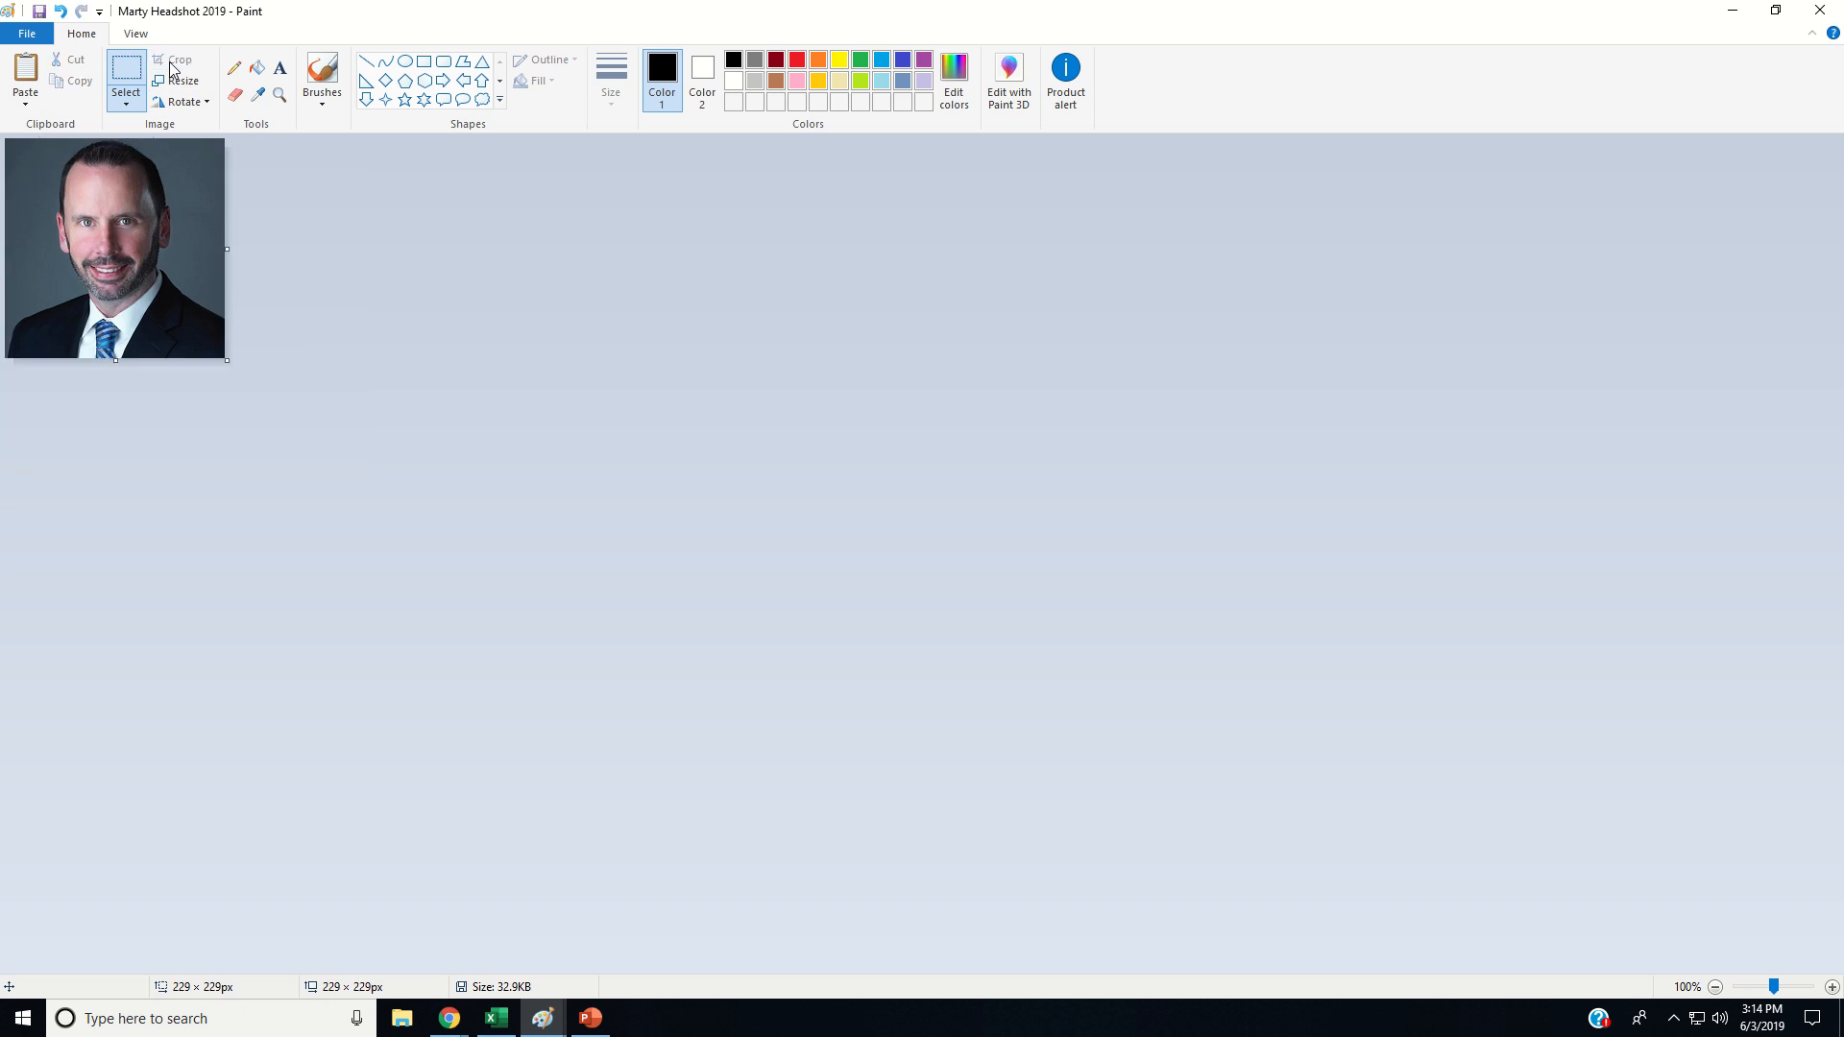
left_click(184, 81)
type("360")
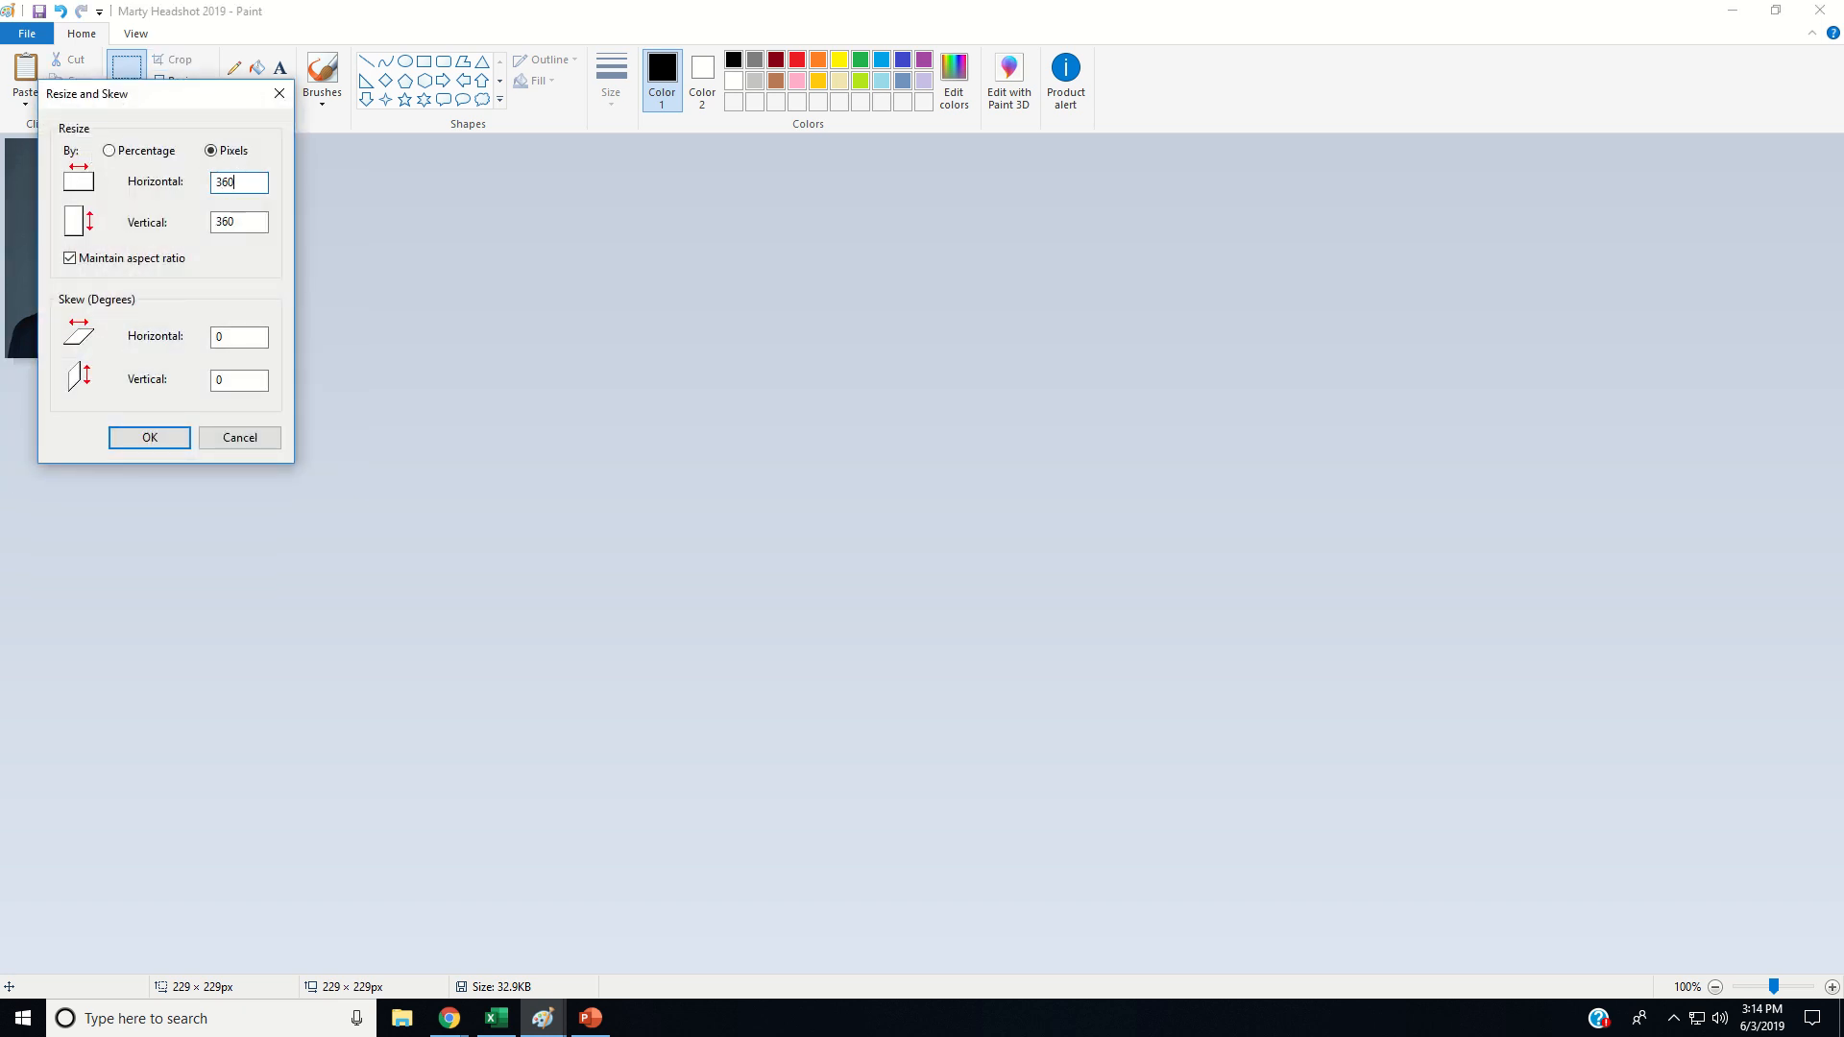
left_click(148, 438)
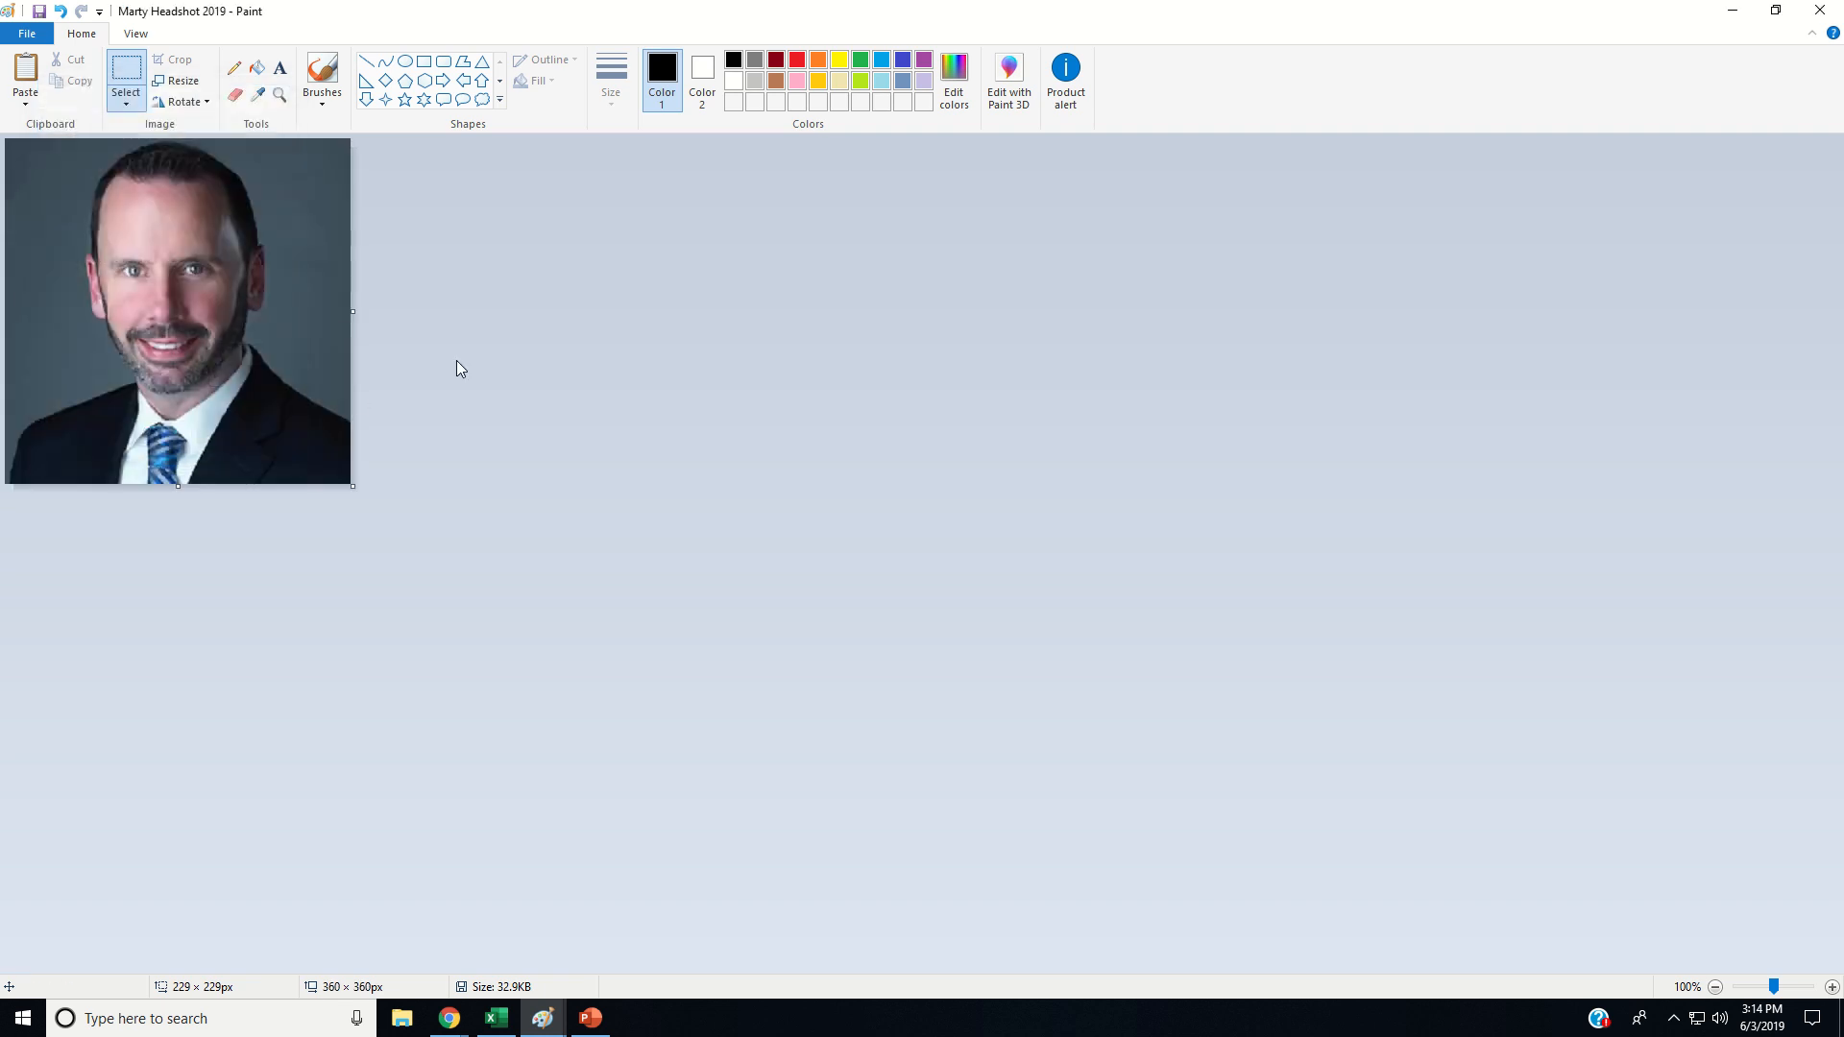
mouse_move(196, 326)
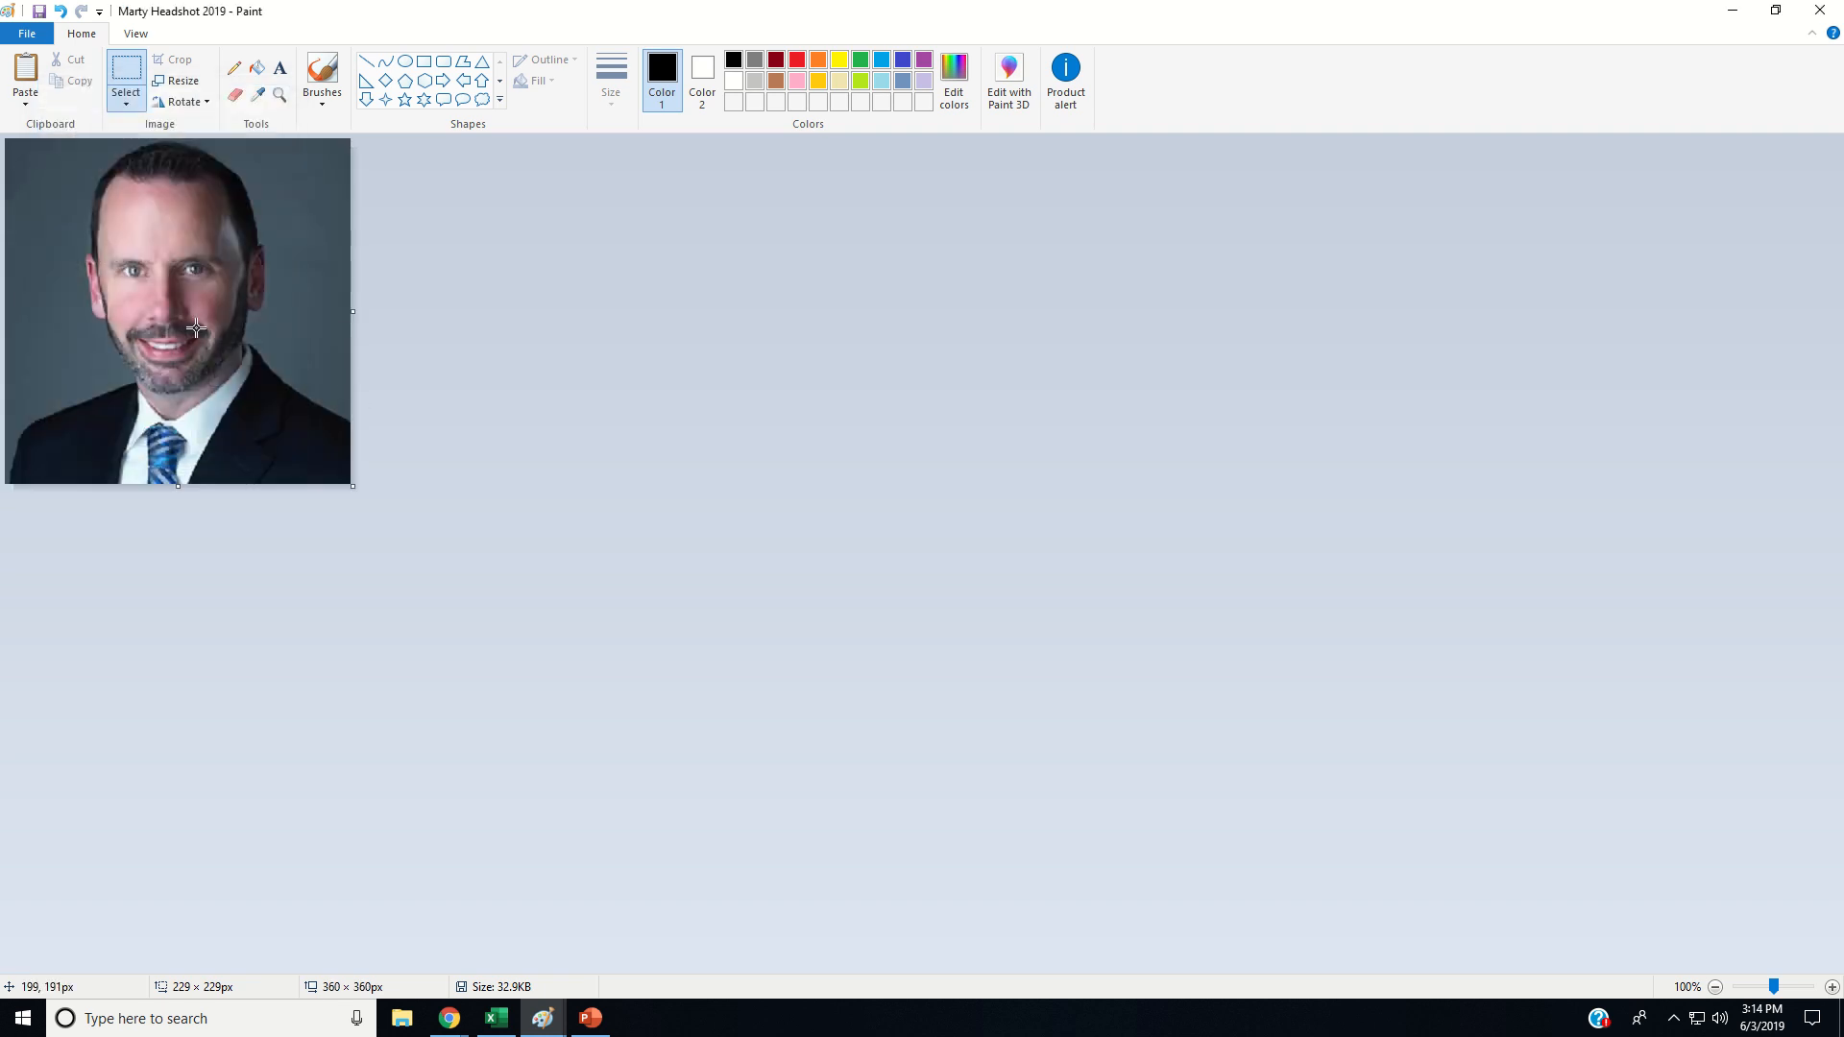
left_click(134, 33)
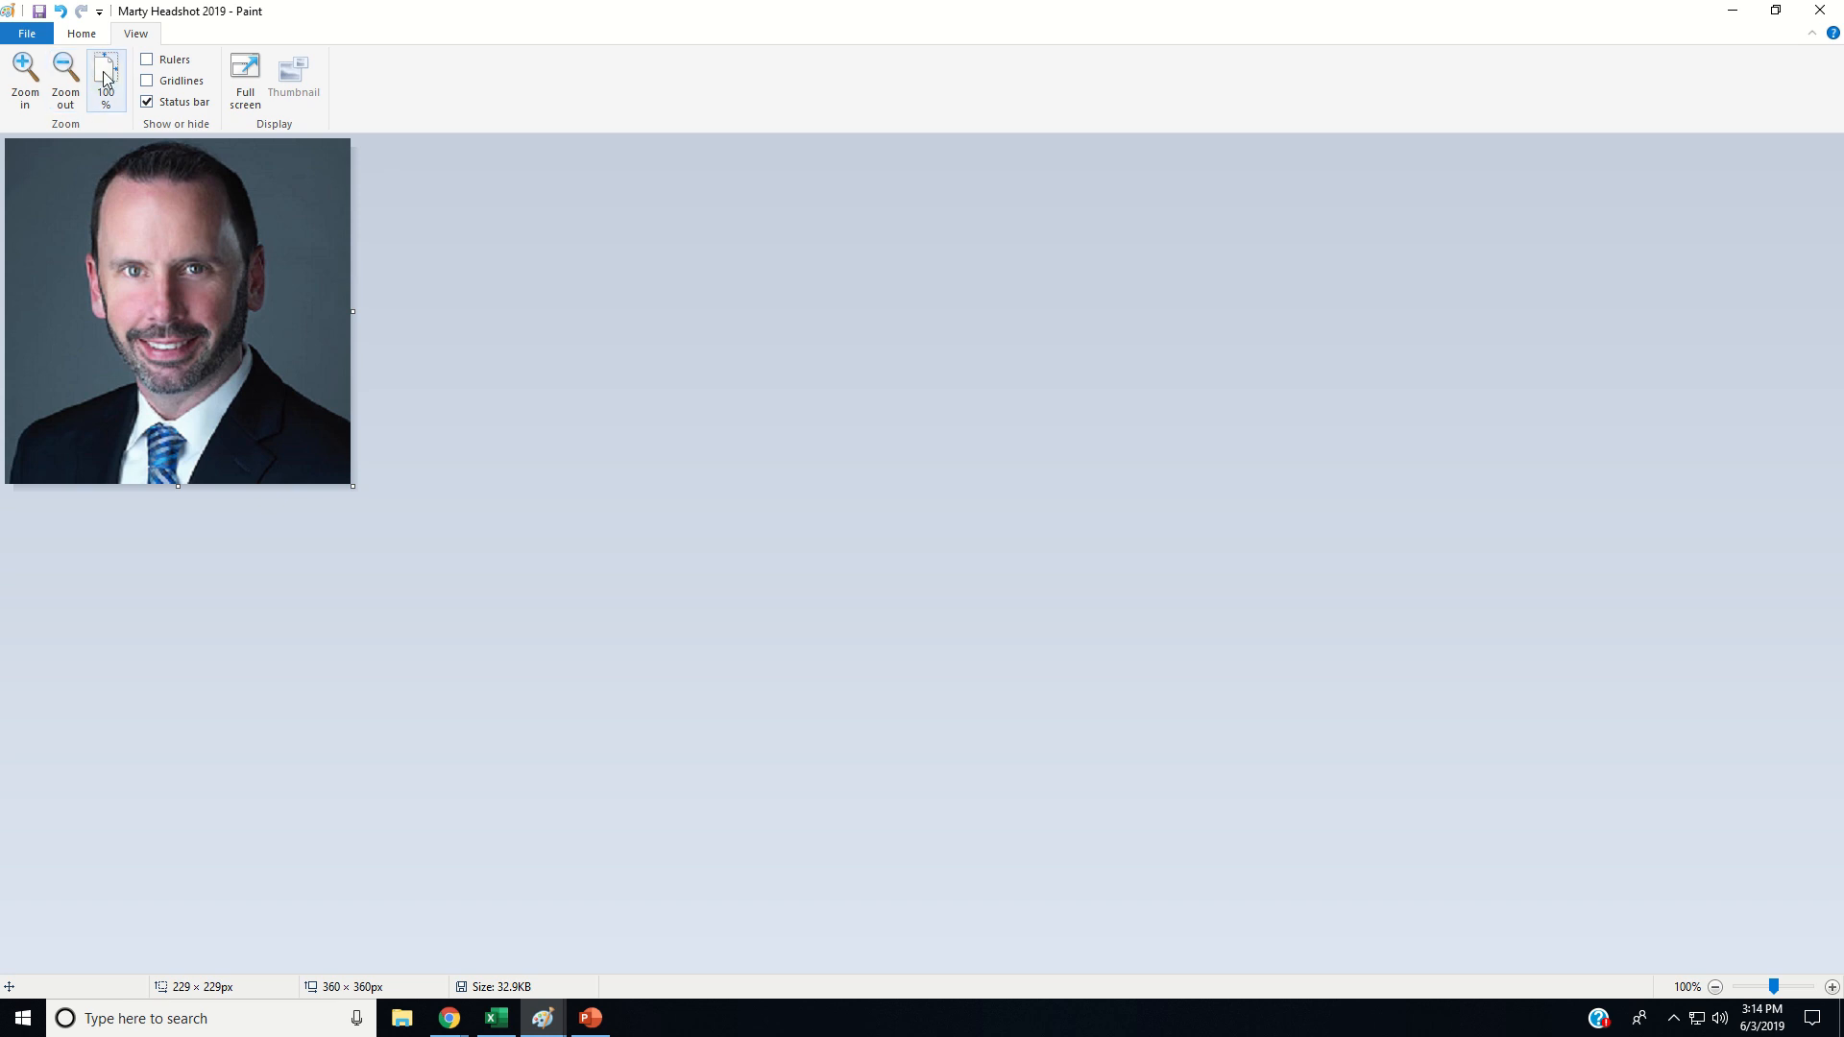
left_click(80, 33)
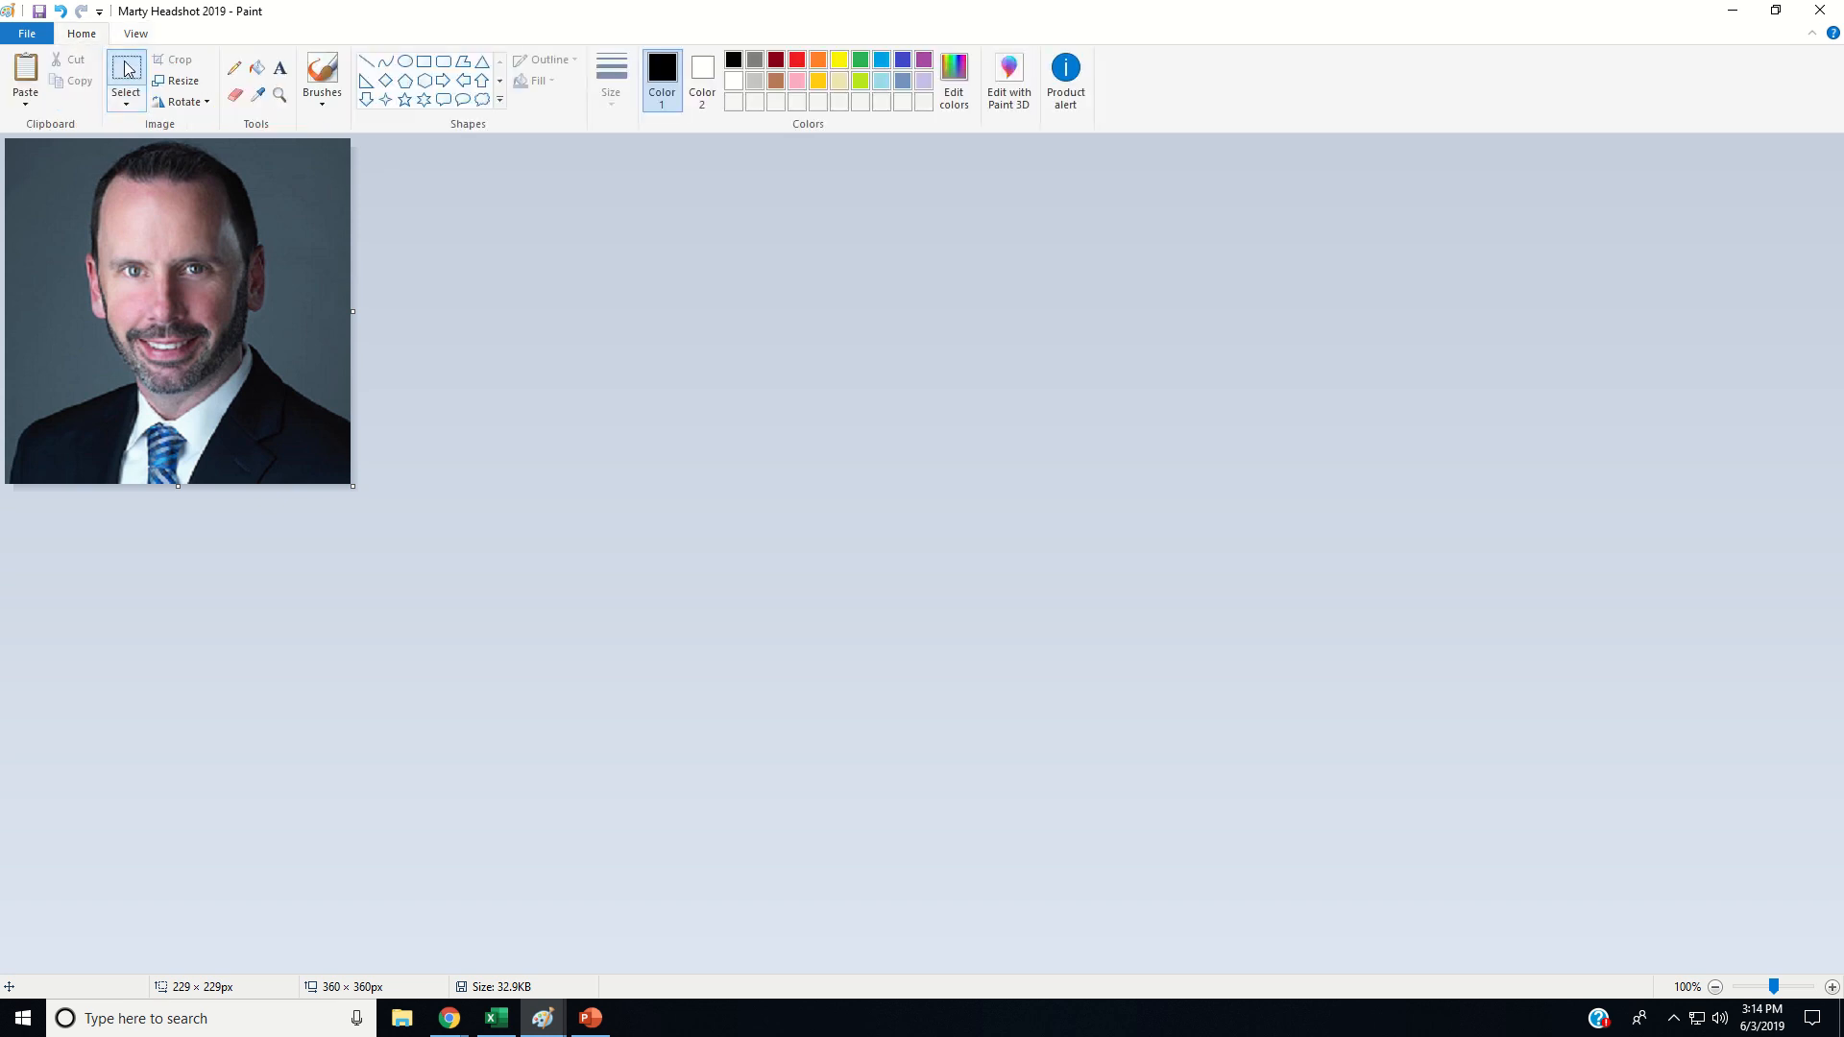
- Save as a JPEG named 'Marty Command Headshot 2019' in the Headshots folder
left_click(25, 32)
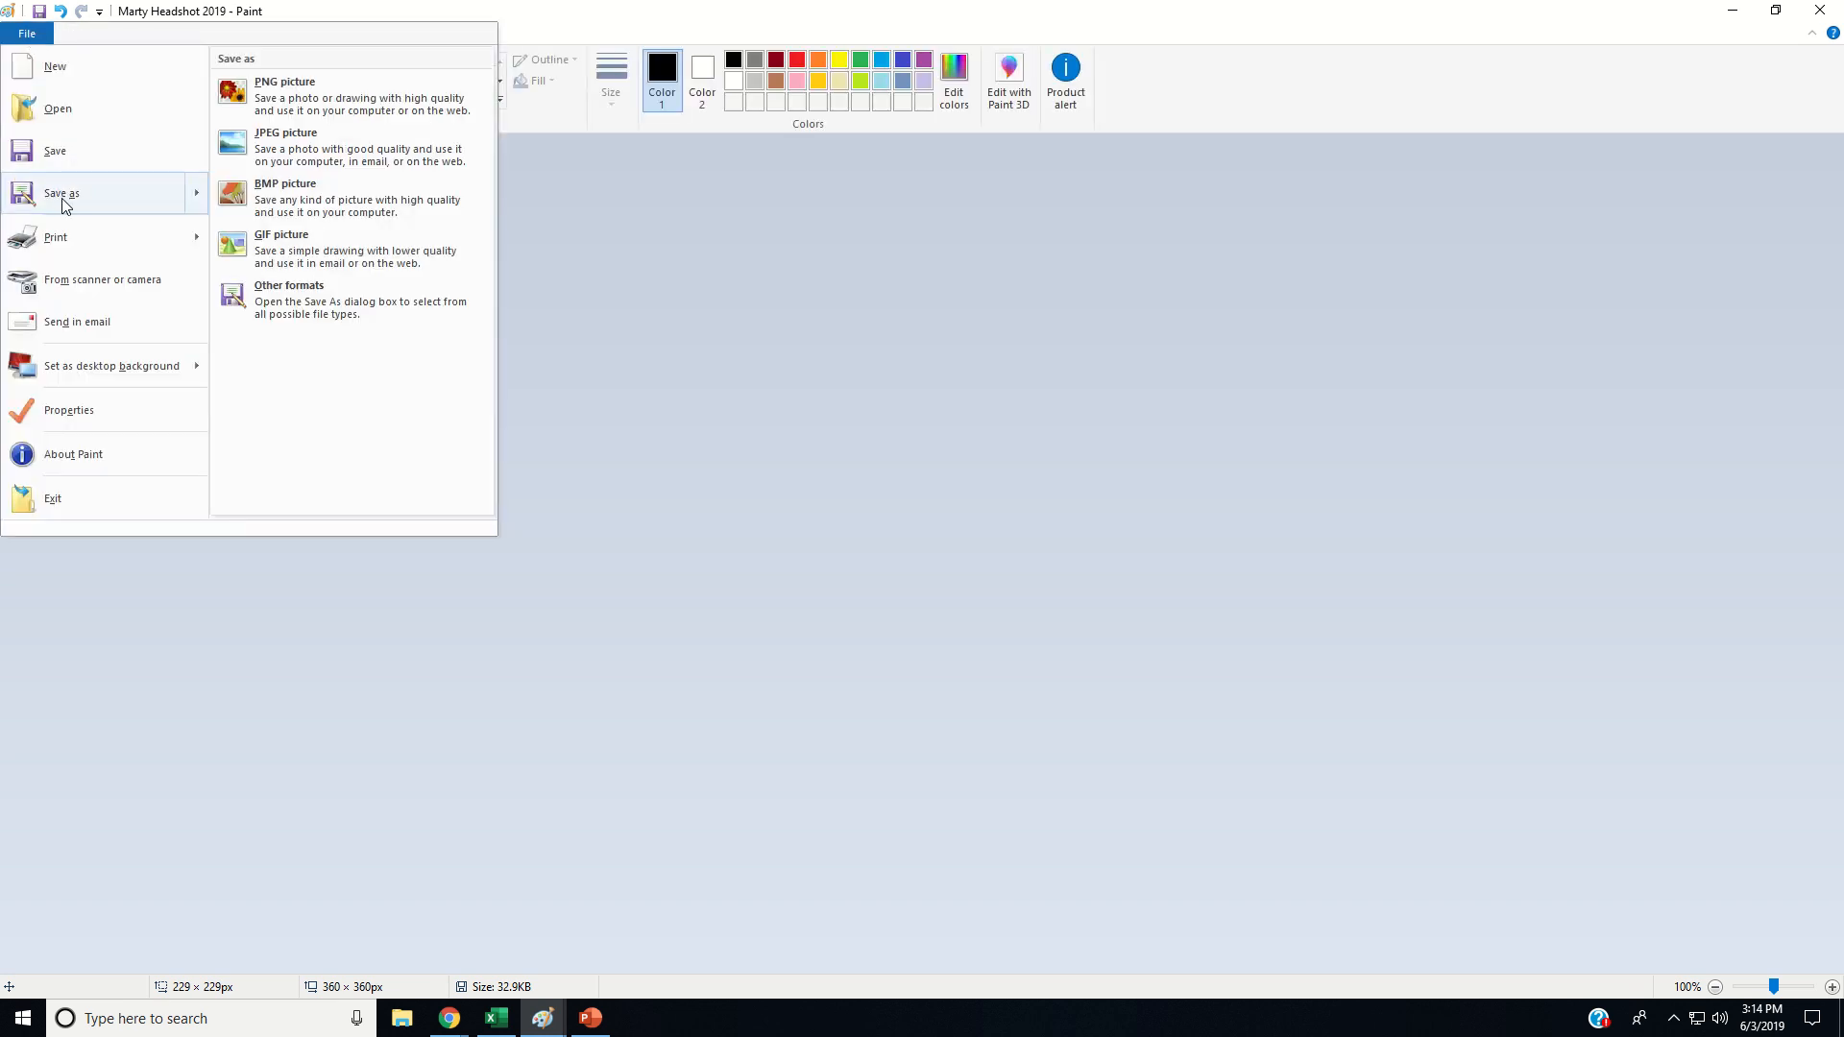
left_click(285, 132)
type("Marty Command Headshot 2019")
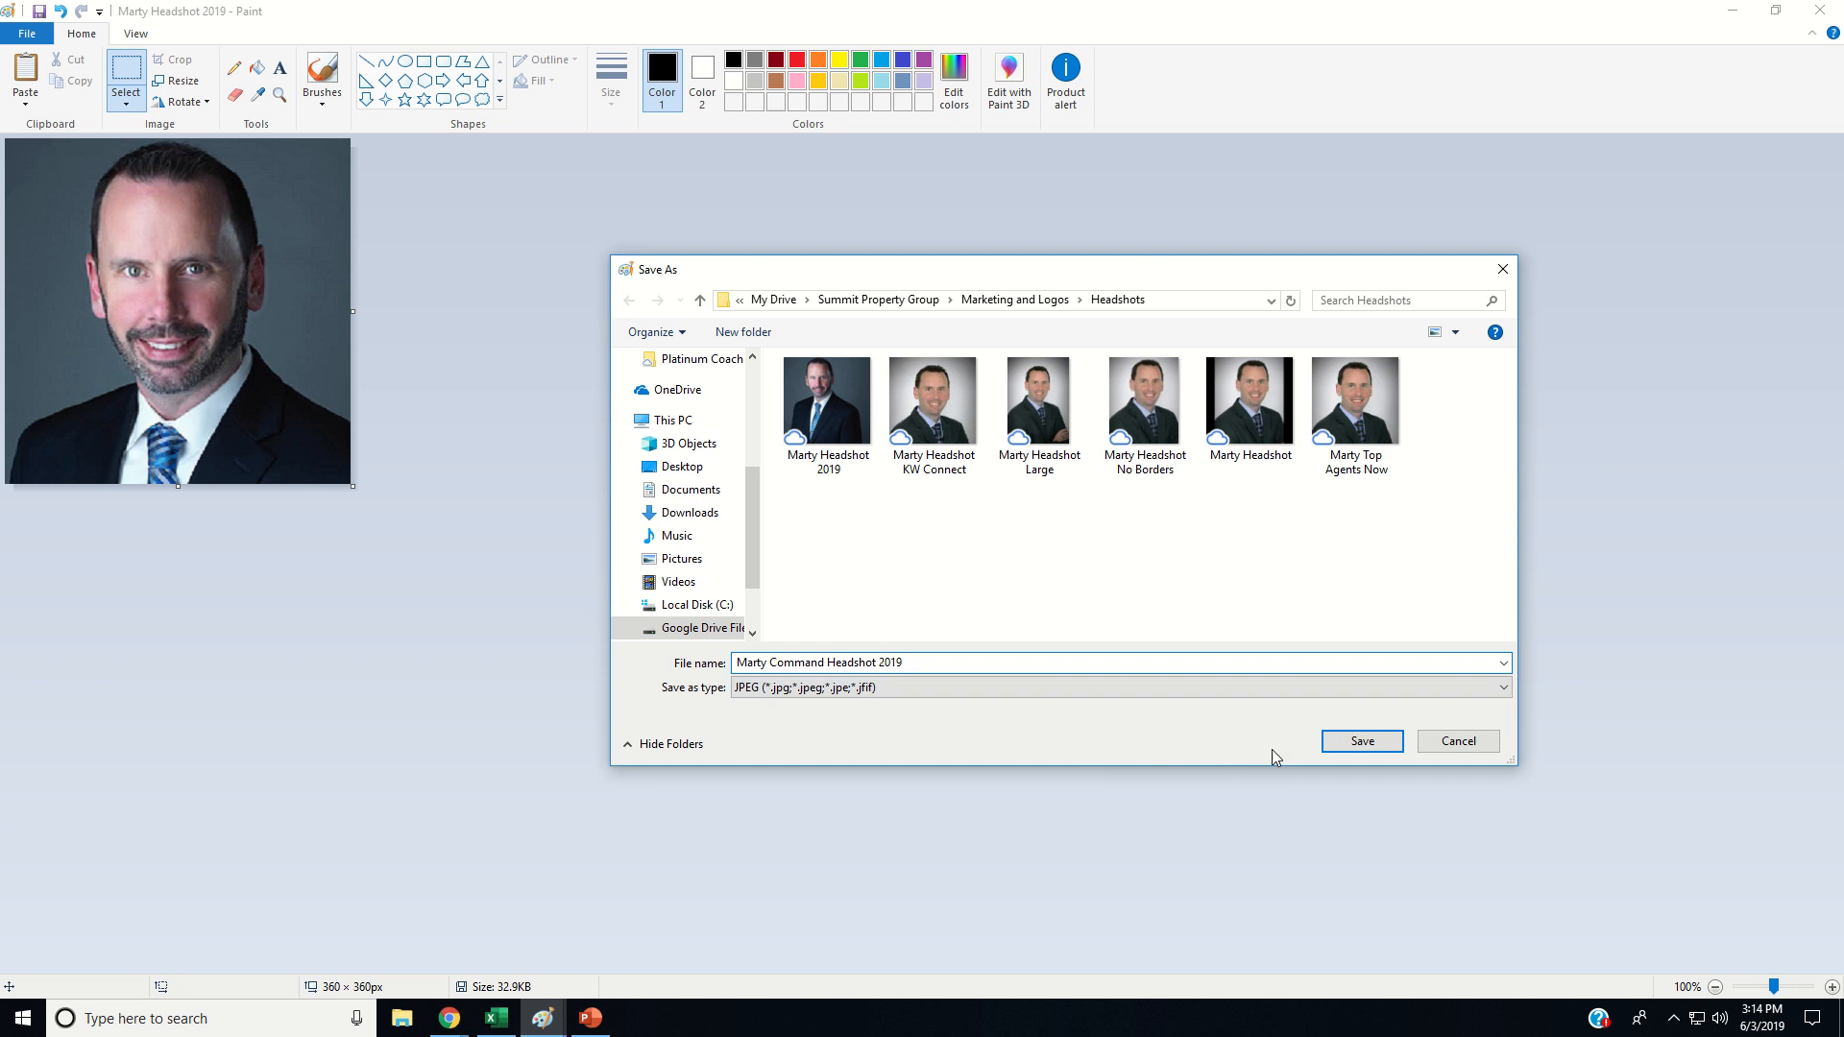
left_click(1360, 742)
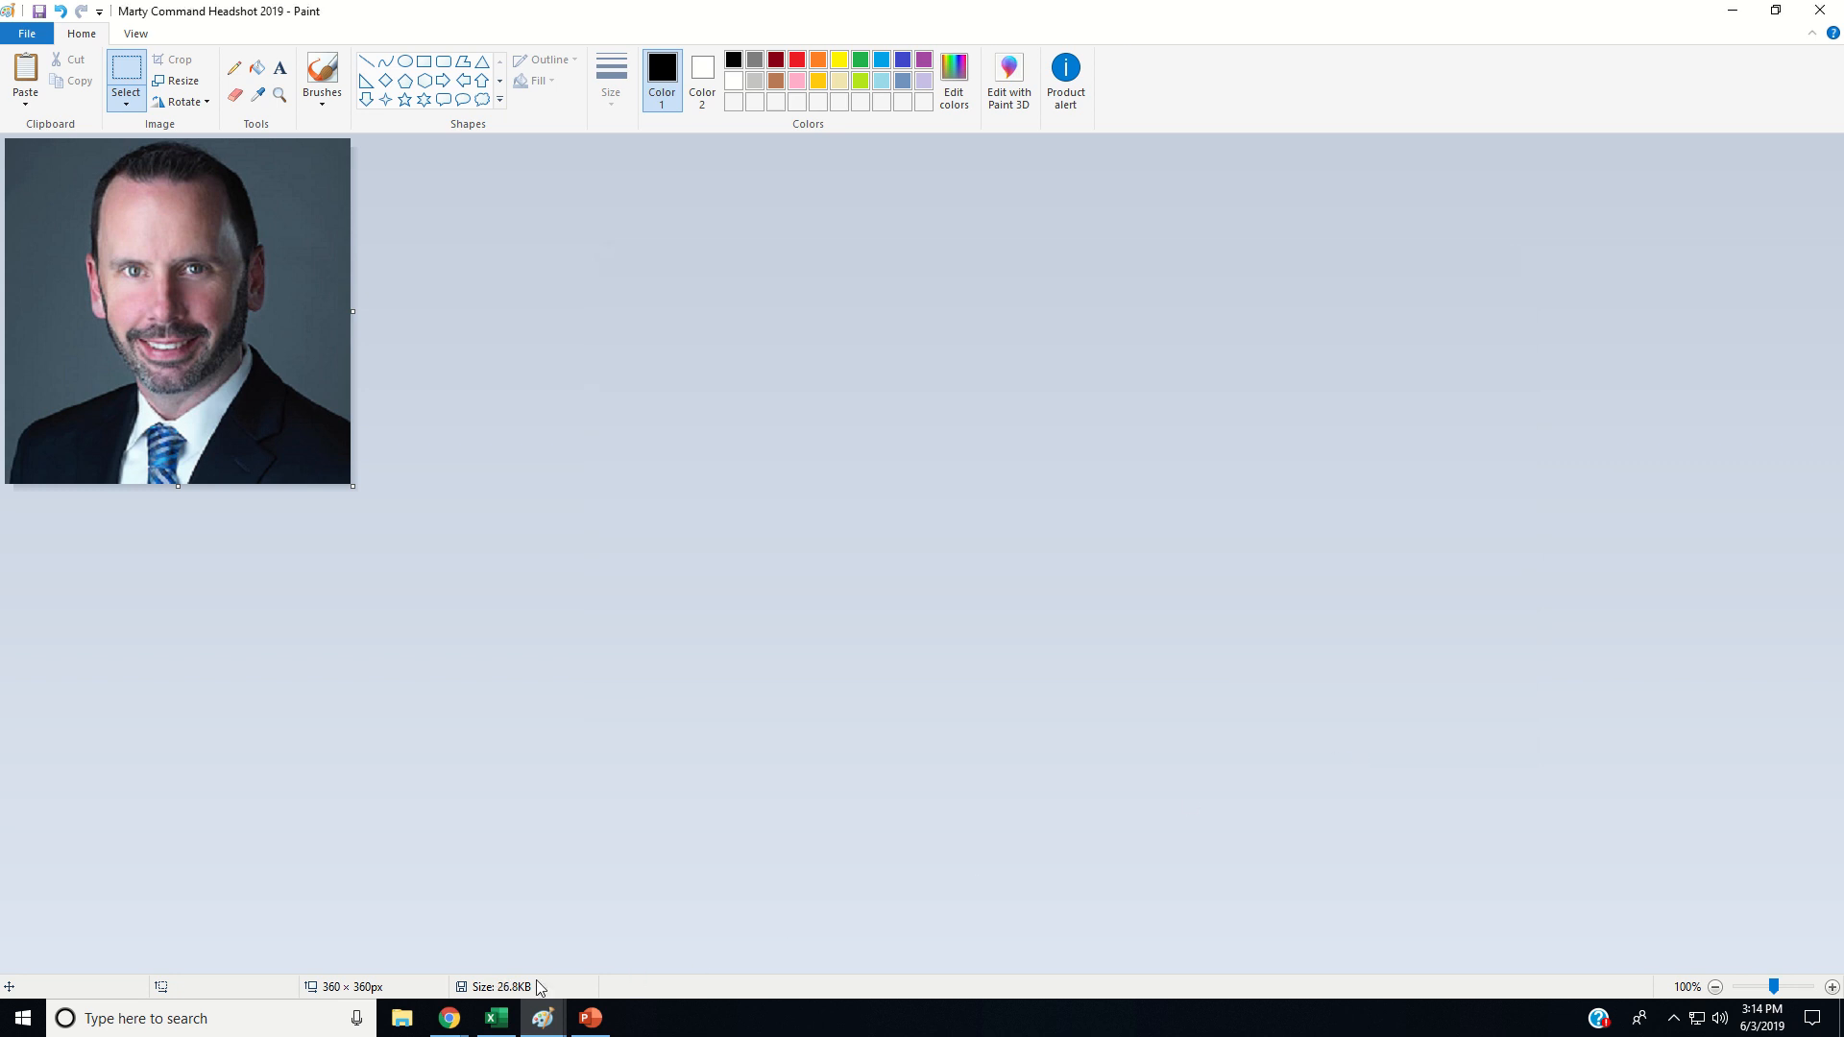
- Upload 'Marty Command Headshot 2019' as the My Photo avatar on the Marketing Profile
left_click(448, 1018)
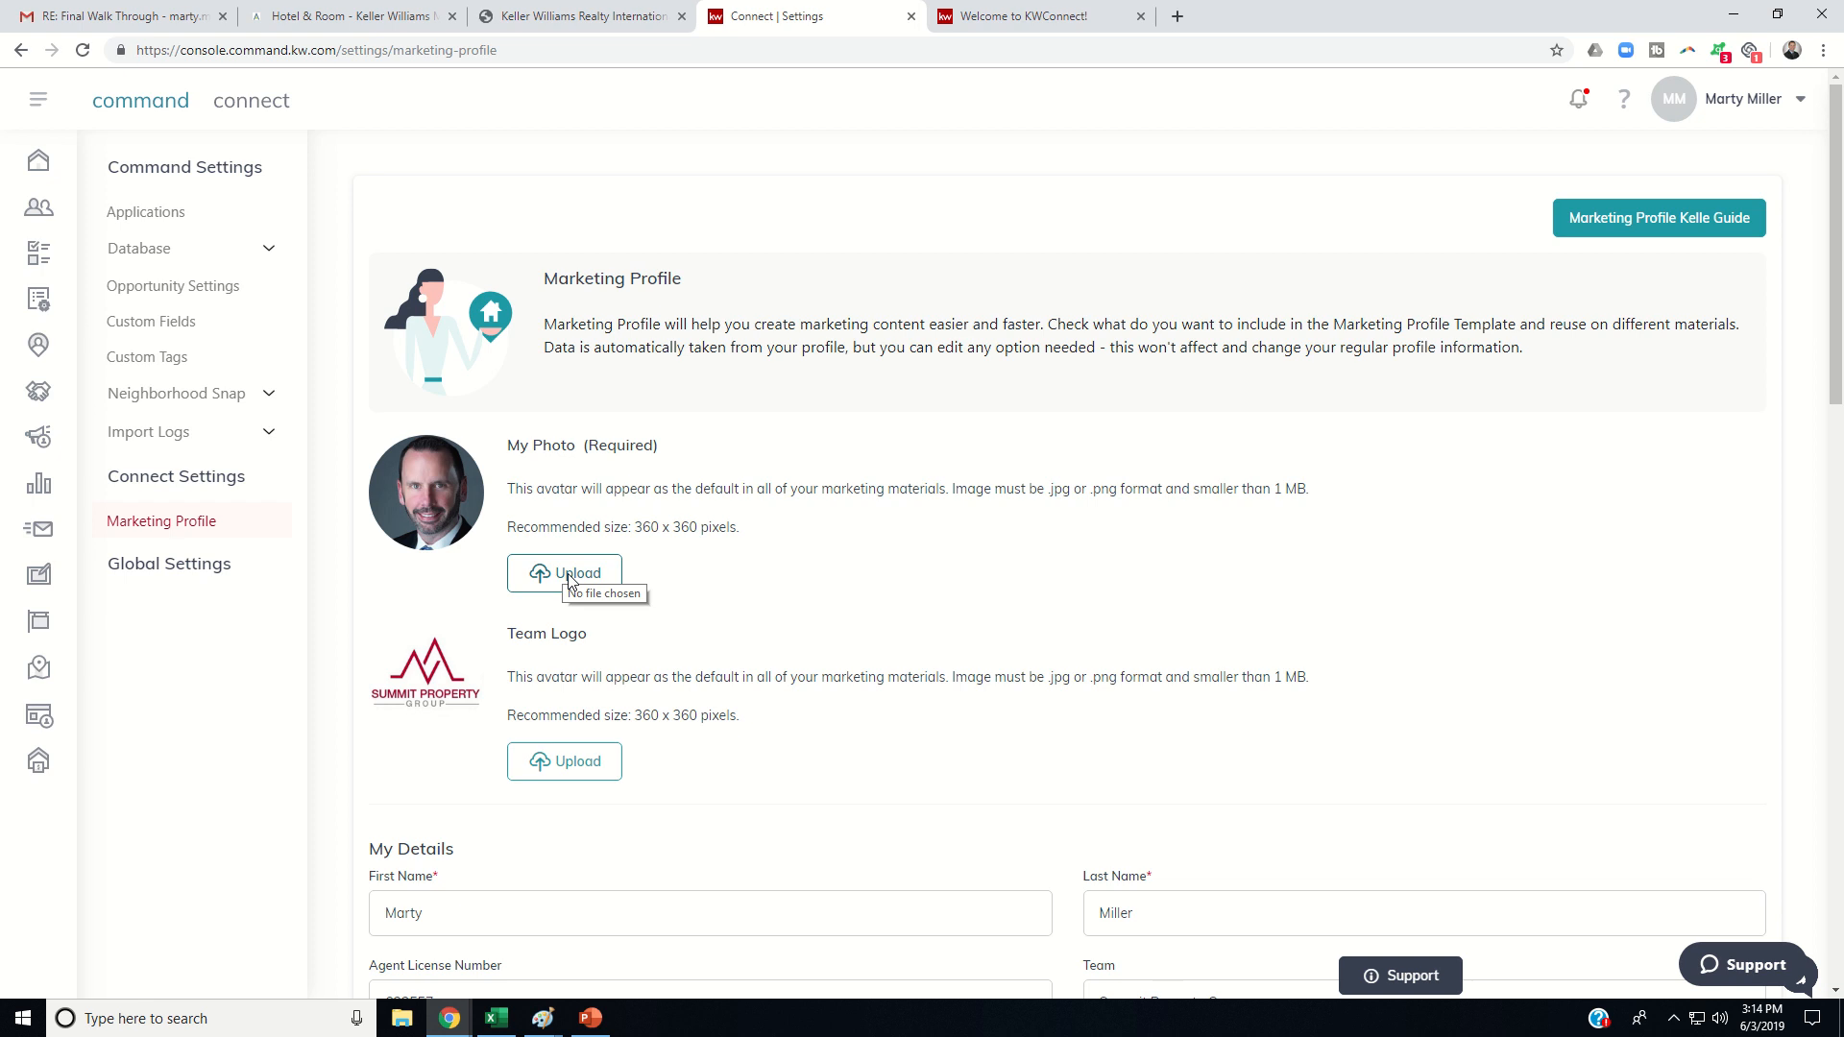
left_click(563, 572)
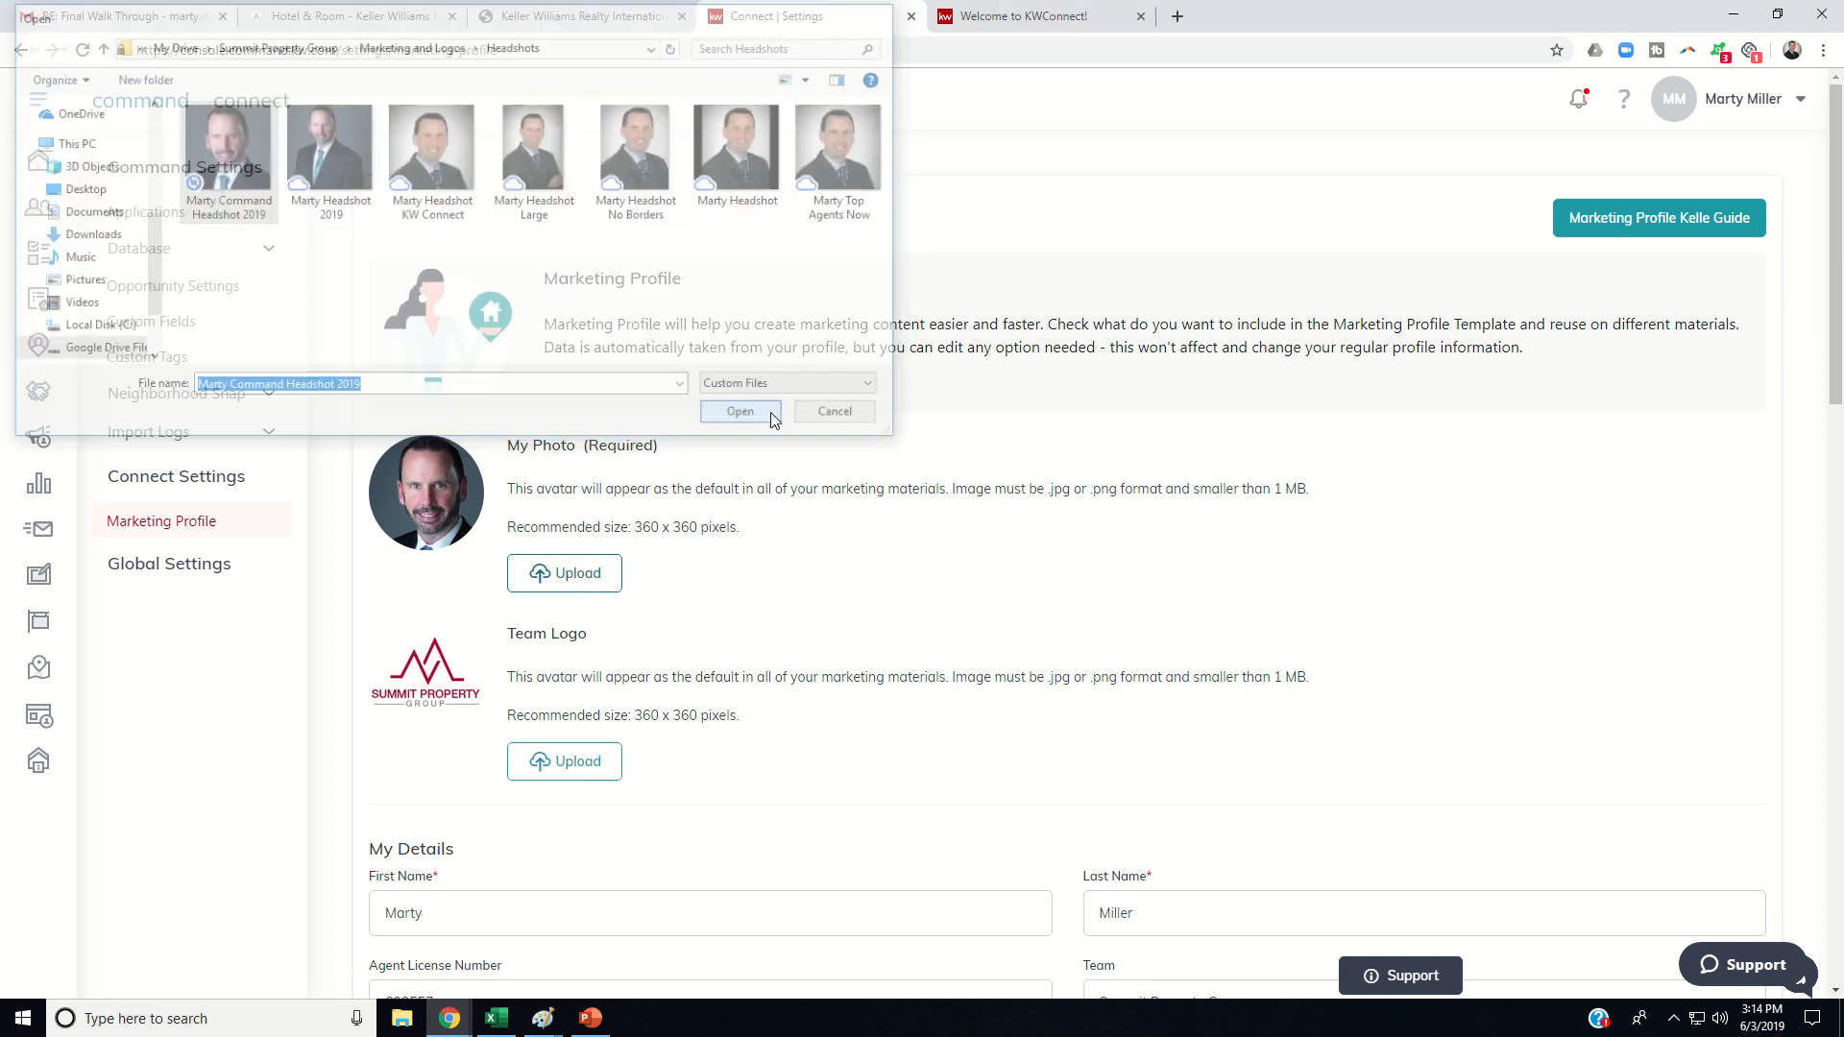
left_click(740, 411)
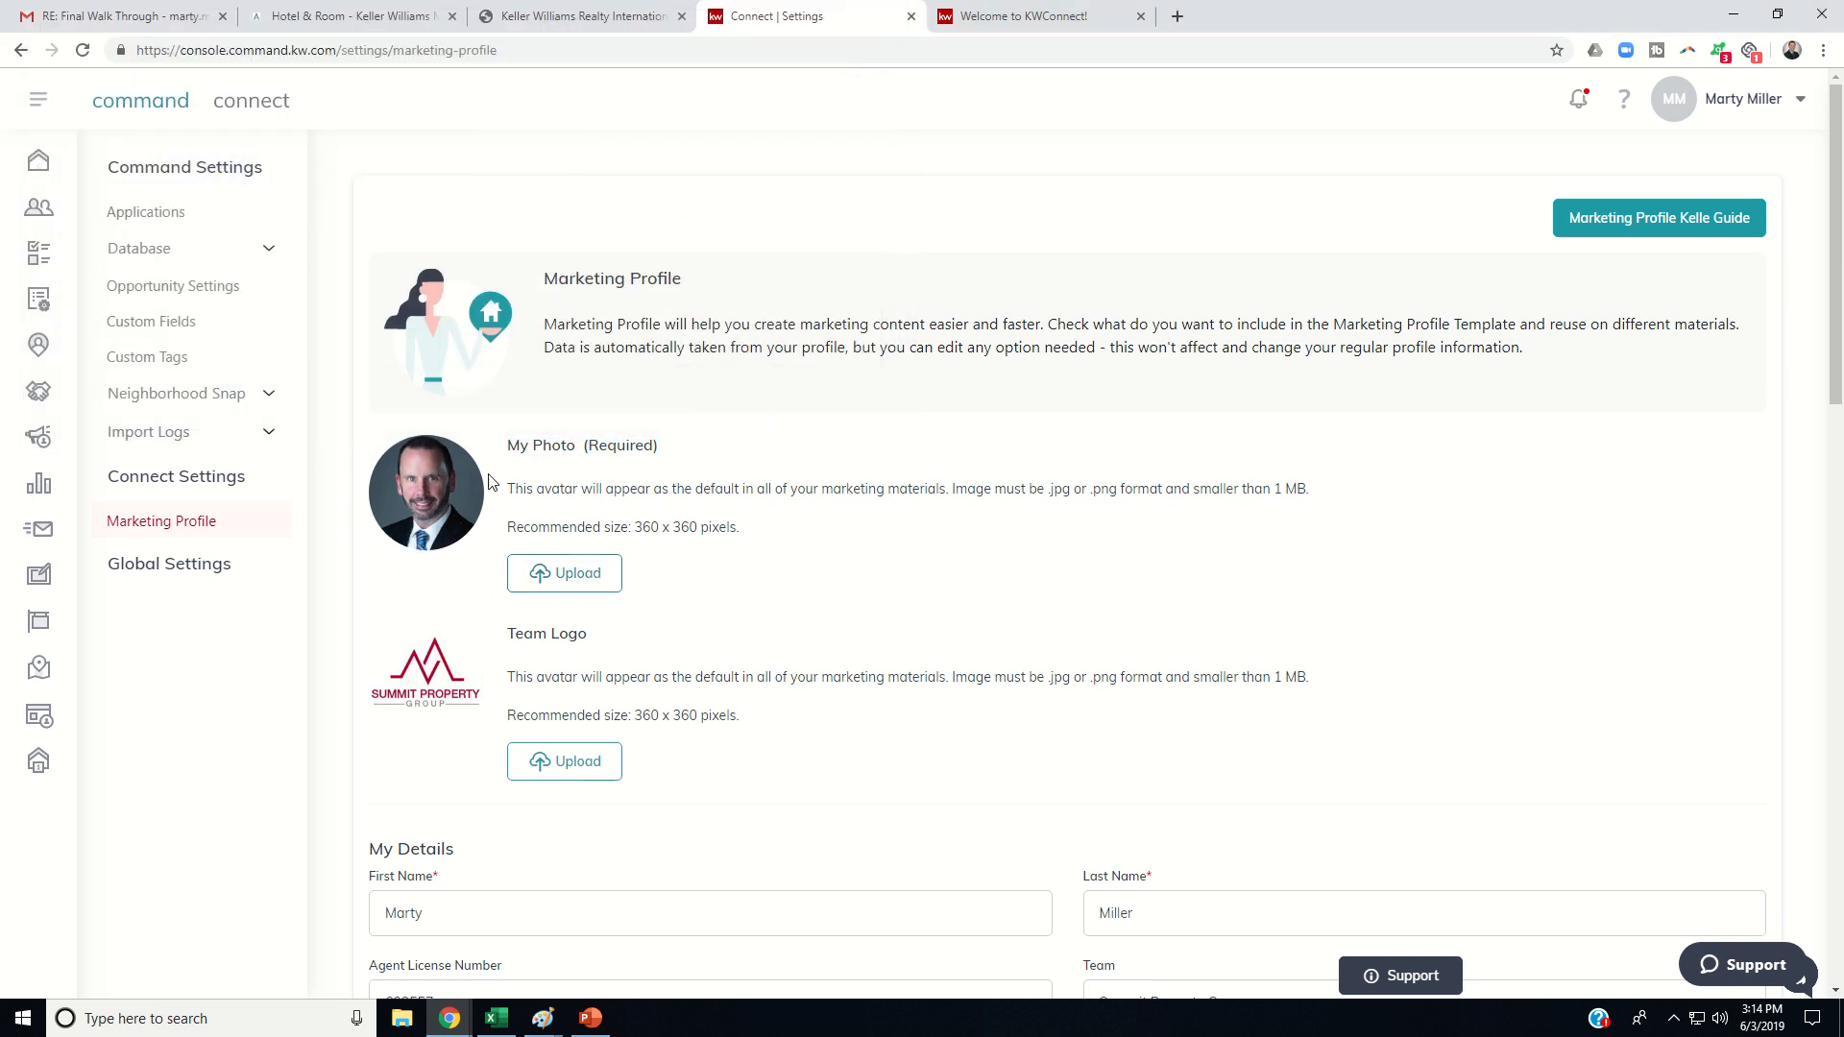
mouse_move(720, 597)
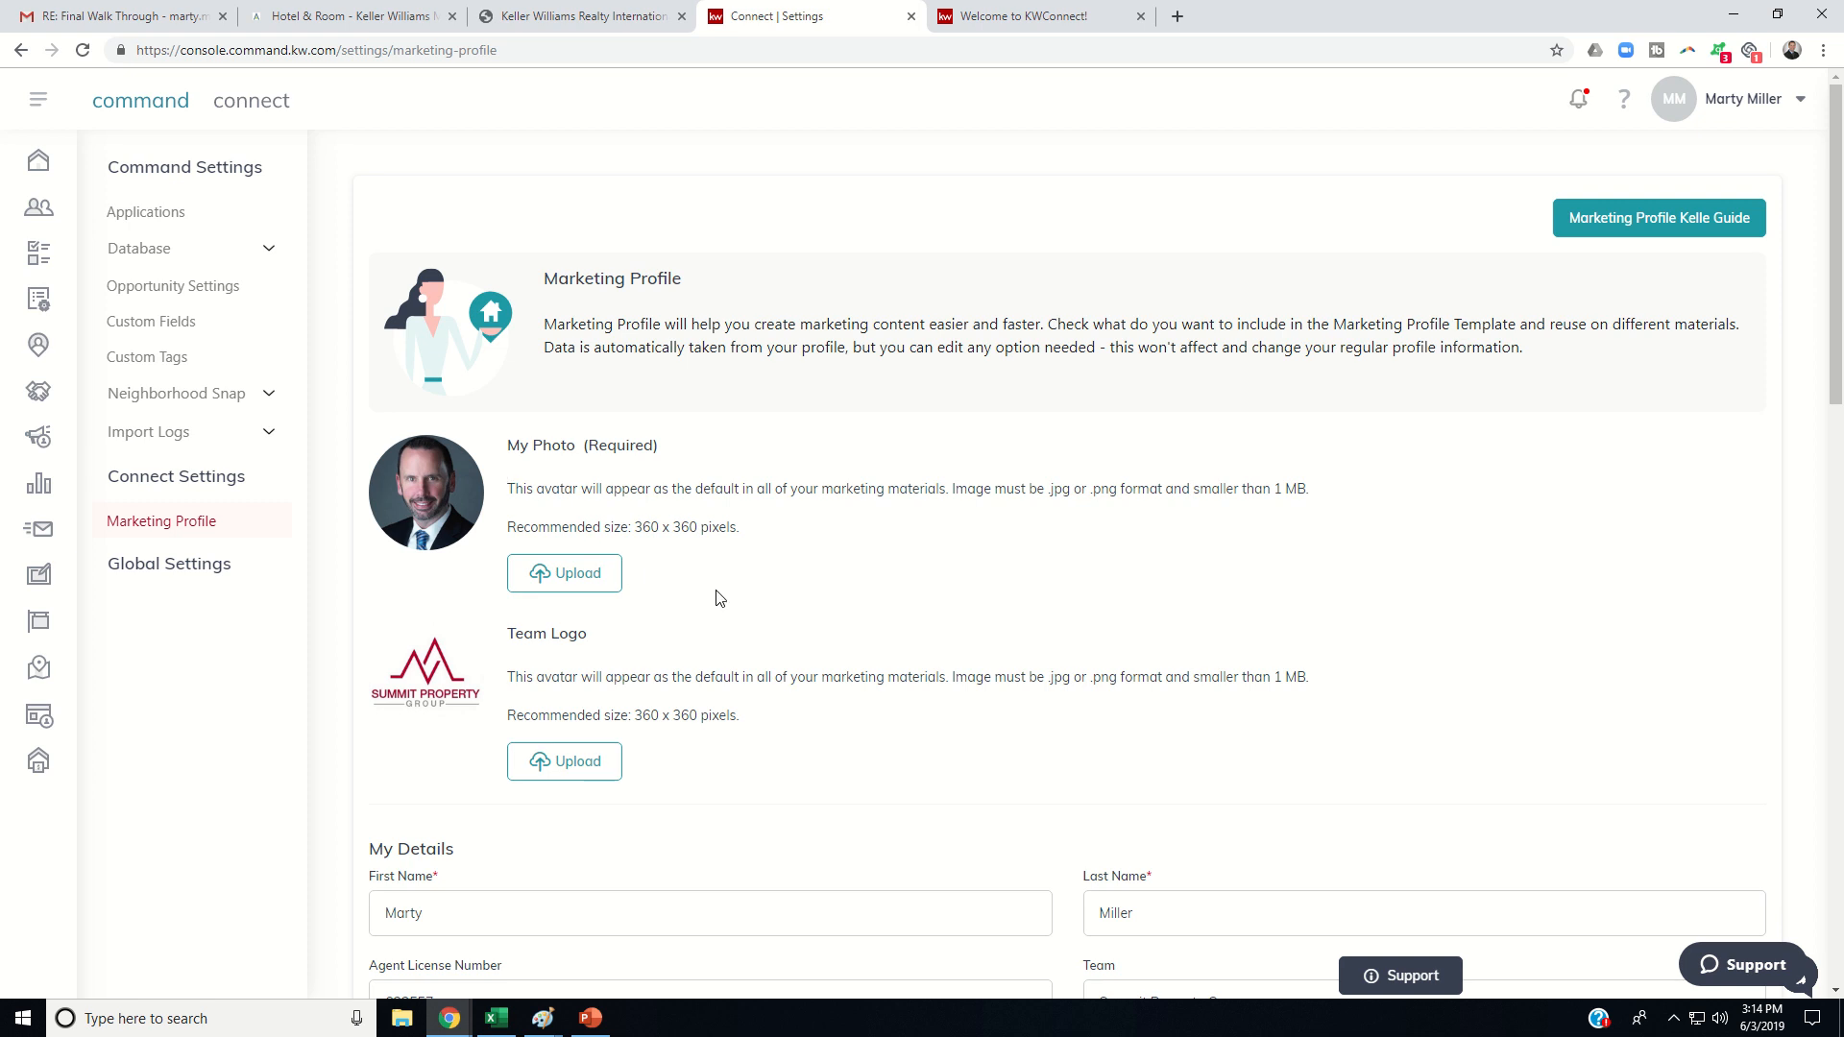
- Save the Marketing Profile with the new headshot and dismiss the success confirmation
scroll("down", 3)
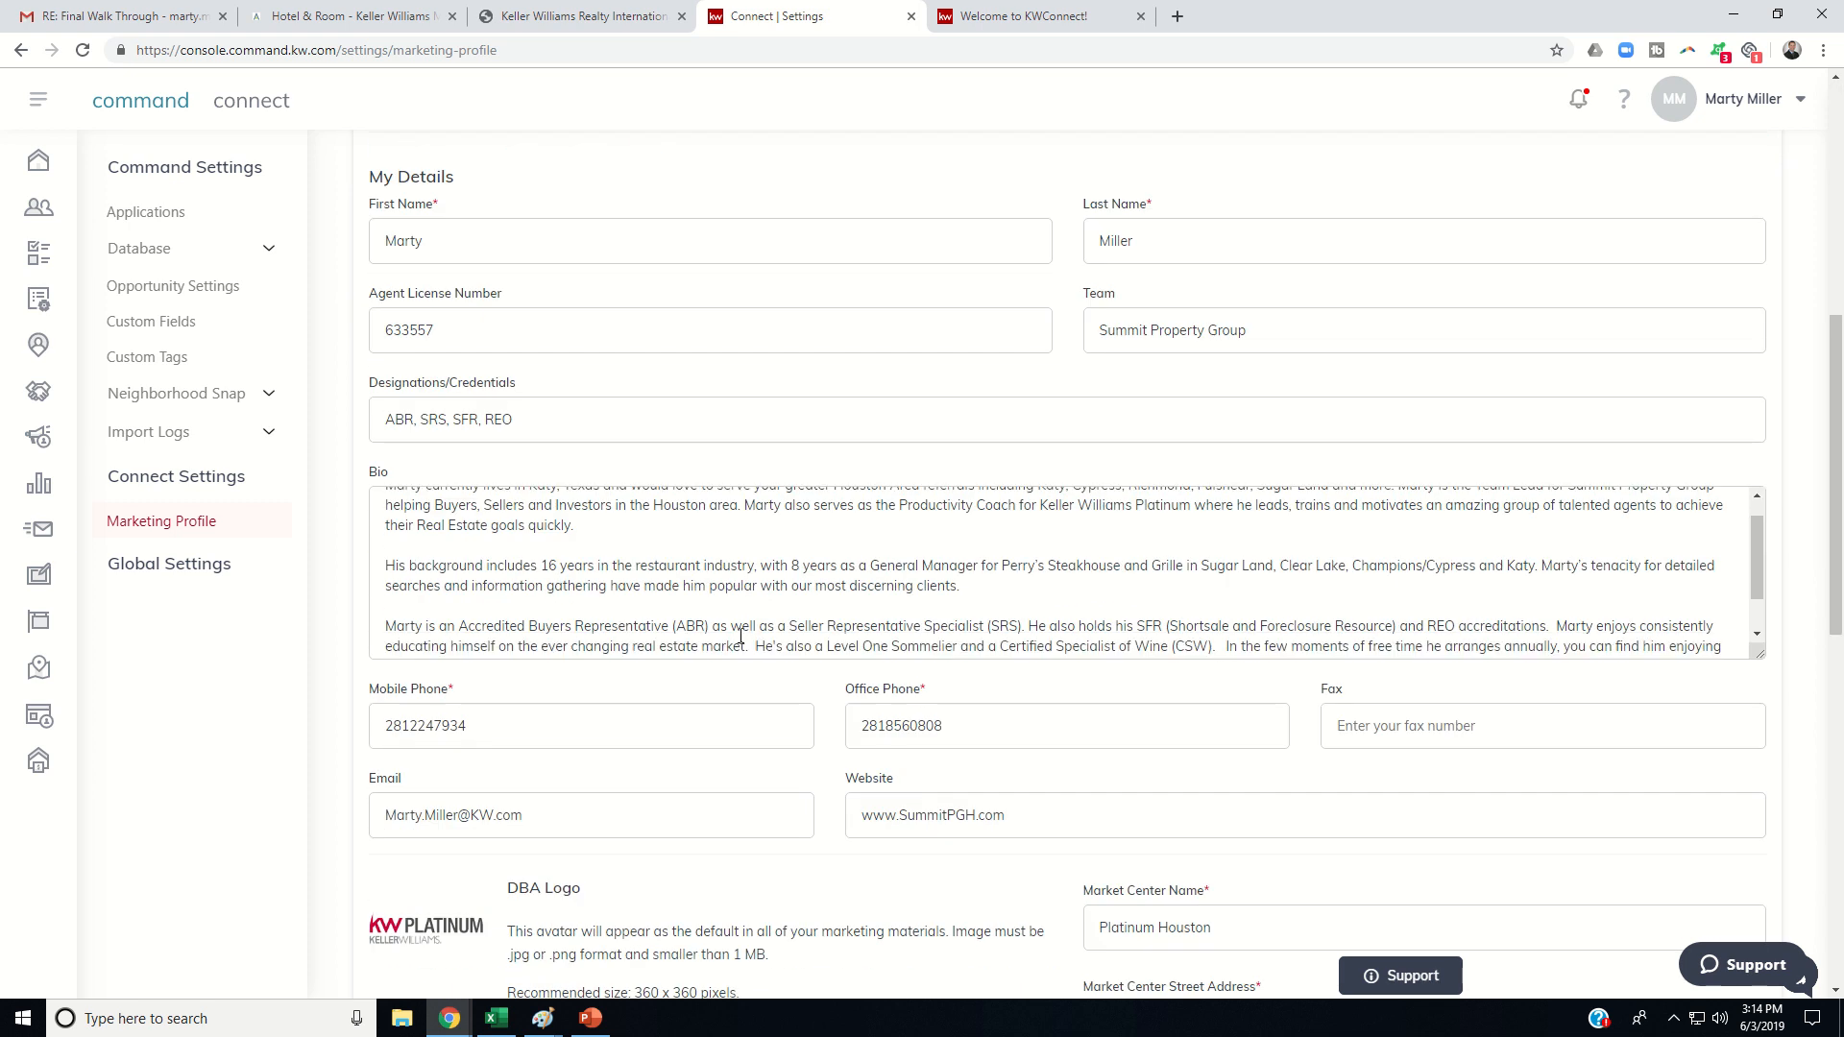
scroll("down", 3)
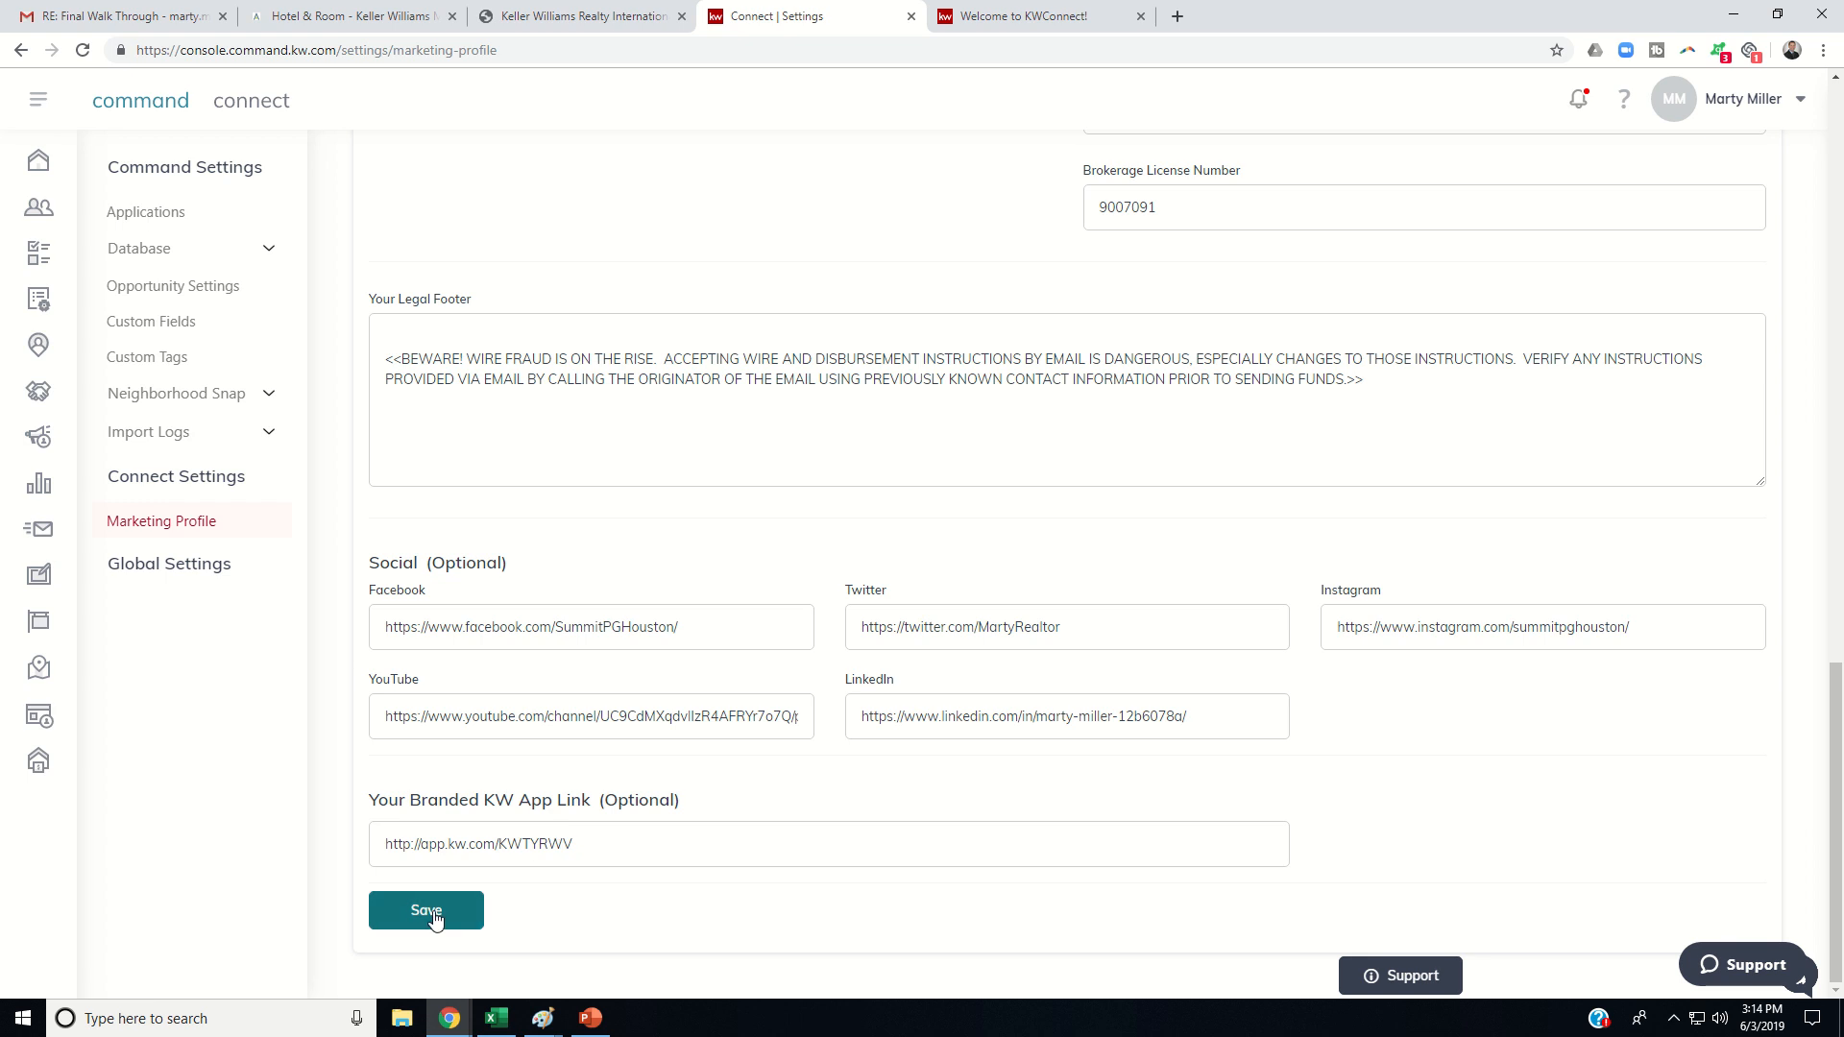
left_click(424, 910)
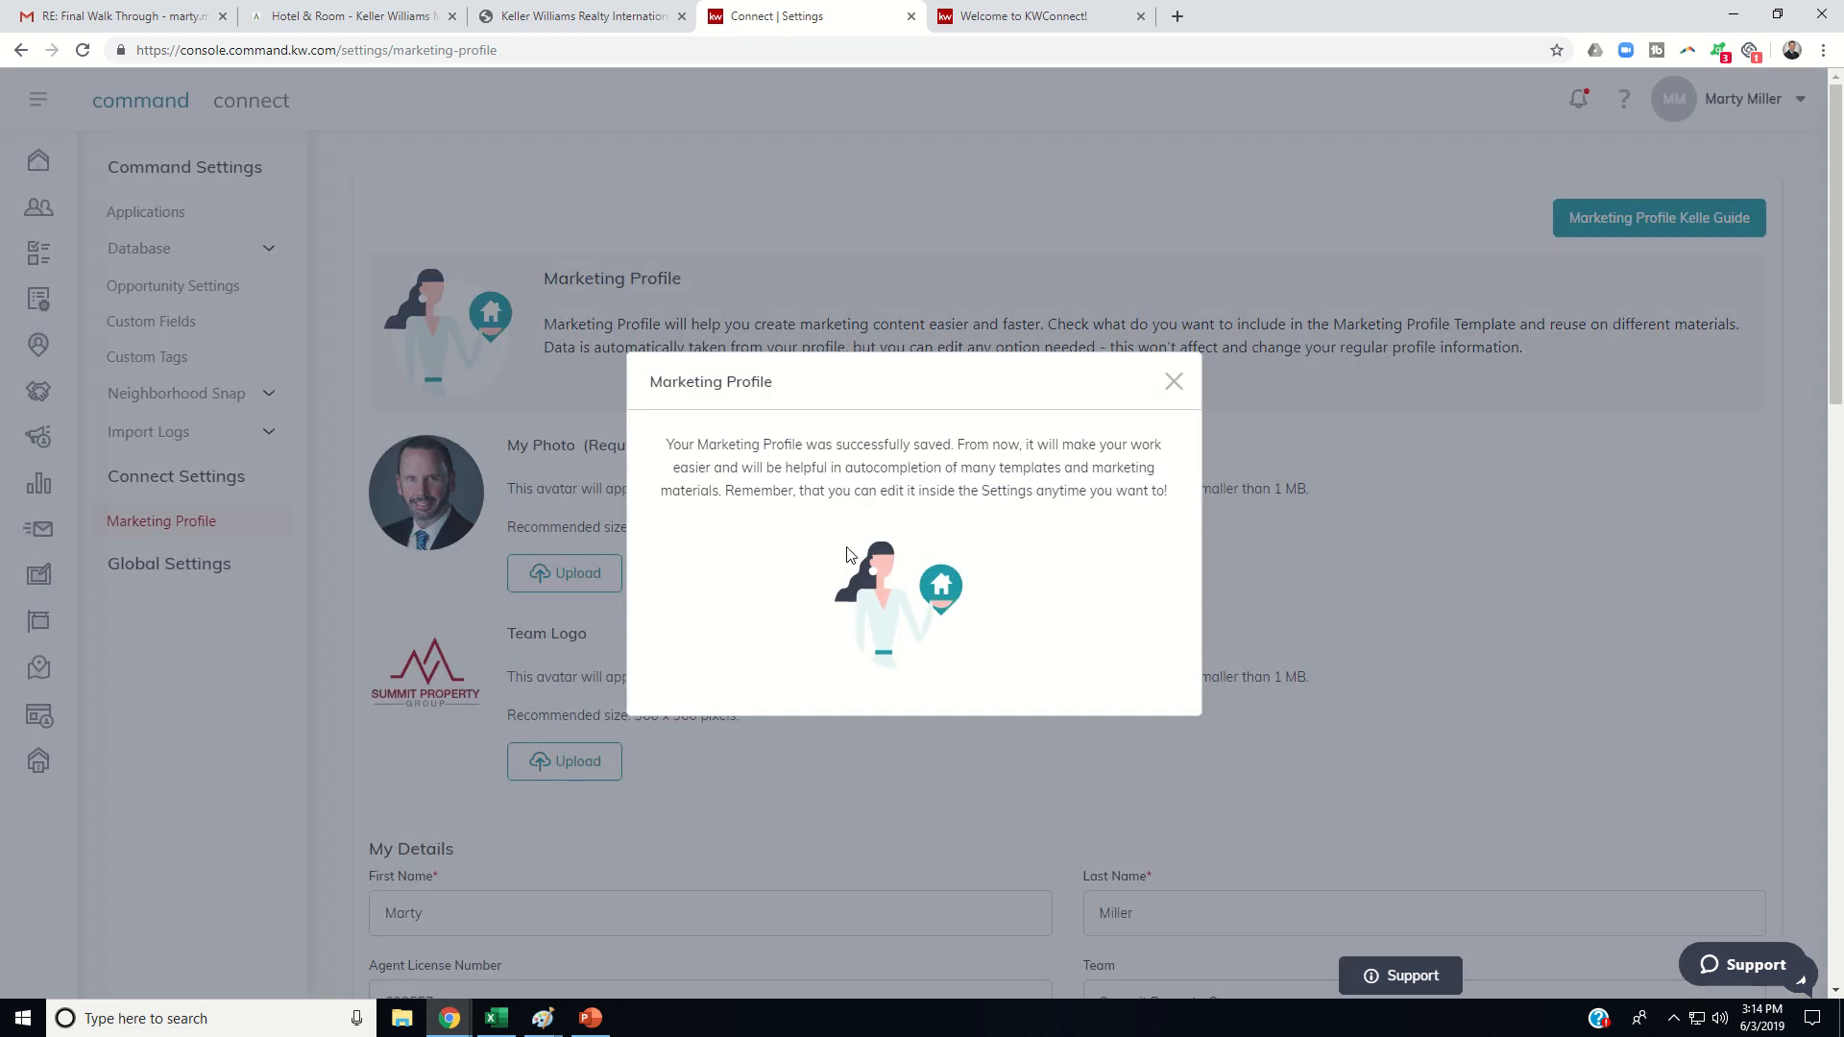
mouse_move(795, 444)
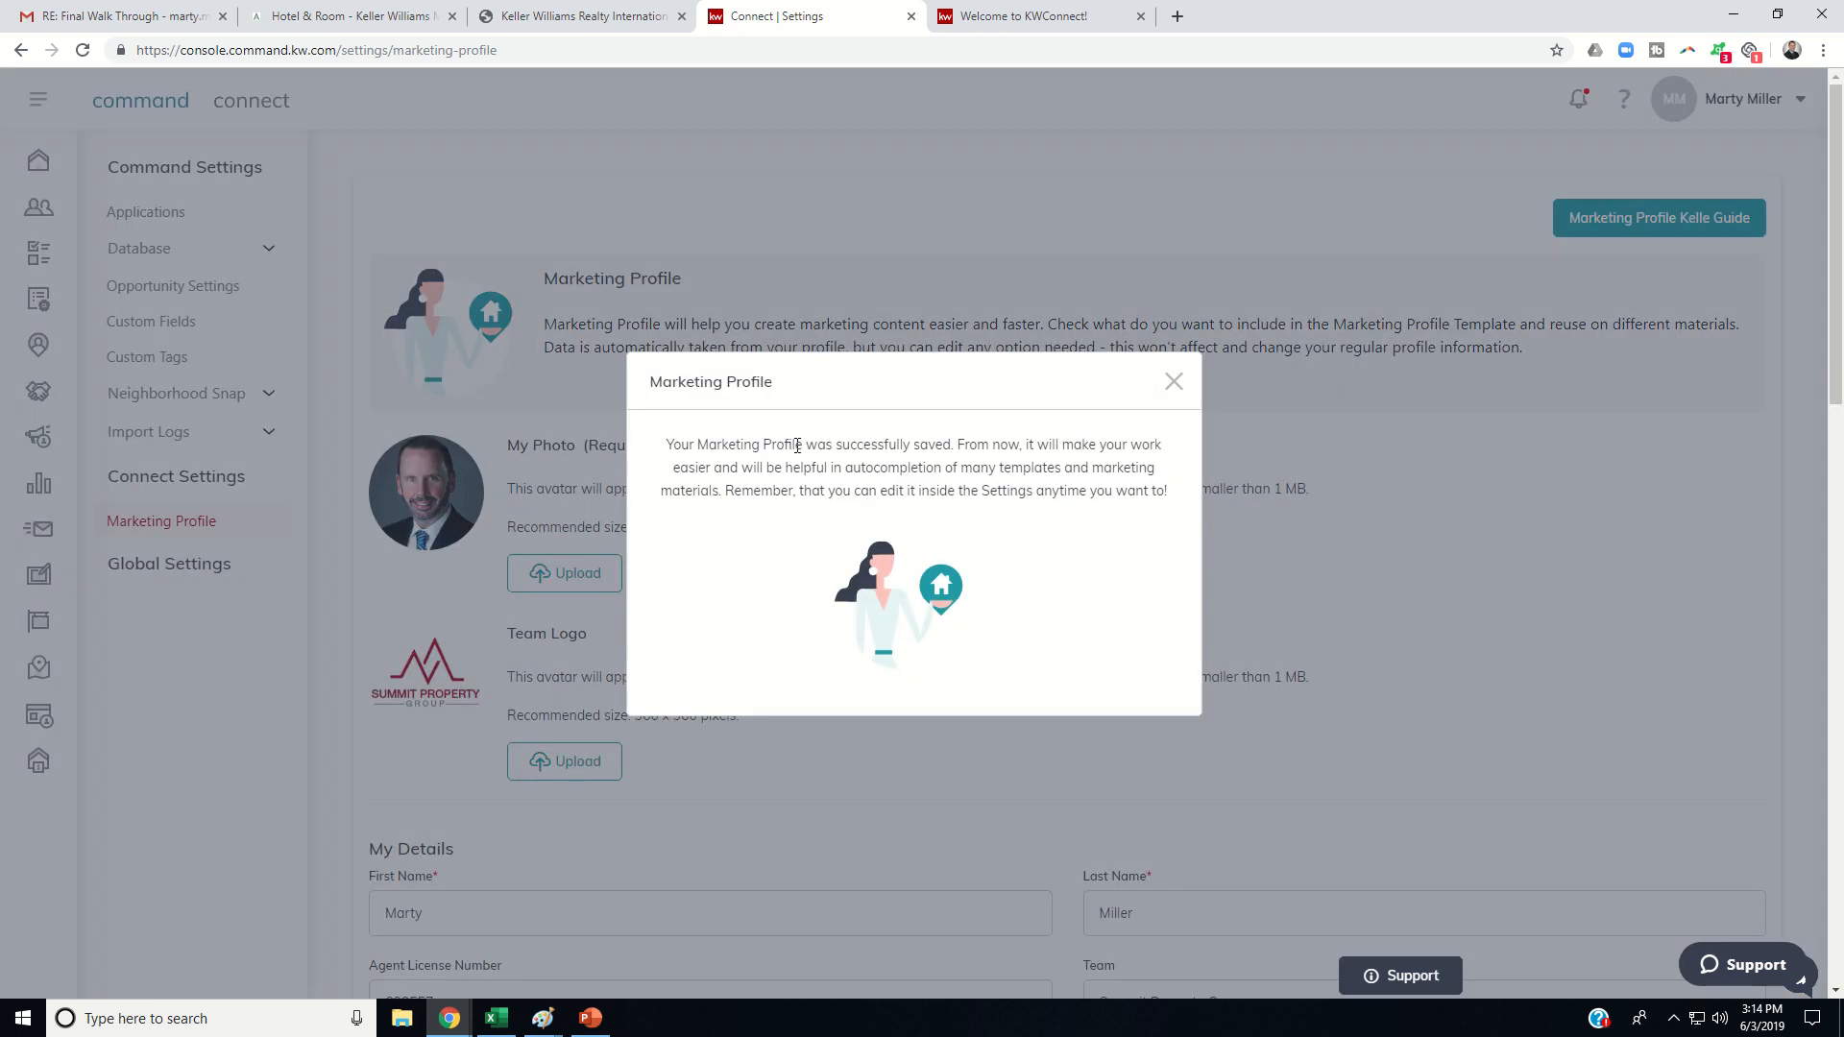
left_click(1172, 380)
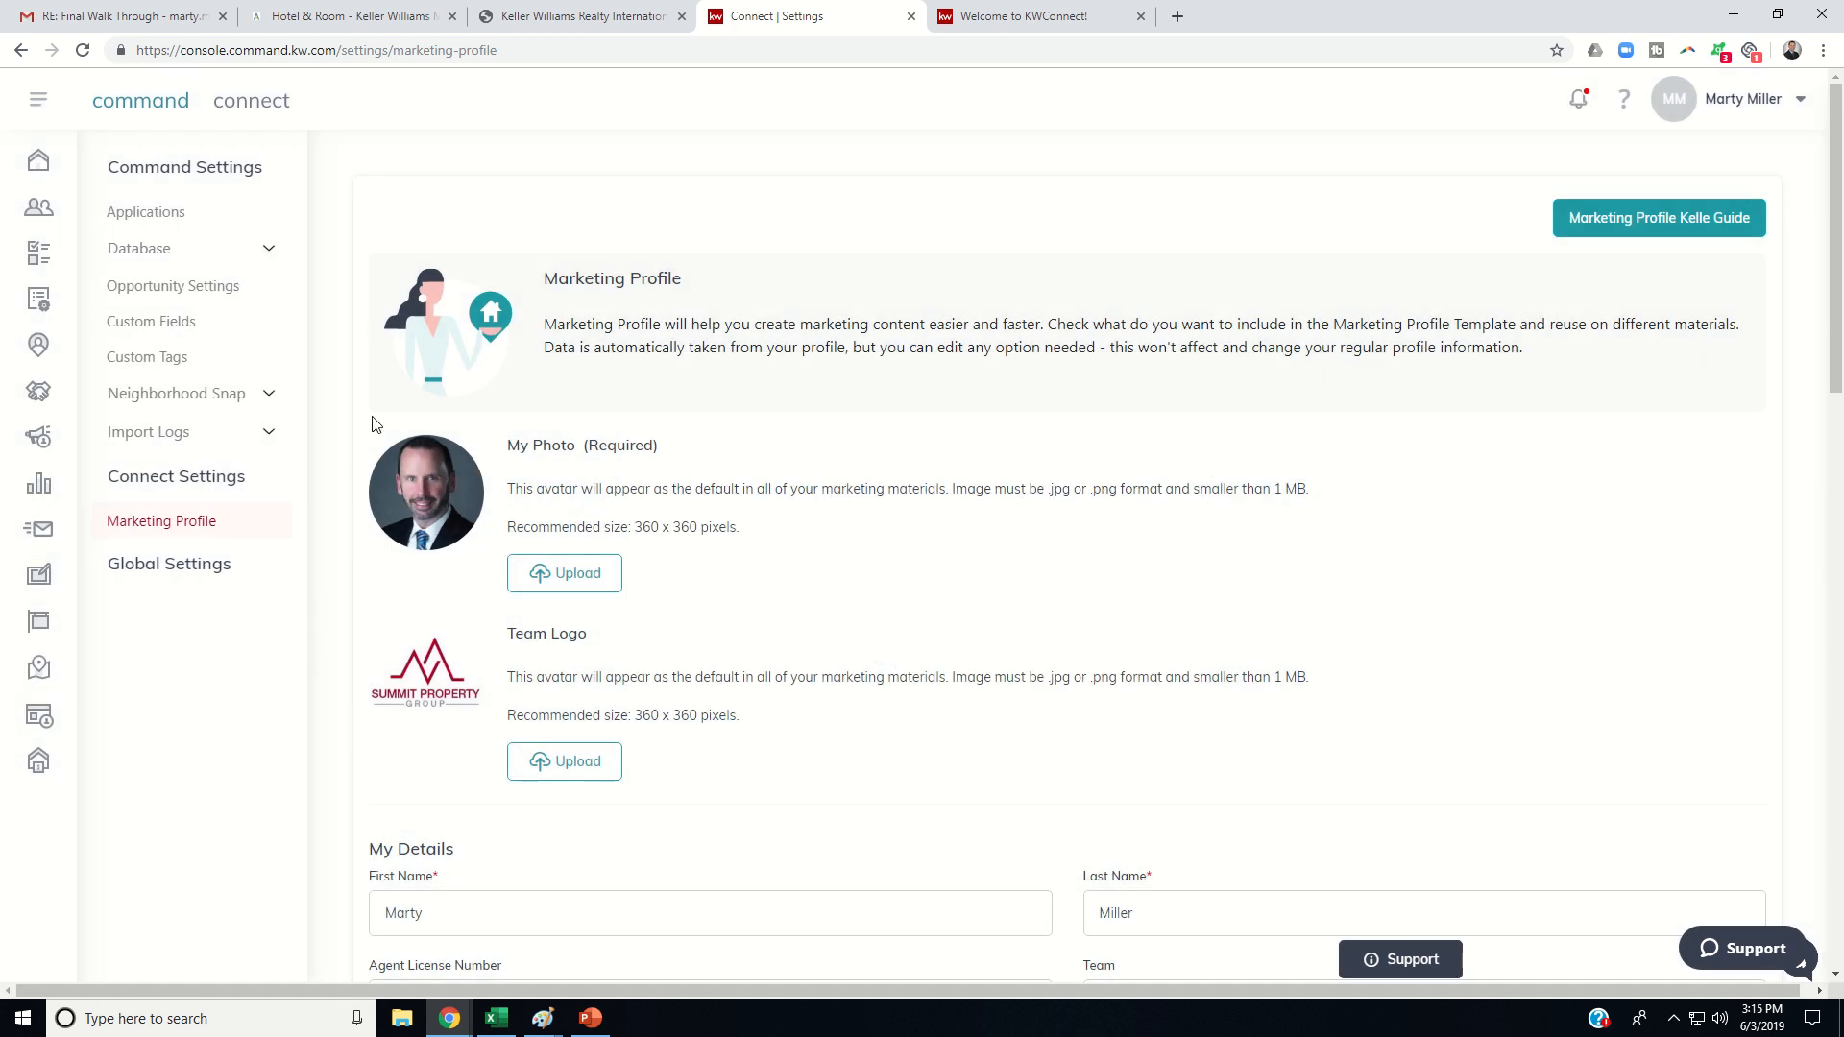
mouse_move(396, 682)
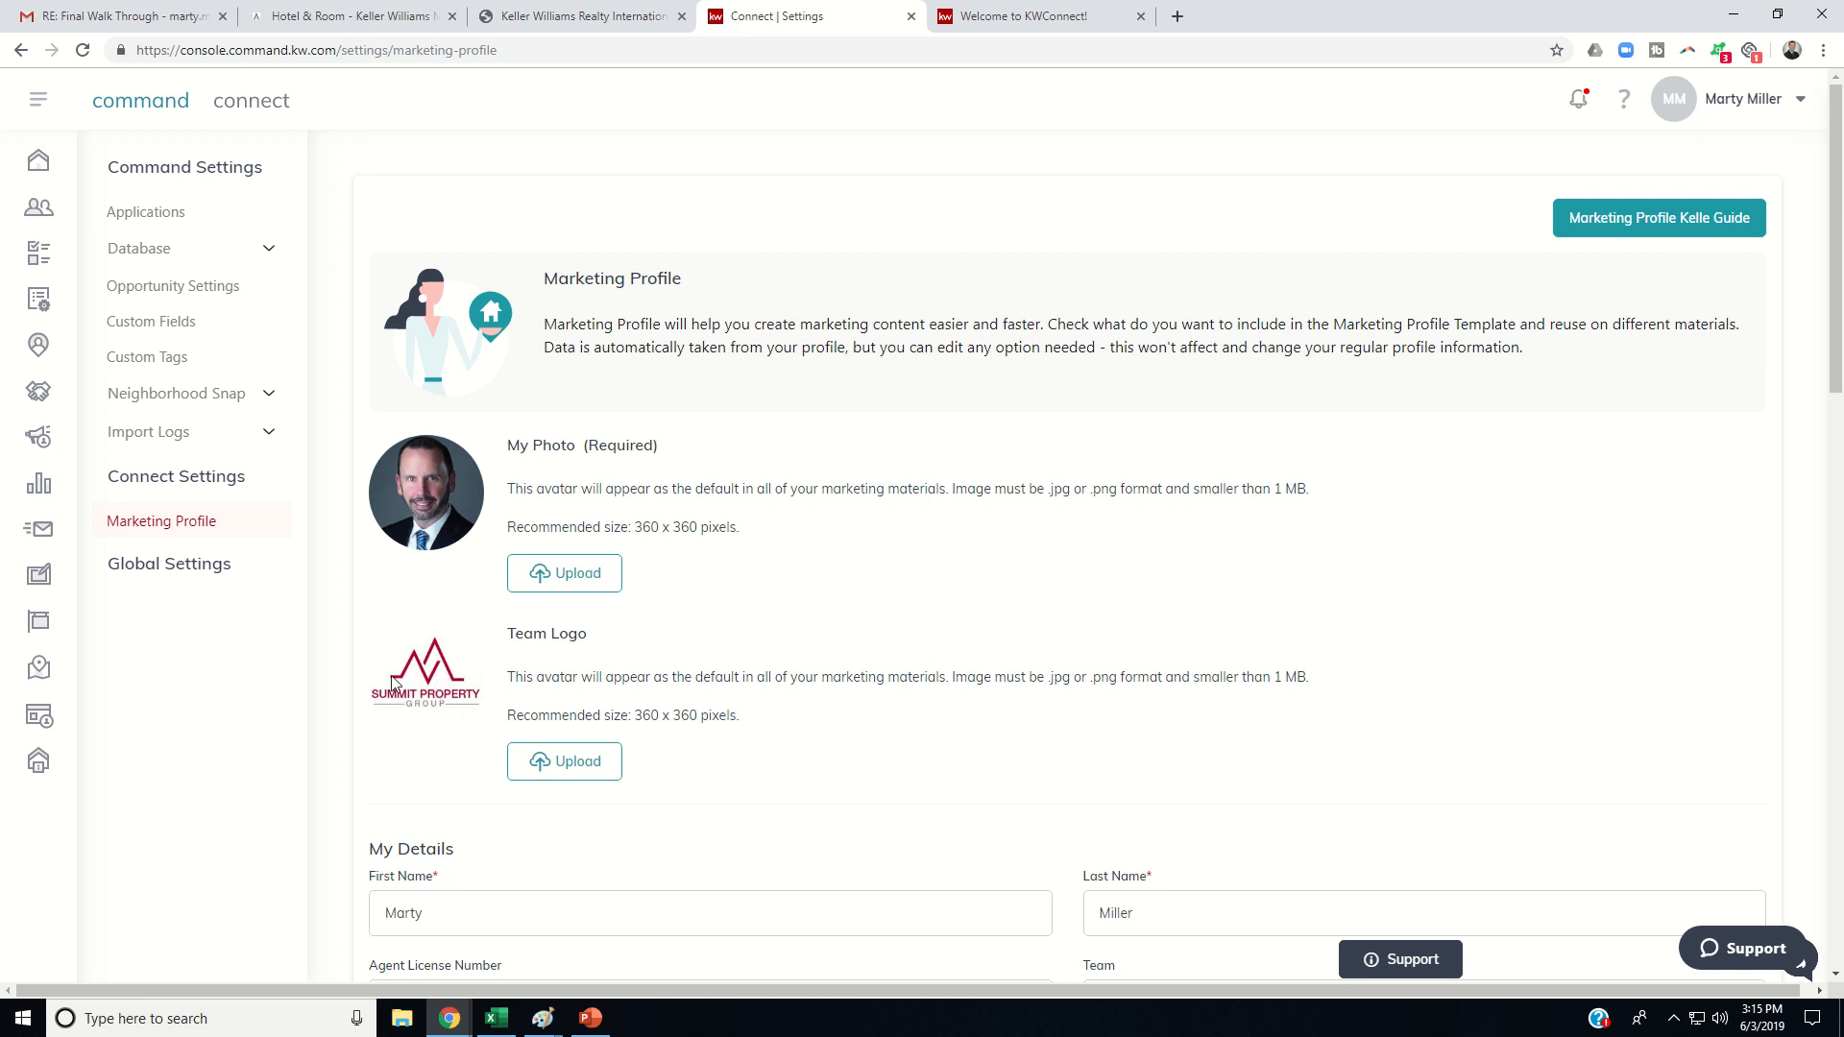
mouse_move(420, 587)
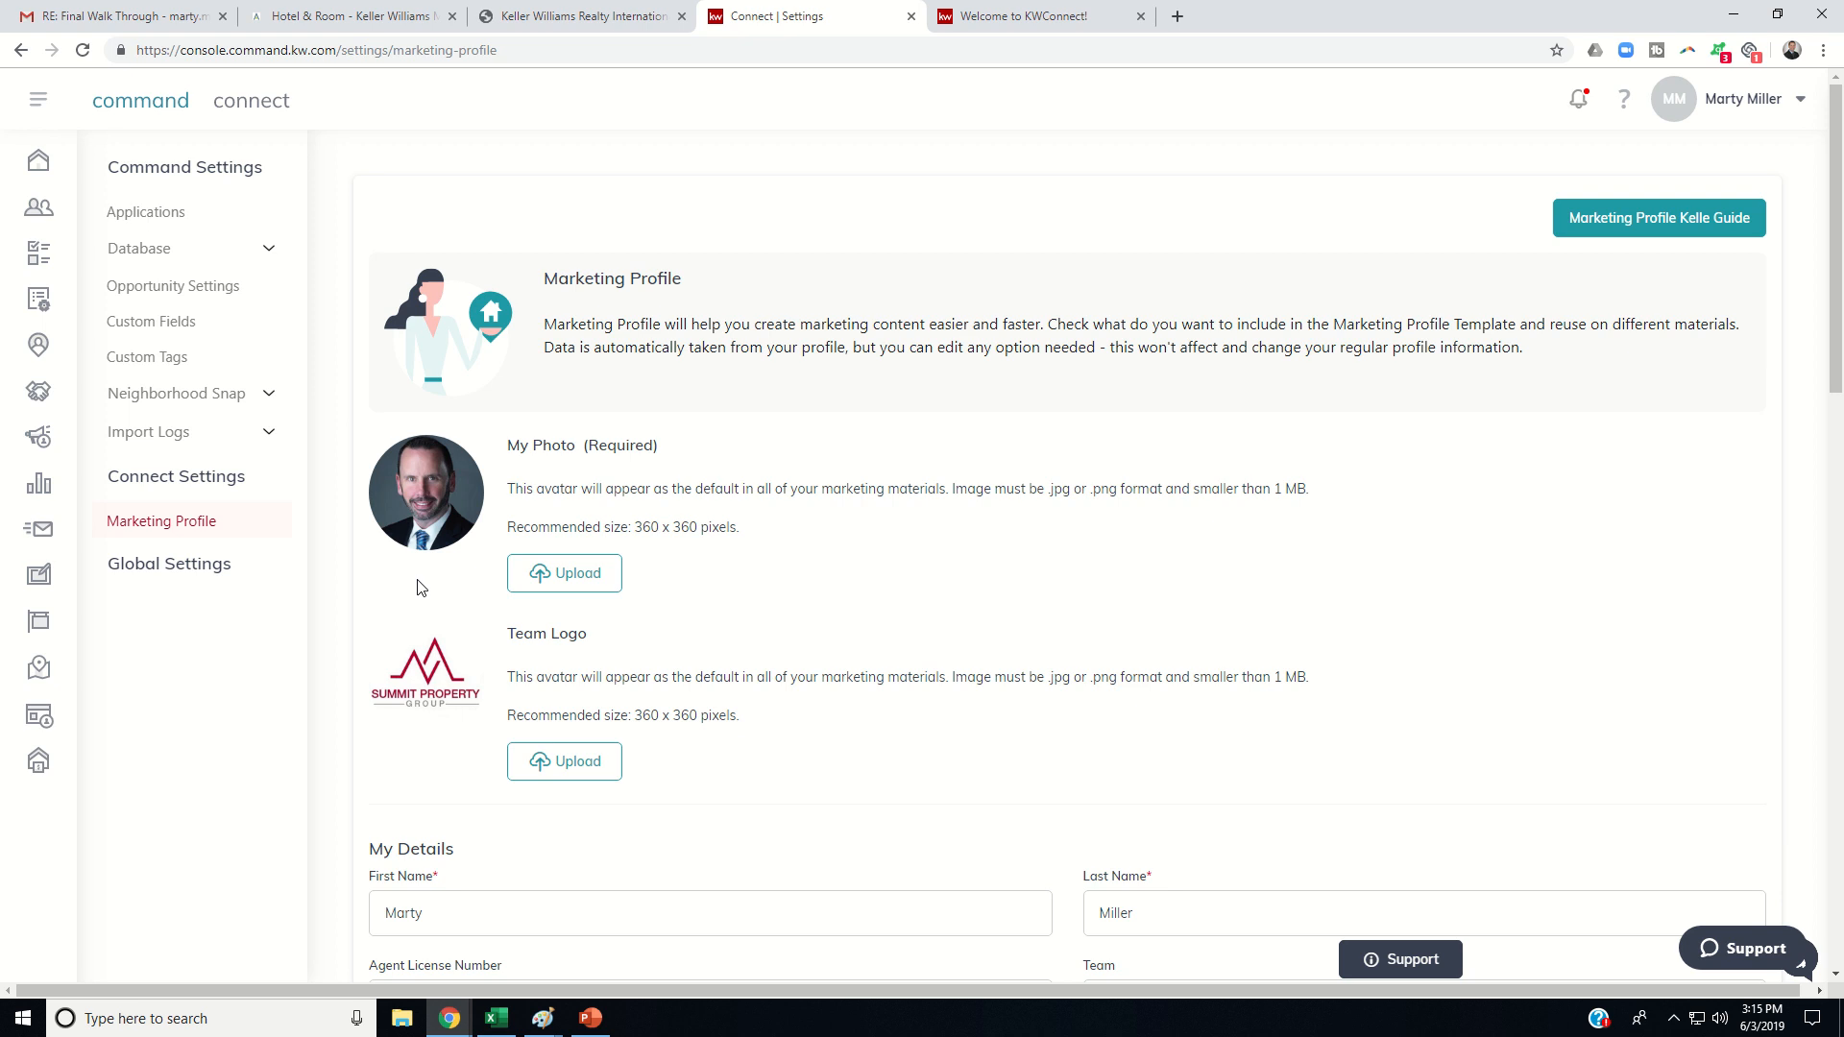
mouse_move(428, 640)
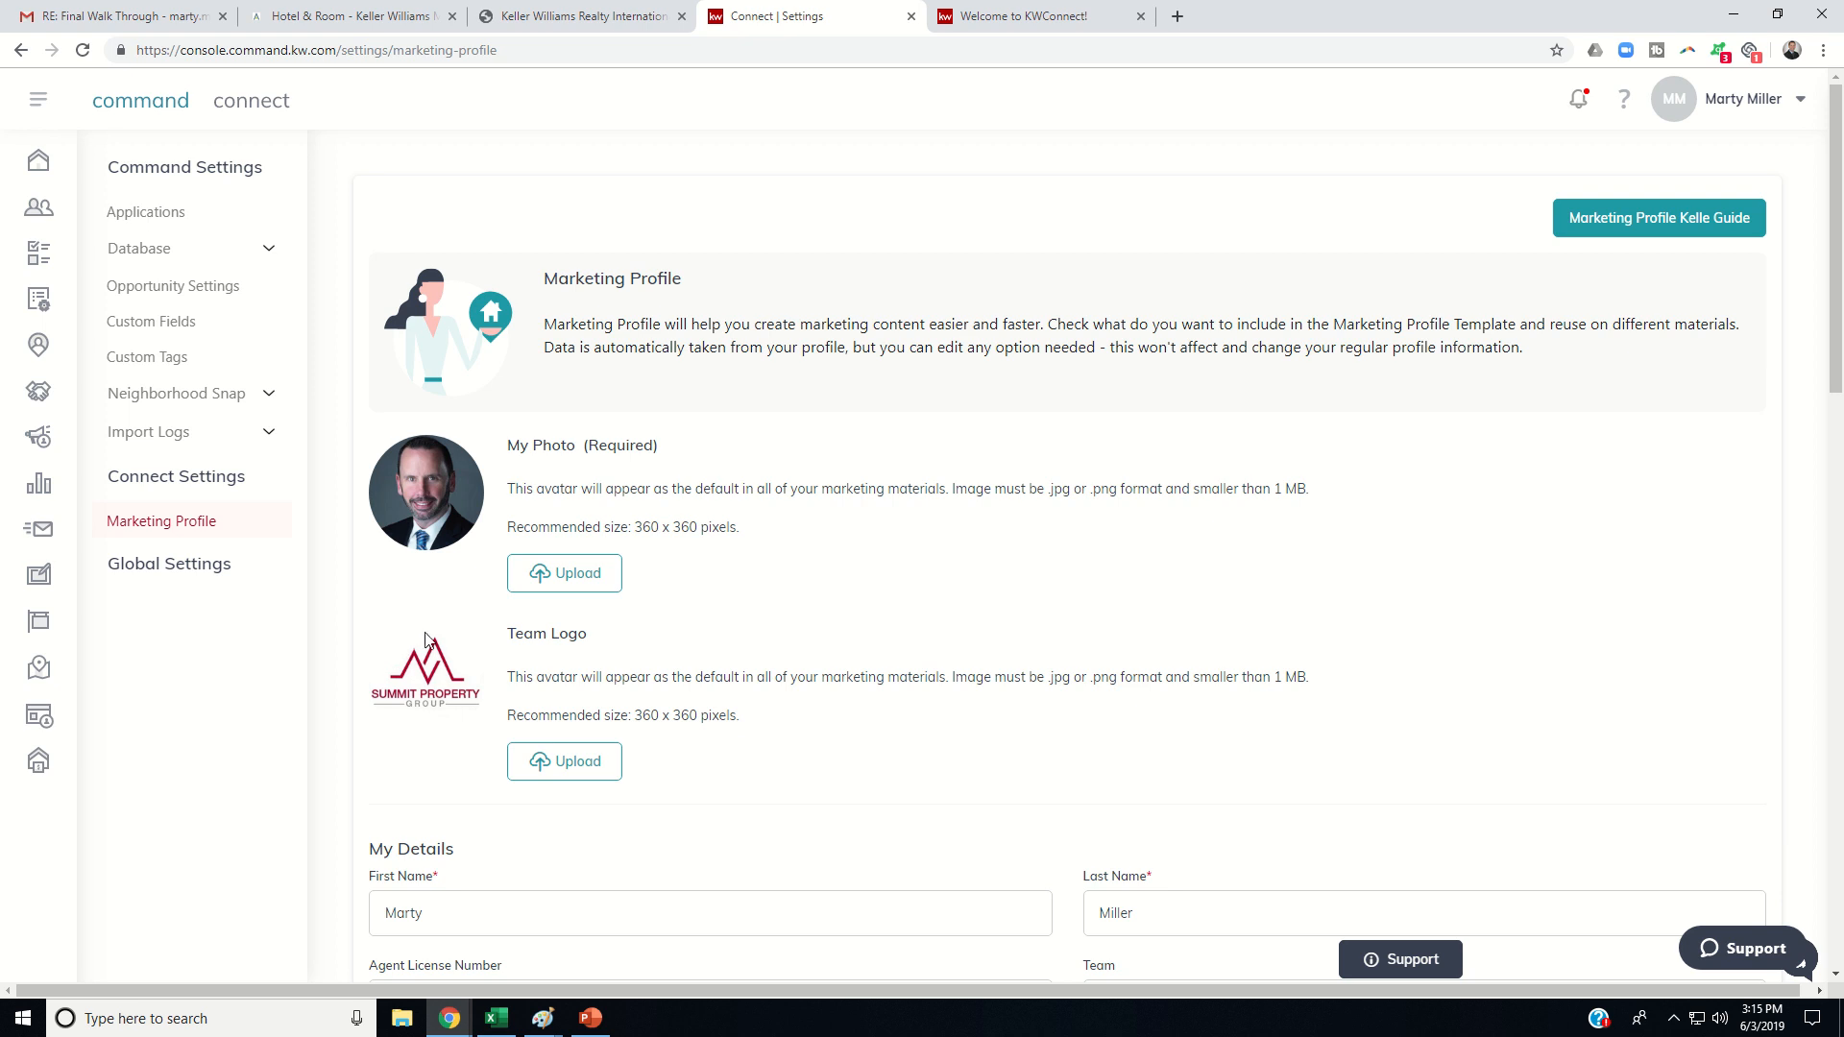
mouse_move(668, 534)
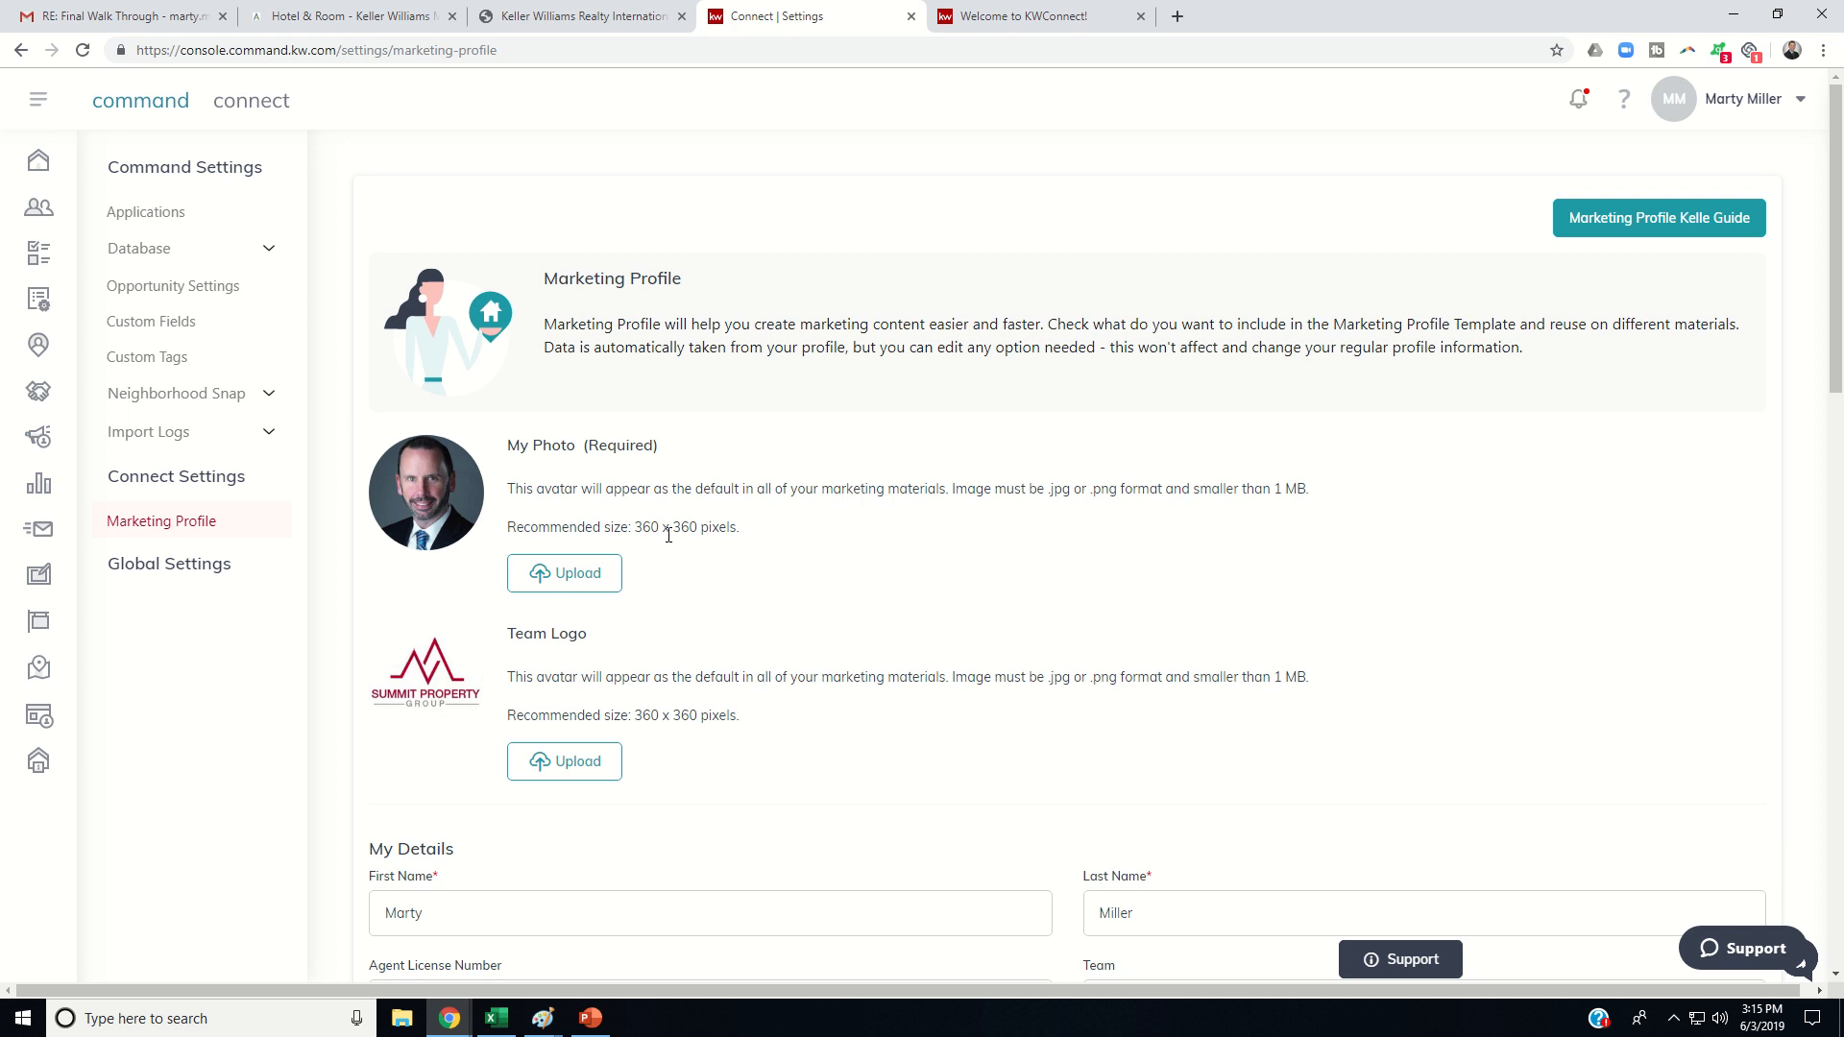